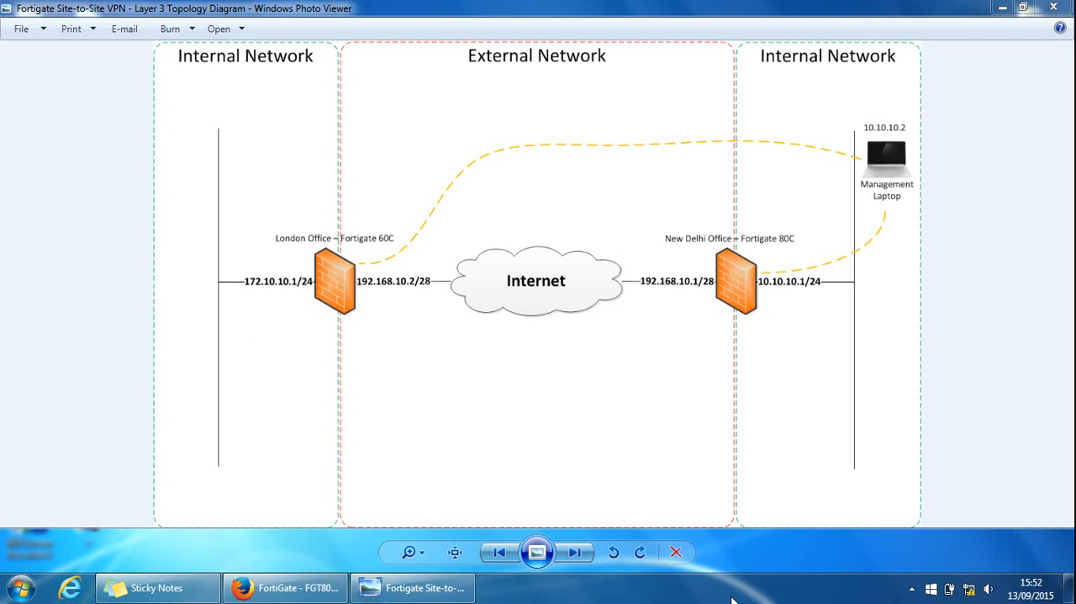
mouse_move(859, 362)
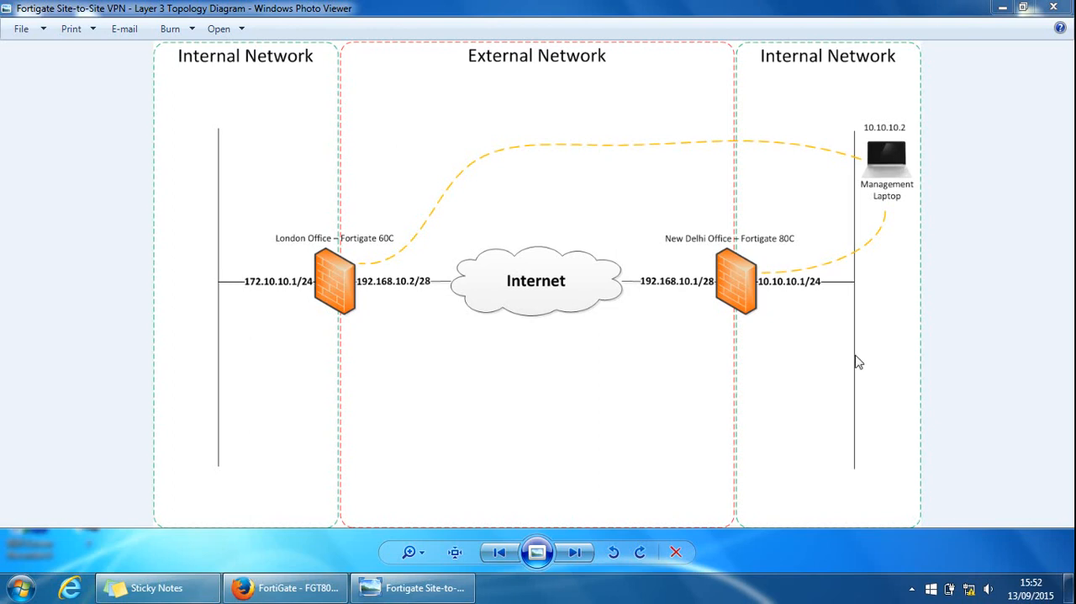
mouse_move(858, 128)
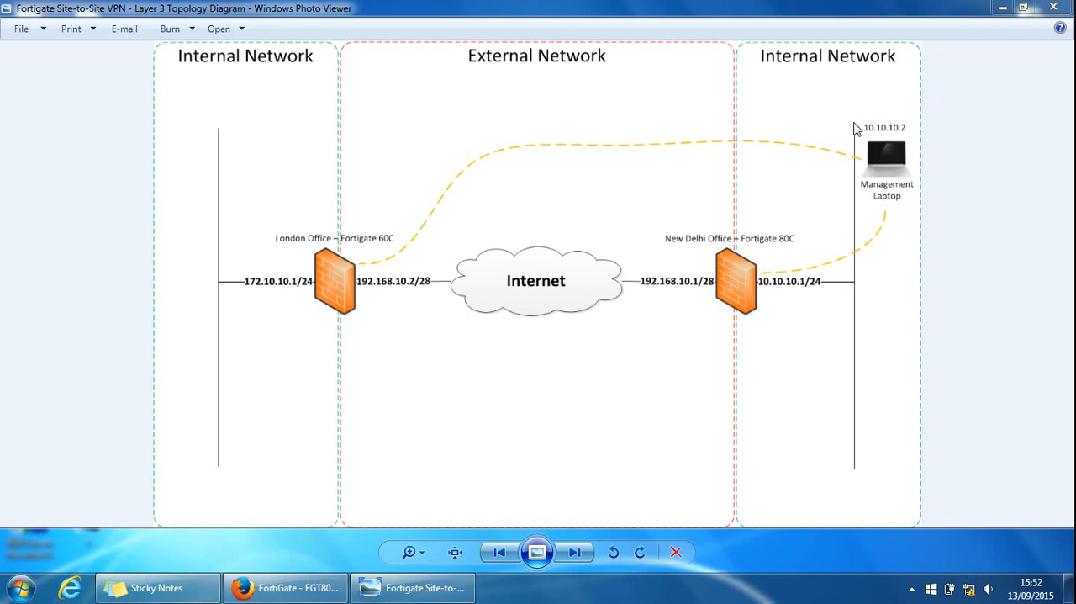
mouse_move(861, 259)
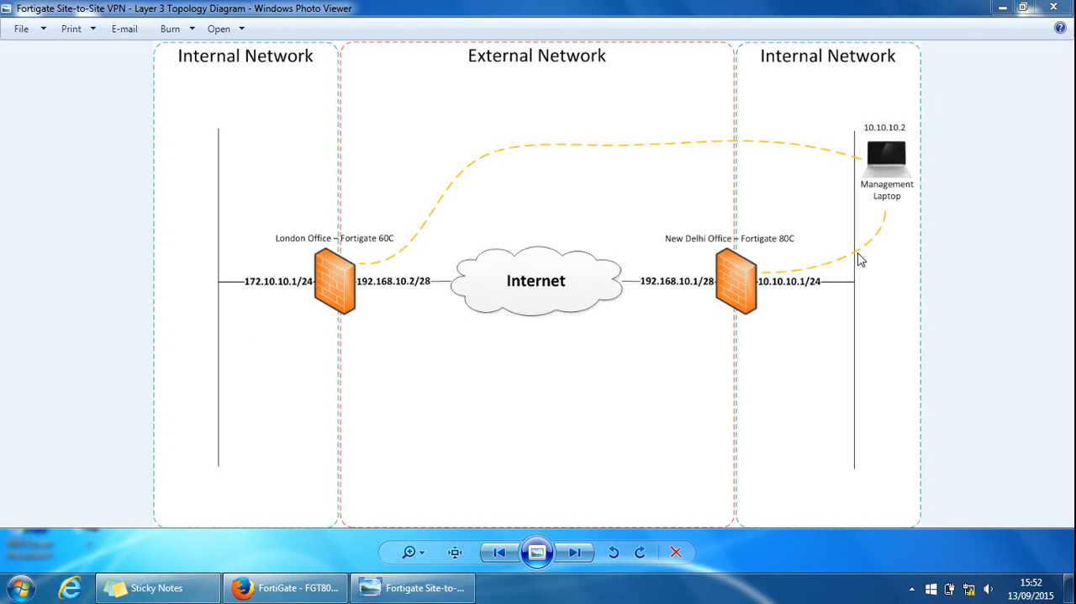
mouse_move(754, 304)
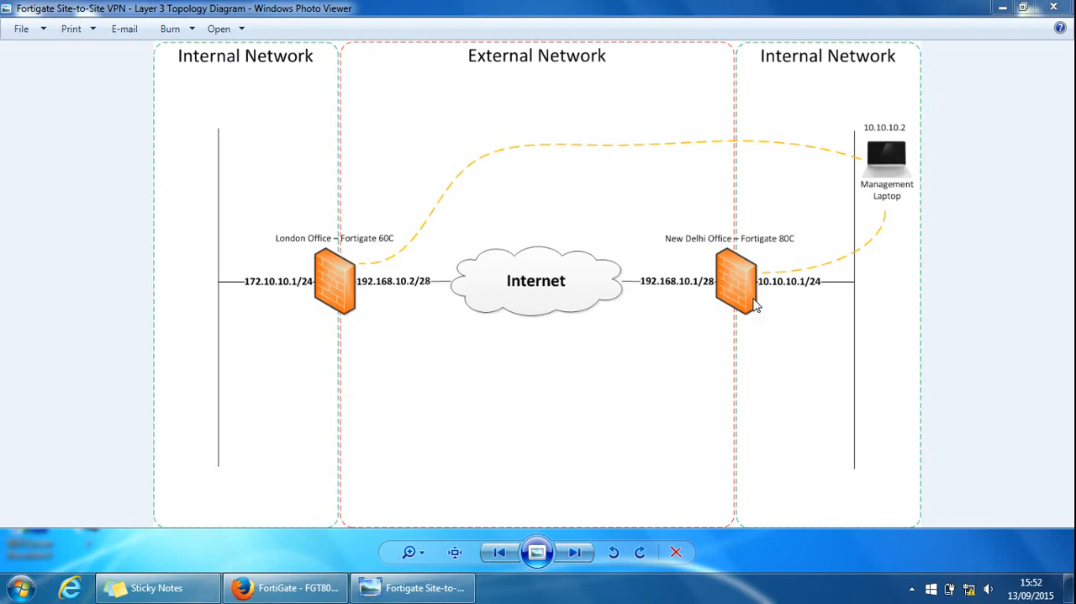
mouse_move(343, 244)
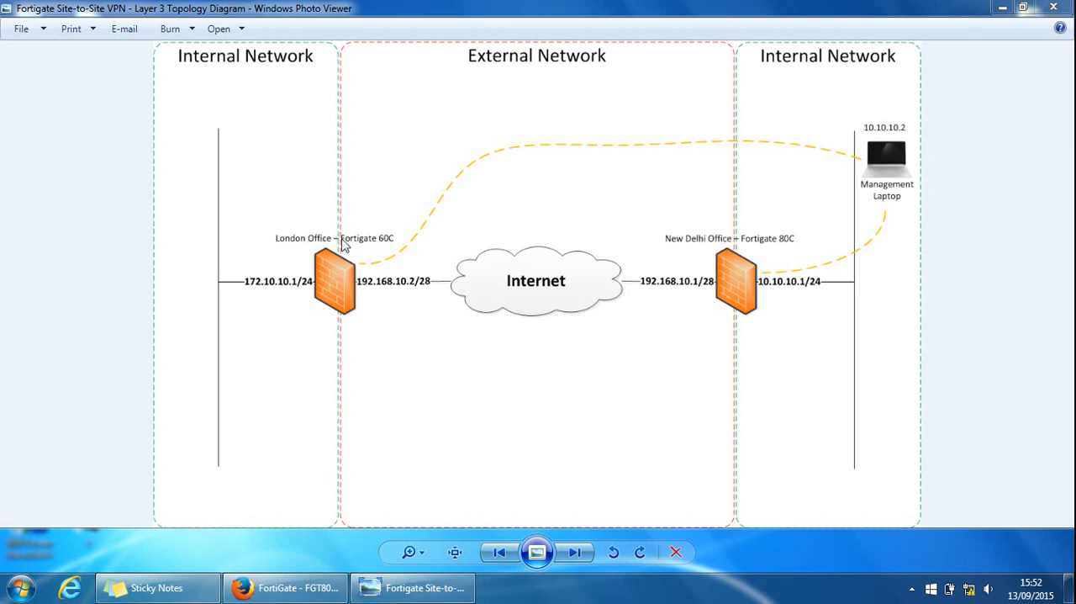
mouse_move(511, 282)
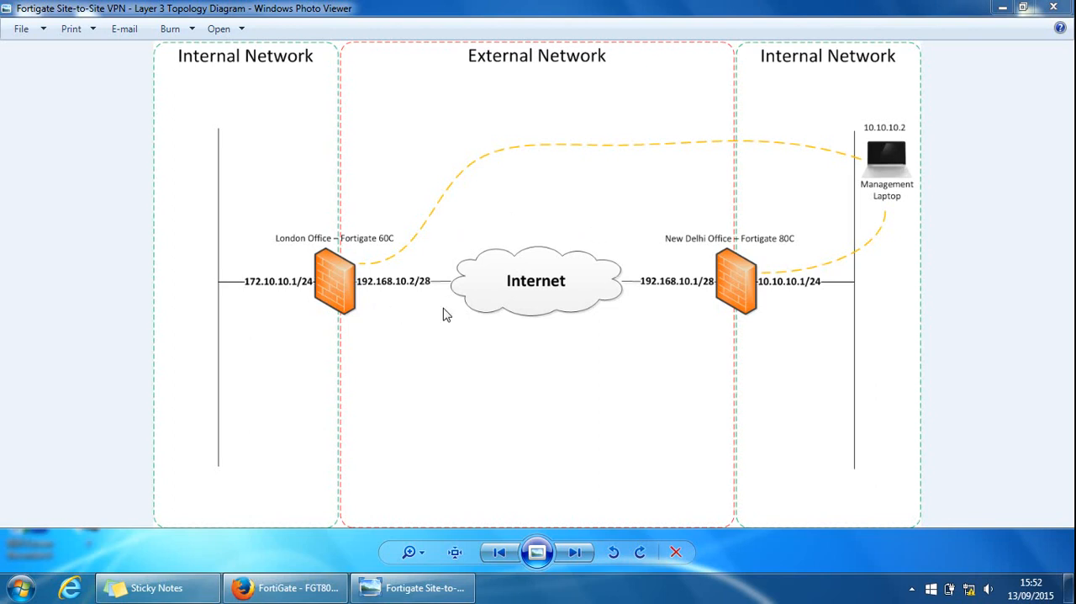
mouse_move(558, 283)
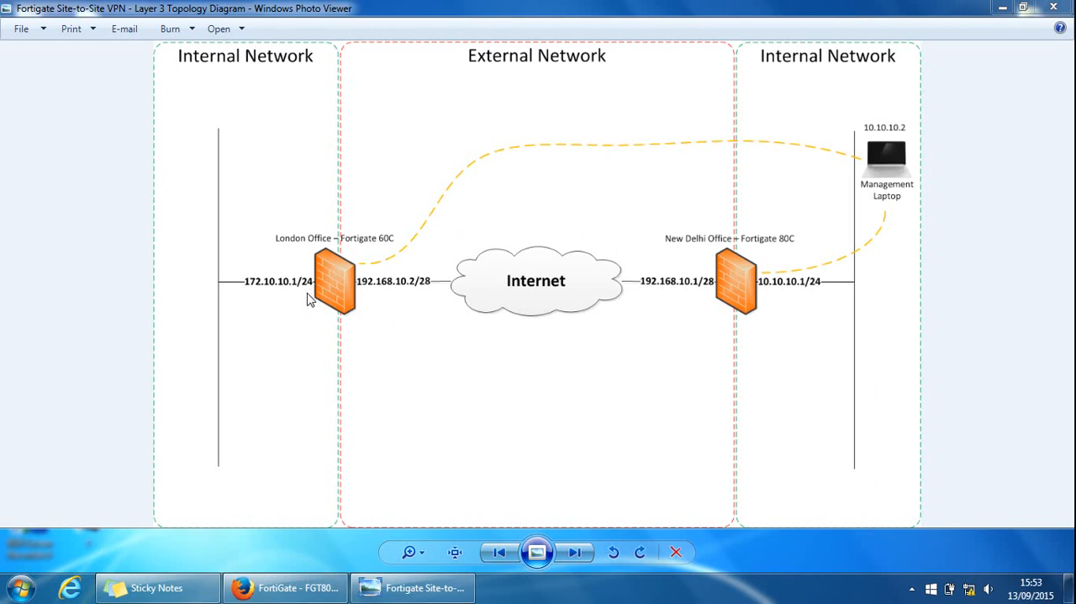
mouse_move(771, 283)
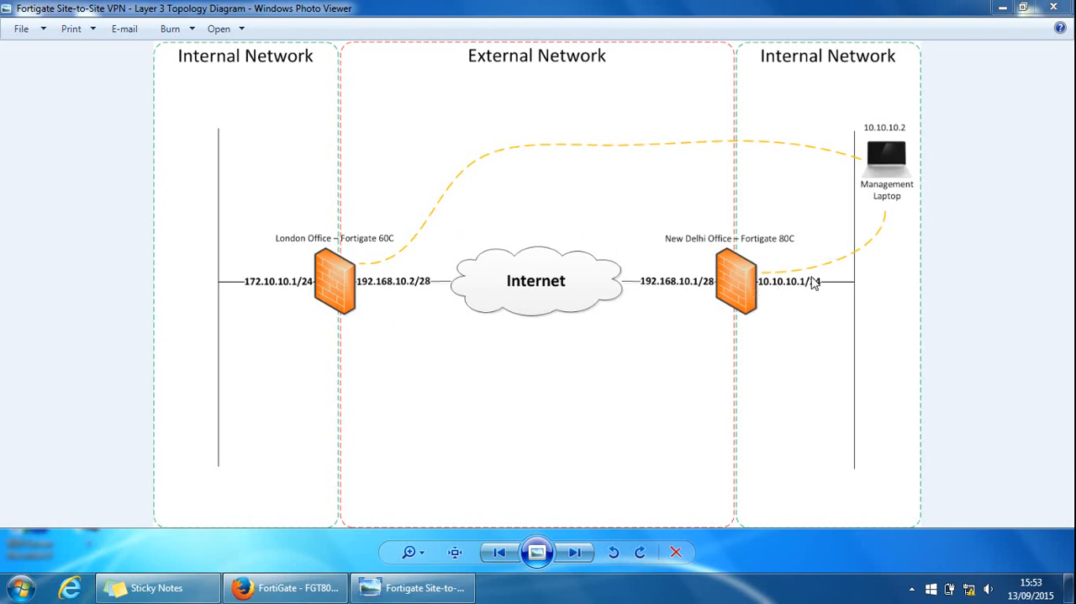
mouse_move(774, 296)
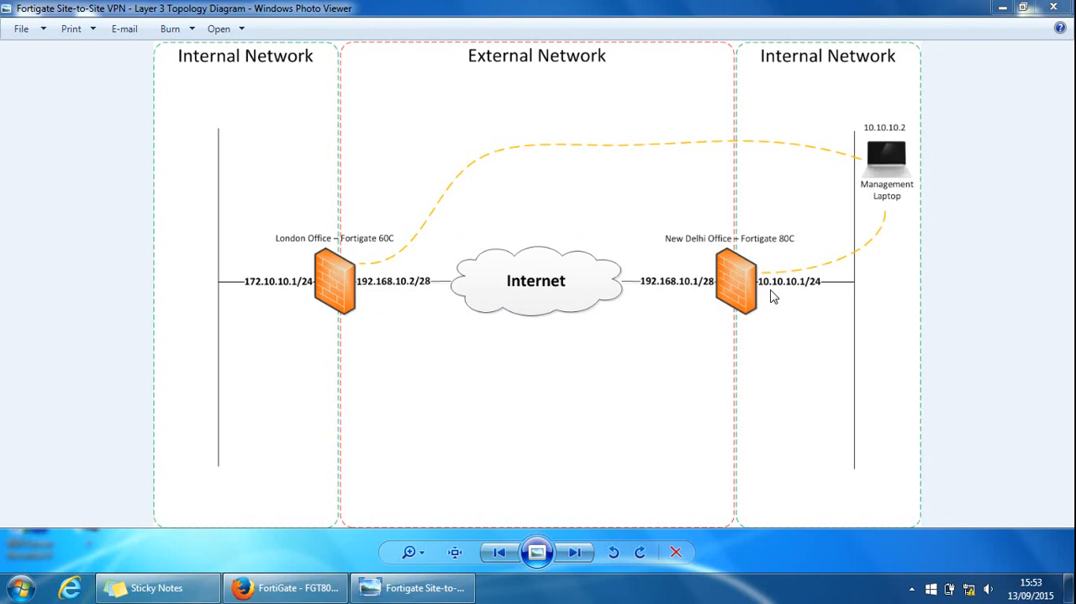
mouse_move(219, 296)
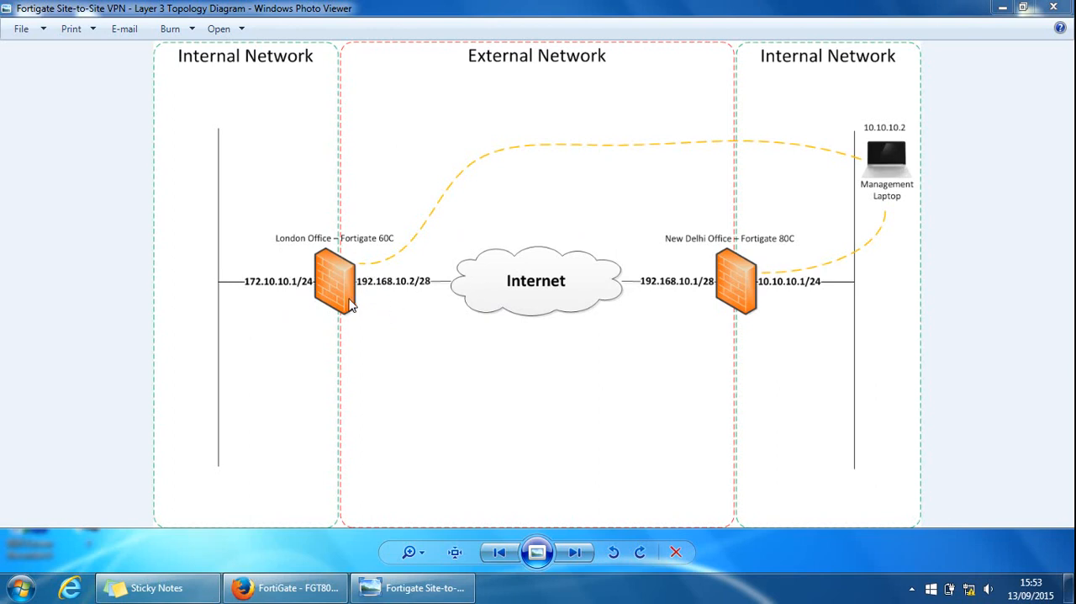
mouse_move(437, 296)
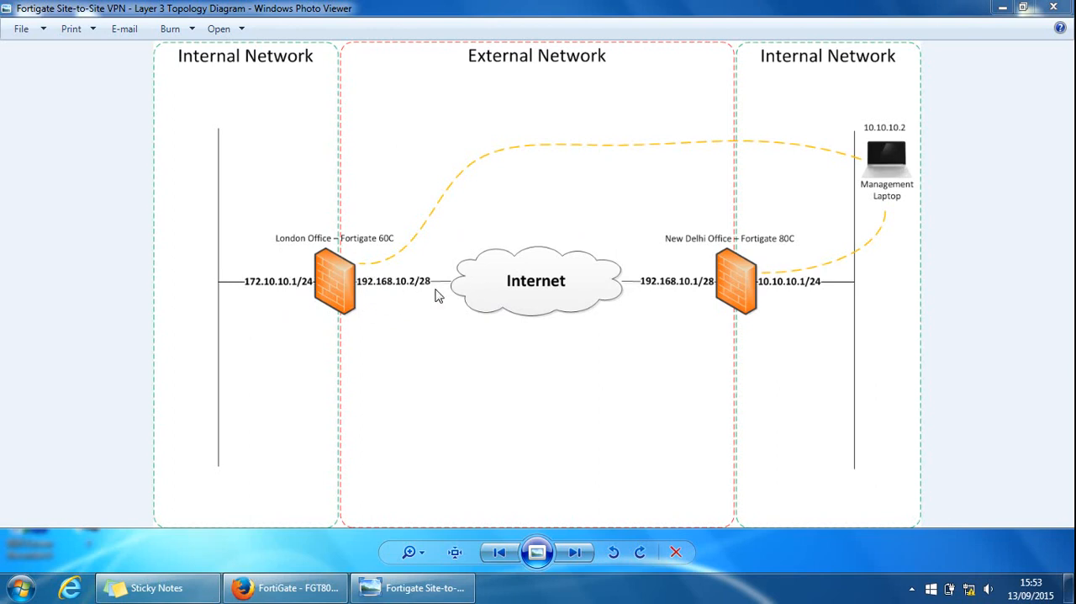
mouse_move(370, 261)
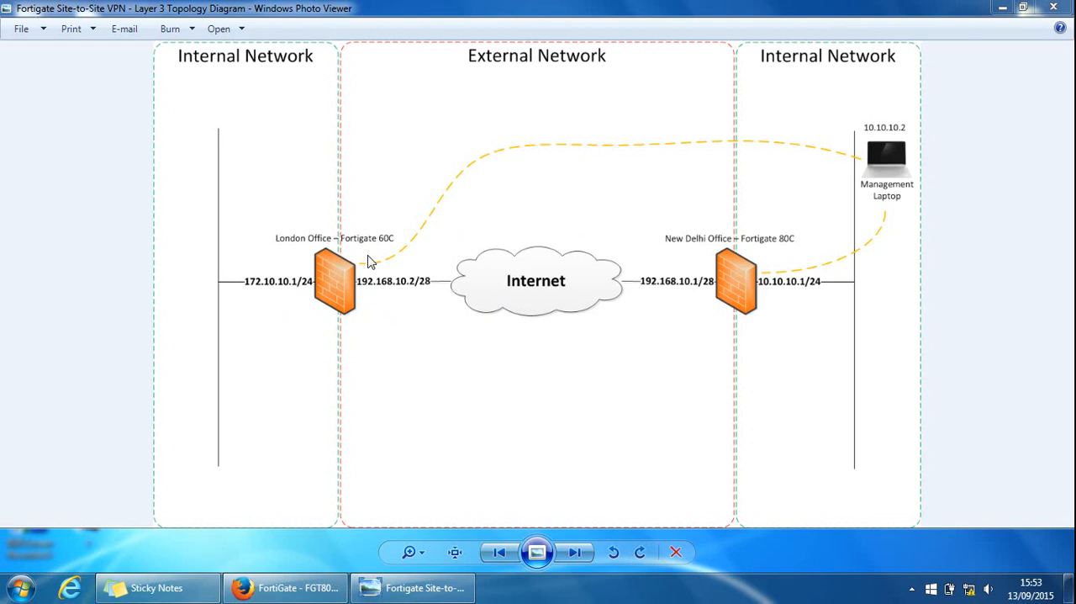
mouse_move(327, 524)
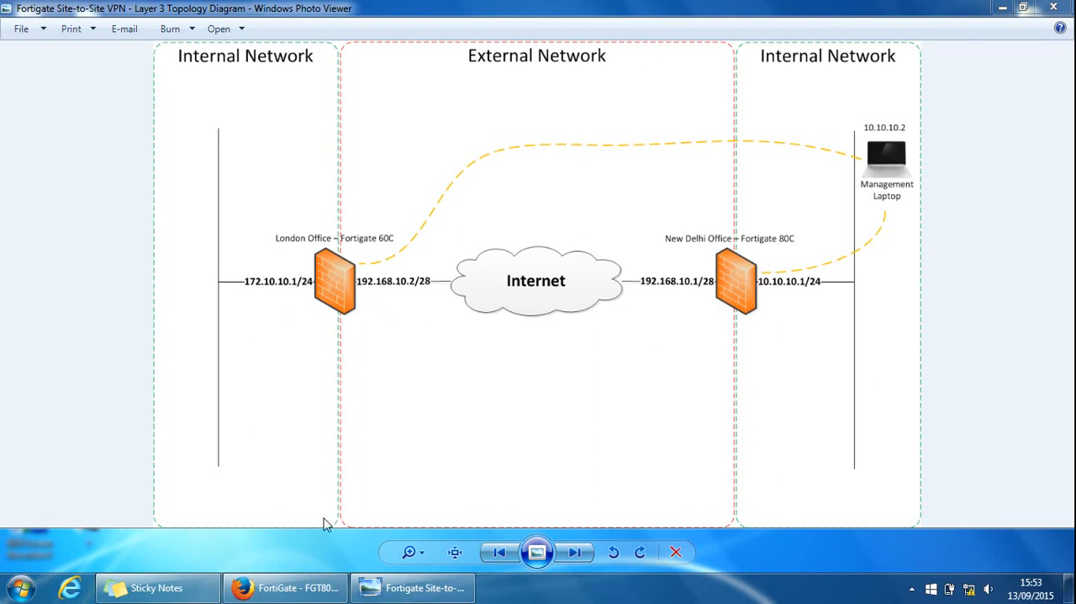
Step: Show the FortiGate 80C interfaces list with wan1 192.168.10.1/28 and internal 10.10.10.1/24
click(286, 587)
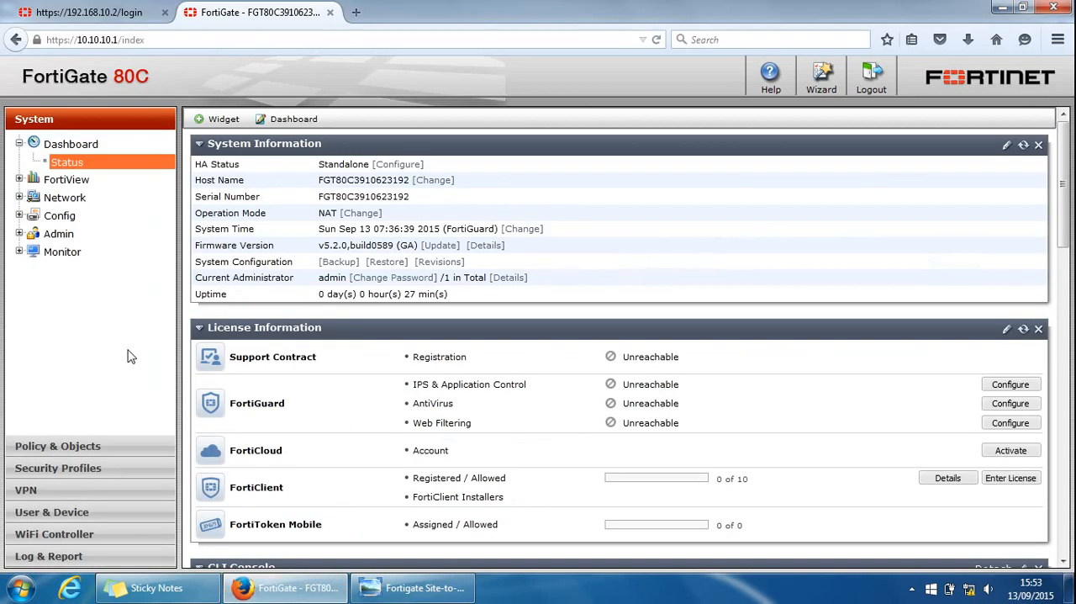
mouse_move(104, 358)
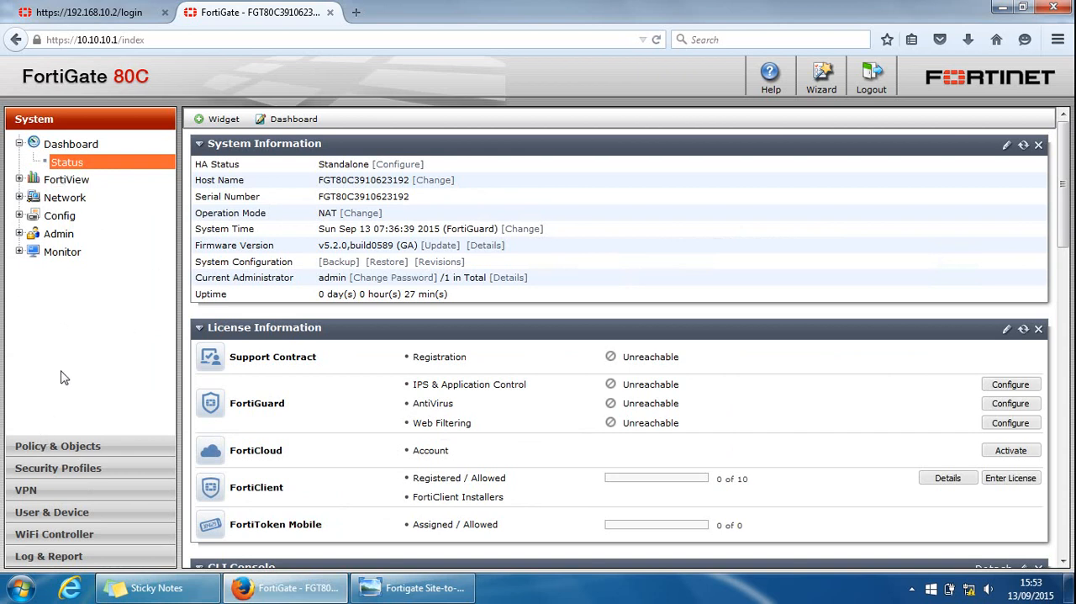
click(64, 197)
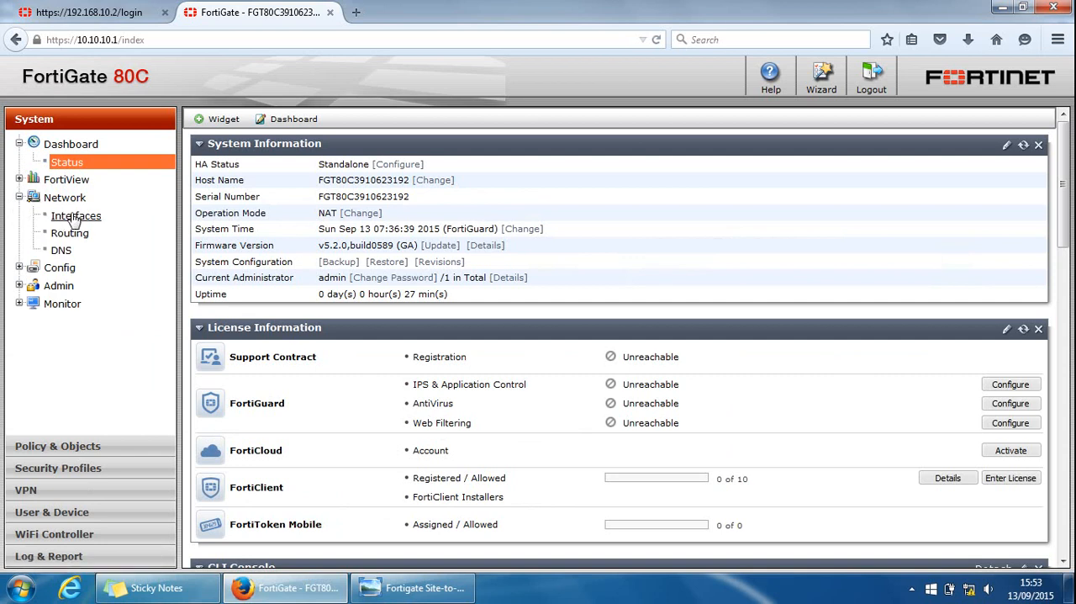
click(76, 215)
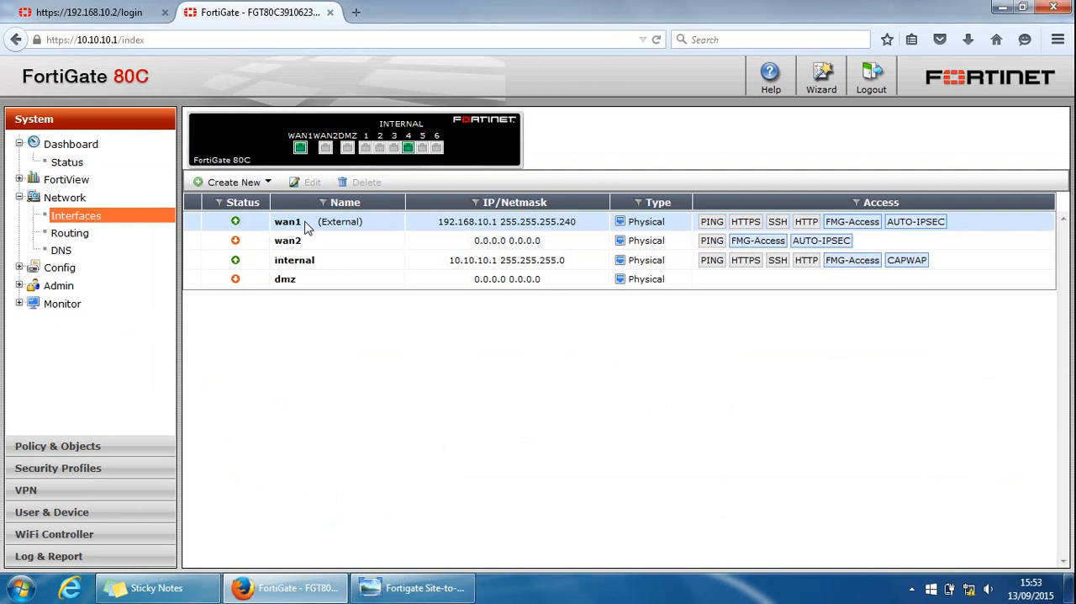
click(288, 241)
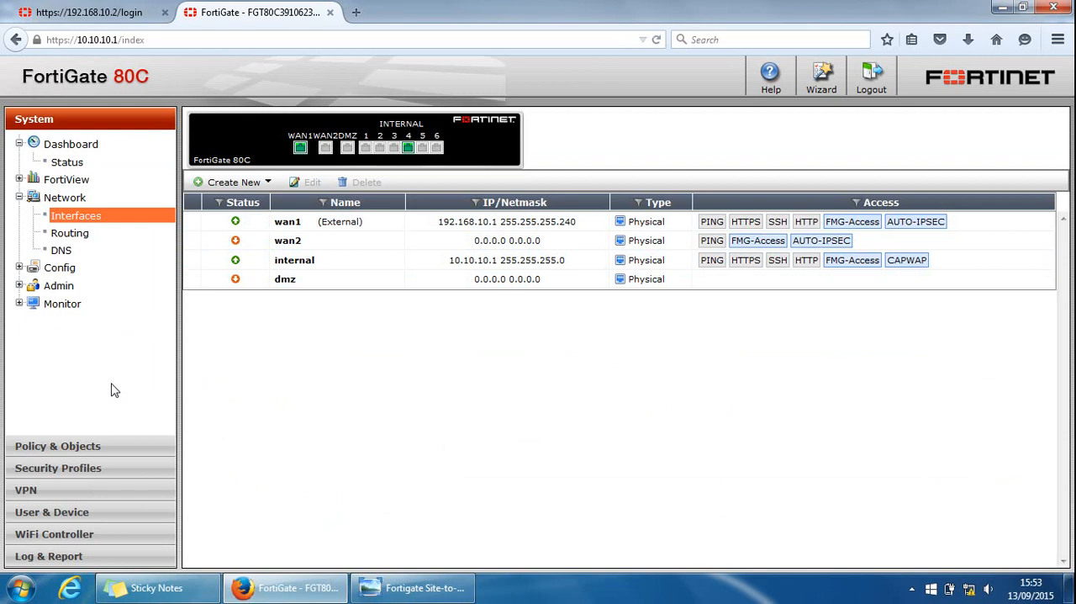
Step: Start the IPsec wizard with tunnel name to-london and the Site to Site - FortiGate template
click(26, 451)
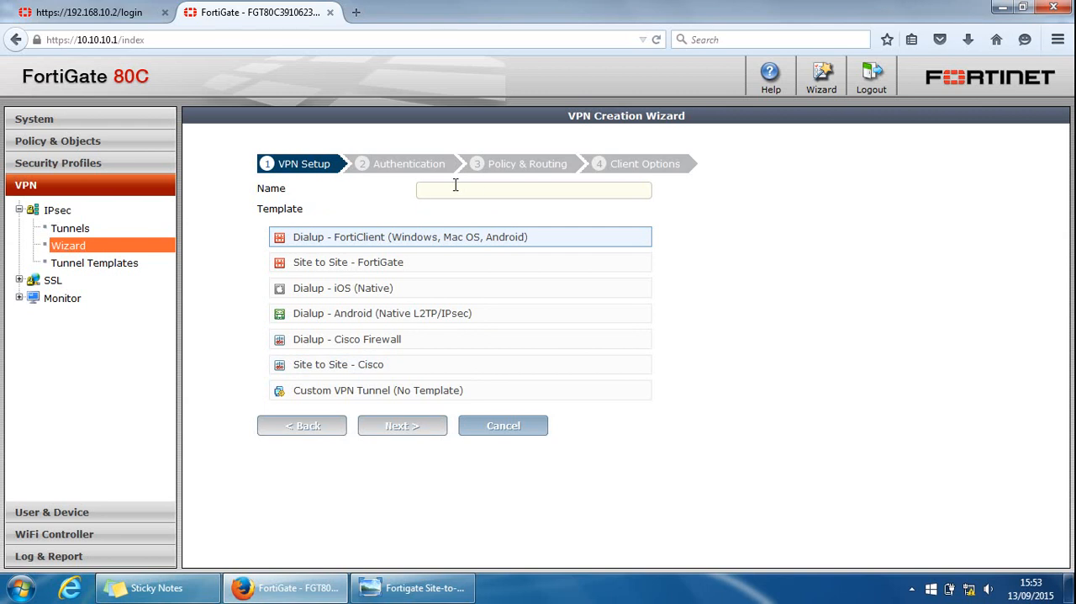
mouse_move(444, 199)
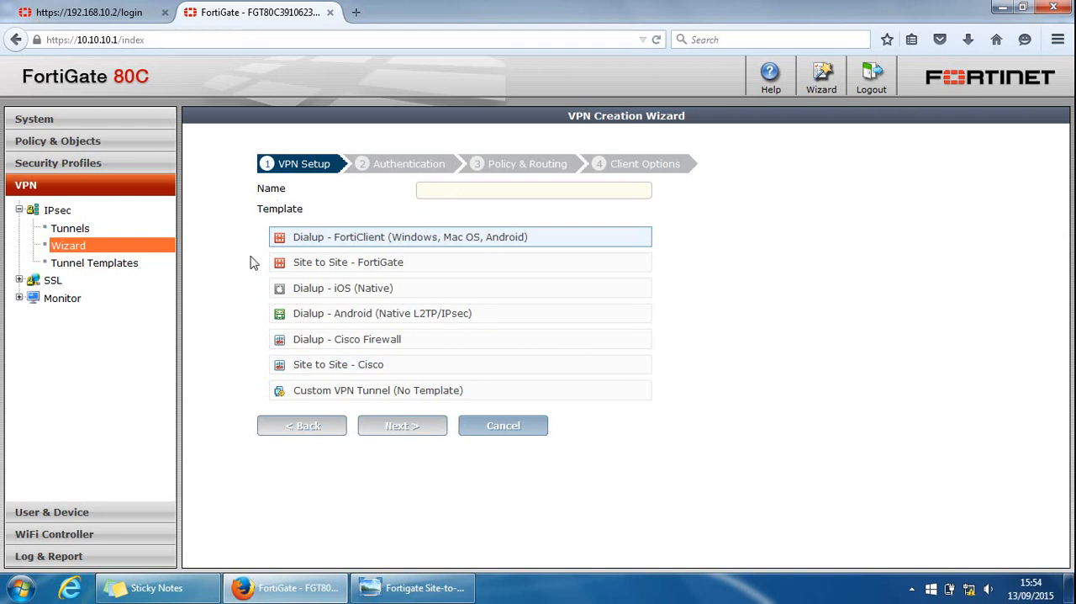
click(412, 587)
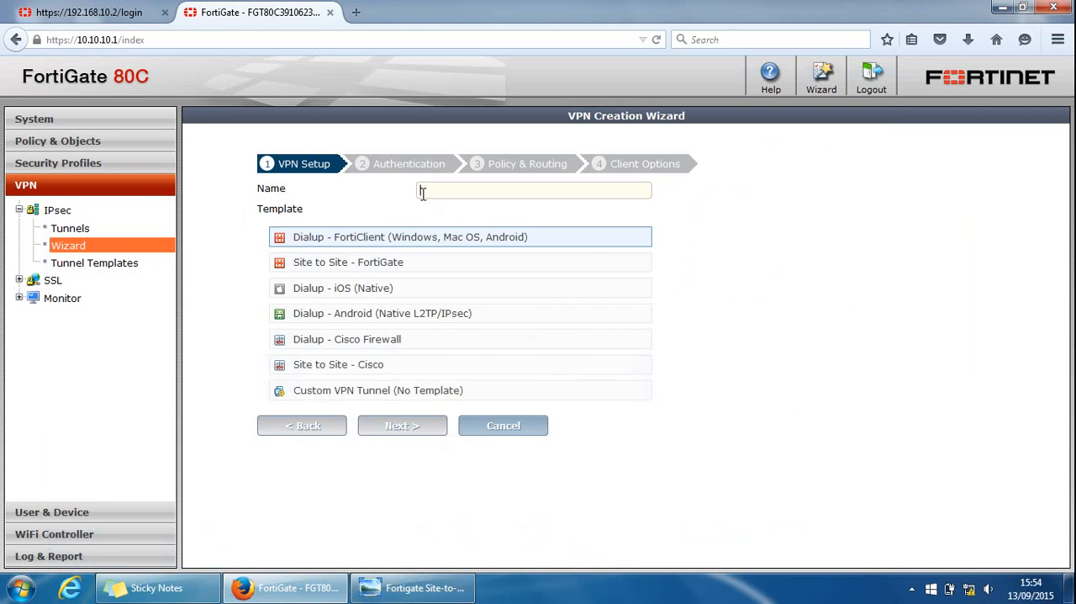
text(to-london)
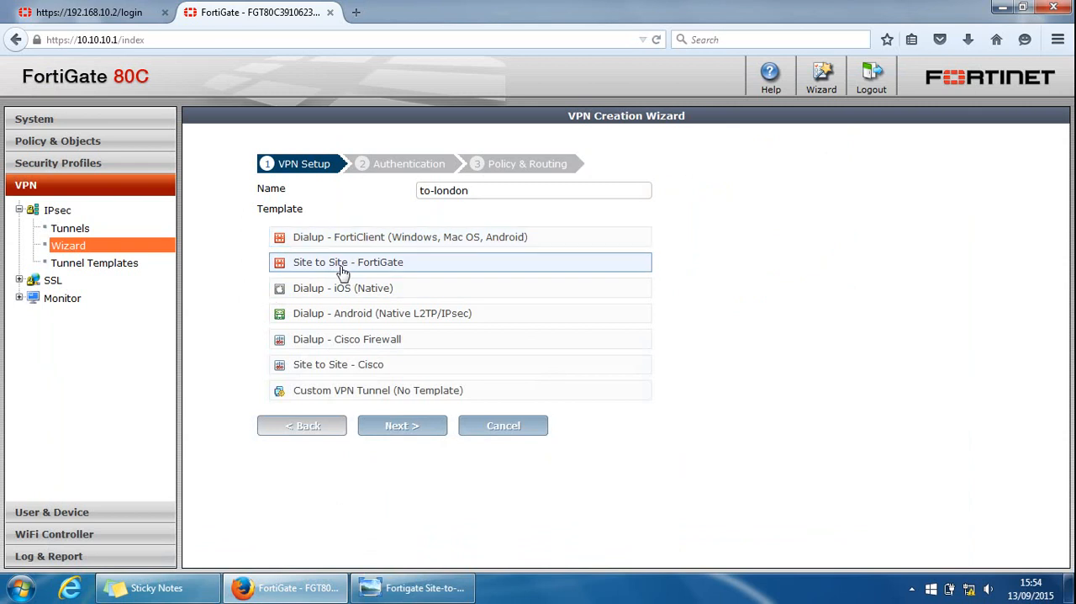
mouse_move(319, 262)
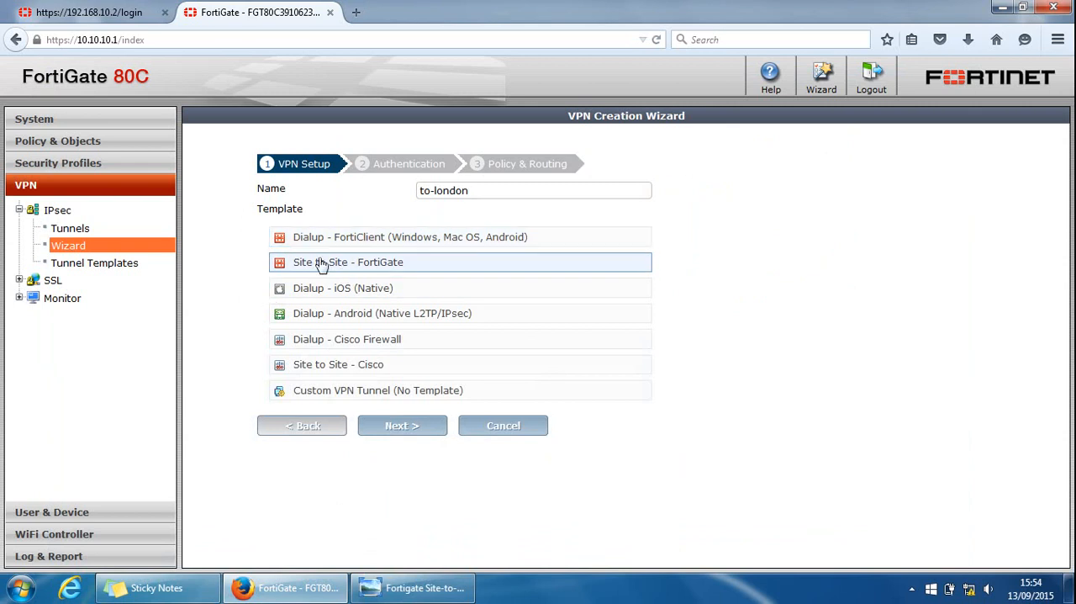
click(348, 262)
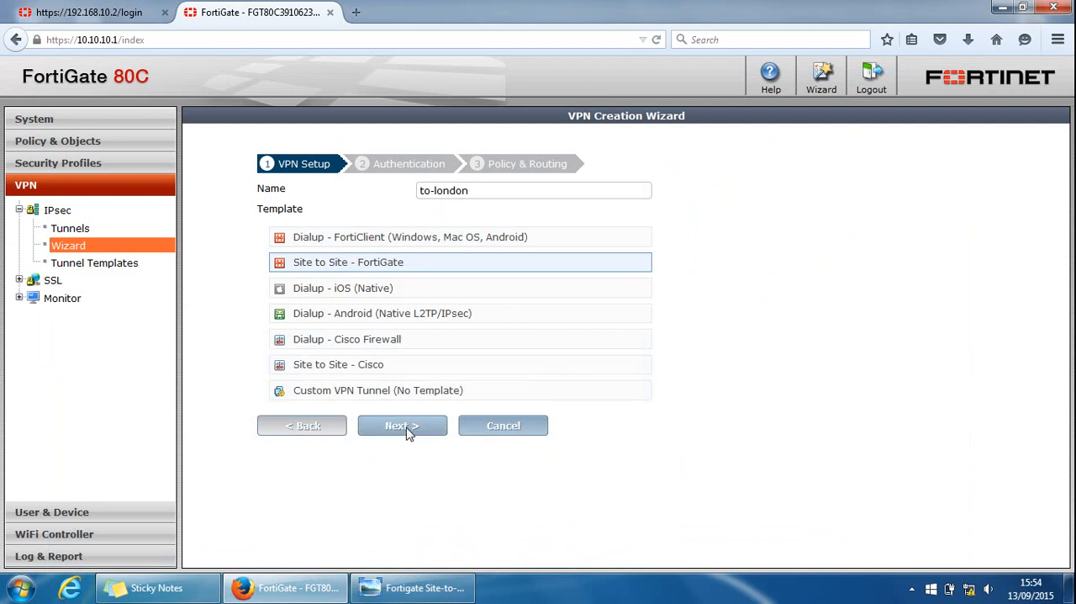
Step: Set remote gateway 192.168.10.2 with a pre-shared key and advance to Policy & Routing
click(402, 424)
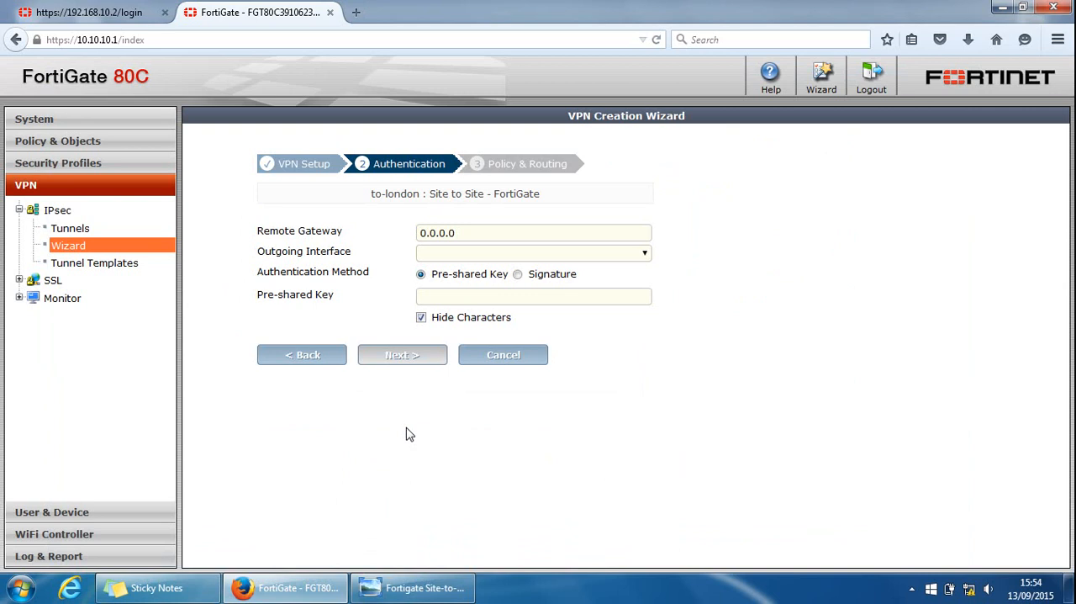
mouse_move(329, 577)
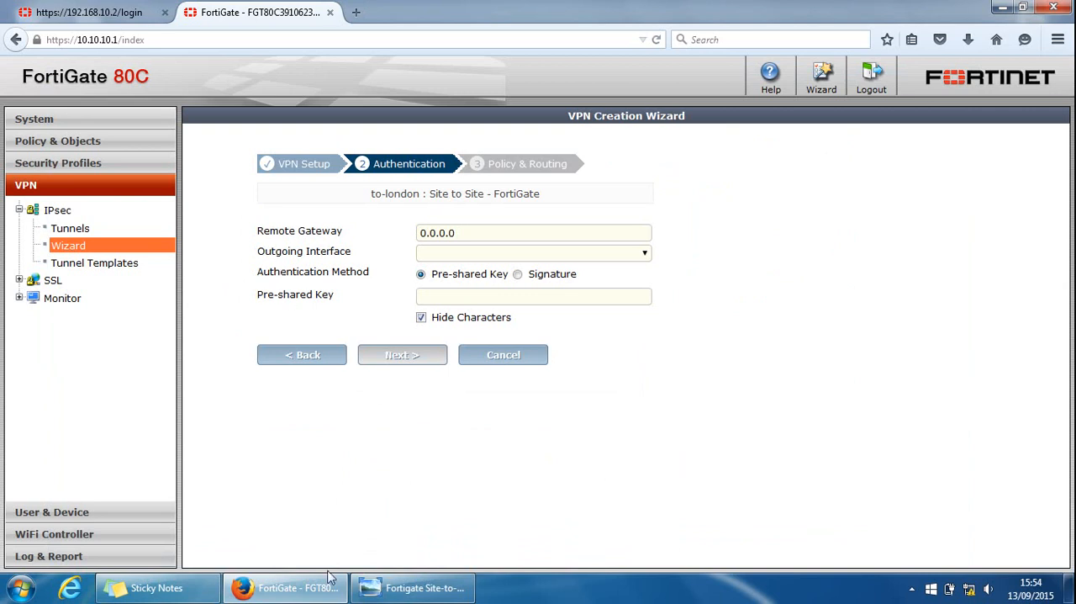
click(412, 587)
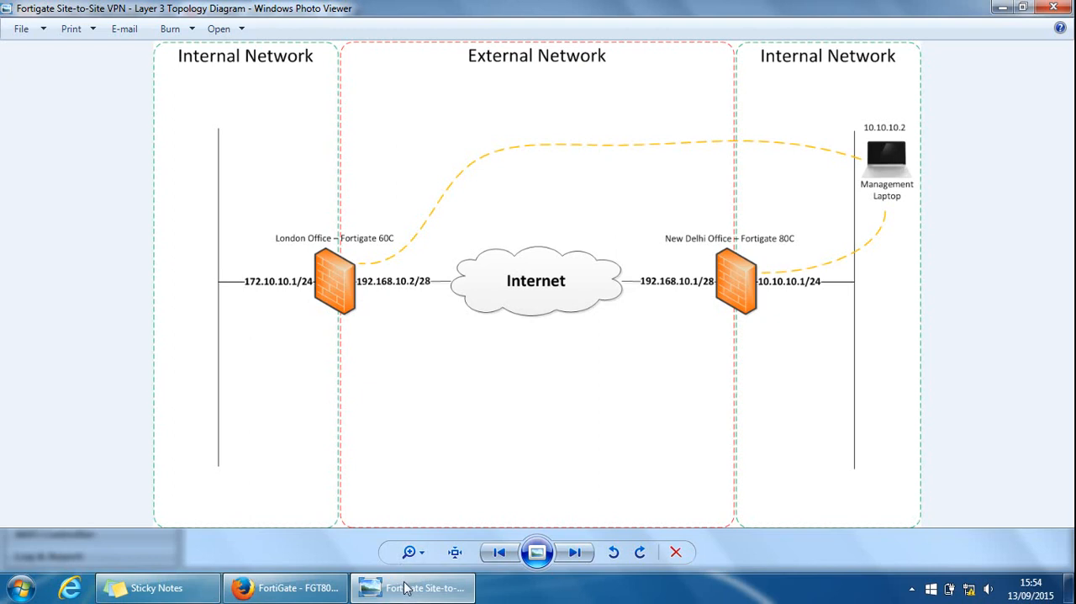
click(288, 587)
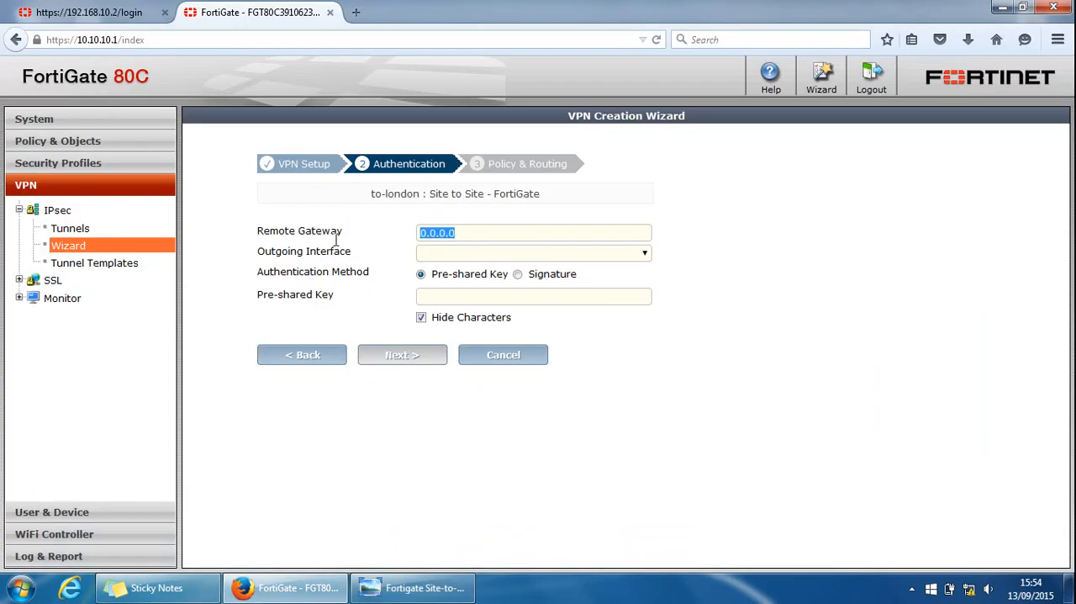
text(192.168.10.2)
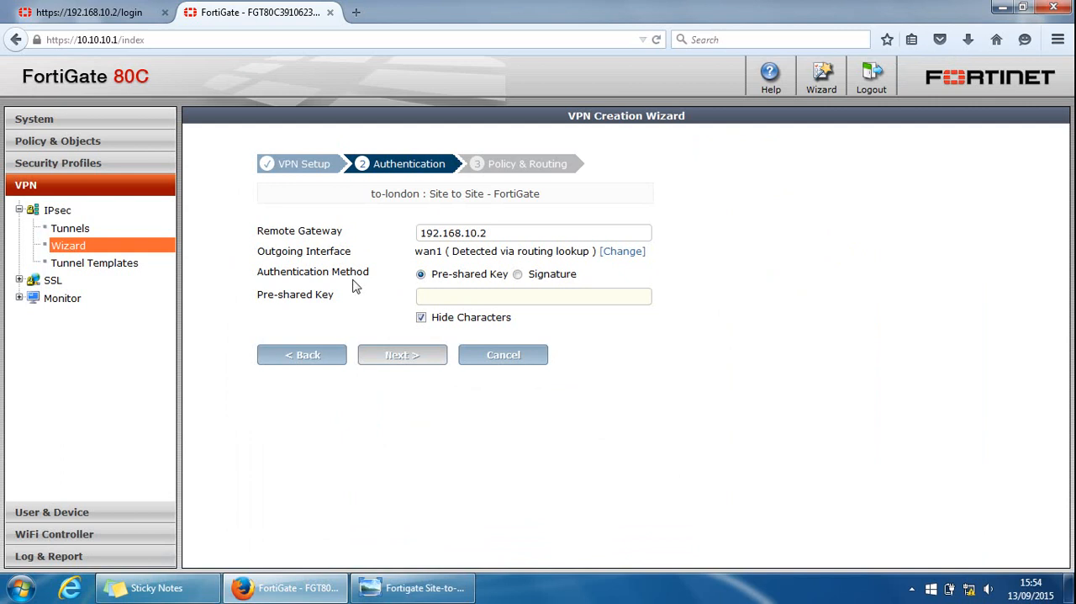
mouse_move(444, 263)
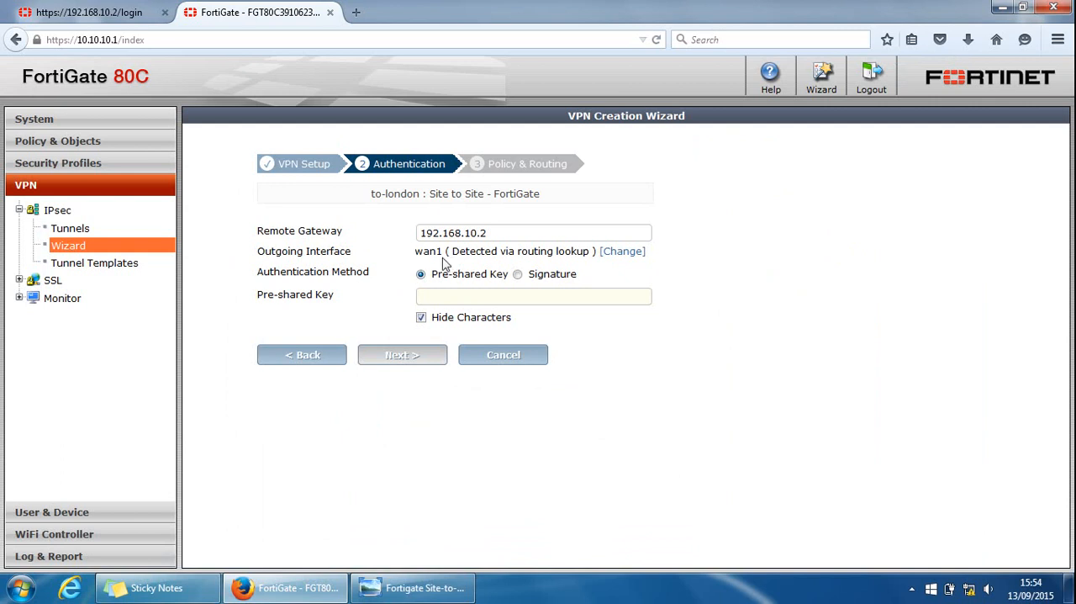
mouse_move(367, 297)
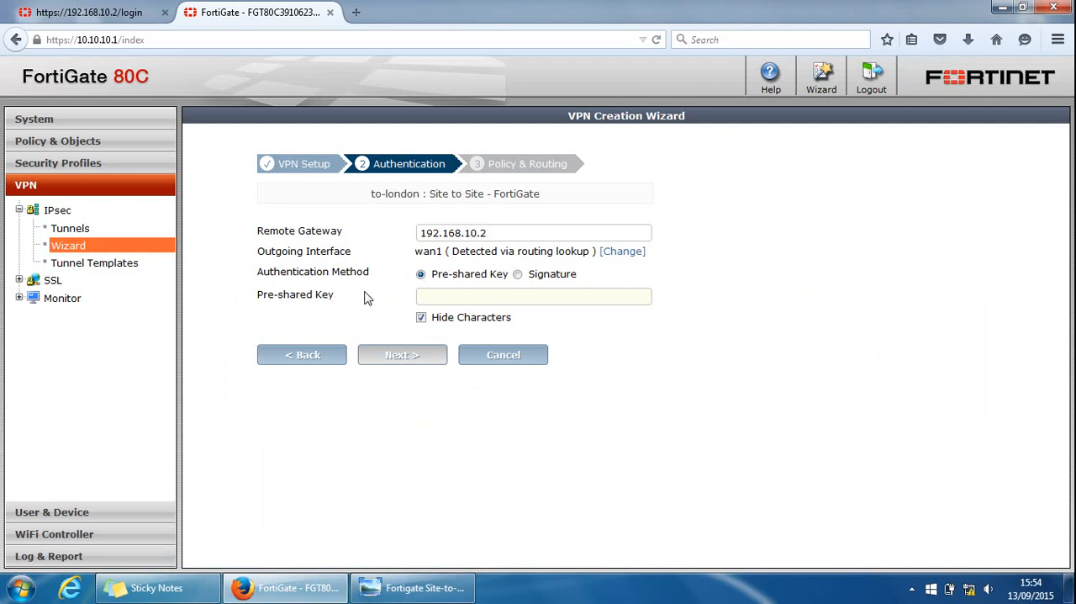
mouse_move(396, 296)
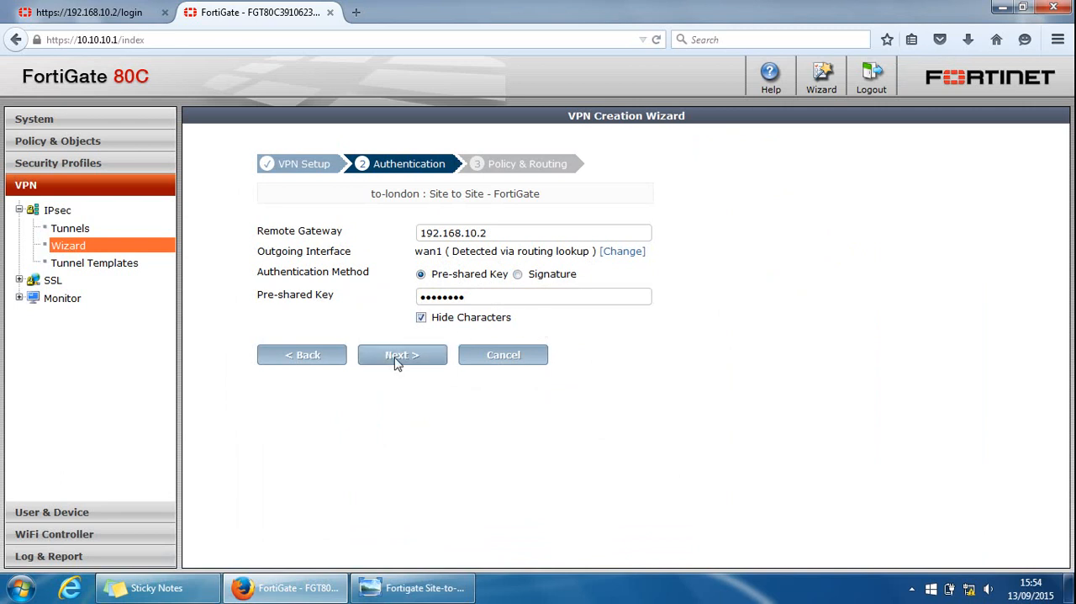
click(402, 353)
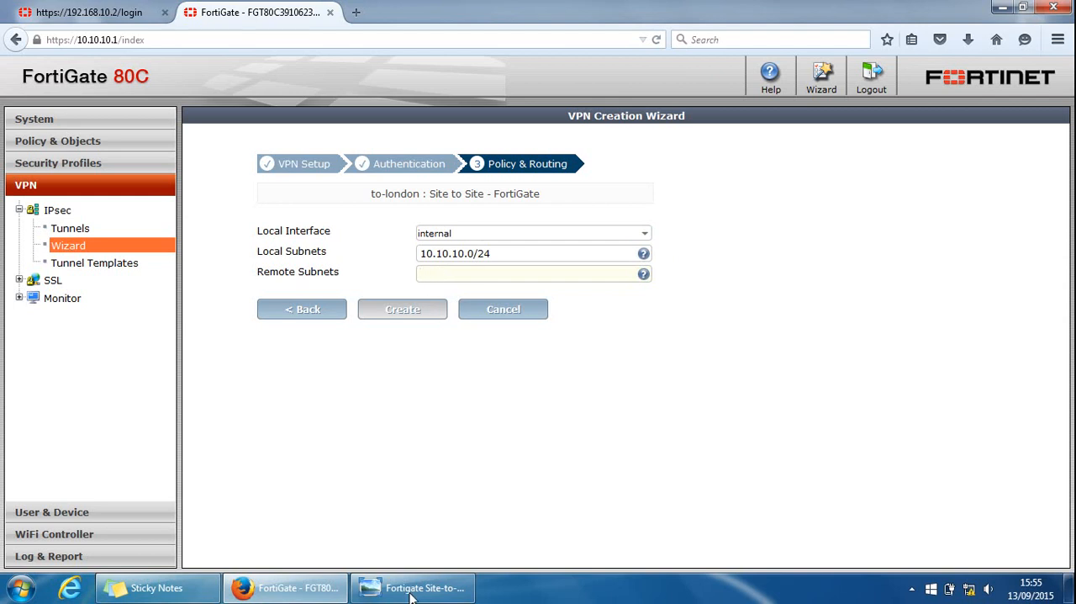
Step: Enter remote subnet 172.10.10.0/24 from the topology diagram and create the to-london VPN
click(412, 587)
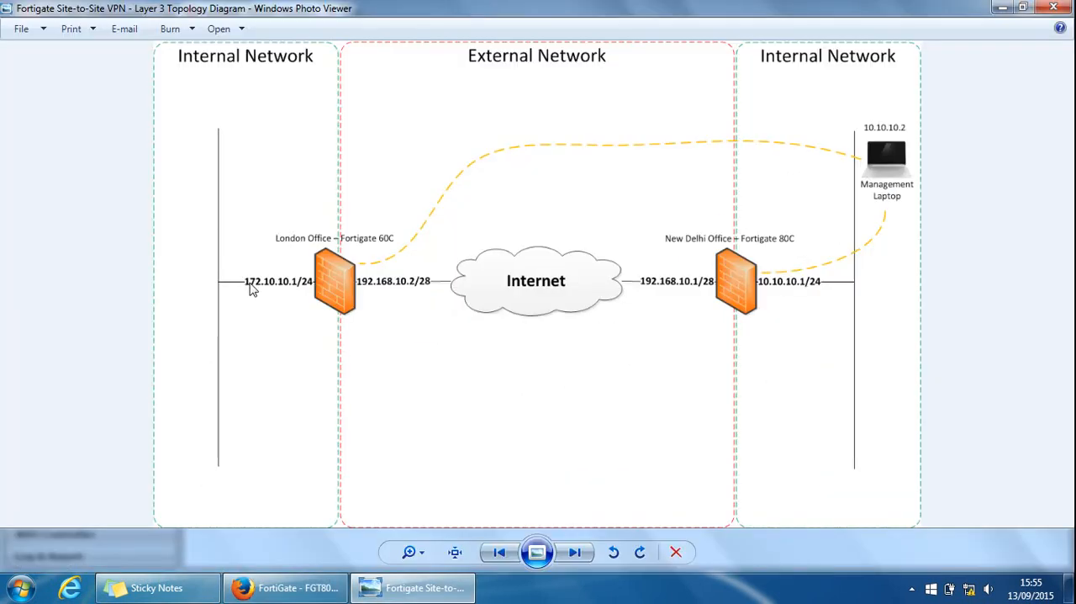
click(412, 587)
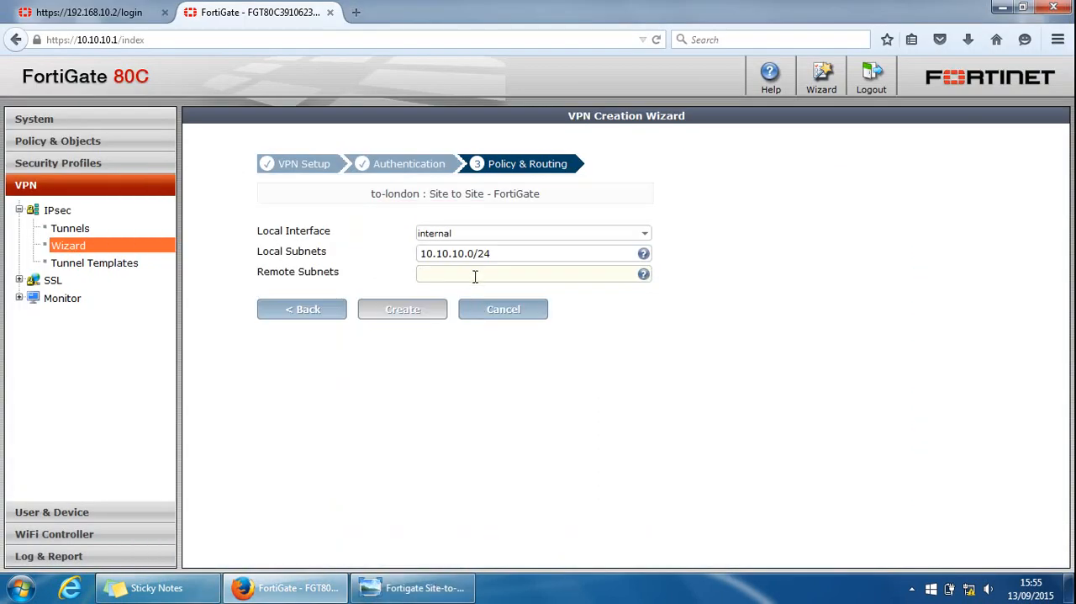
text(172.10.10.)
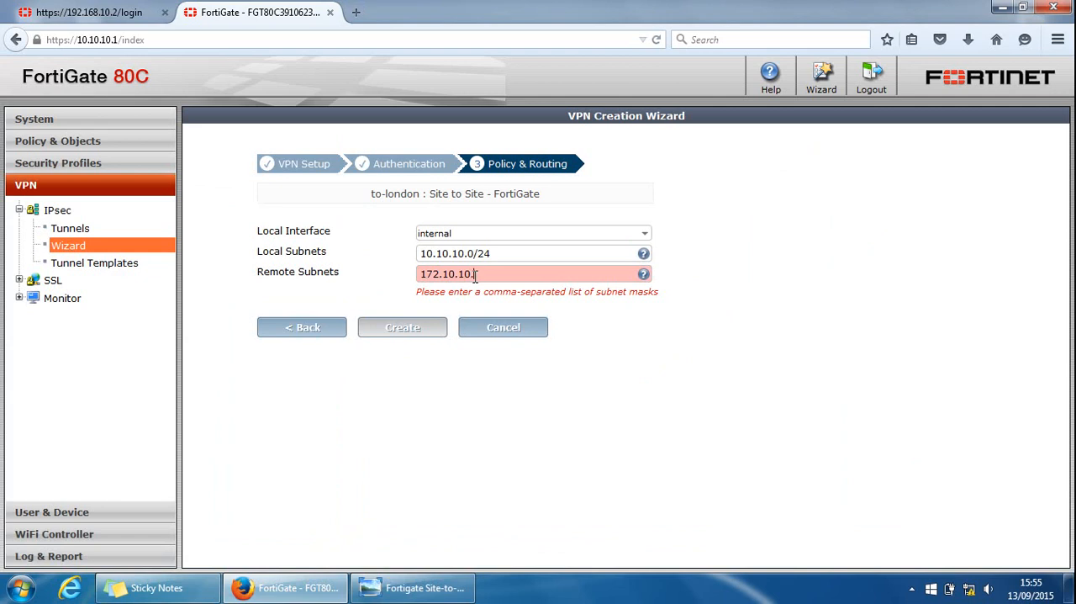
text(0/24)
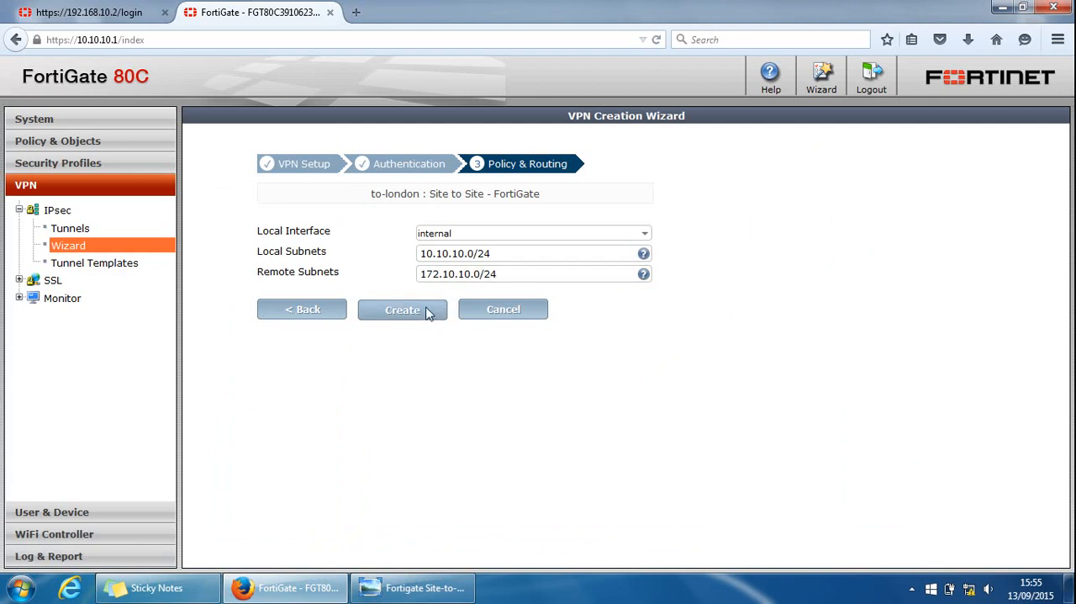
click(402, 309)
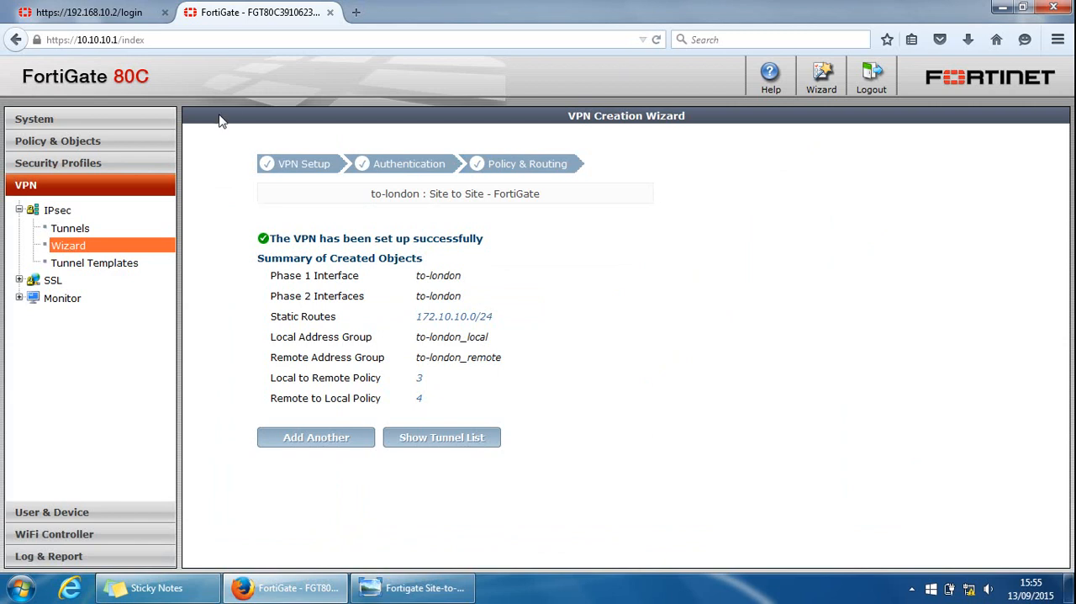
mouse_move(393, 185)
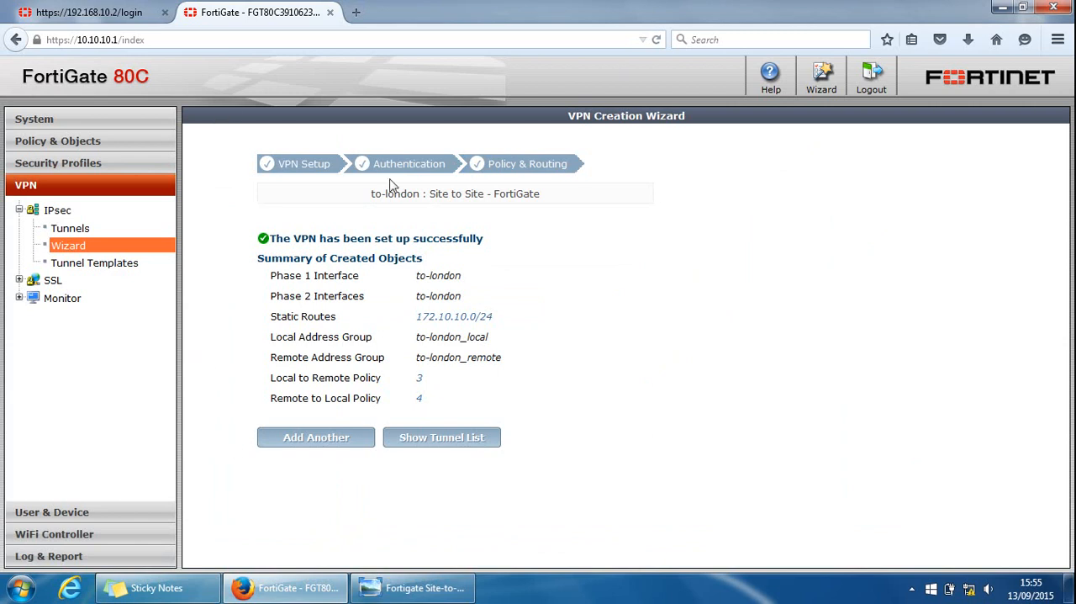
mouse_move(484, 494)
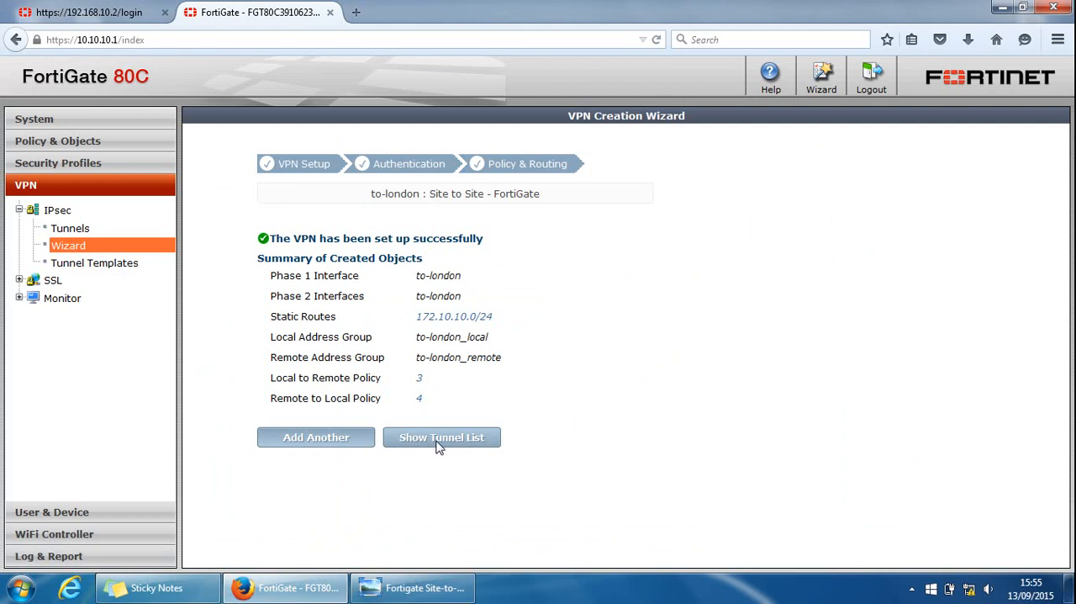
Step: From the tunnel list, open to-london and view its authentication settings
click(441, 437)
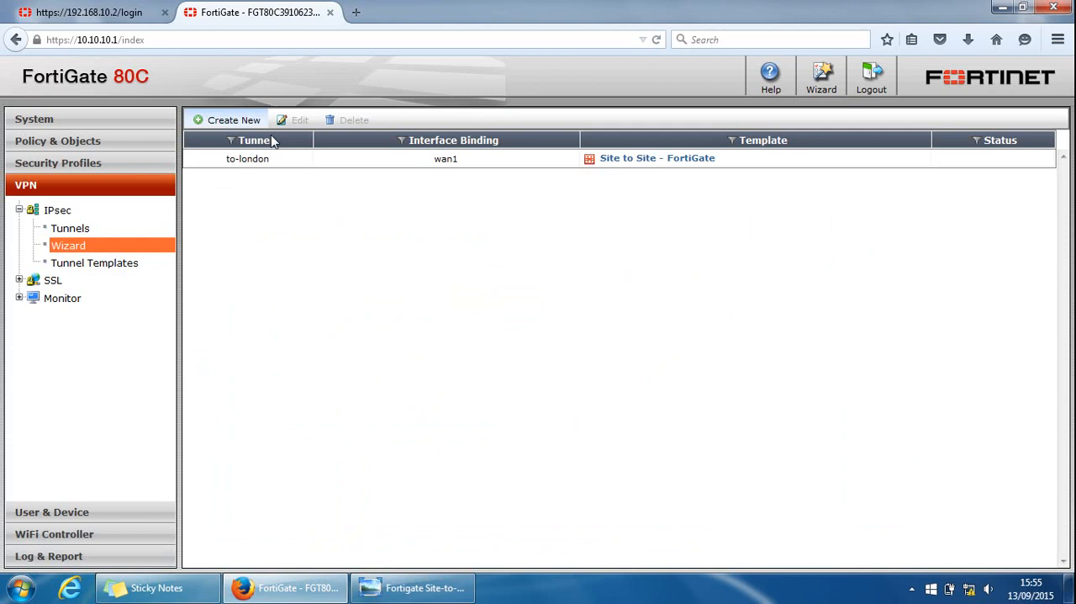
click(247, 158)
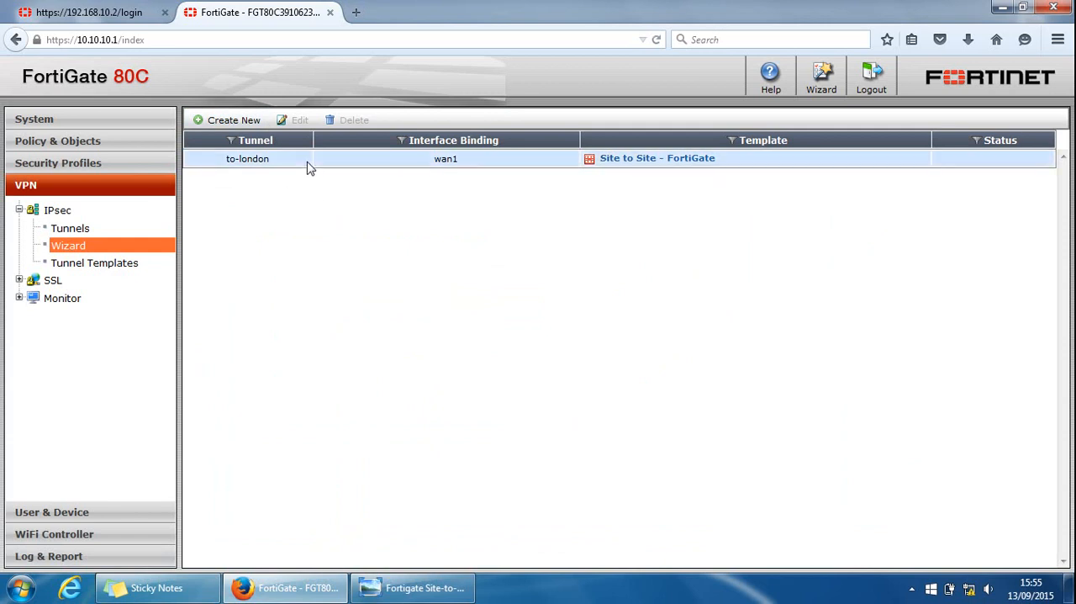
double_click(248, 158)
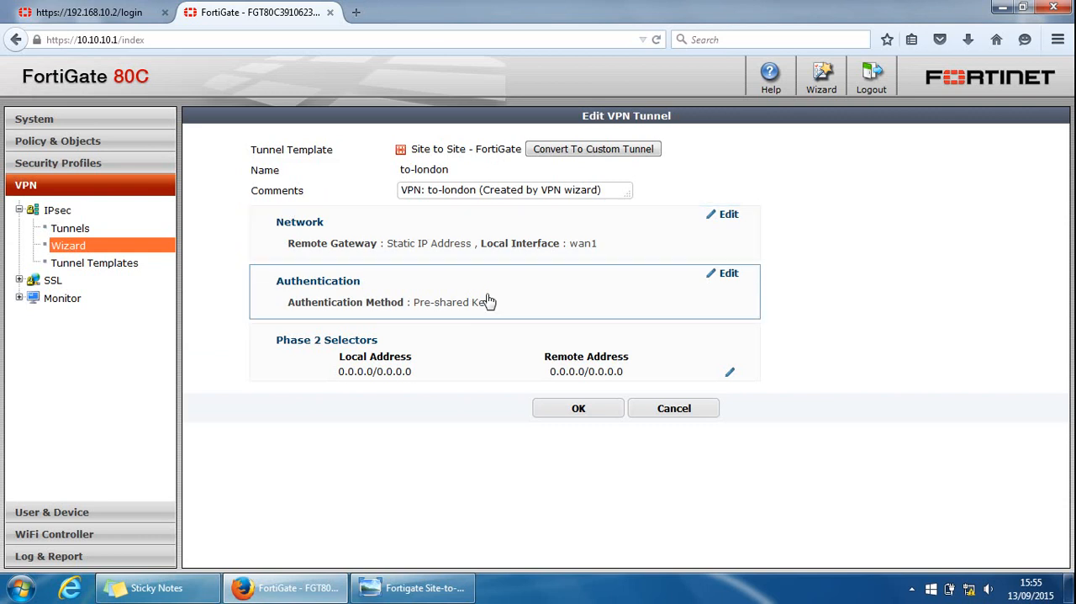
click(728, 214)
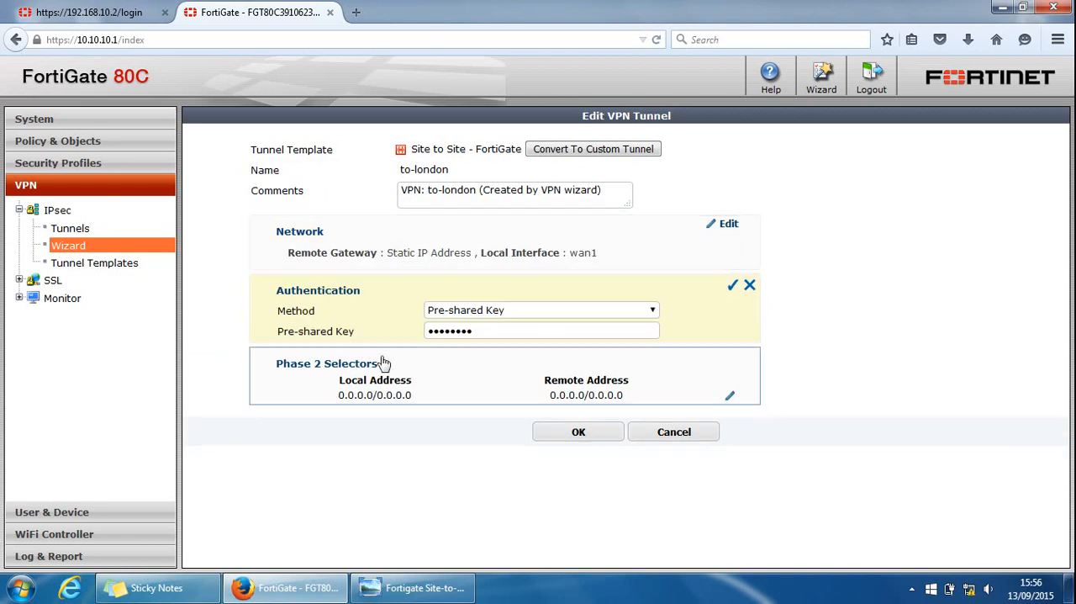
mouse_move(635, 361)
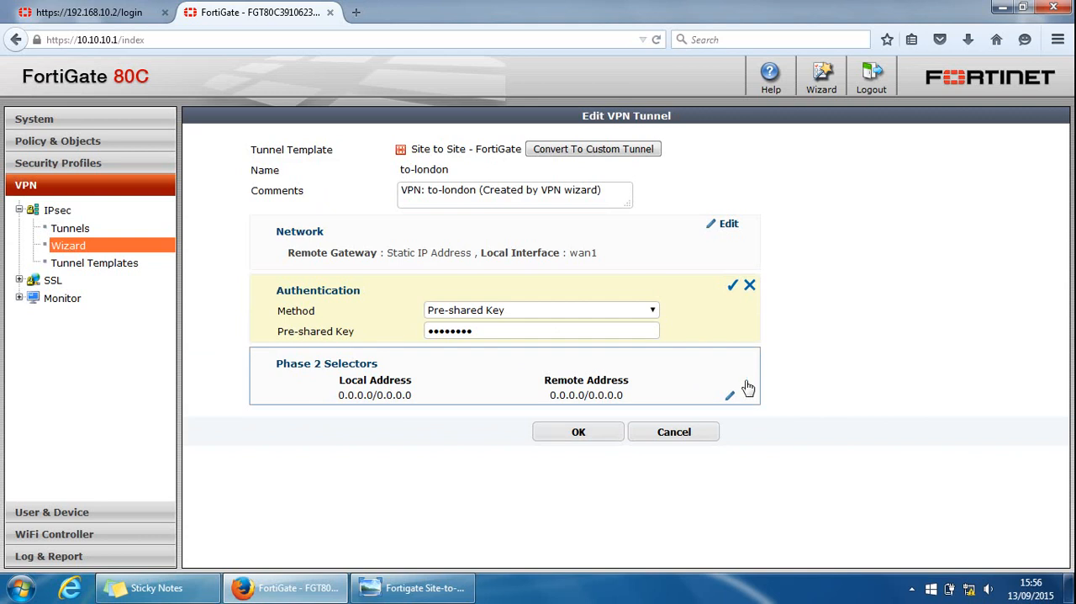
Step: Review the Phase 2 and network settings without changes and return to the tunnel list
click(730, 395)
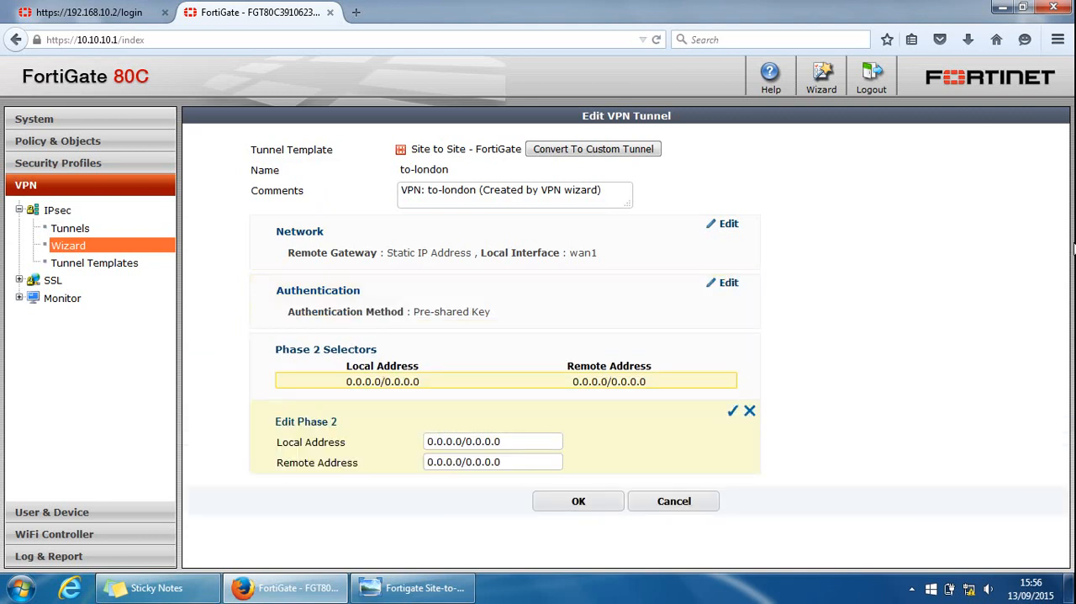
mouse_move(287, 401)
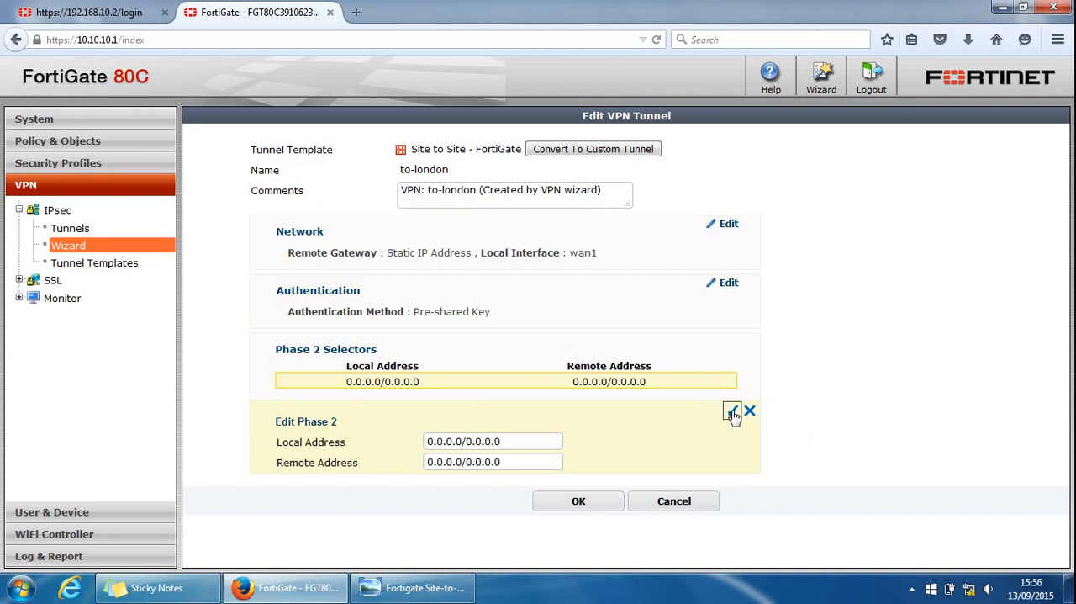
mouse_move(751, 412)
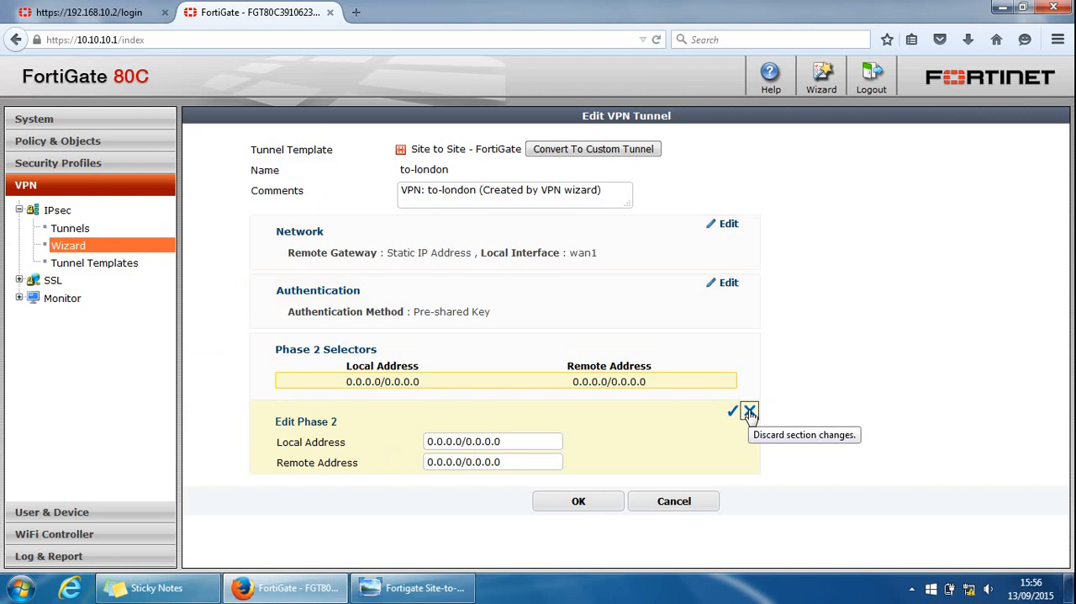
click(749, 411)
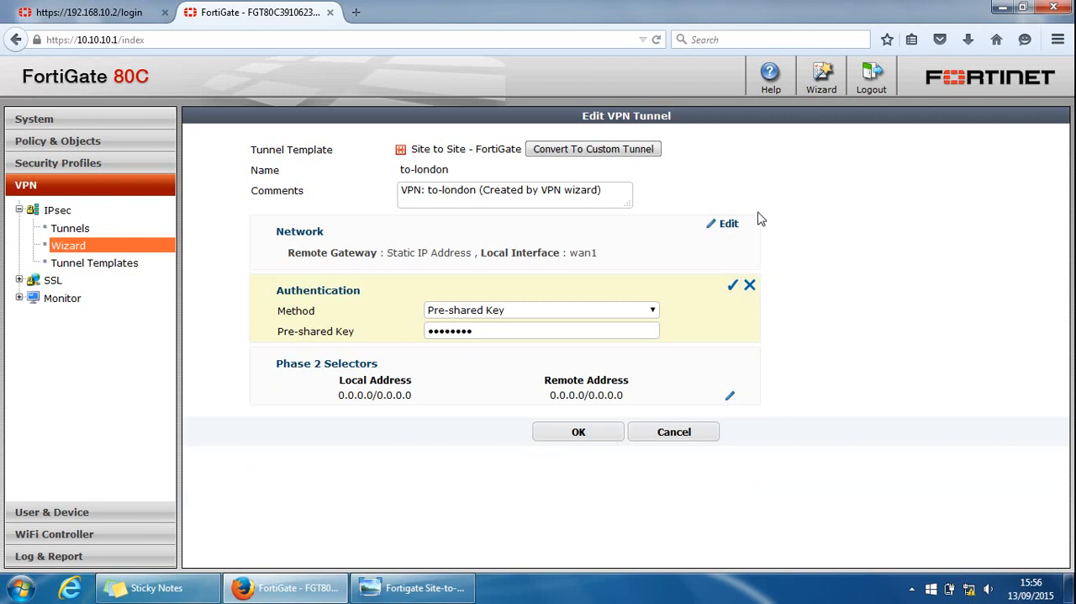
click(728, 222)
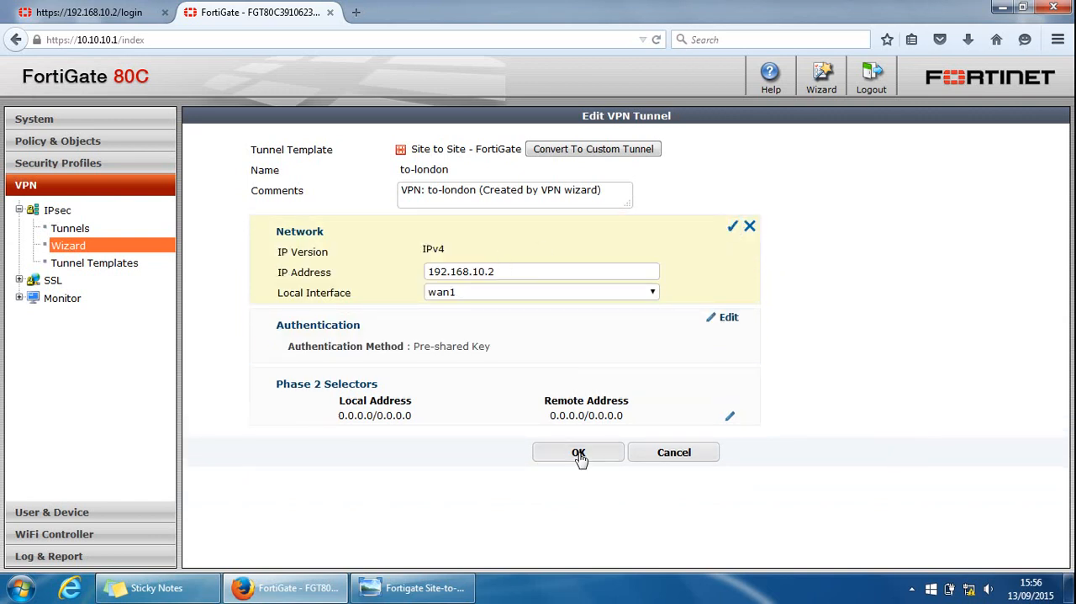
click(578, 453)
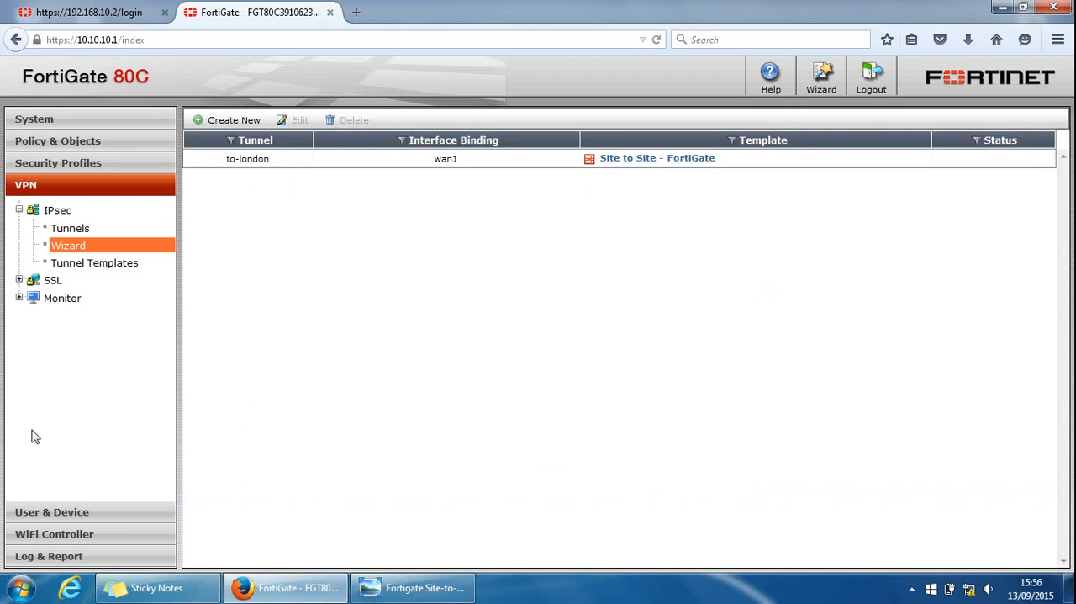
mouse_move(306, 401)
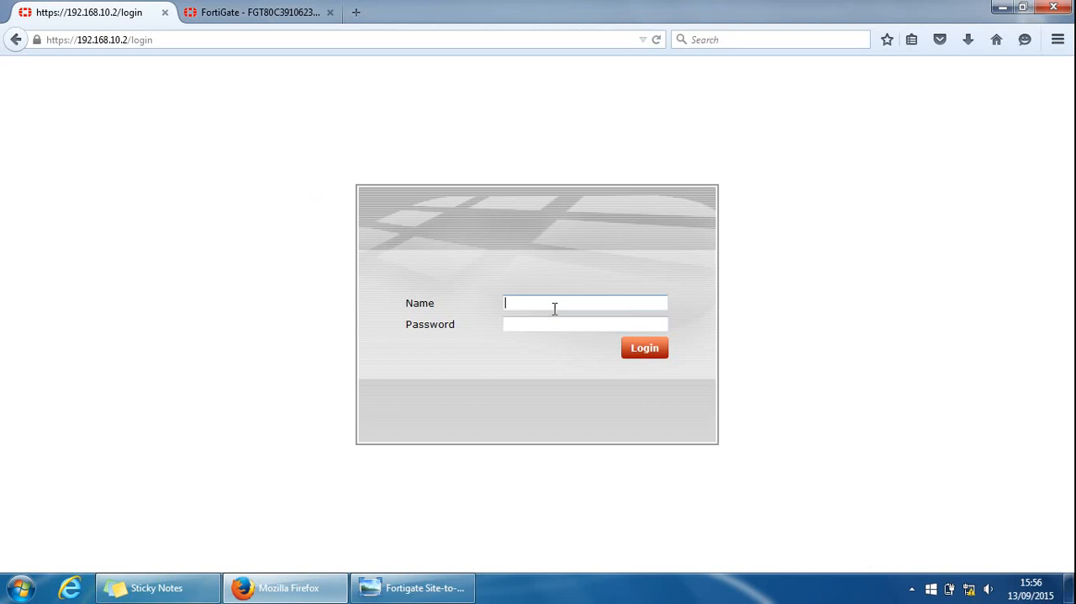
Step: Log in to the FortiGate 60C as admin and show its system status dashboard
text(admin)
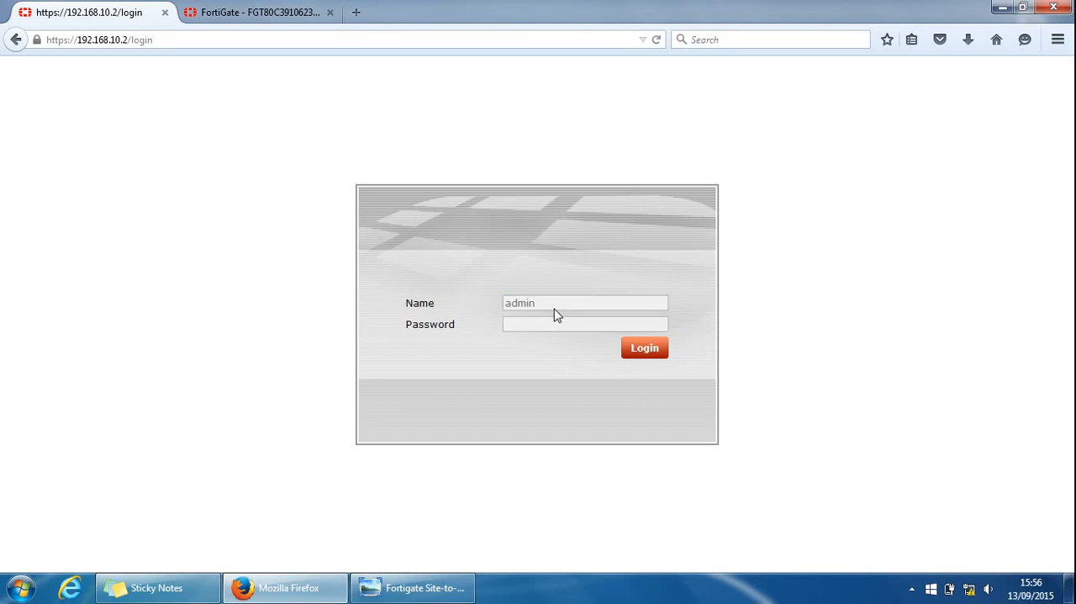
click(644, 346)
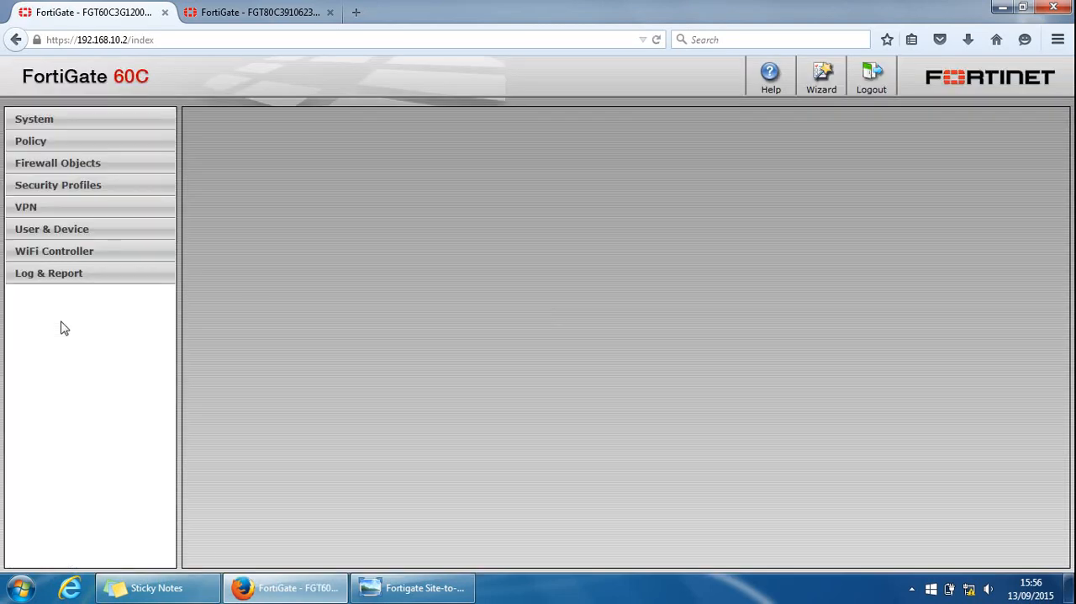
click(34, 118)
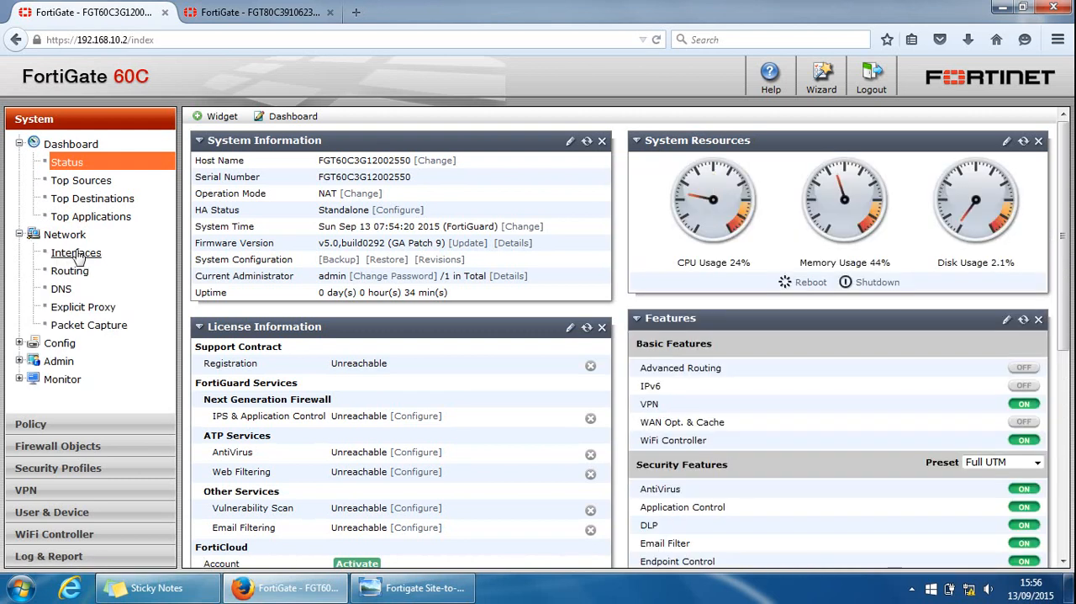
Step: Show the 60C interfaces list and select the dmz row at 10.10.10.1/24
click(75, 252)
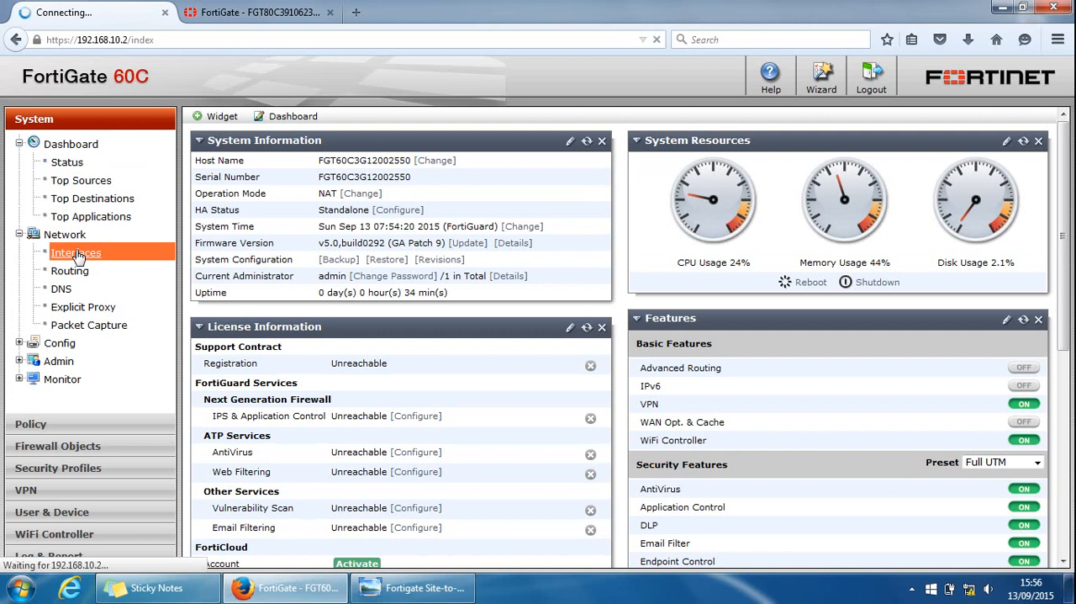
click(76, 253)
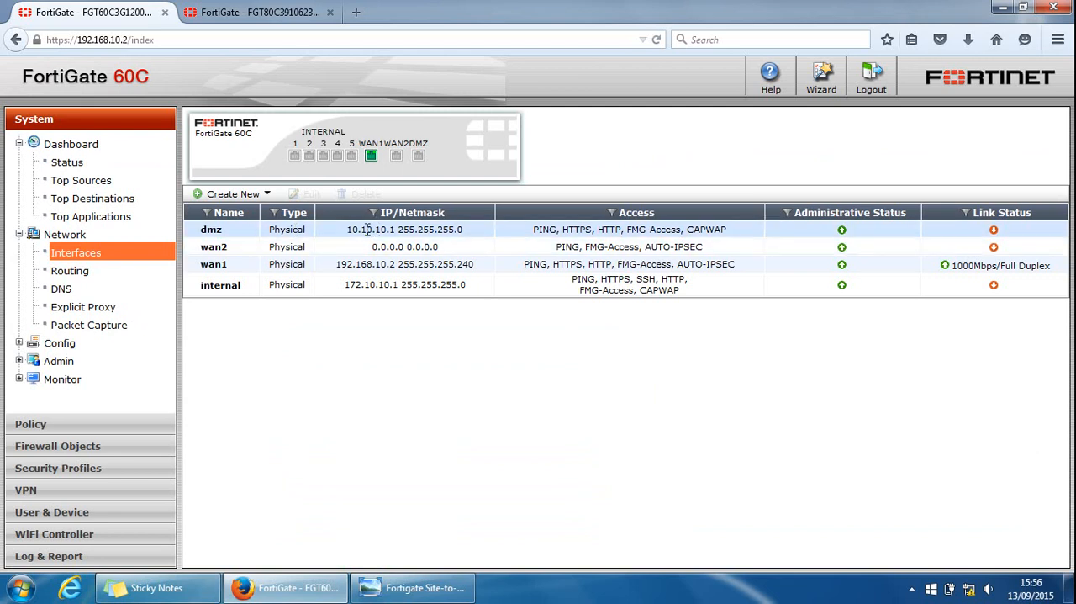
click(212, 228)
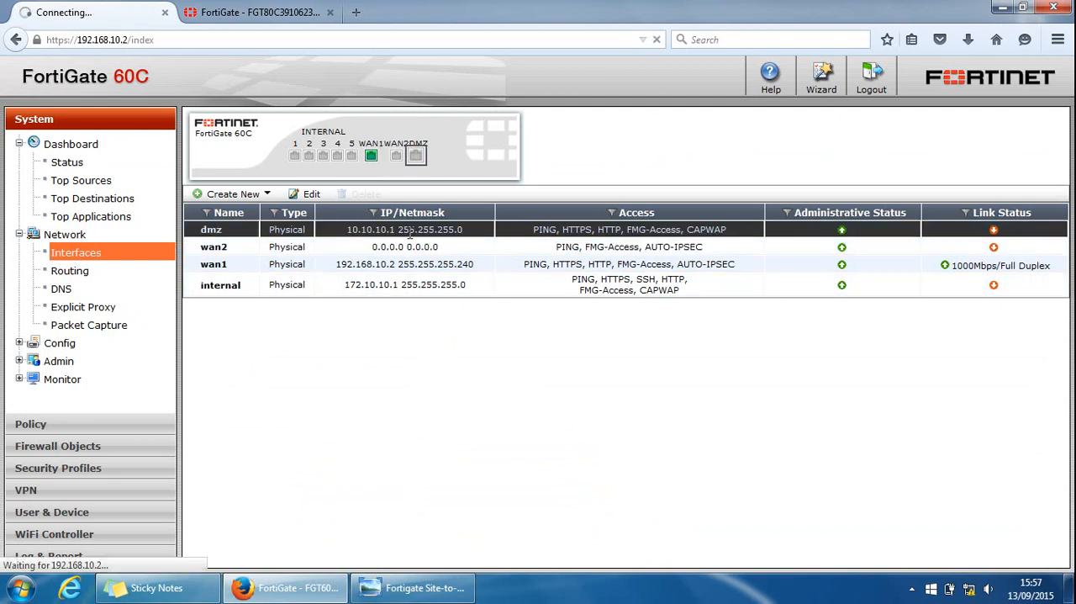
Step: Set the dmz interface address to 0.0.0.0 0.0.0.0 and its administrative status to Down
click(311, 193)
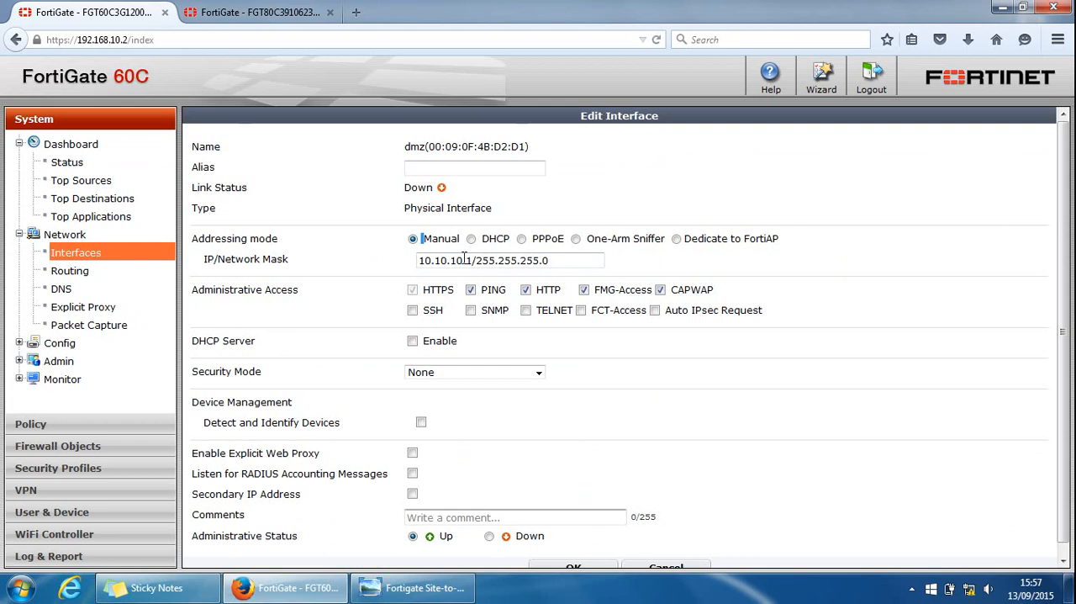
triple_click(511, 259)
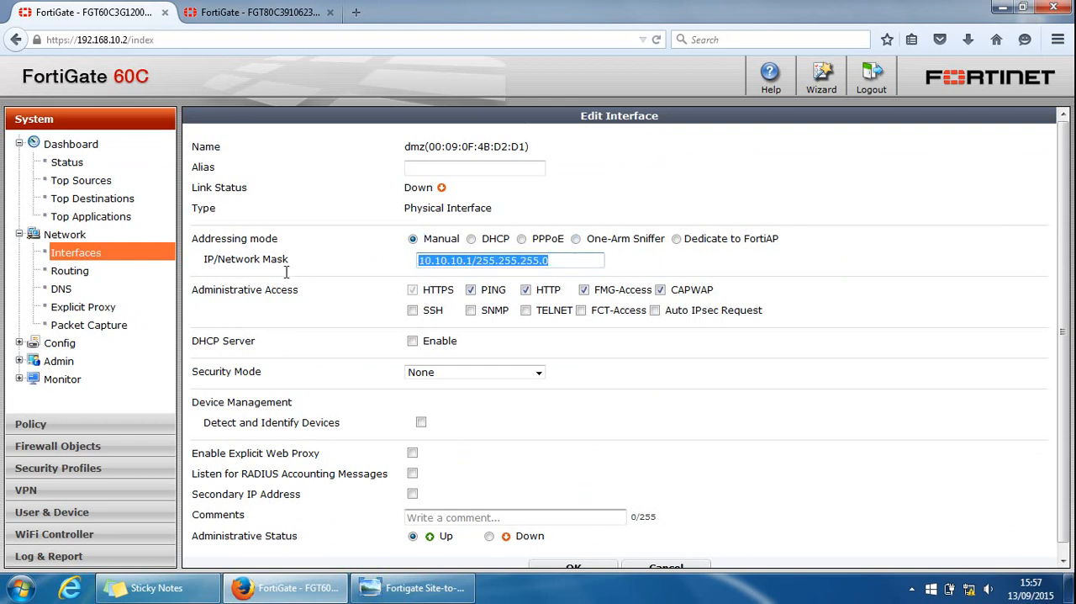
text(0.0.0.0 0.0.0.0)
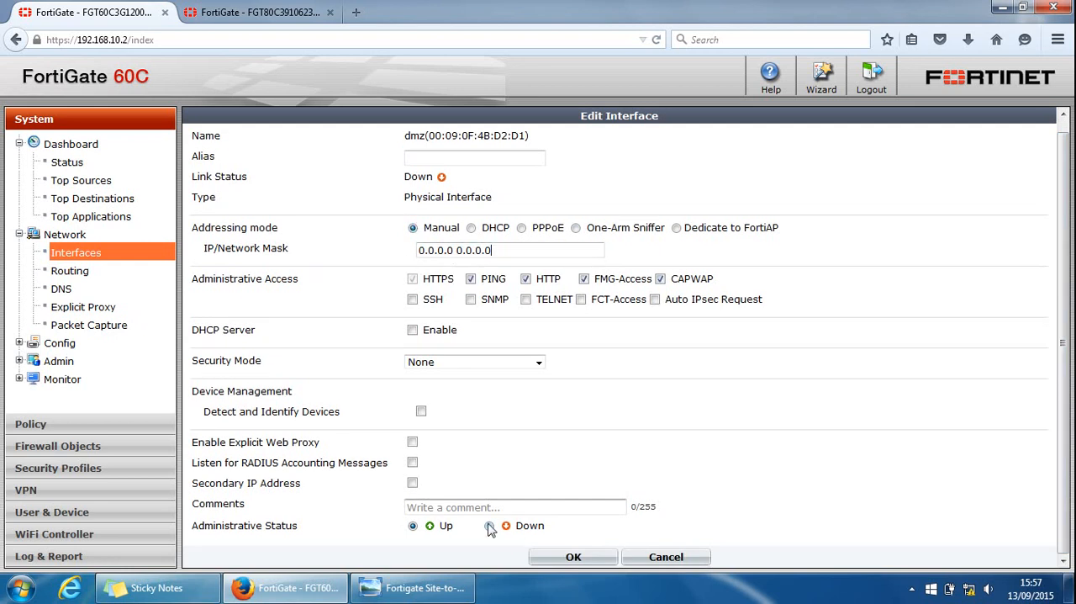
click(489, 525)
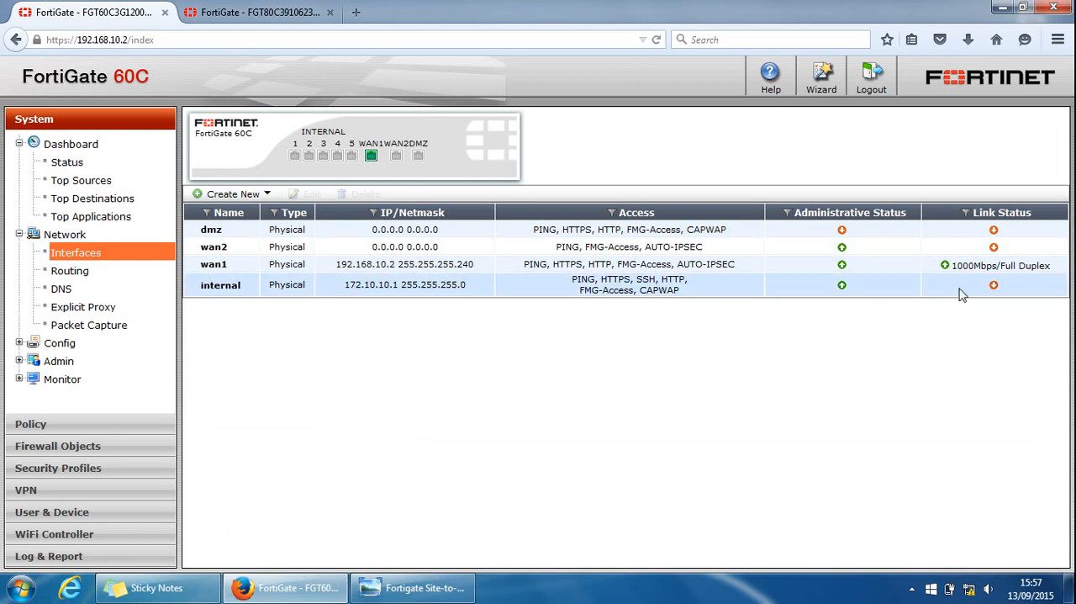
mouse_move(1006, 293)
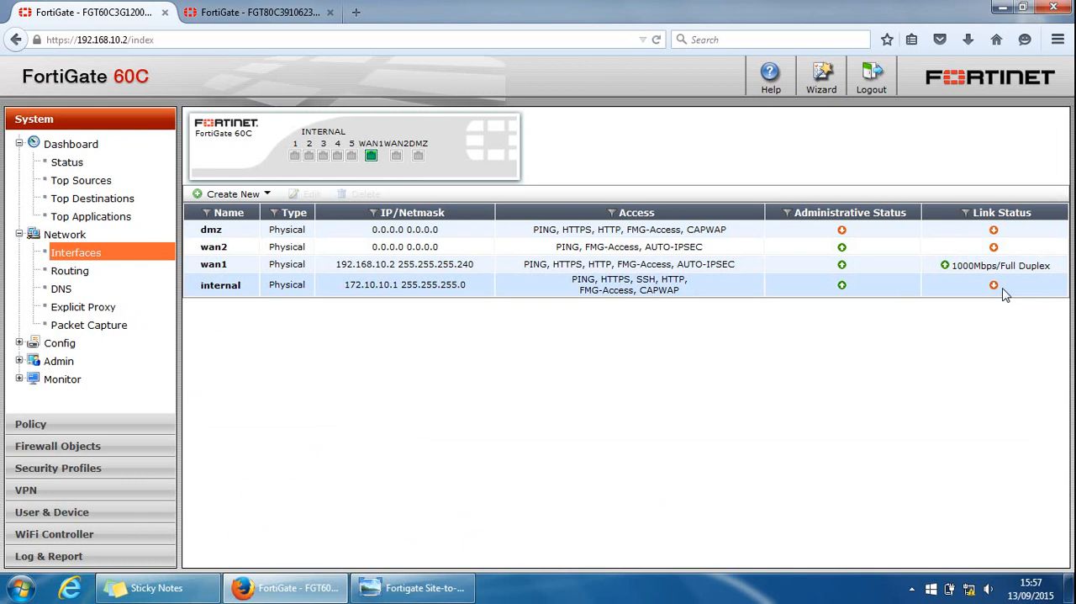
mouse_move(996, 286)
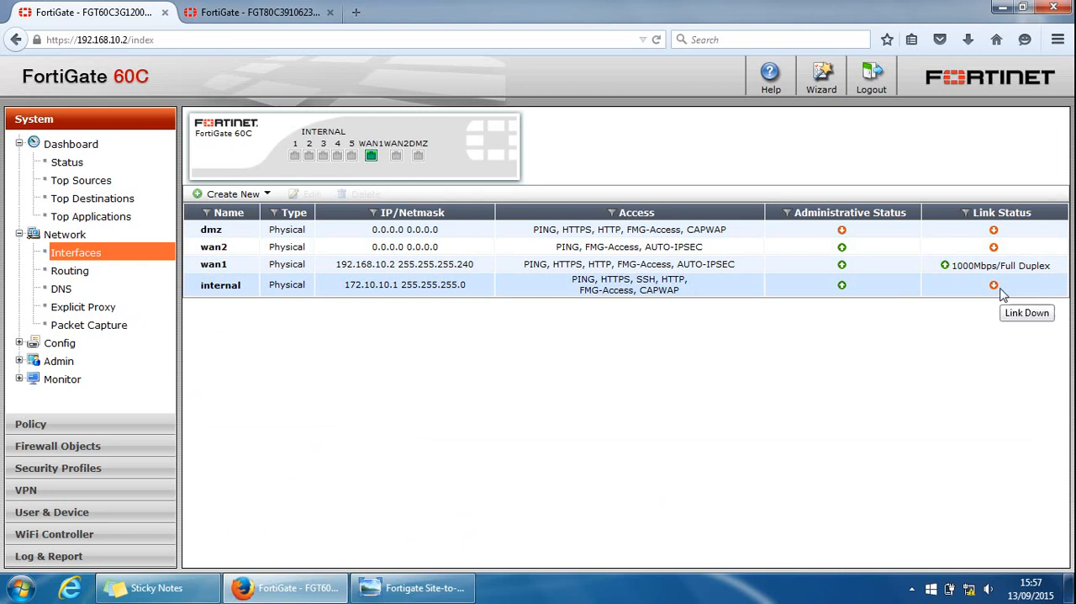
mouse_move(434, 308)
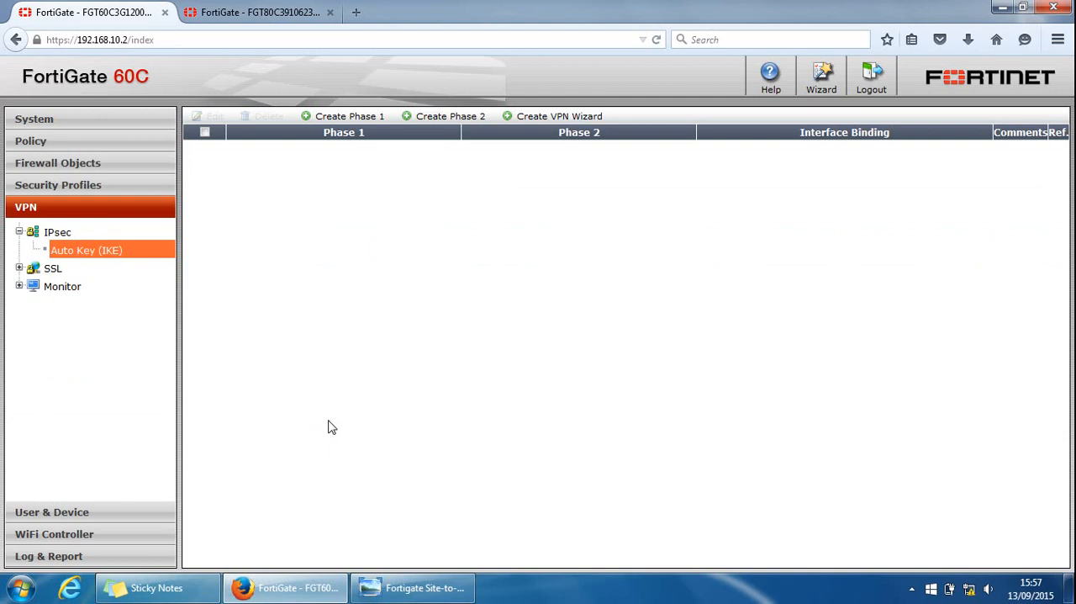
Step: Begin a blank New Phase 1 definition from the Auto Key (IKE) page
click(344, 116)
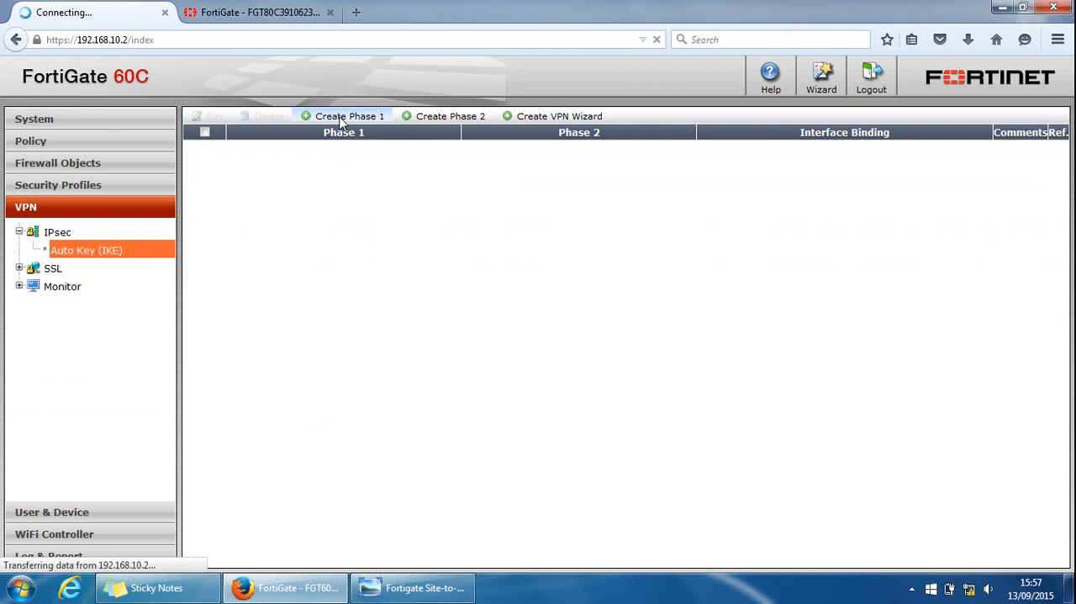
click(348, 116)
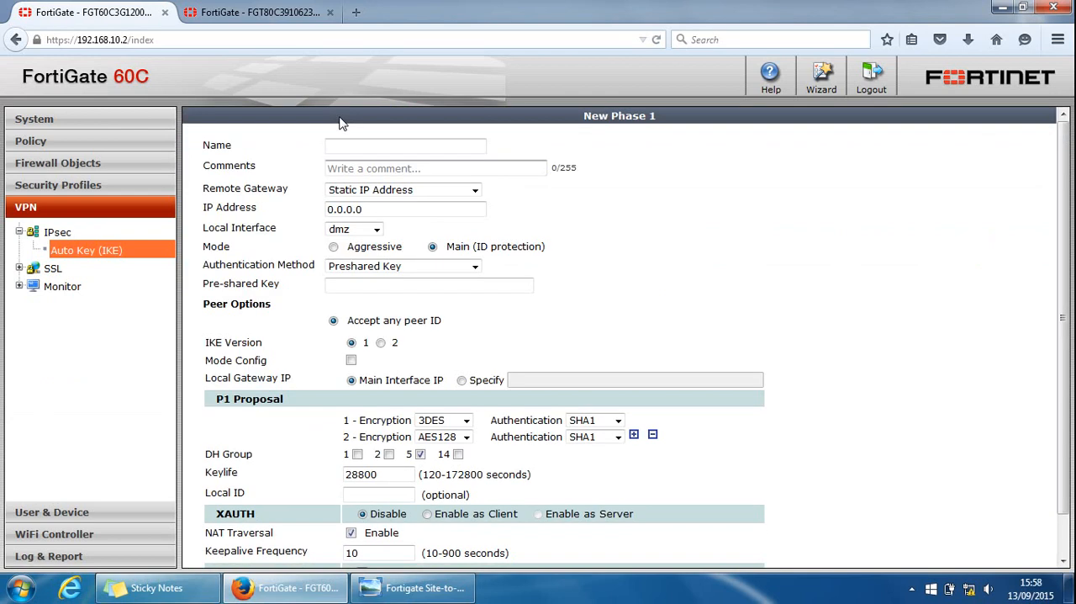
Step: Name the new Phase 1 to-new-delhi-p1
click(405, 144)
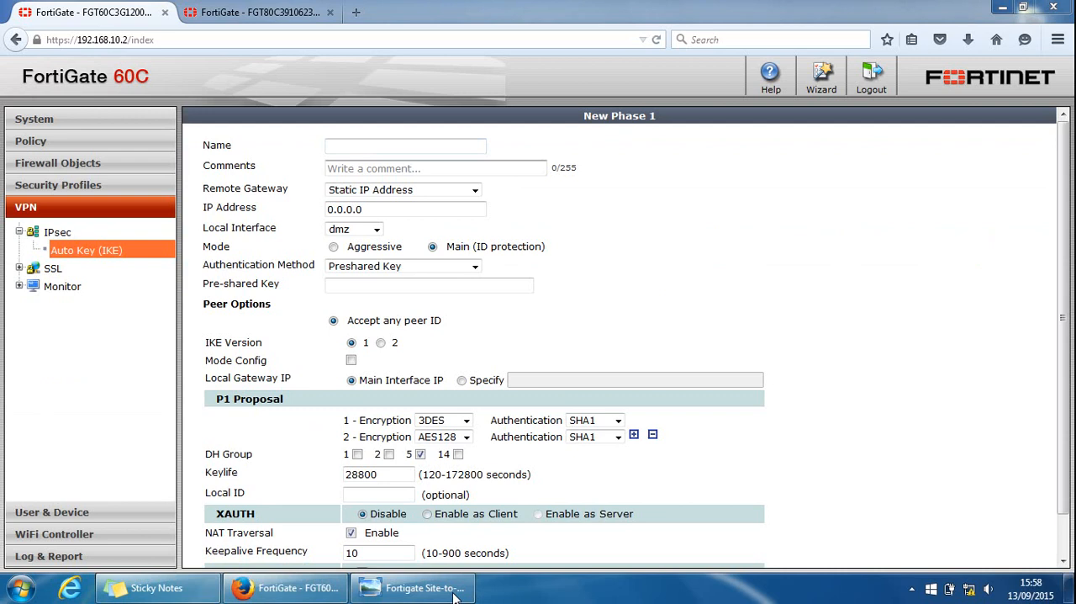
click(412, 587)
text(new-delhi)
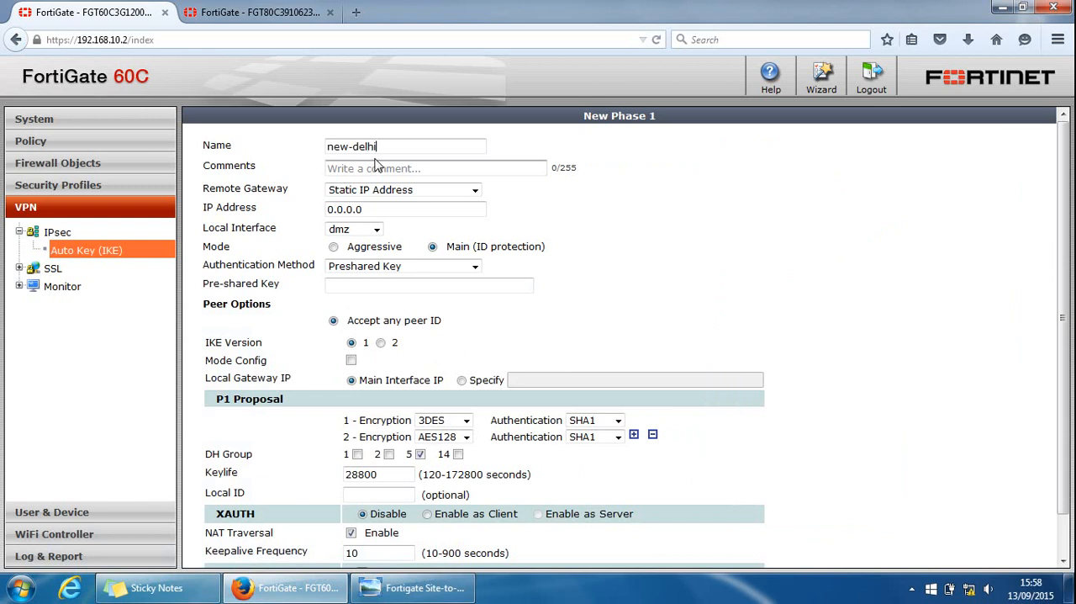
text(-)
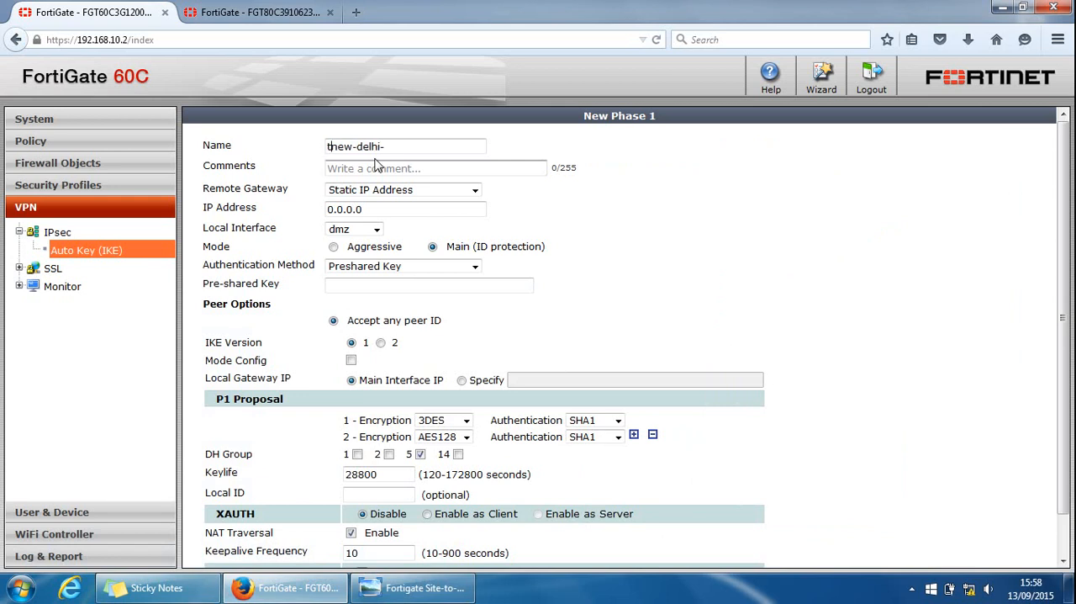
text(to-new-delhi-)
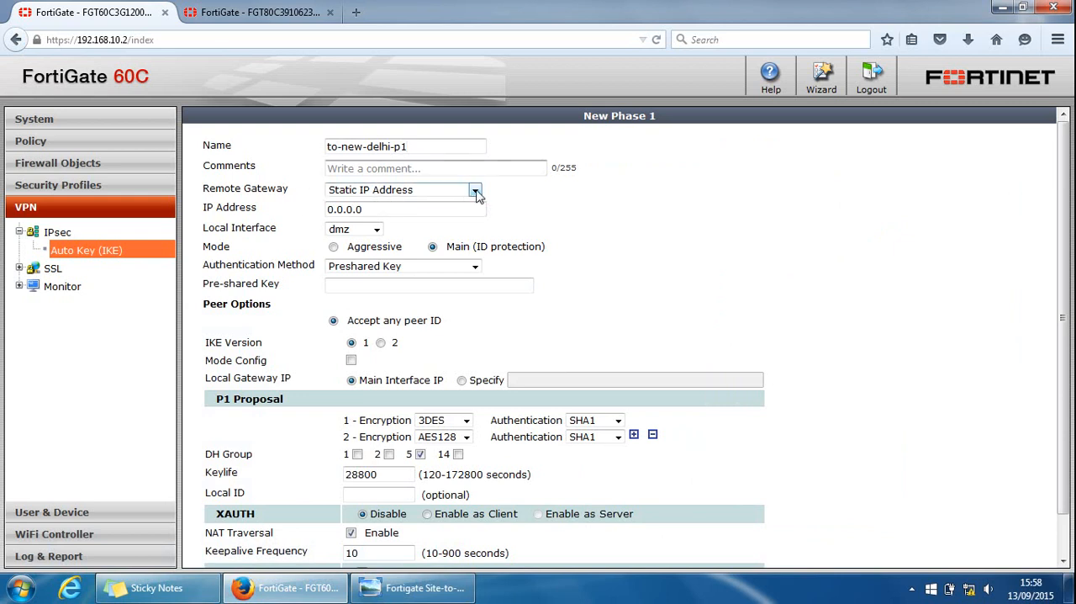
Step: Keep the remote gateway as Static IP Address and enter 192.168.10.1 from the topology diagram
click(474, 188)
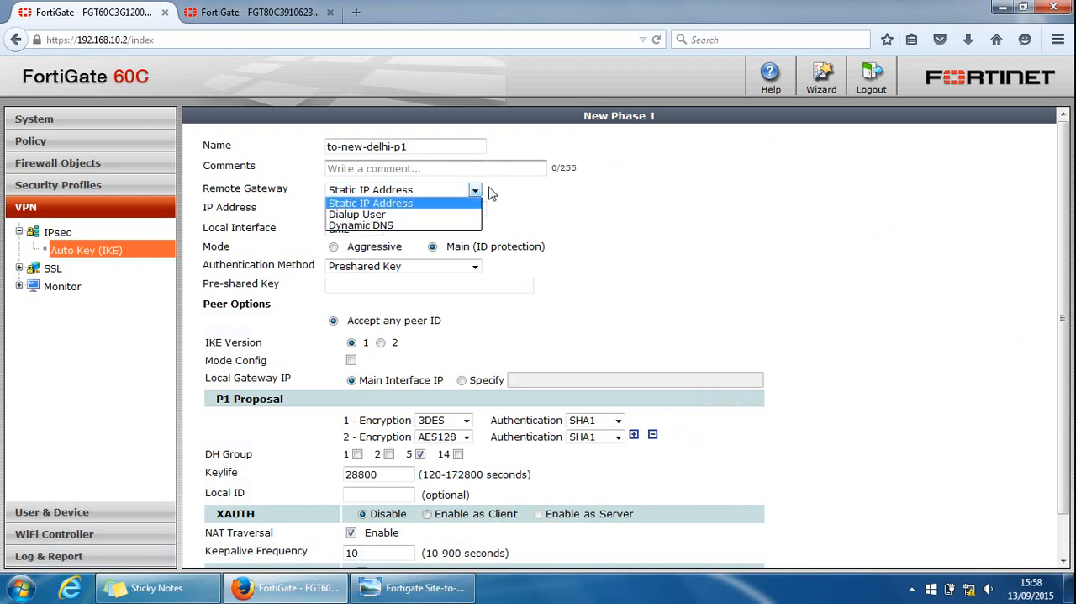
click(370, 202)
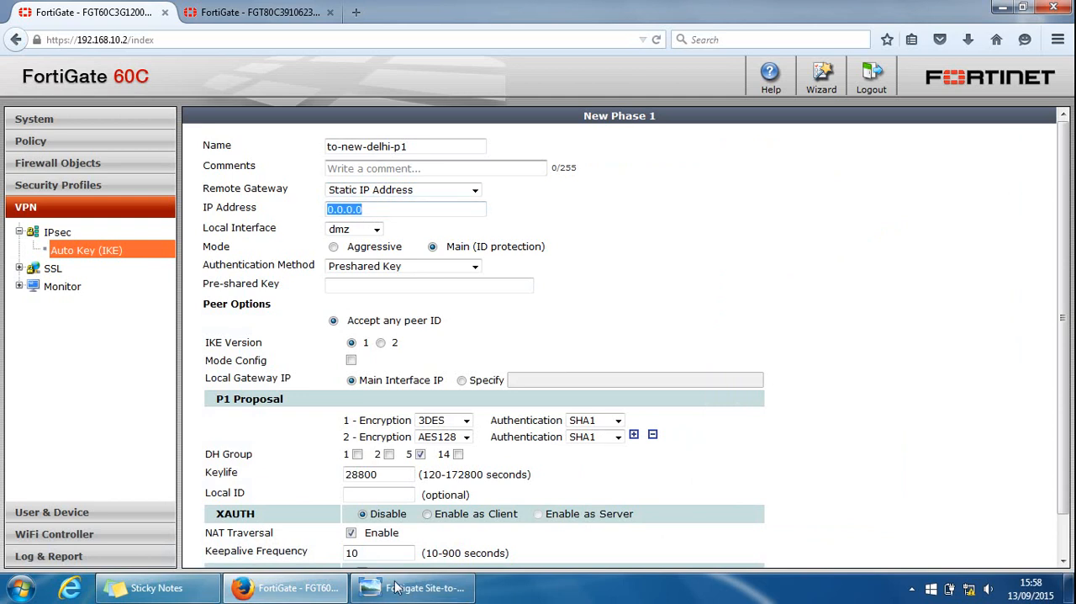
click(411, 587)
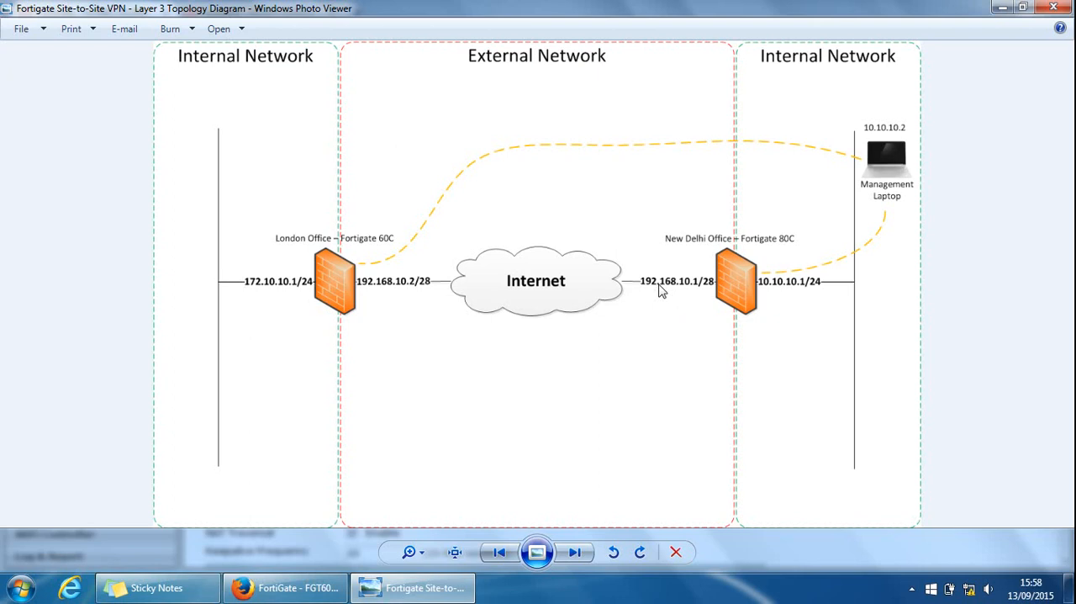
click(286, 587)
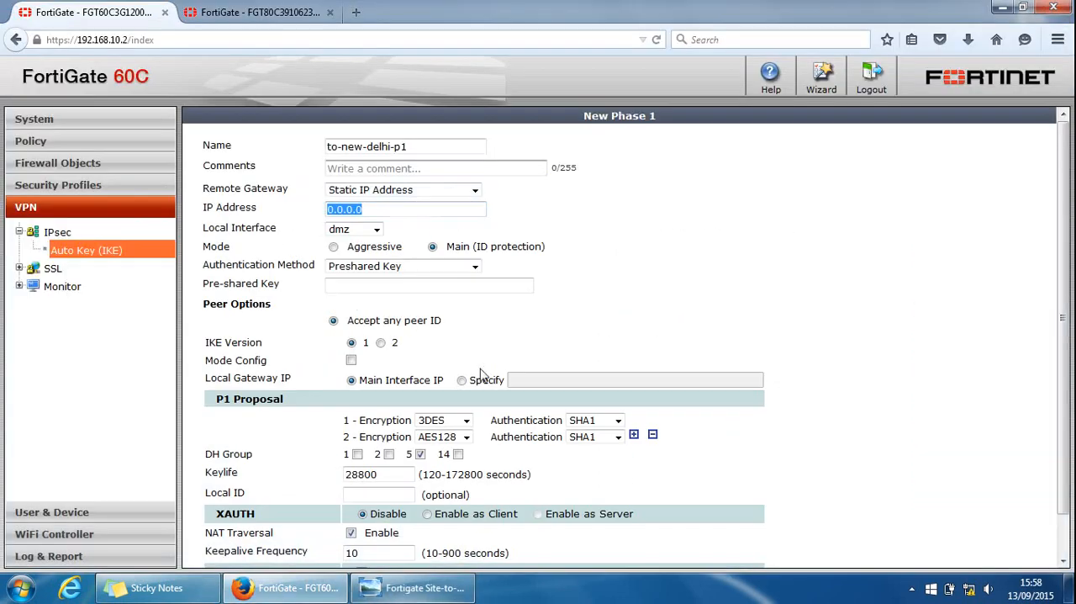
text(192.168.10.1)
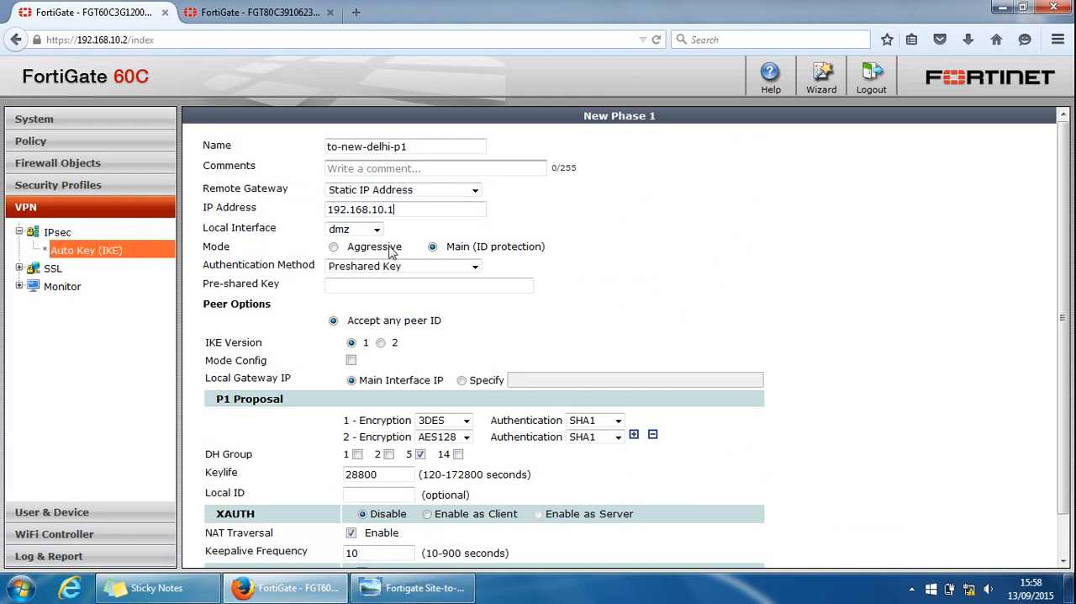
Step: Bind Phase 1 to-new-delhi-p1 to the wan1 interface and enter its pre-shared key
click(377, 229)
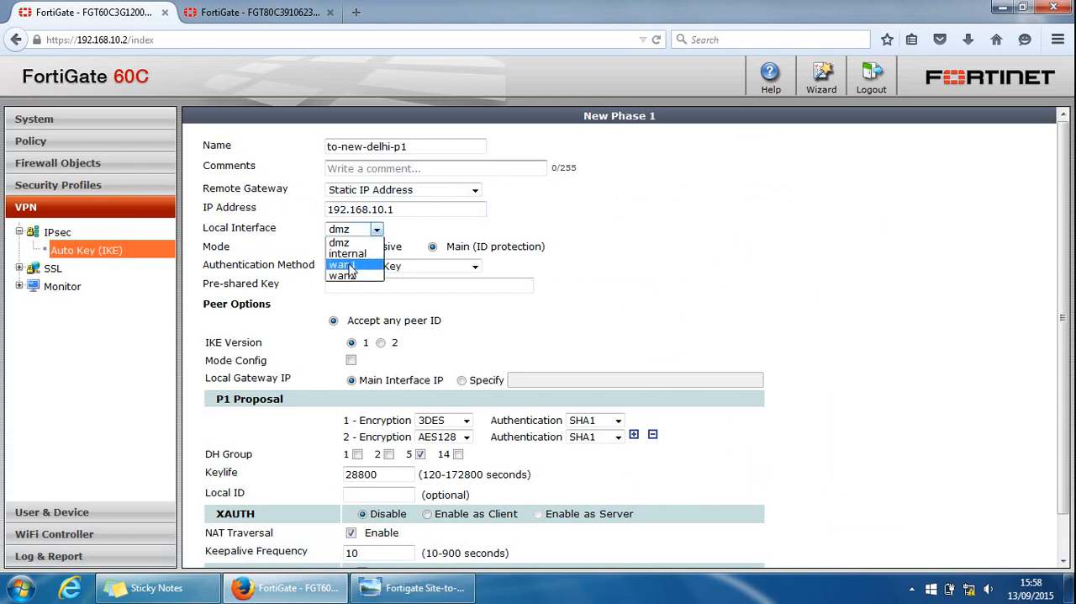
click(341, 266)
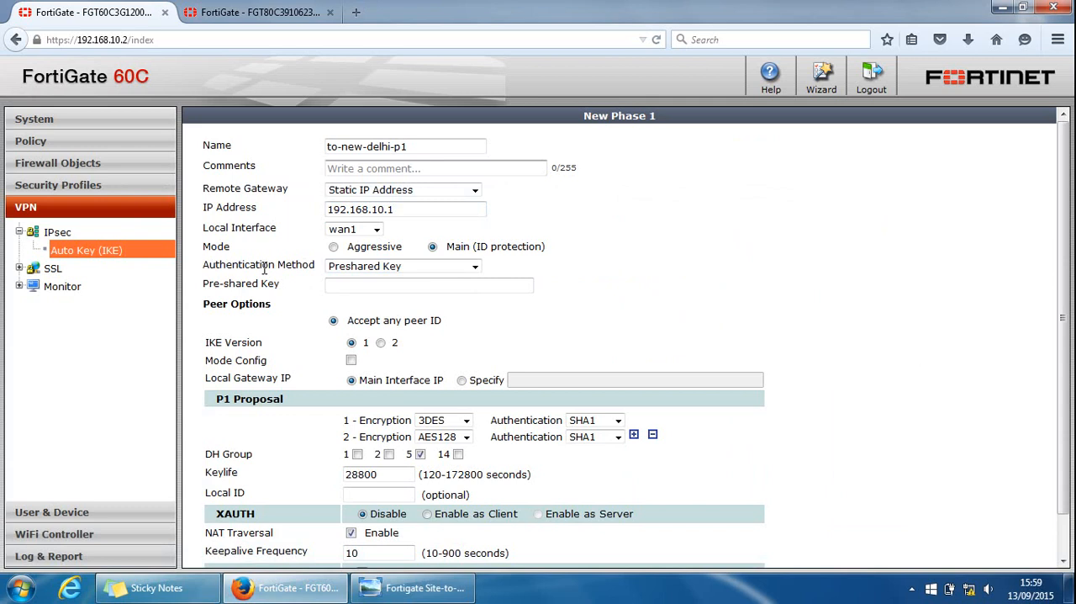
mouse_move(306, 351)
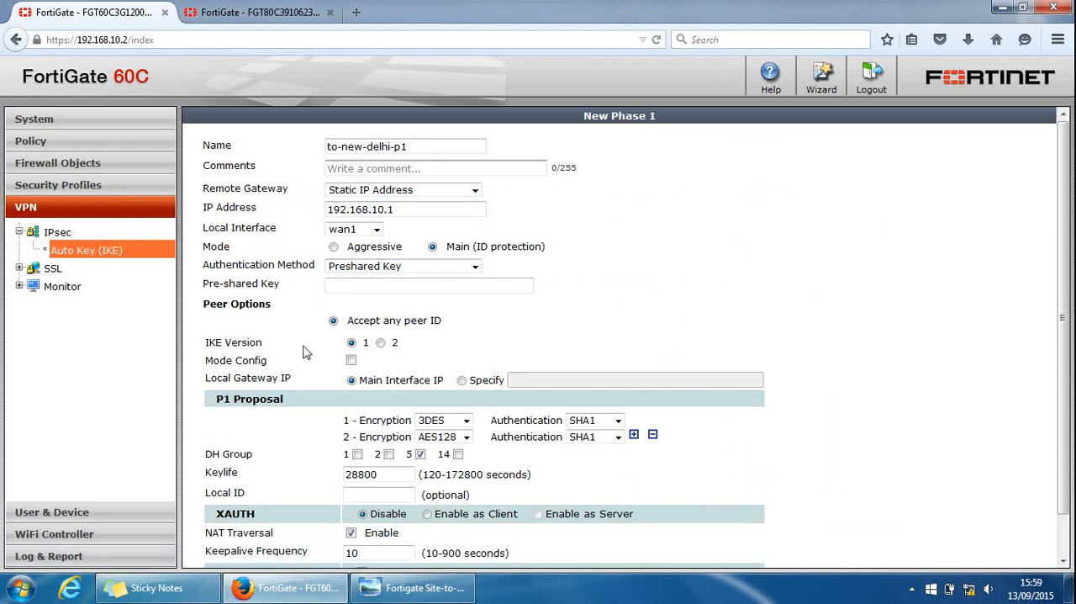
mouse_move(637, 339)
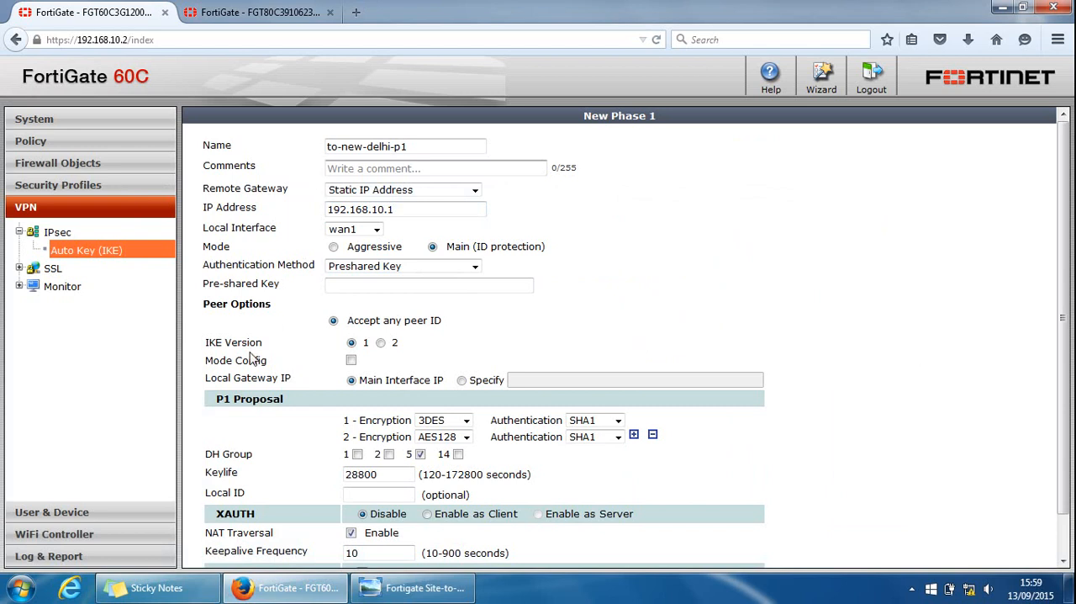
mouse_move(256, 451)
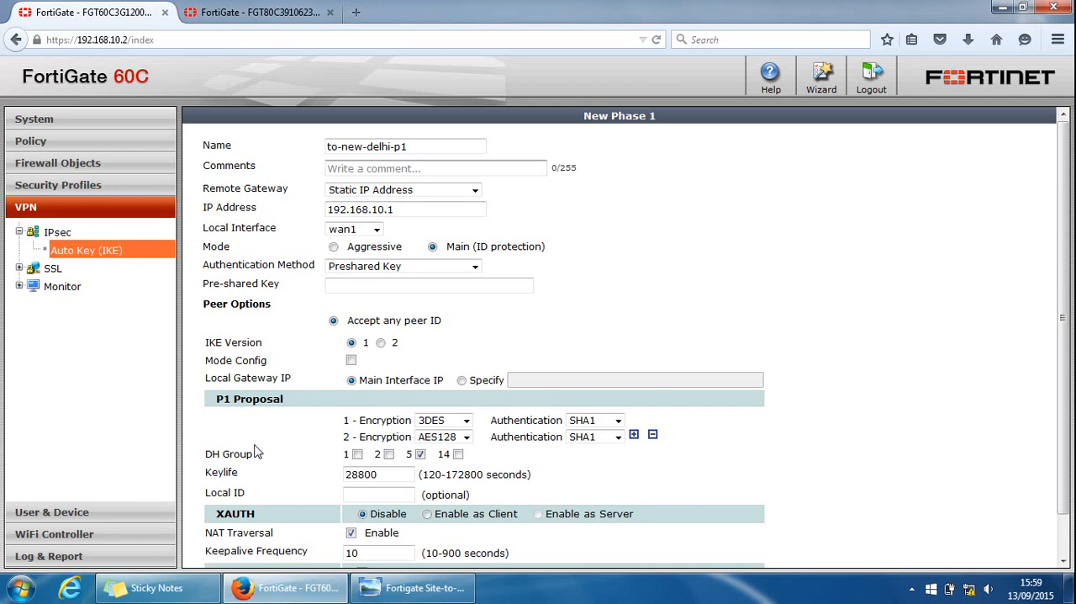
click(429, 286)
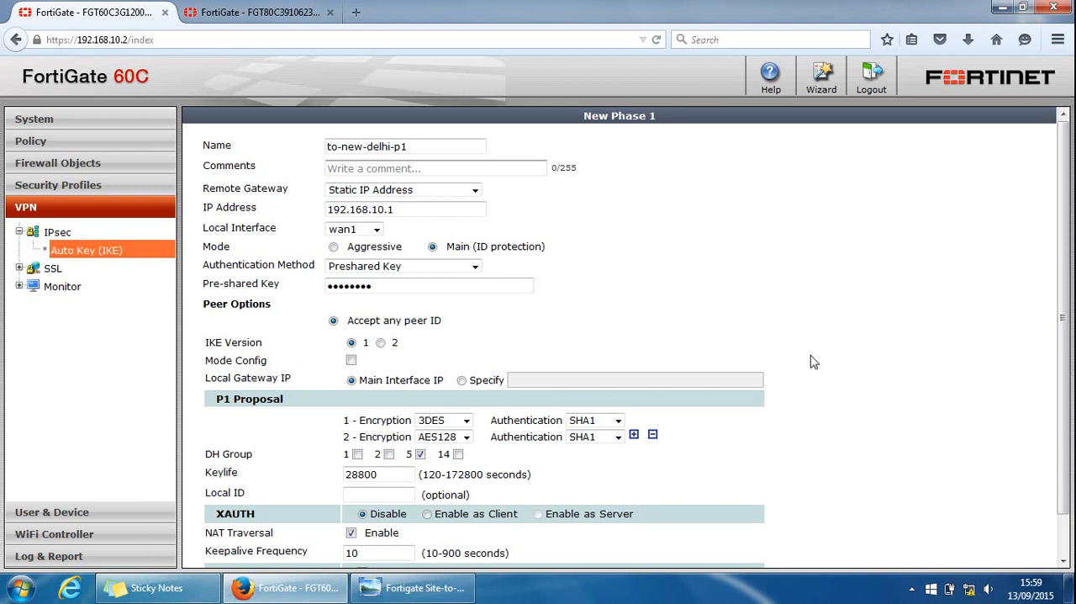
Step: Save the Phase 1 configuration and dismiss the browser's offer to remember the key
scroll(down, 3)
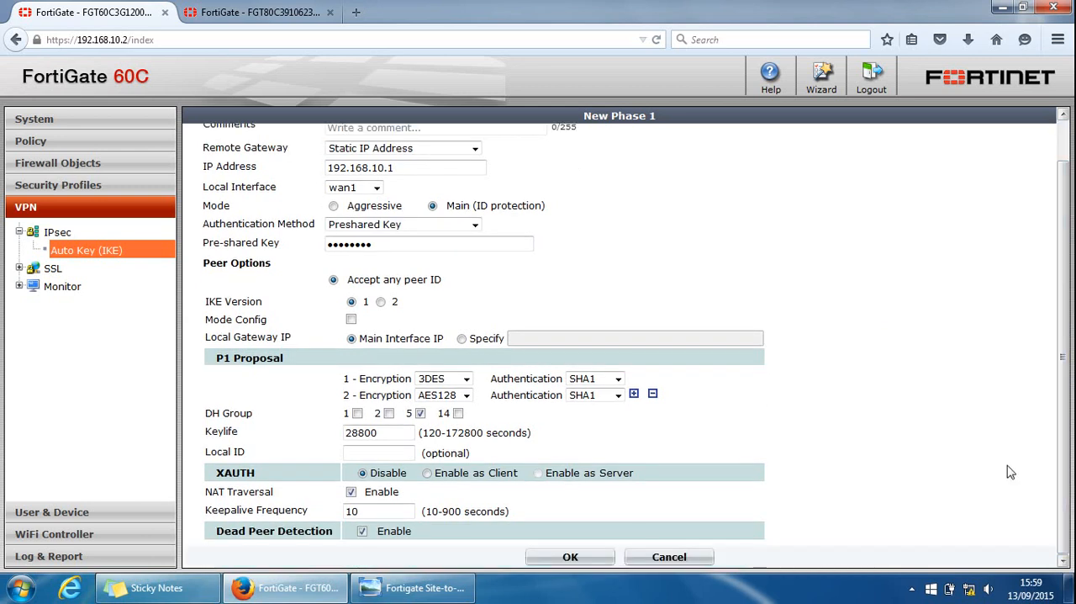
click(570, 557)
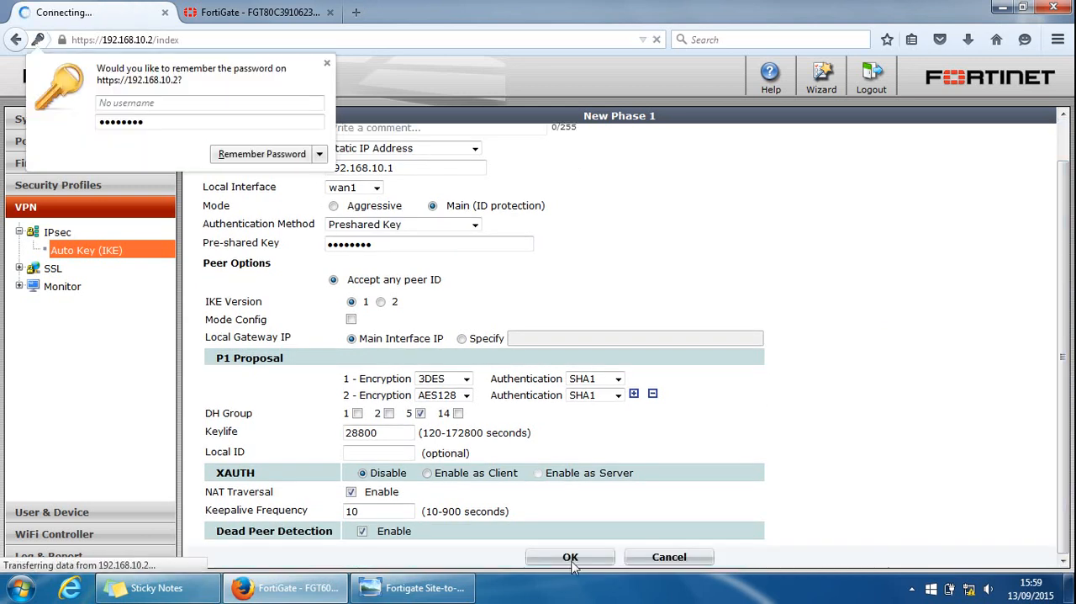
click(570, 556)
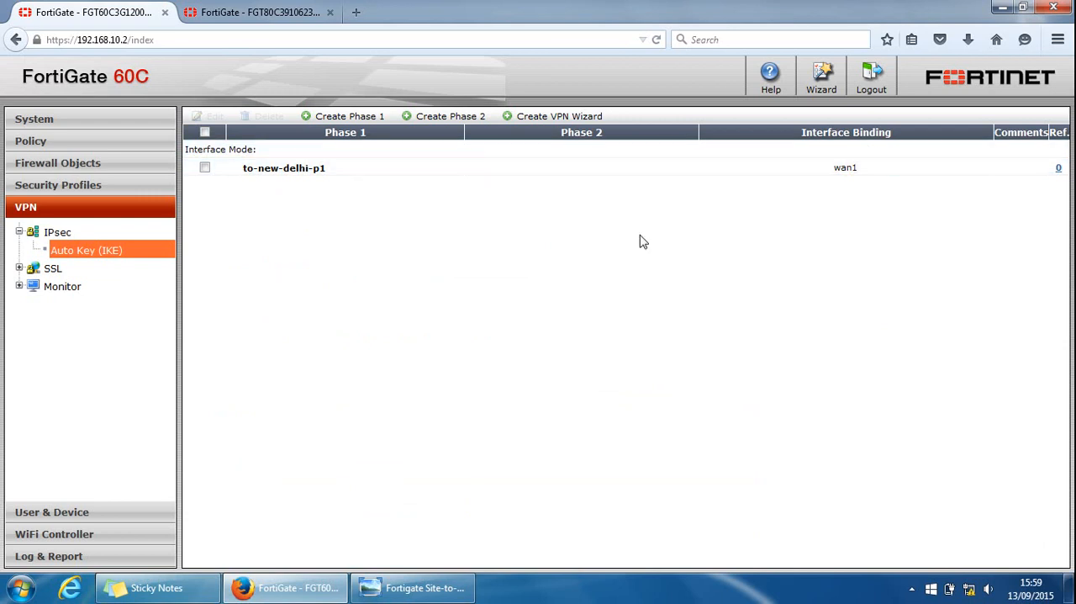
Step: Start a new Phase 2 on the 60C named to-new-delhi-p2 and show its advanced settings
click(451, 116)
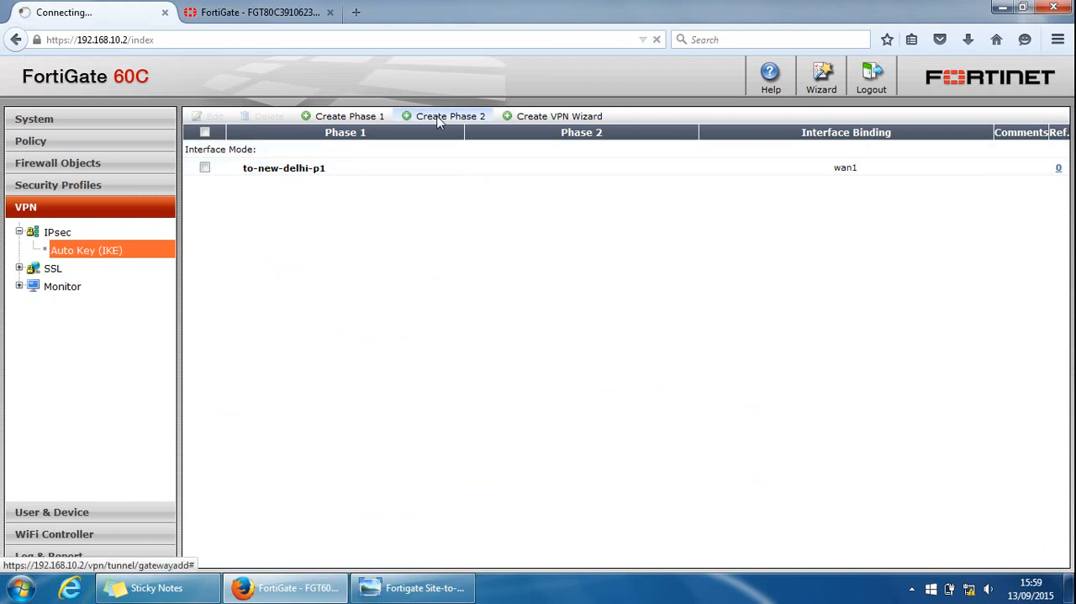
click(451, 116)
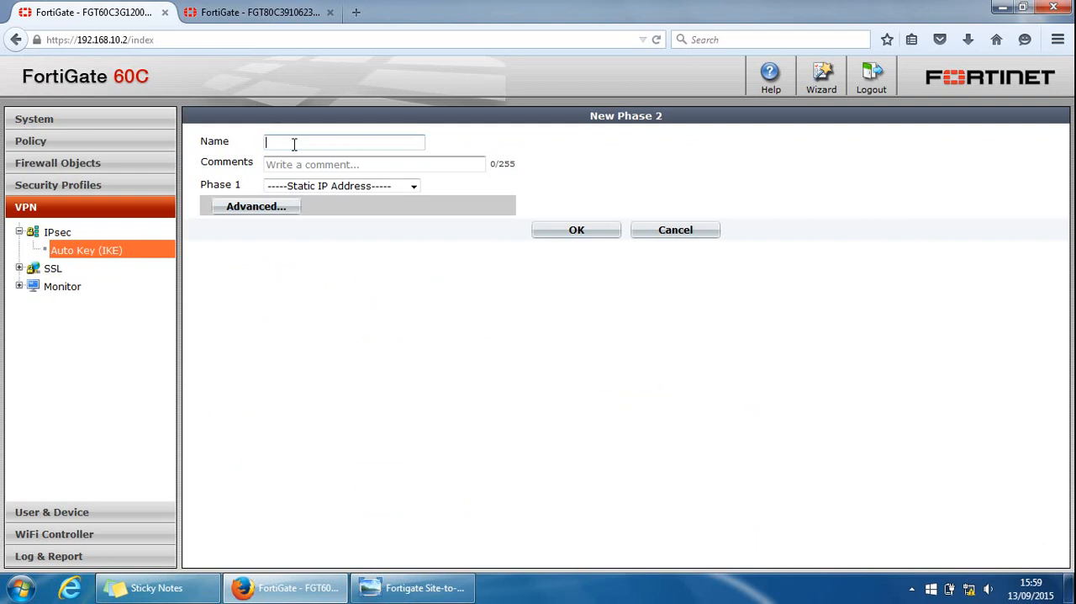
text(to-new-)
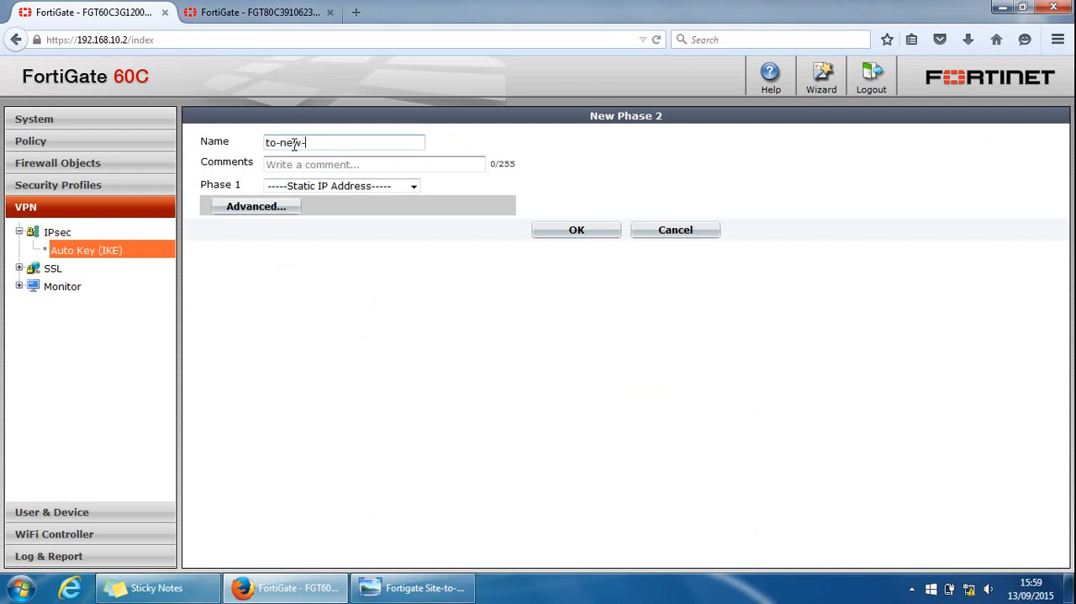
text(delhi-p2)
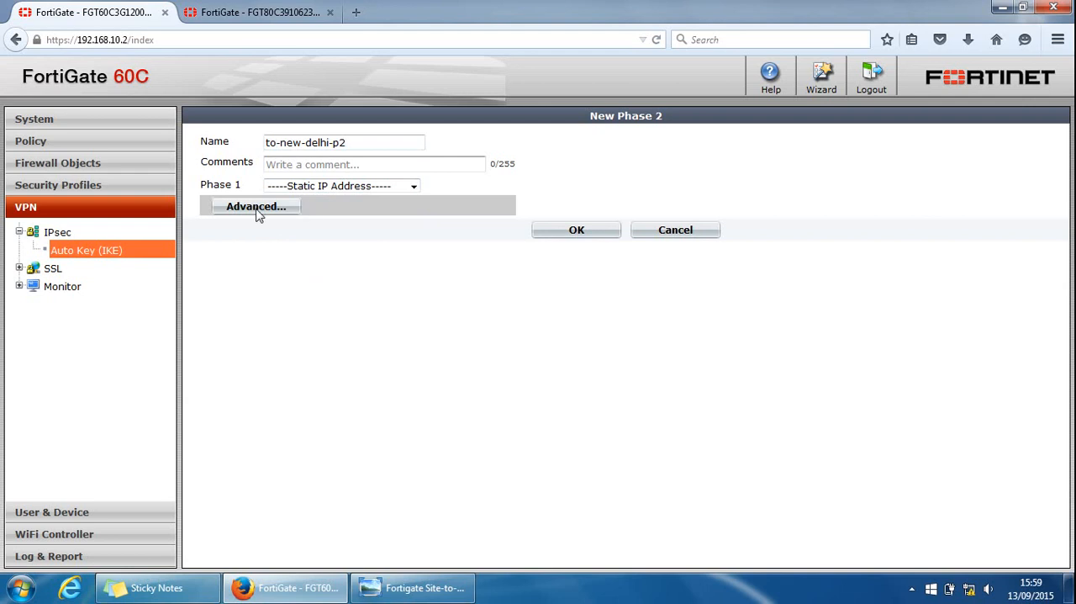
click(256, 205)
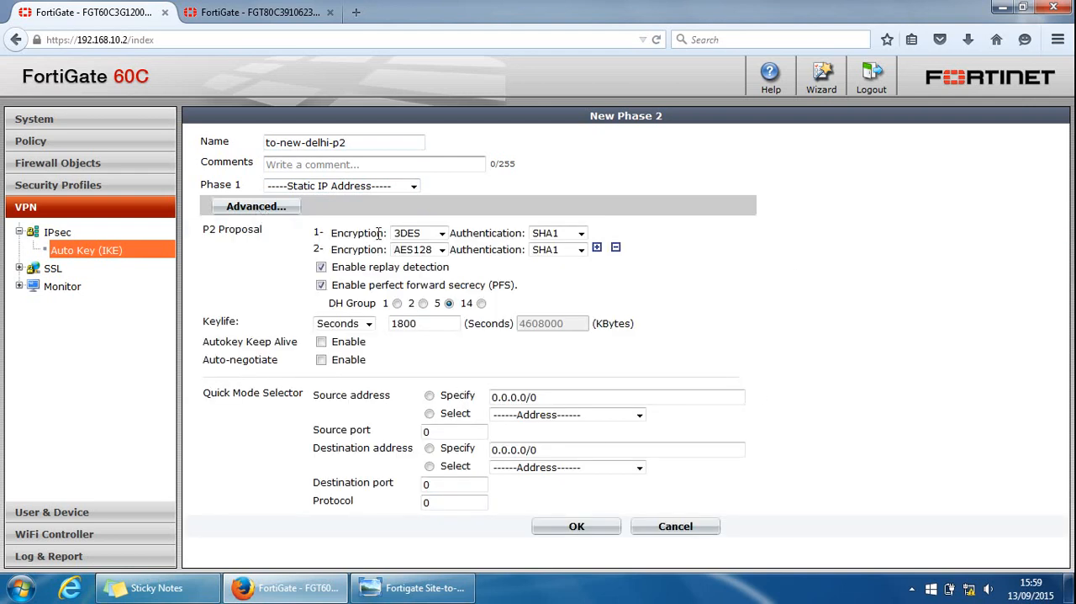
mouse_move(542, 388)
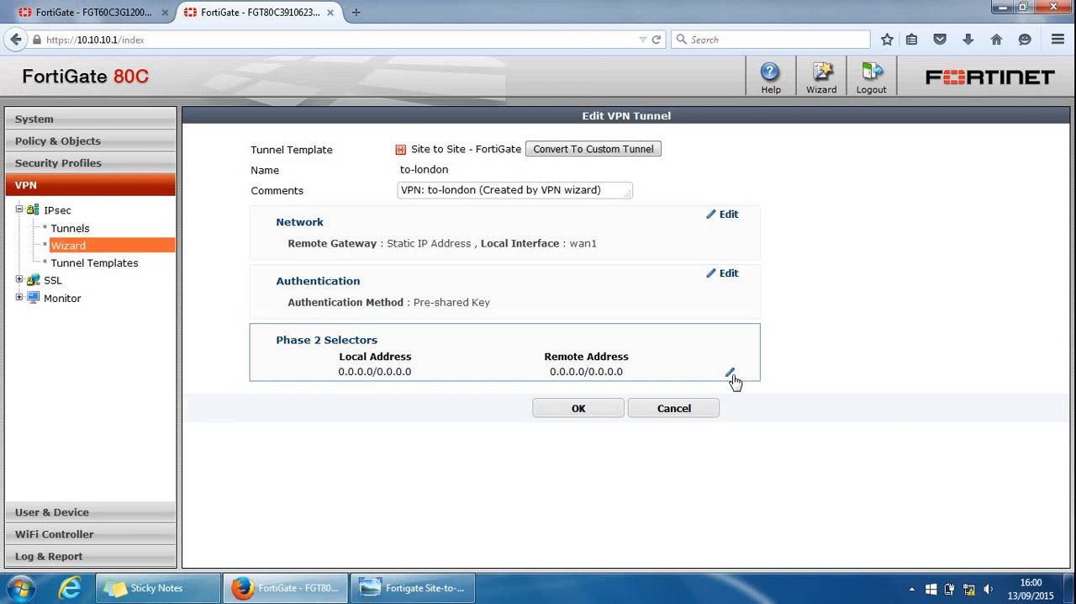
Step: Look at the to-london Phase 2 selector addresses, then return to the 80C's IPsec tunnel list
click(730, 373)
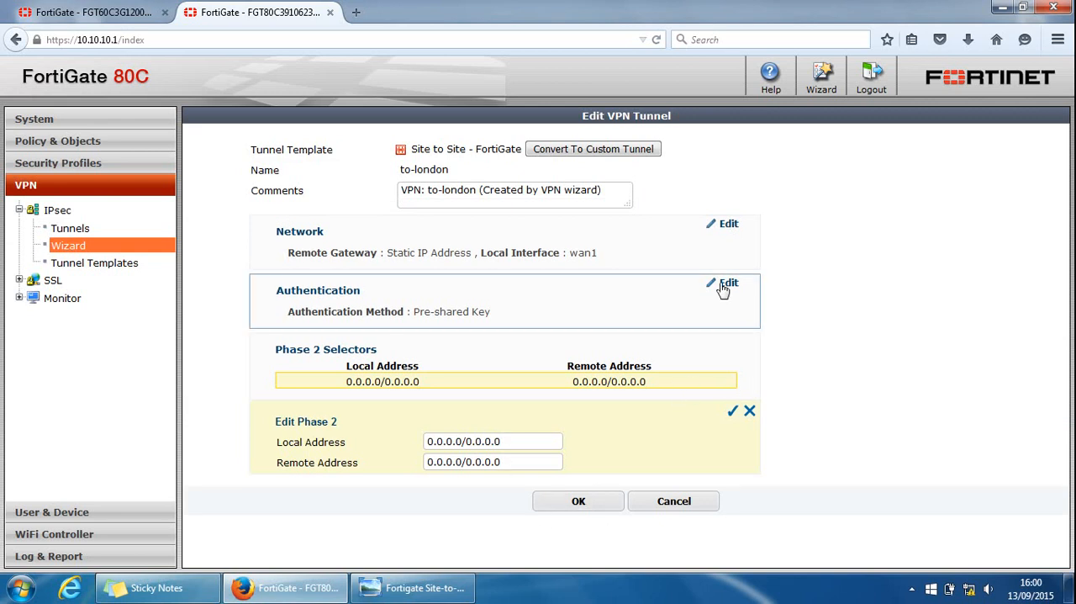
click(725, 282)
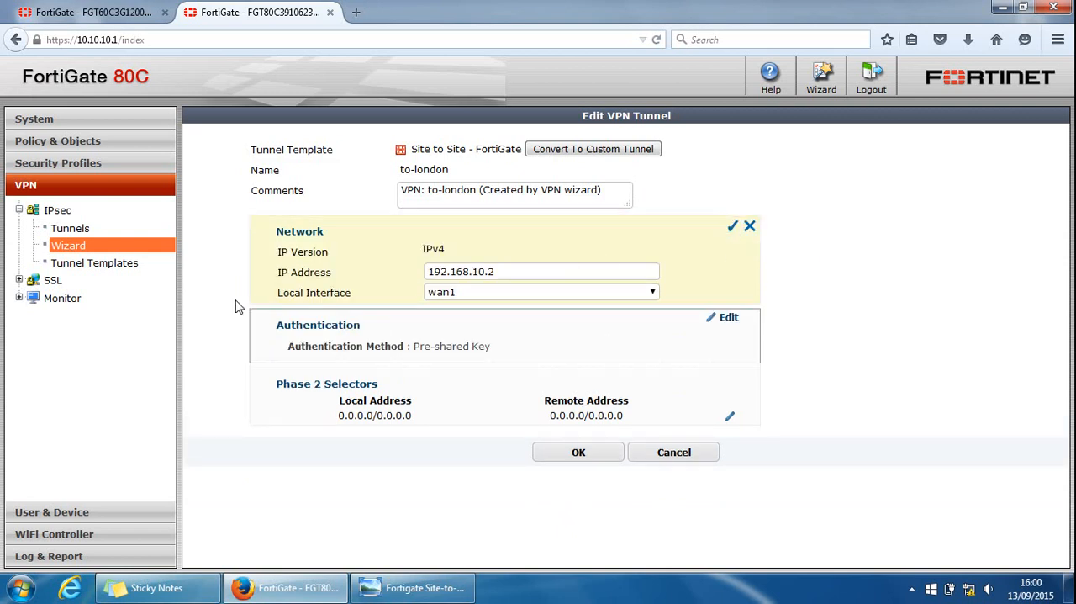
click(70, 229)
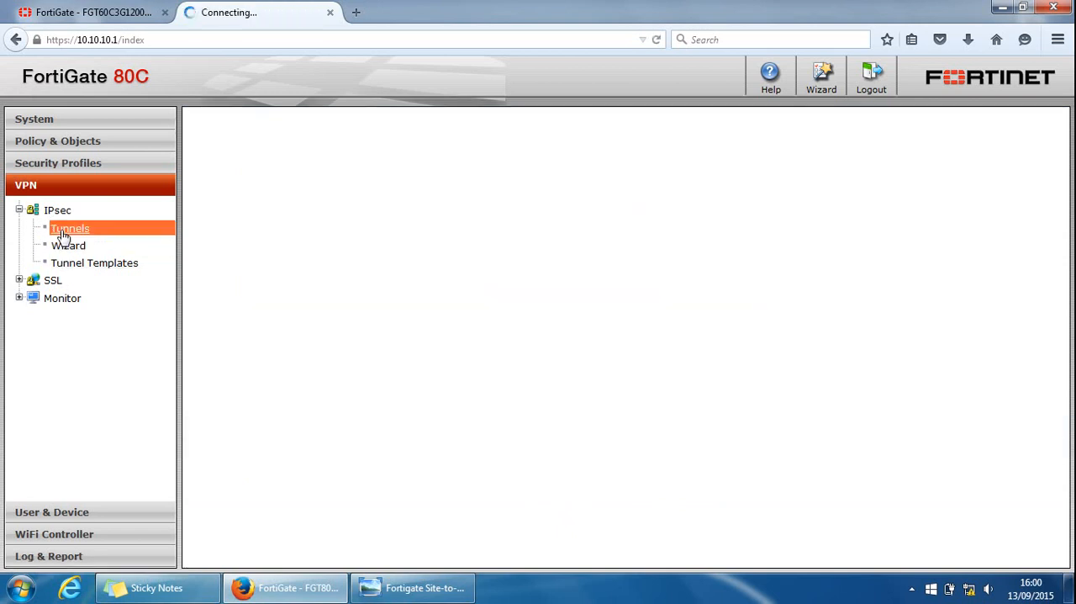
click(71, 229)
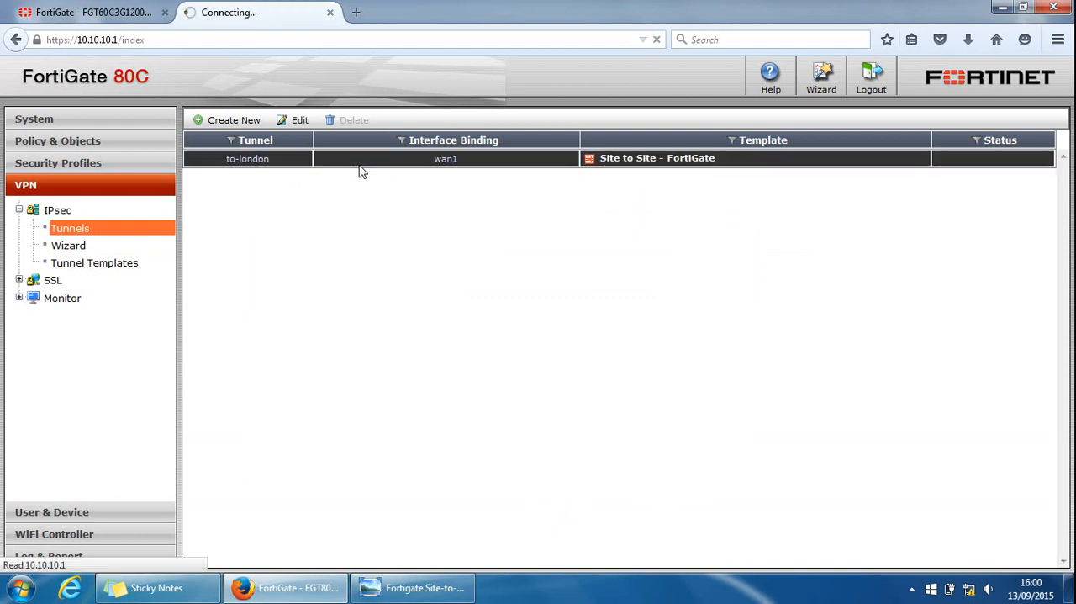
Step: Open the to-london tunnel for editing and review its Phase 2 advanced proposals and key lifetime
double_click(247, 158)
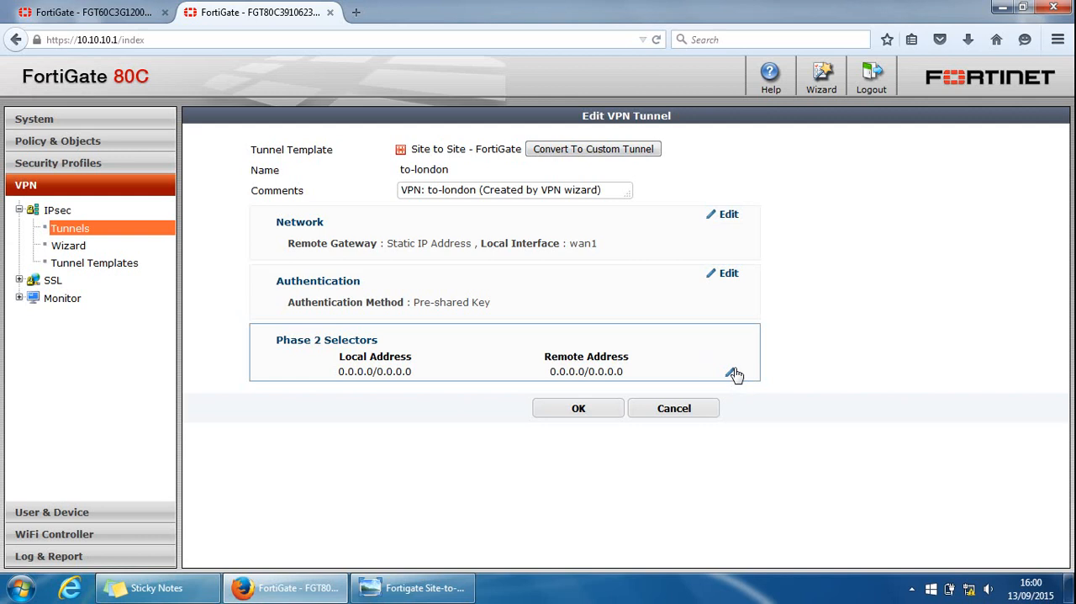
click(735, 372)
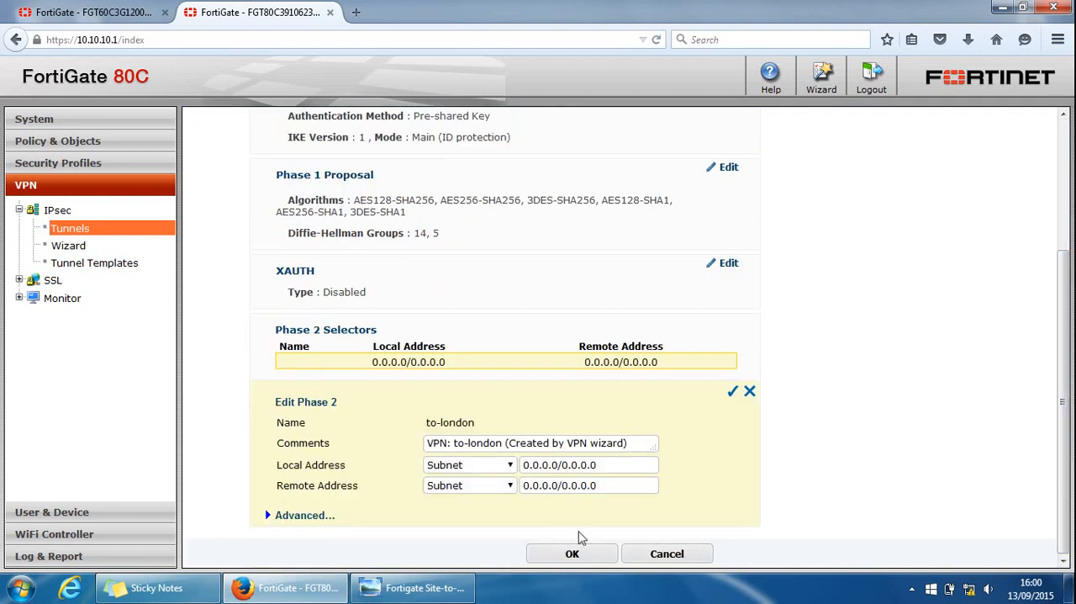
mouse_move(856, 277)
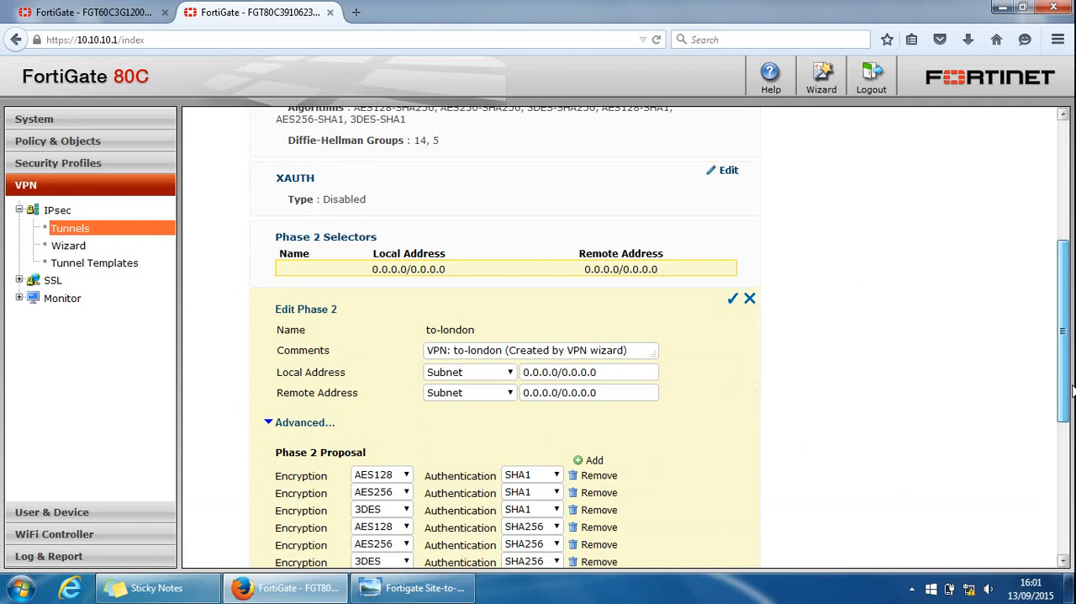
scroll(down, 3)
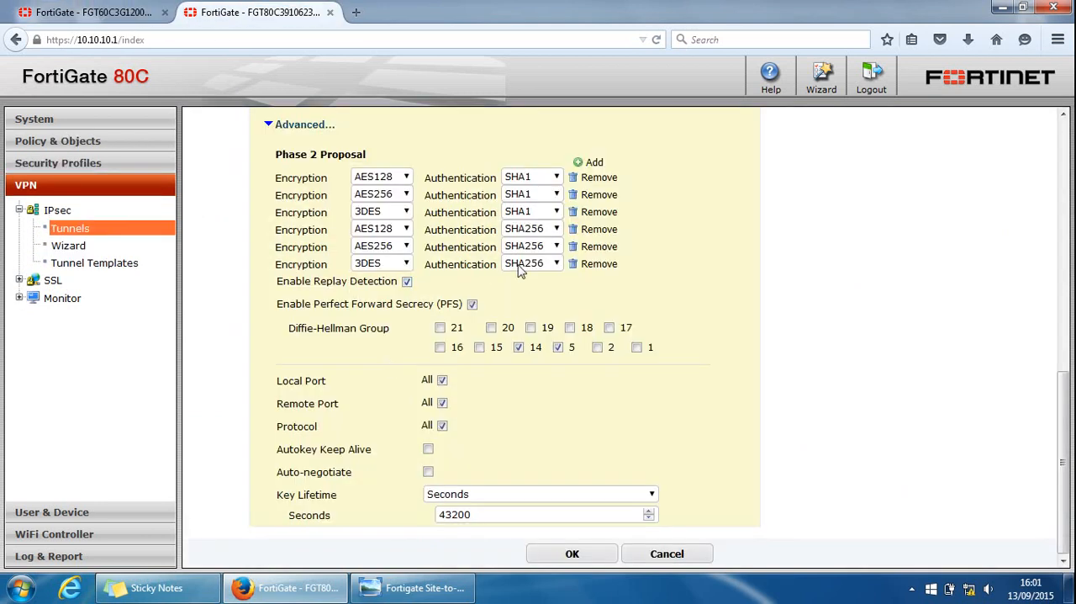
mouse_move(366, 222)
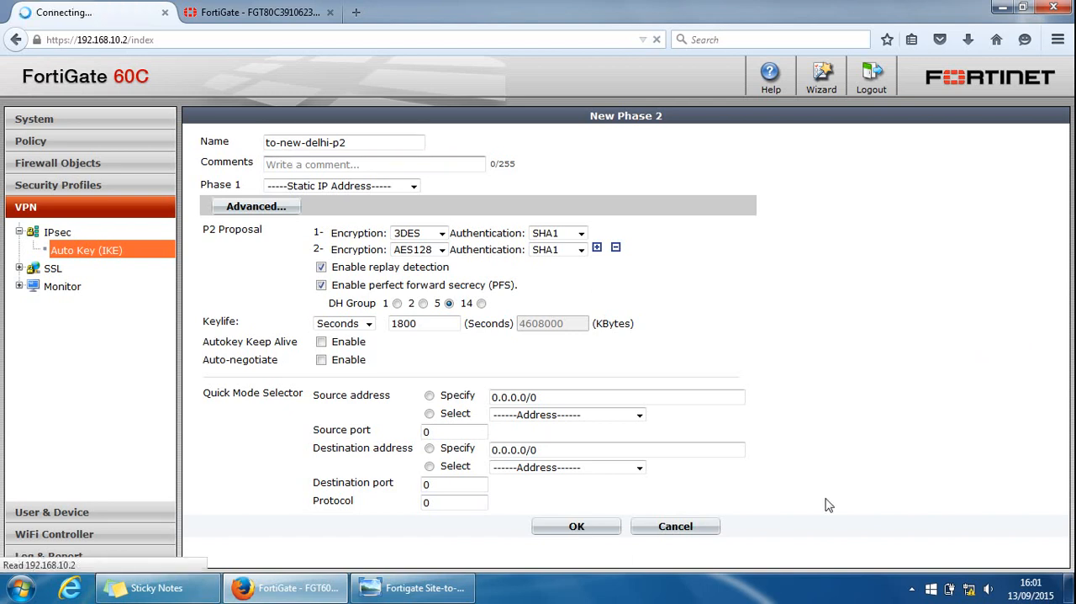
Step: Submit the new Phase 2 and dismiss the 'Invalid length of value' error
click(576, 525)
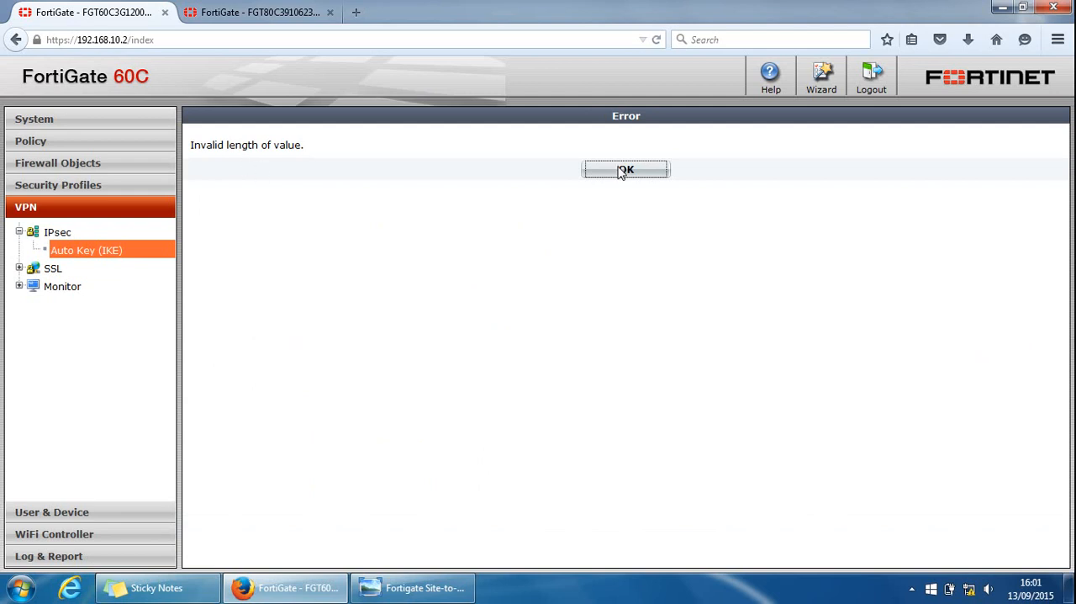
click(625, 168)
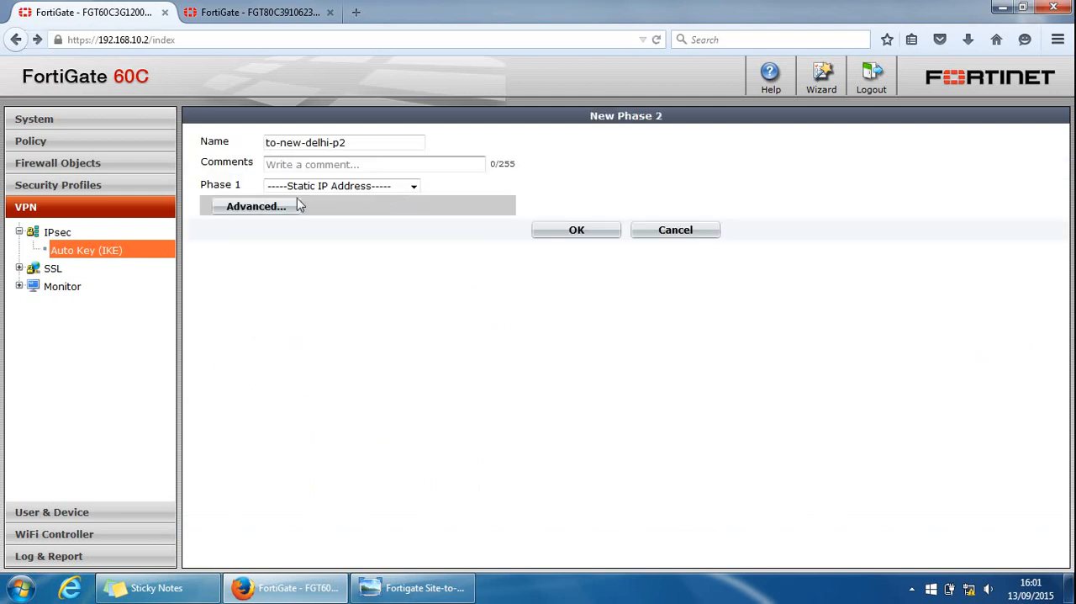
click(344, 141)
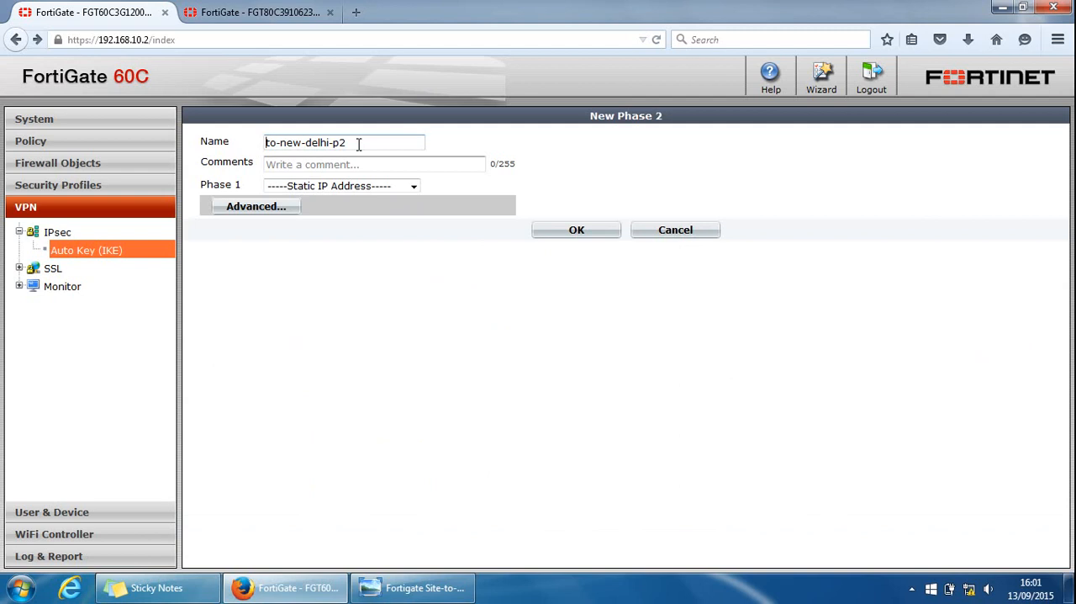
click(345, 142)
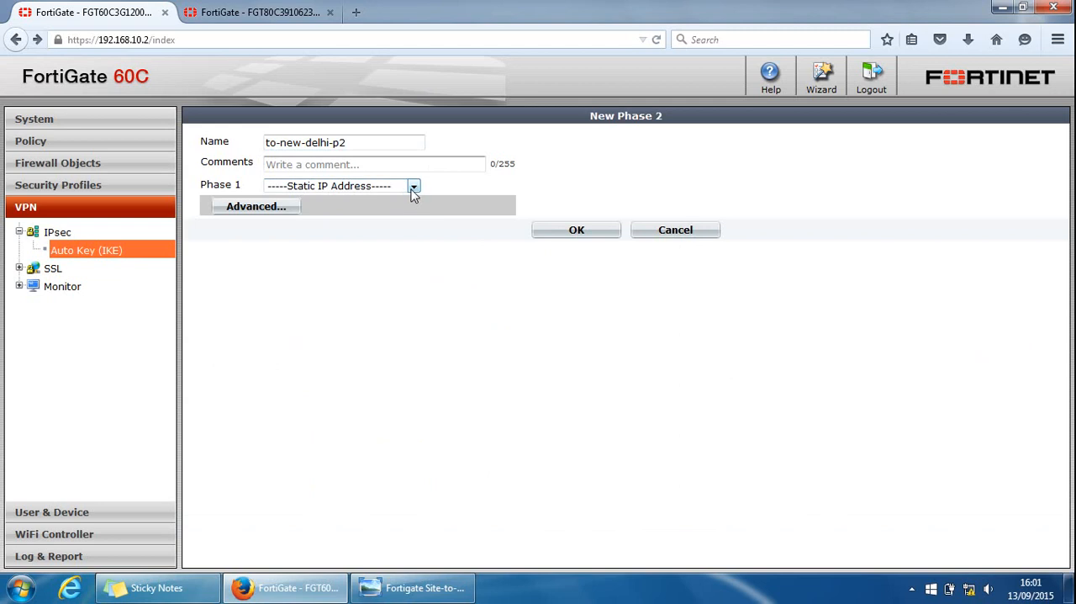
Step: Attach Phase 2 to-new-delhi-p2 to Phase 1 to-new-delhi-p1 and save it
click(413, 185)
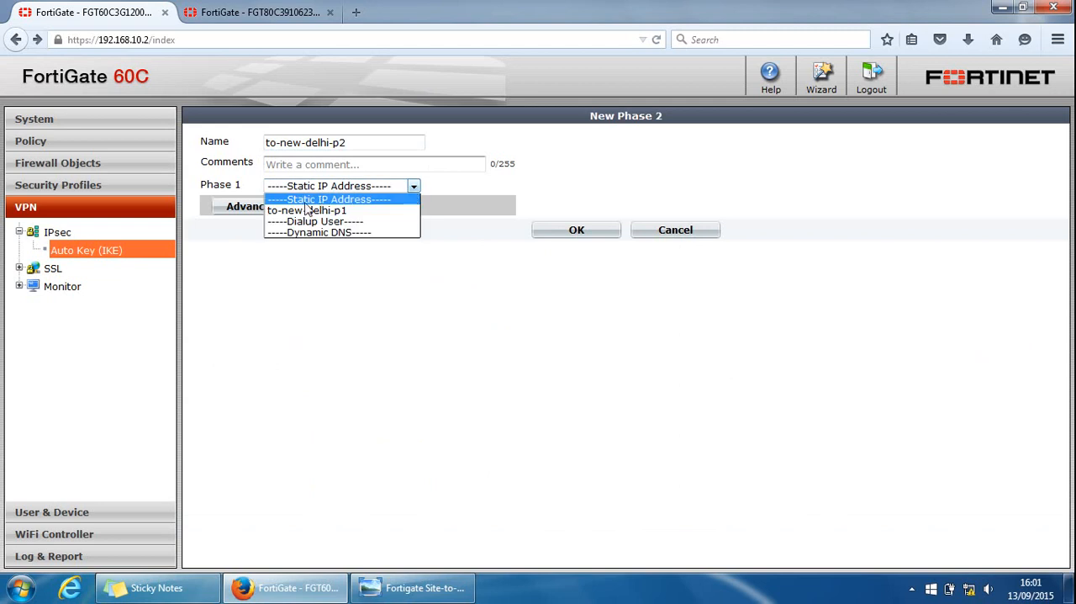
mouse_move(306, 210)
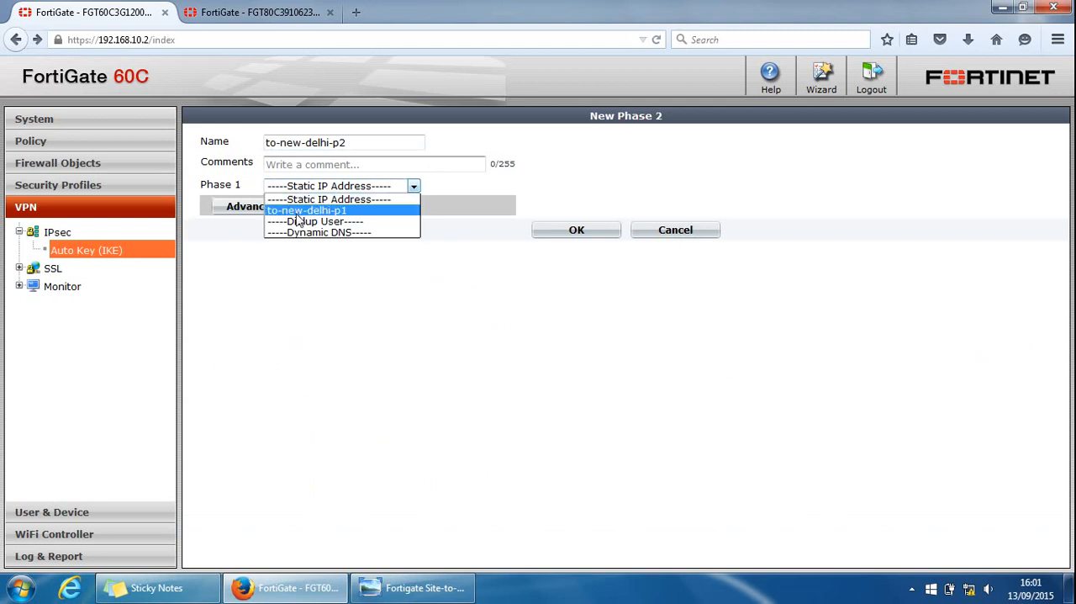
click(306, 210)
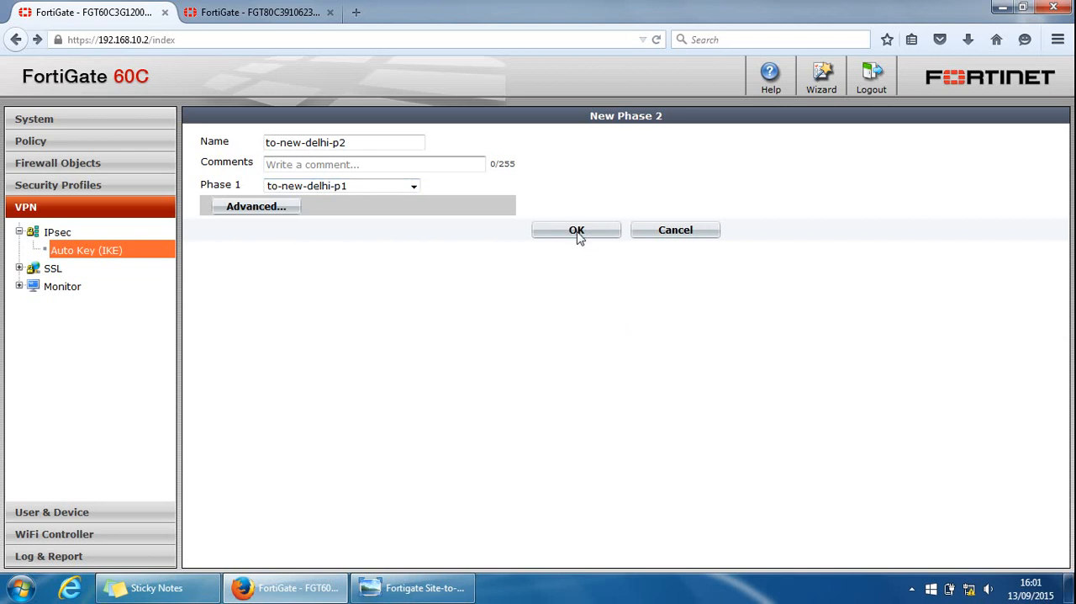
click(576, 229)
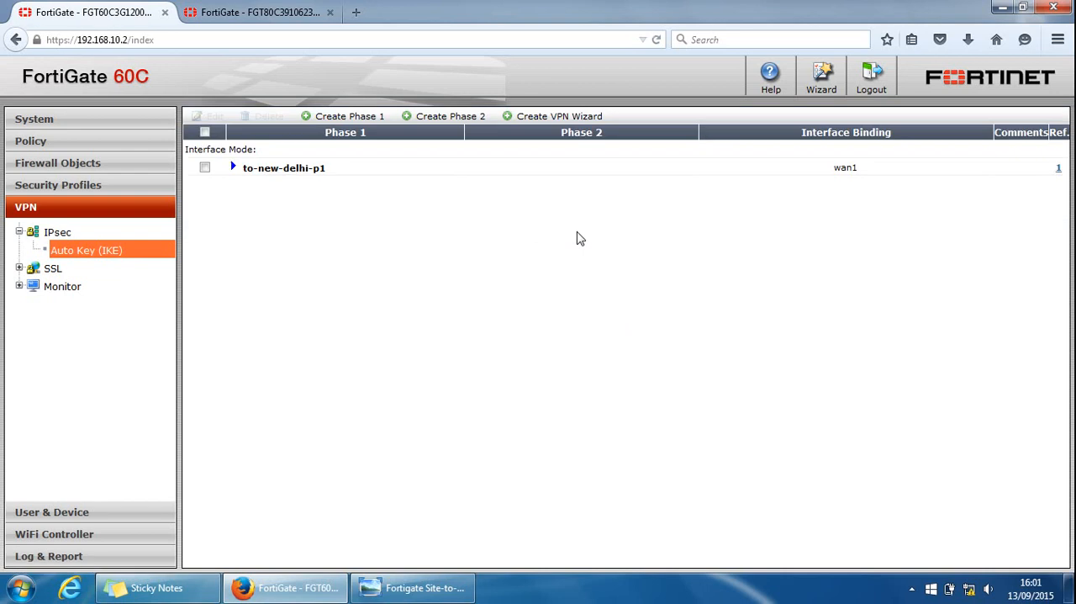
mouse_move(412, 323)
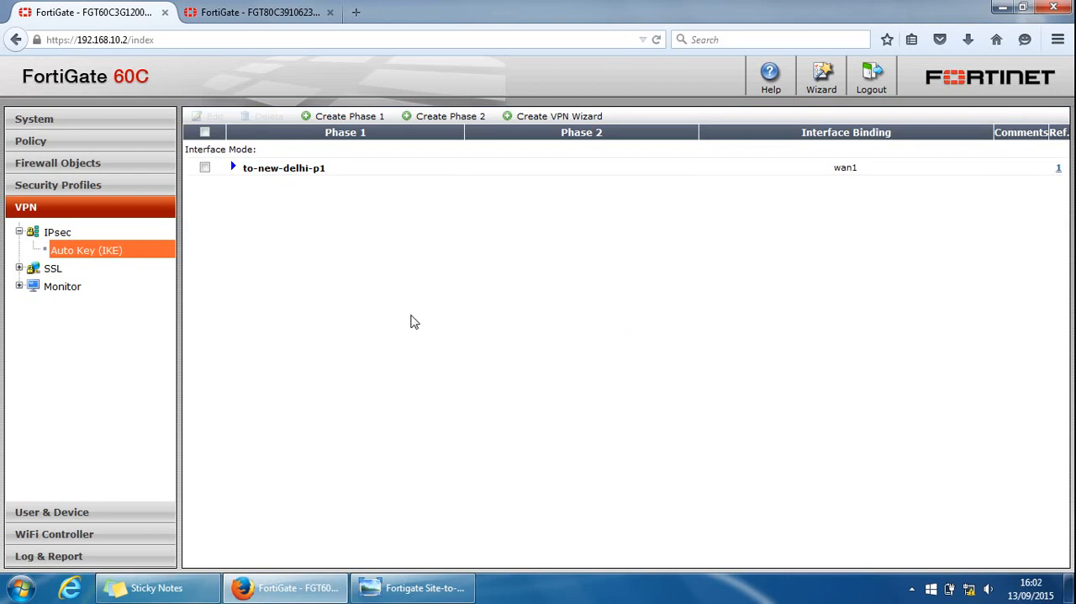
mouse_move(64, 433)
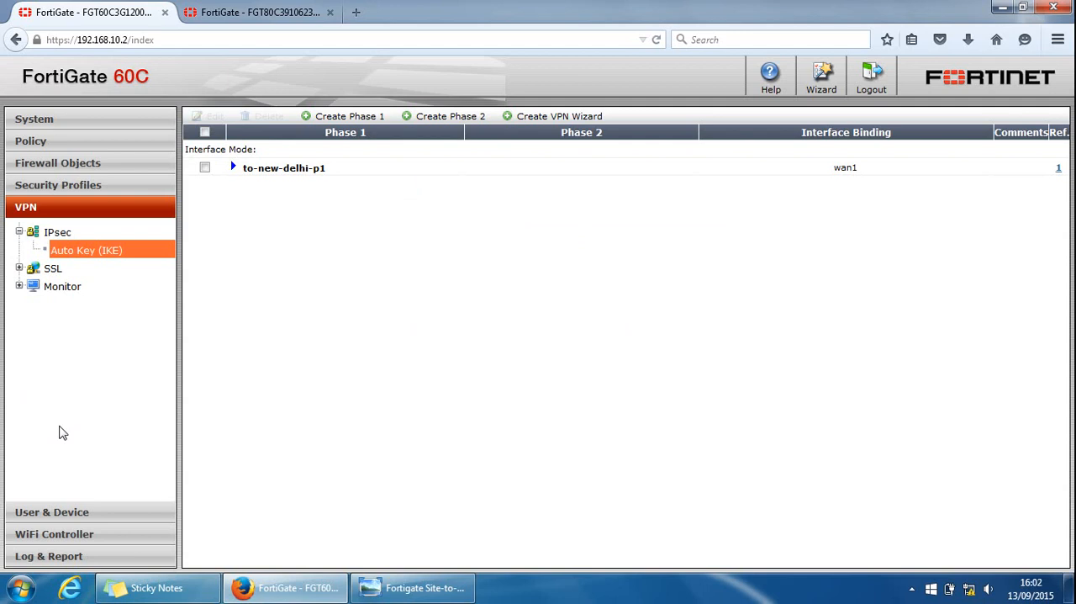
Step: Switch to the FortiGate 80C showing the to-london Phase 2 advanced settings
click(259, 11)
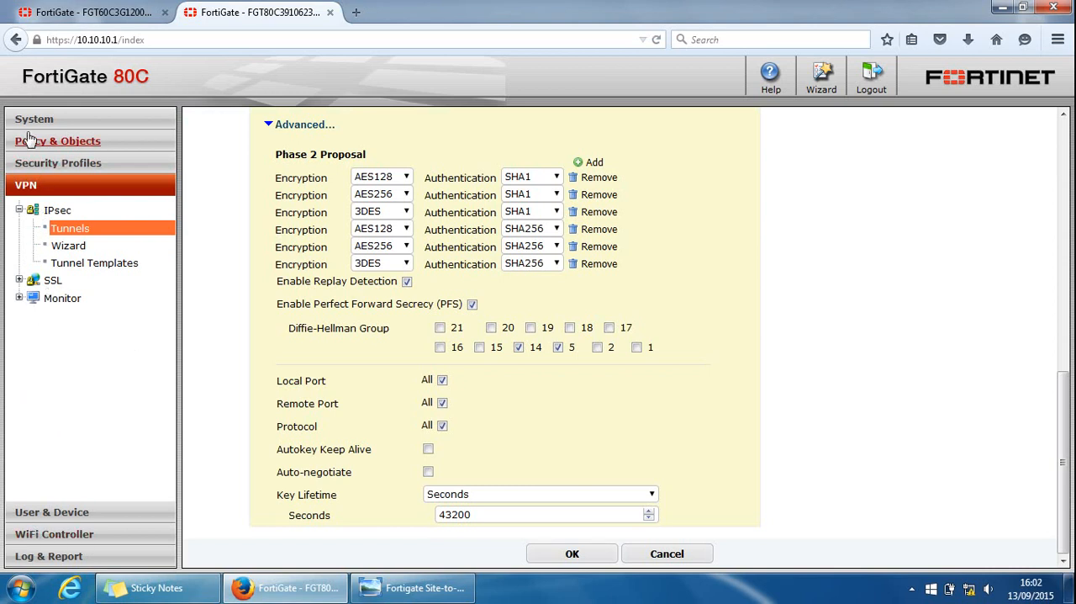
Step: Bring up the 80C's firewall address objects list under Policy & Objects
click(57, 141)
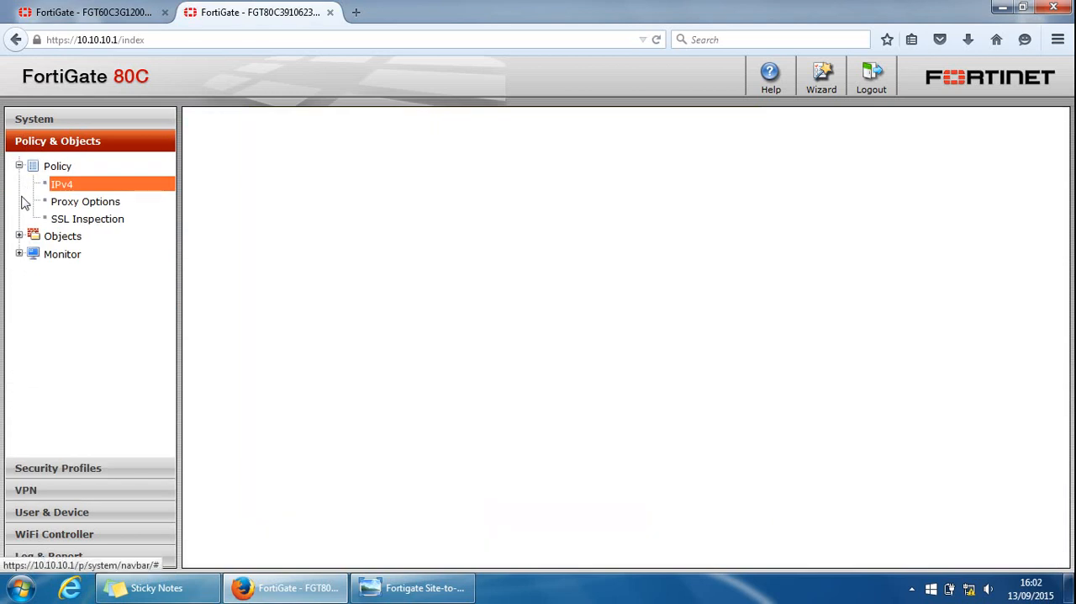
click(62, 184)
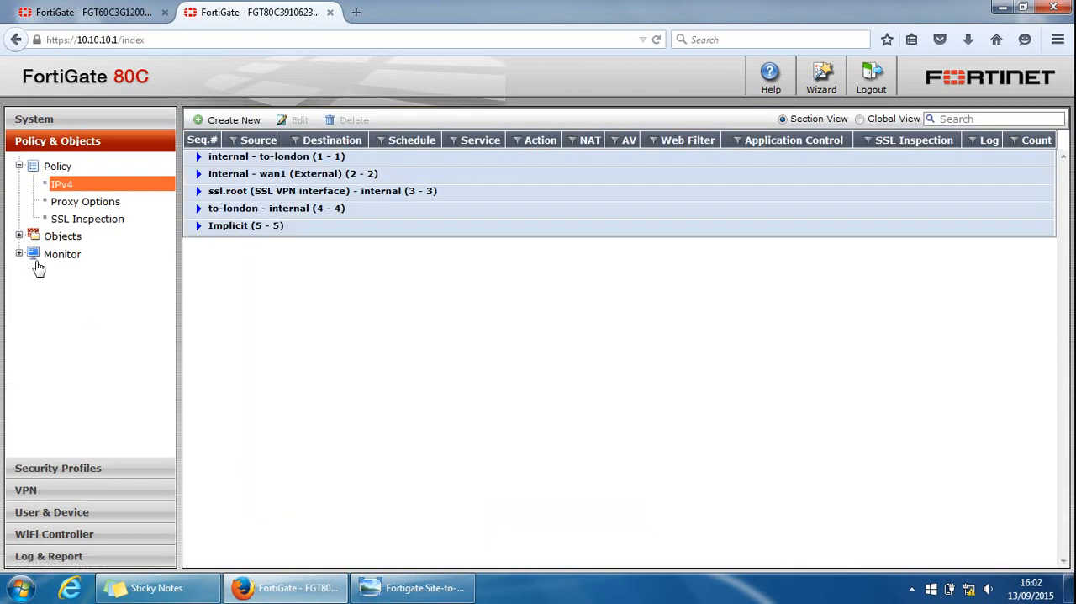
click(78, 254)
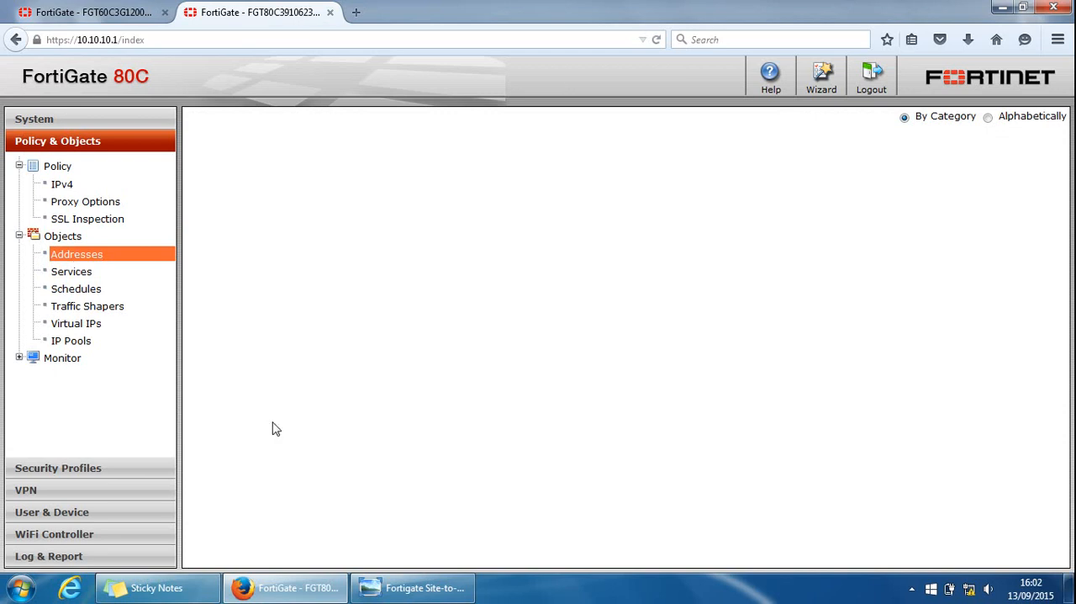
click(78, 254)
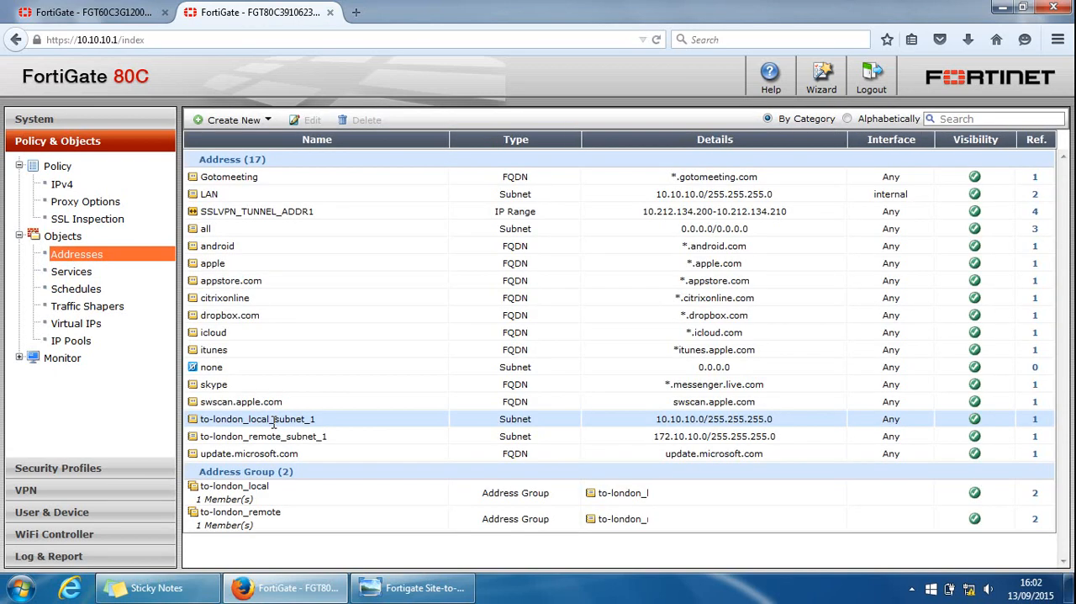
Step: Inspect the LAN, to-london_local_subnet_1 (10.10.10.0/24) and to-london_remote_subnet_1 (172.10.10.0/24) addresses
click(208, 193)
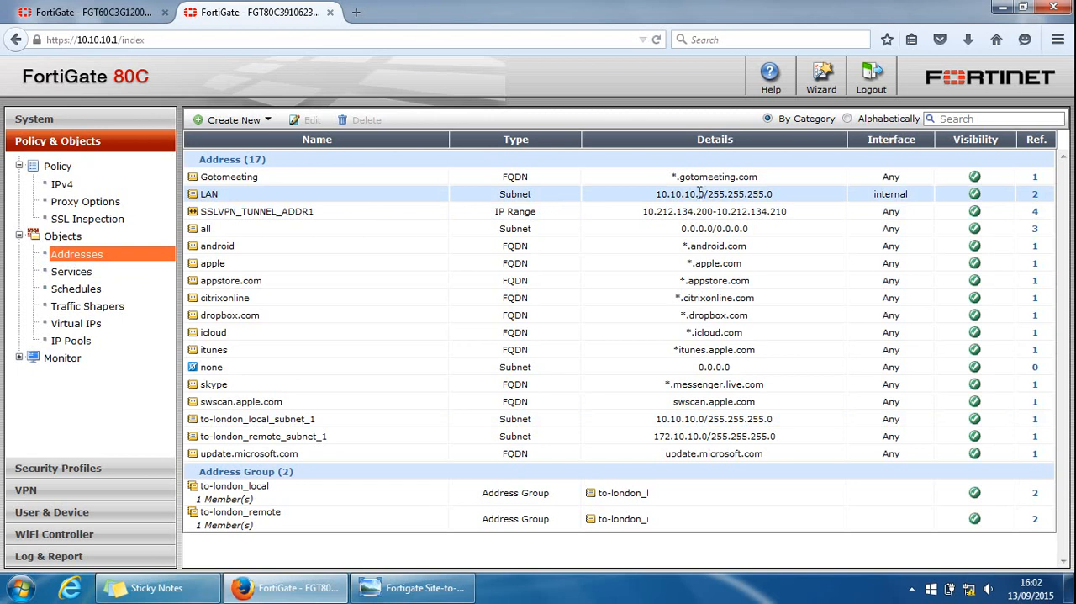
mouse_move(761, 193)
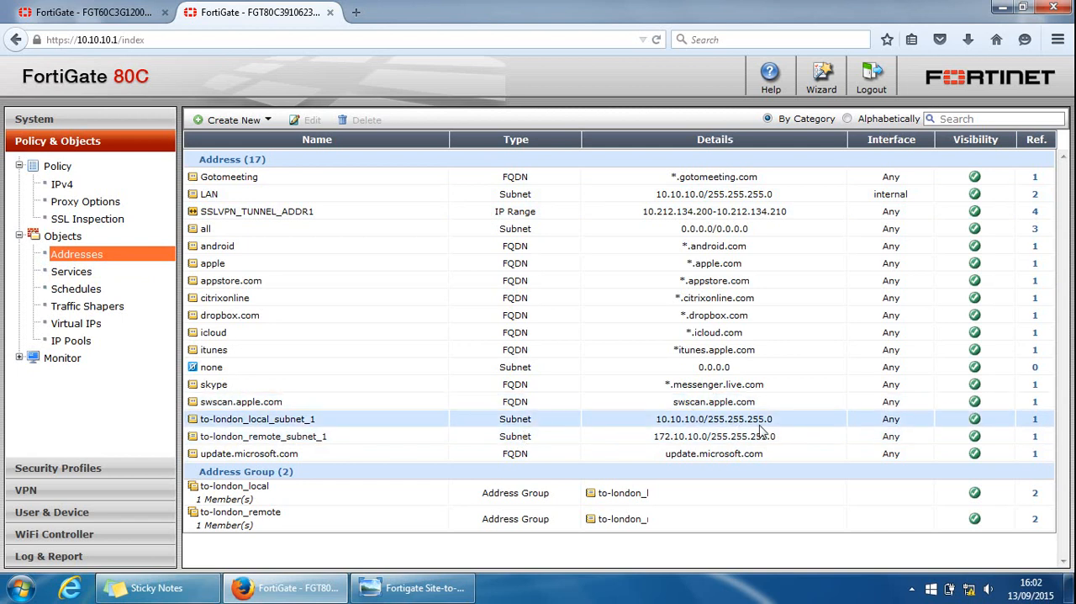
click(208, 194)
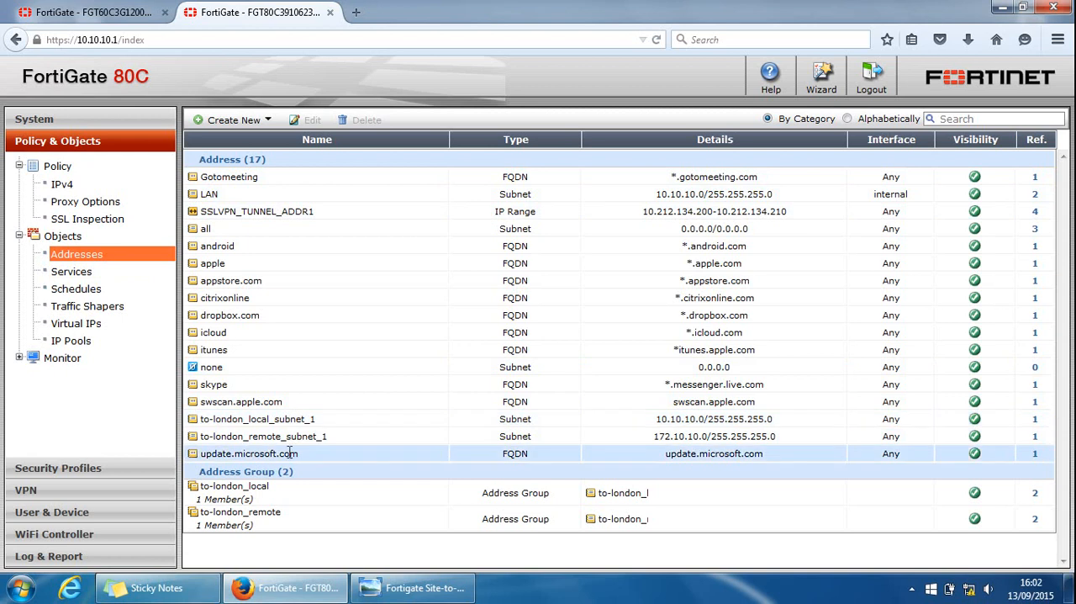
click(263, 435)
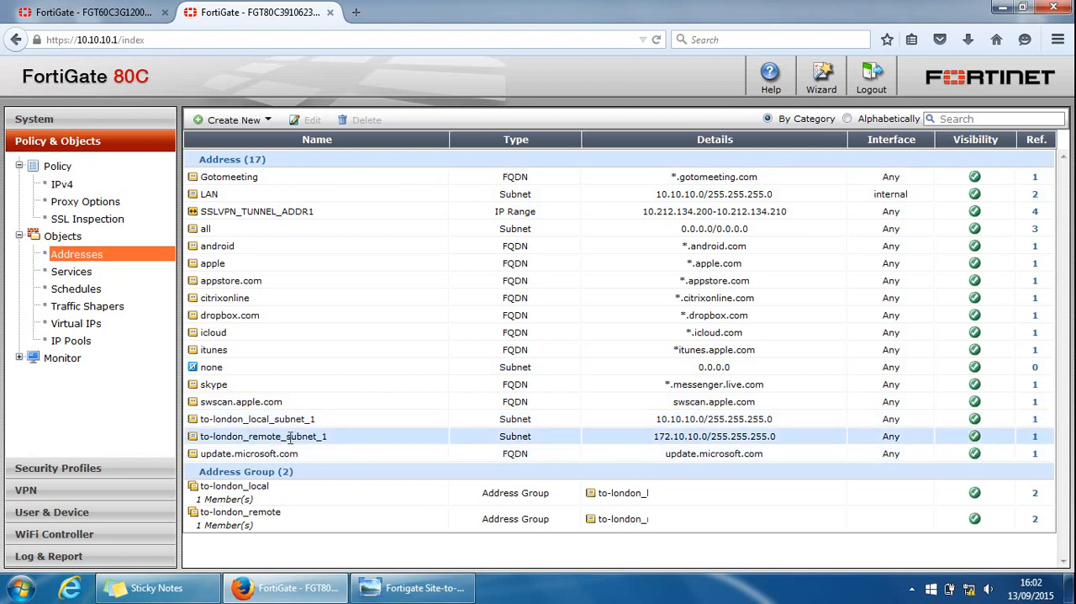
mouse_move(603, 448)
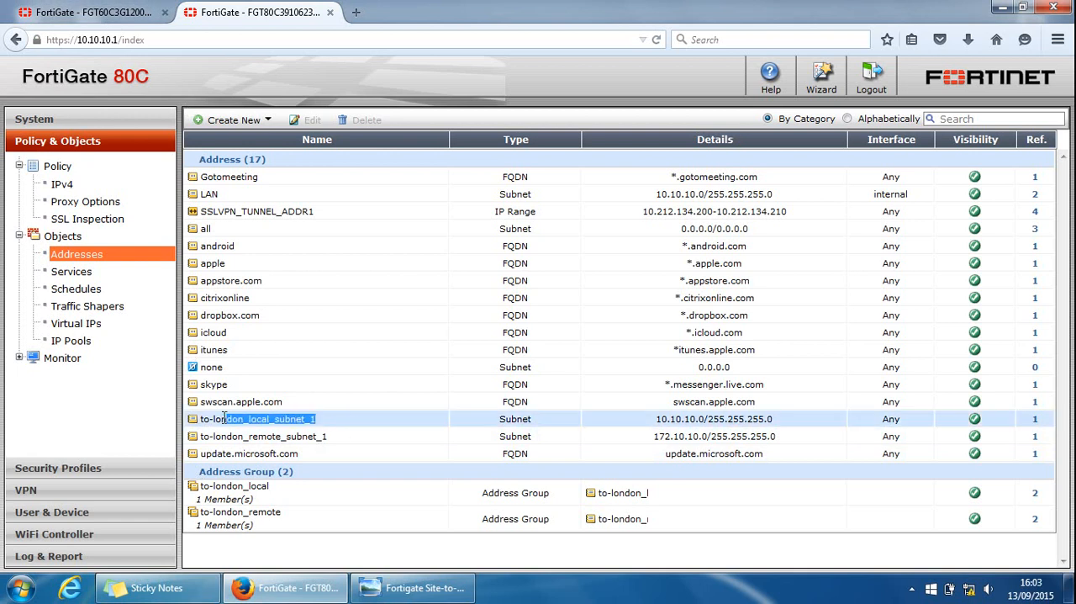
click(252, 419)
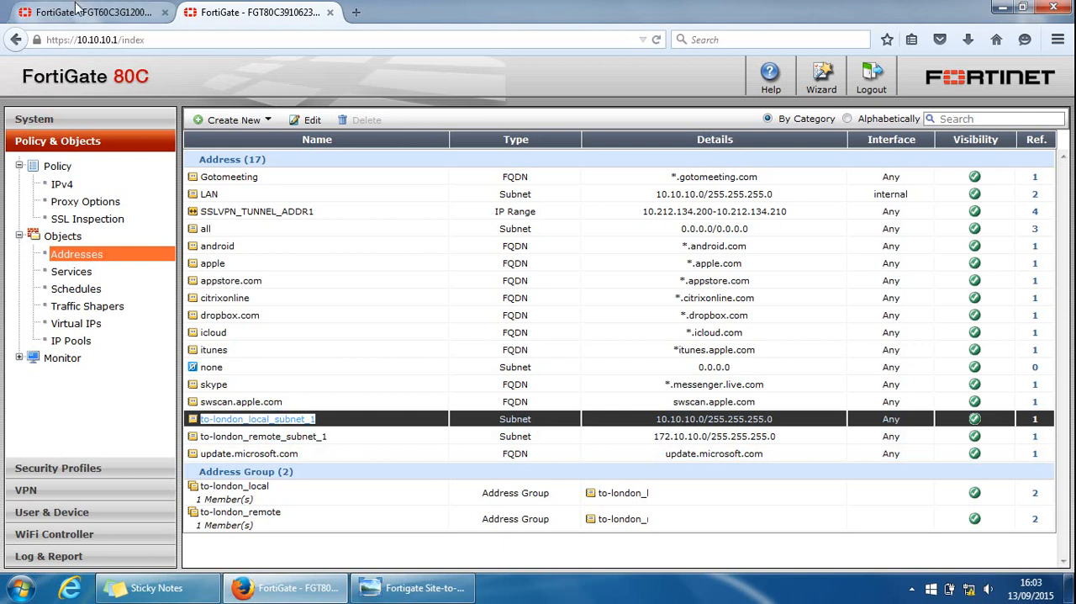
mouse_move(84, 12)
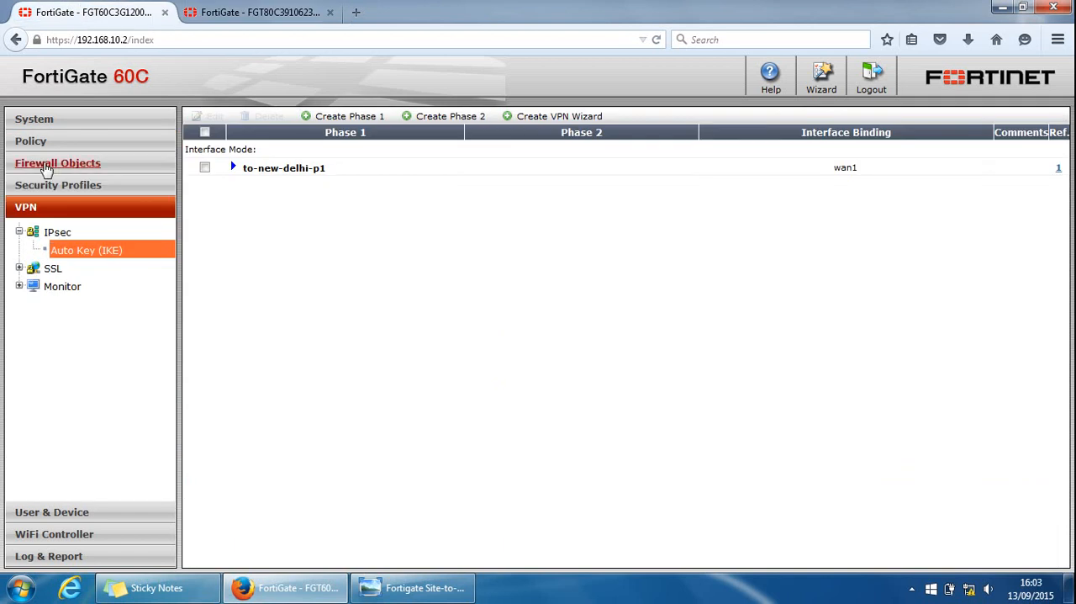
Step: Start creating a new firewall address on the 60C from Firewall Objects > Addresses
click(57, 161)
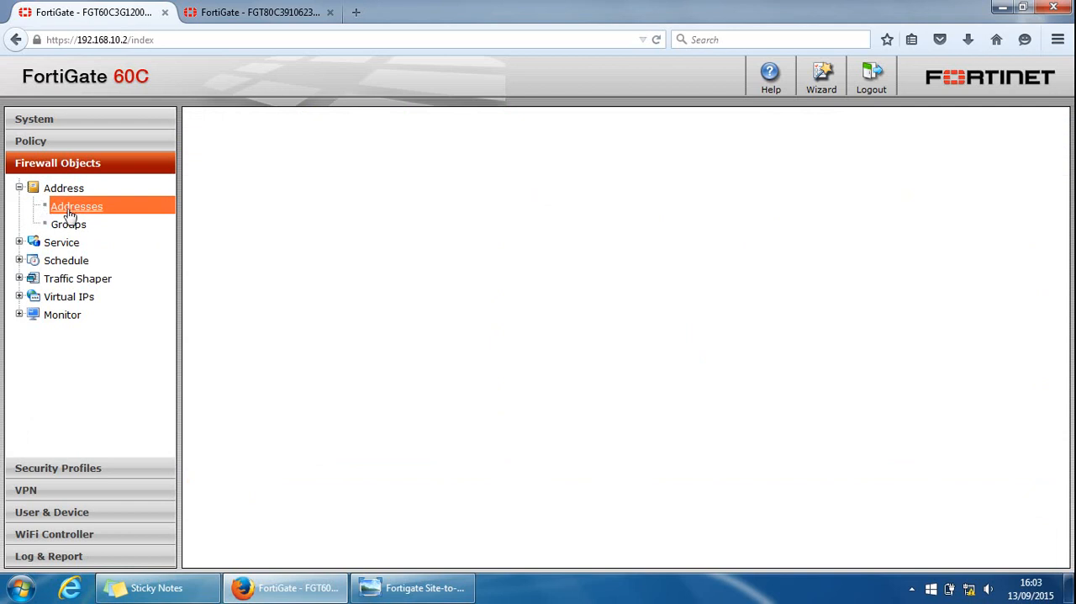
click(78, 205)
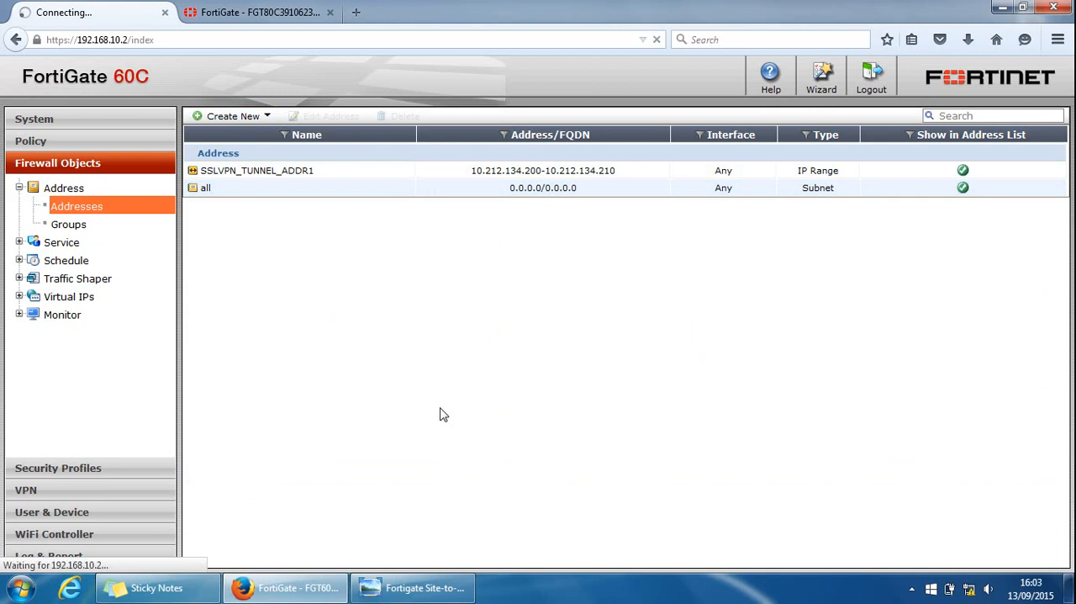
click(232, 116)
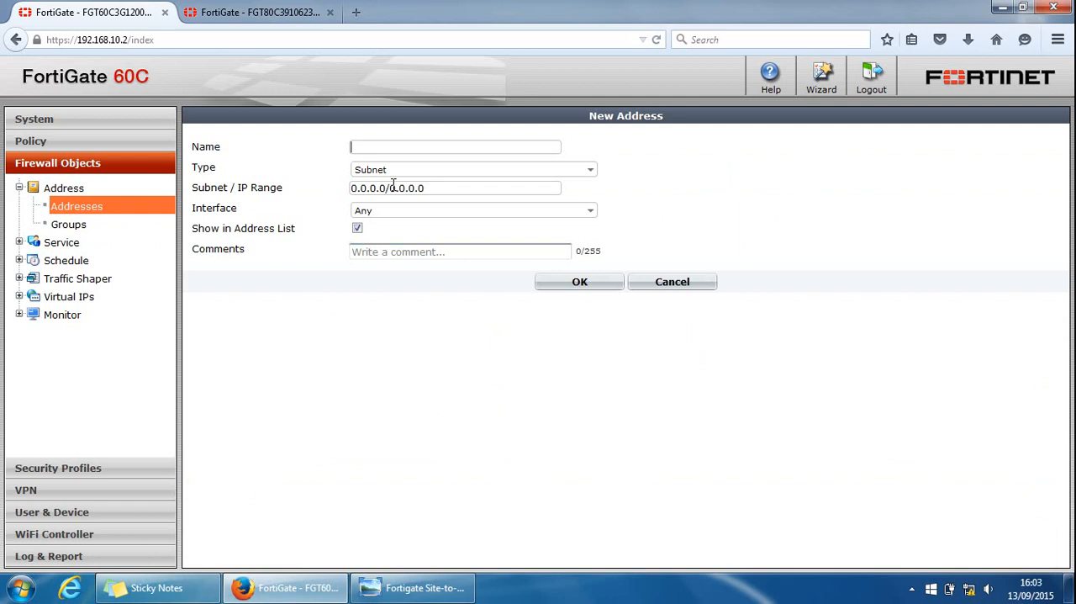
Step: Name the new address to-new-delhi-local-subnet by replacing 'london' in the pasted name
text(to-london_local_subnet_1)
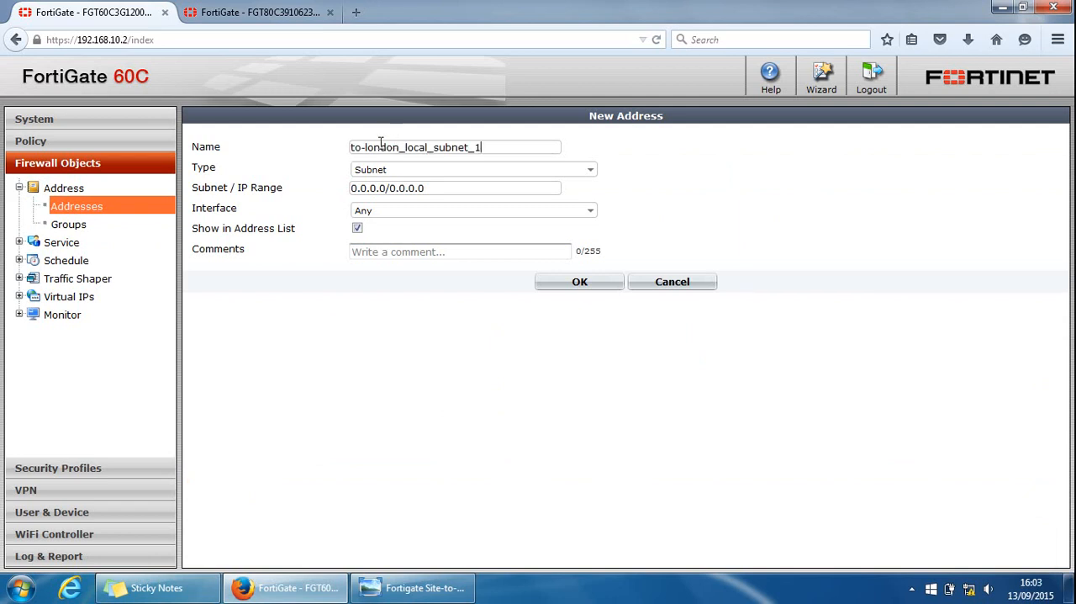
double_click(395, 148)
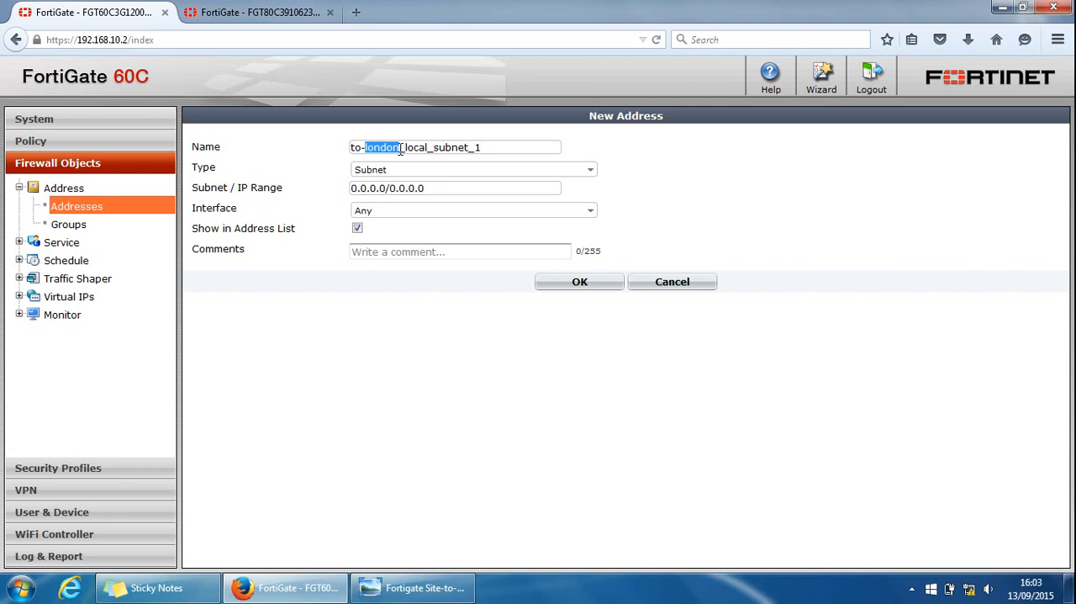
text(new-d)
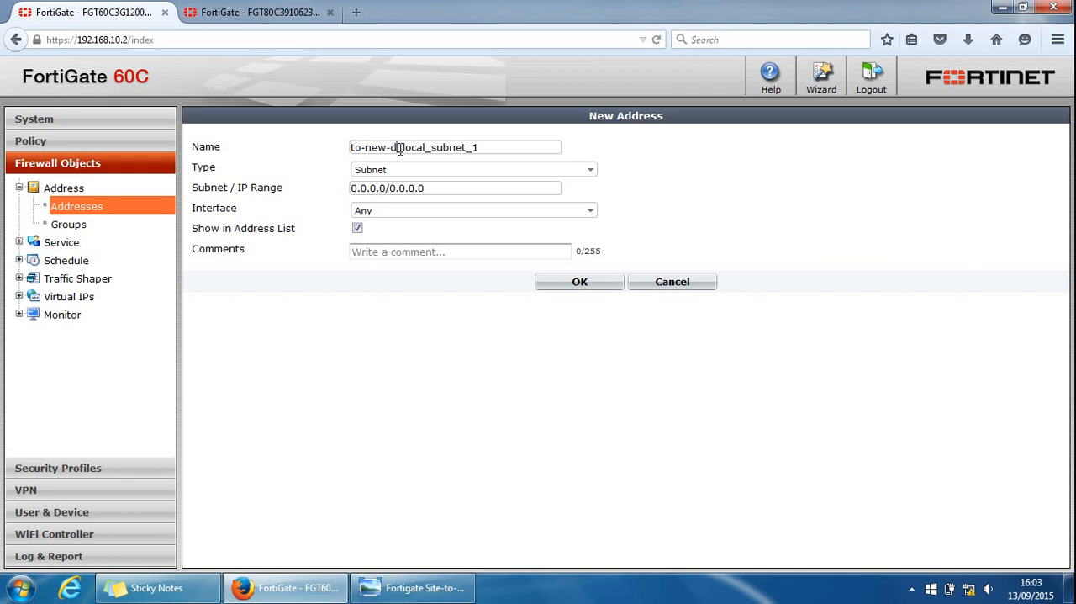
text(elhi-)
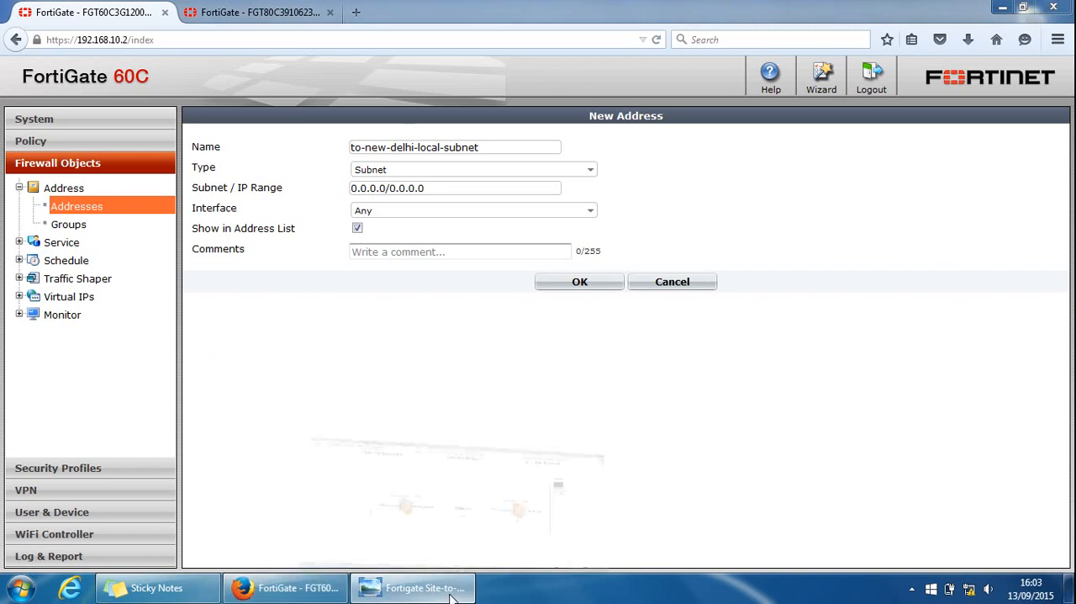
Step: Bring up the site-to-site topology diagram in Windows Photo Viewer
click(413, 587)
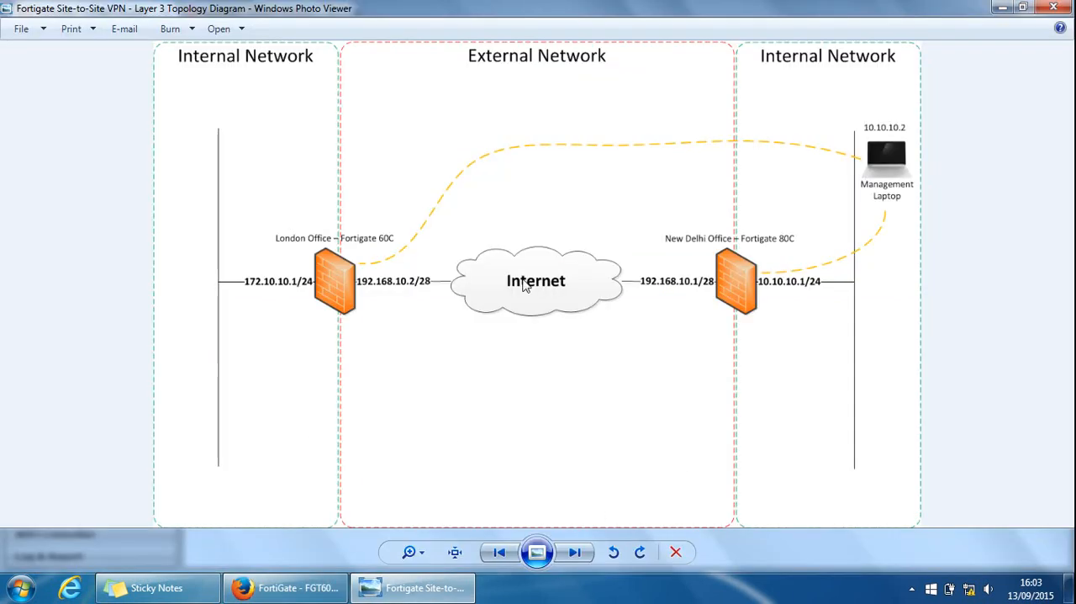
mouse_move(390, 387)
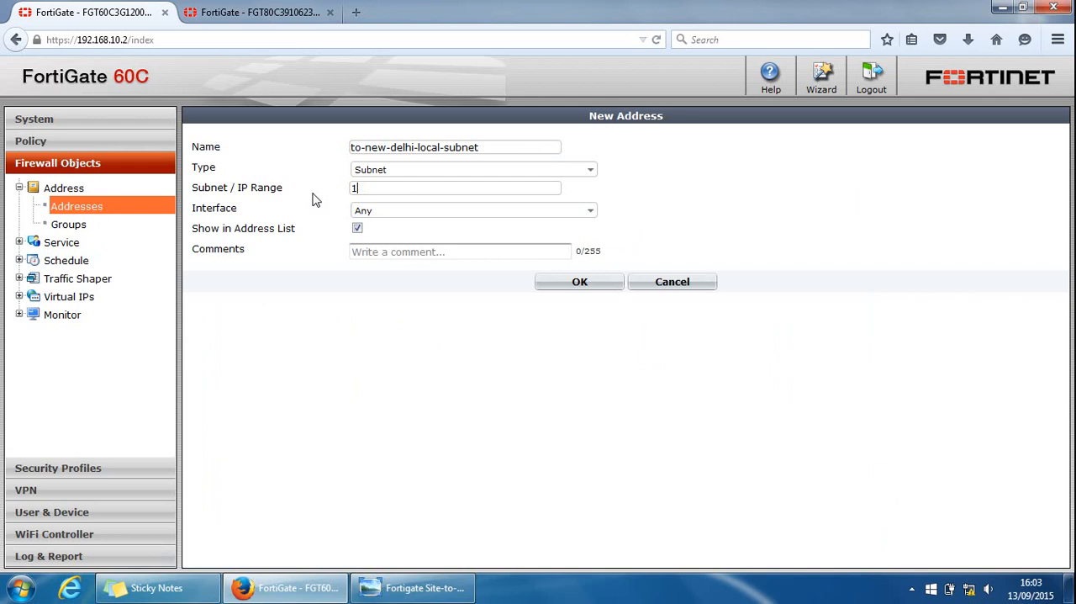
Step: Set the address subnet to 172.10.10.0/24 on the internal interface
text(72.)
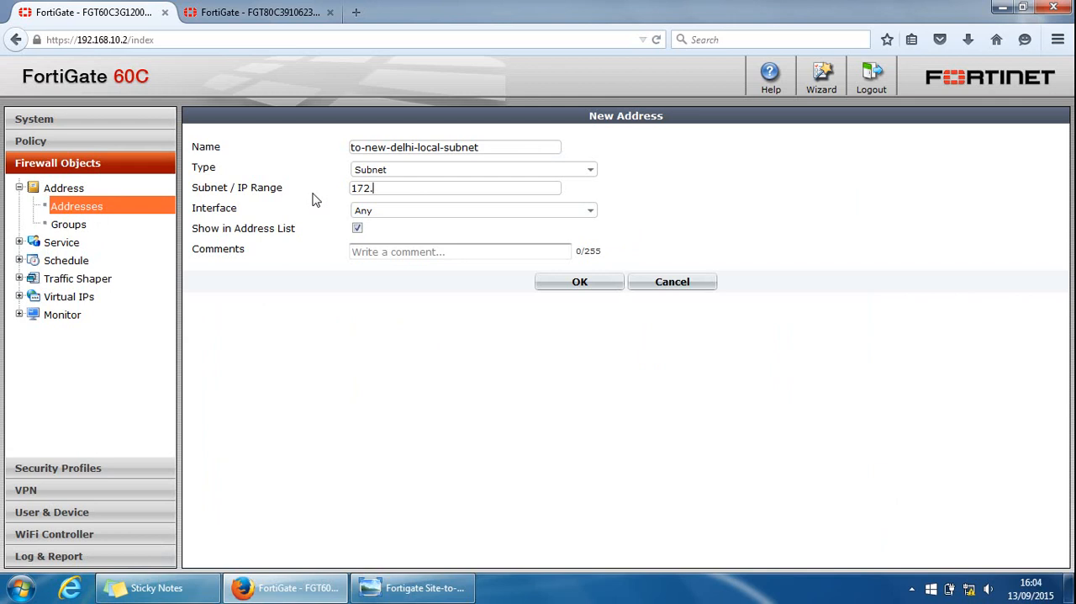
text(10.10.0/24)
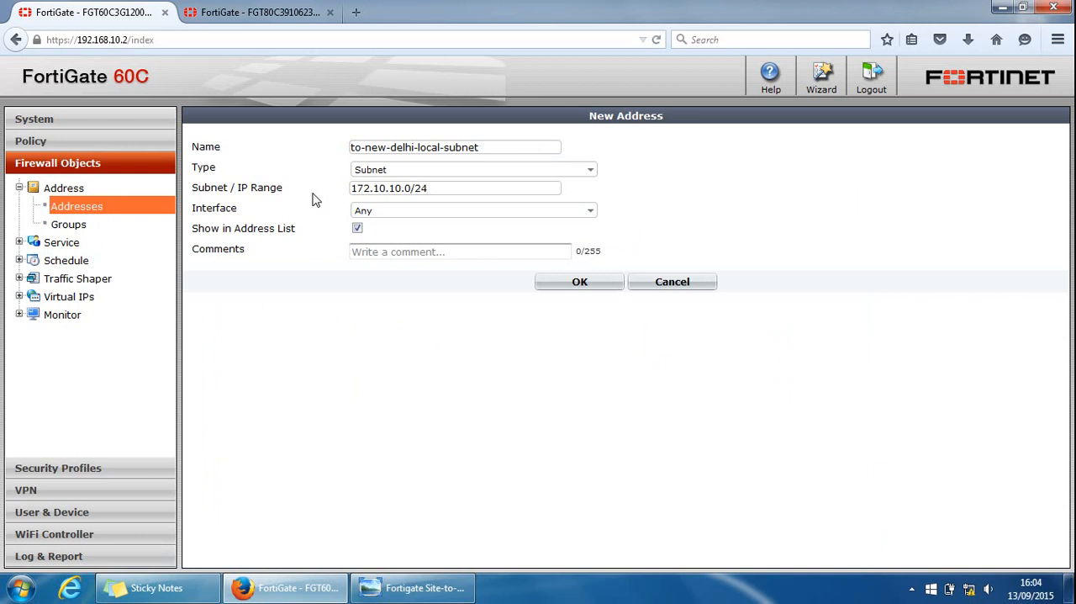
mouse_move(612, 212)
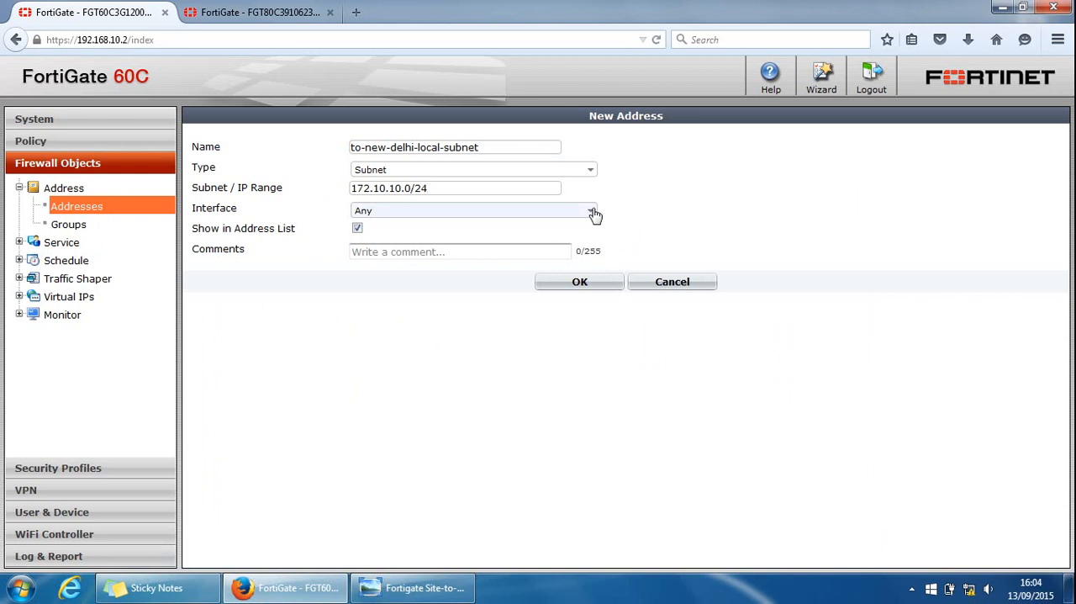
click(592, 210)
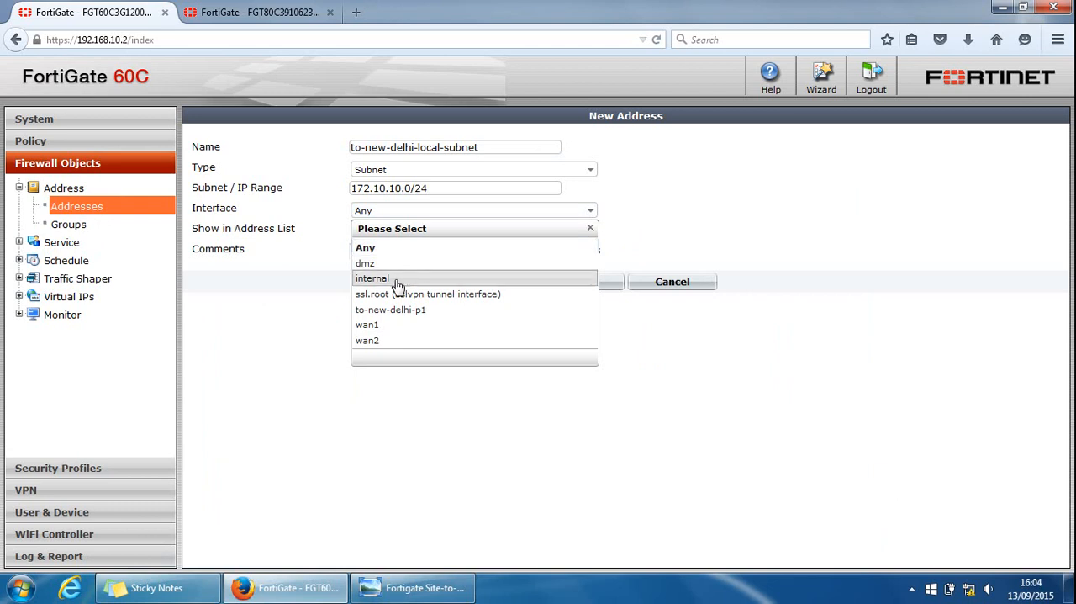
click(372, 279)
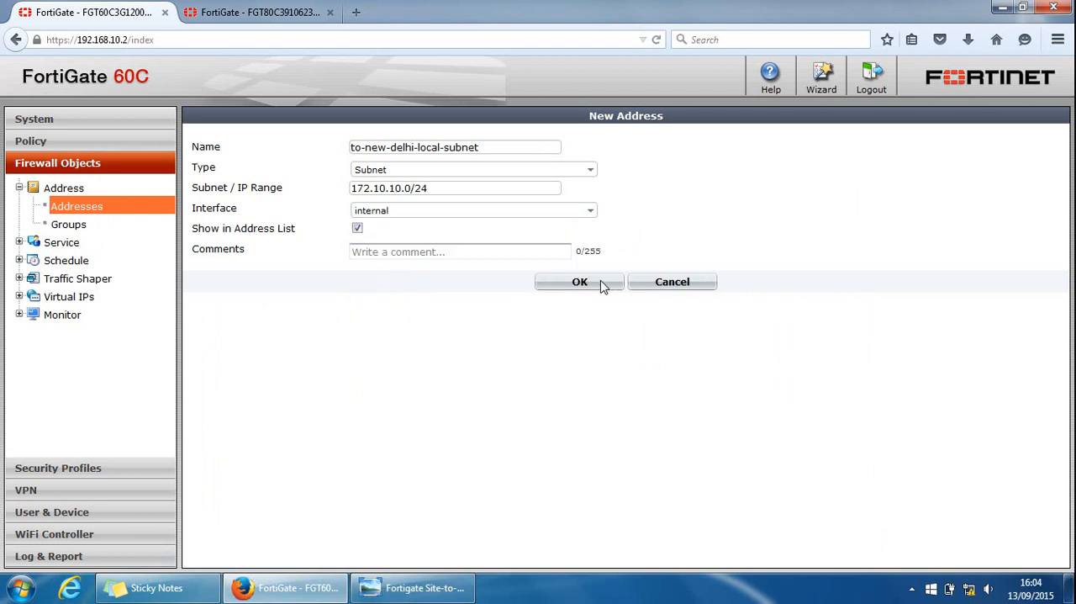
Step: Save the to-new-delhi-local-subnet address and select it in the address list
click(579, 283)
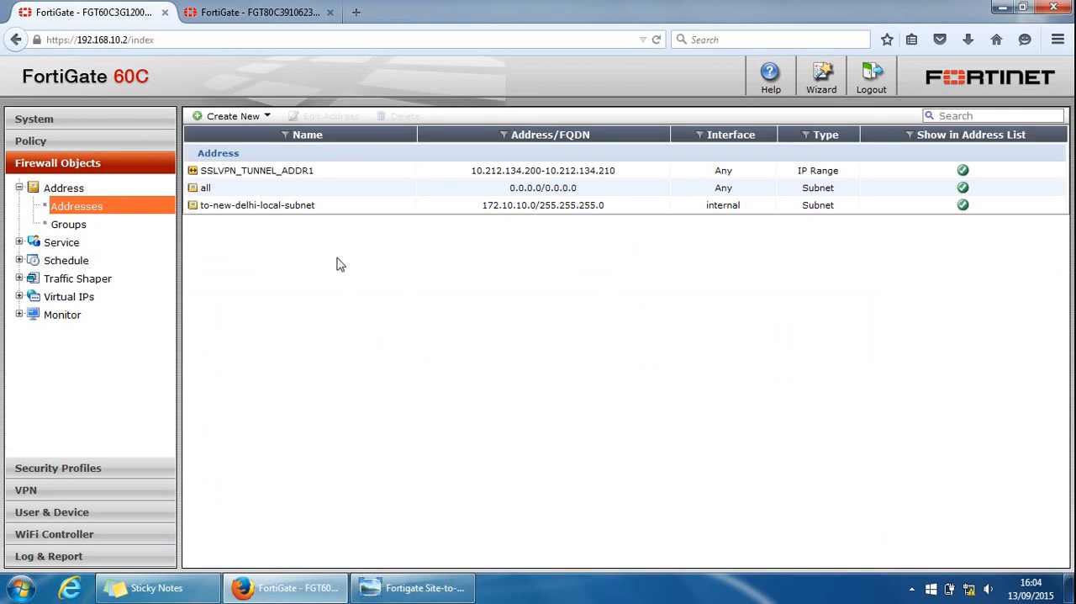
click(257, 205)
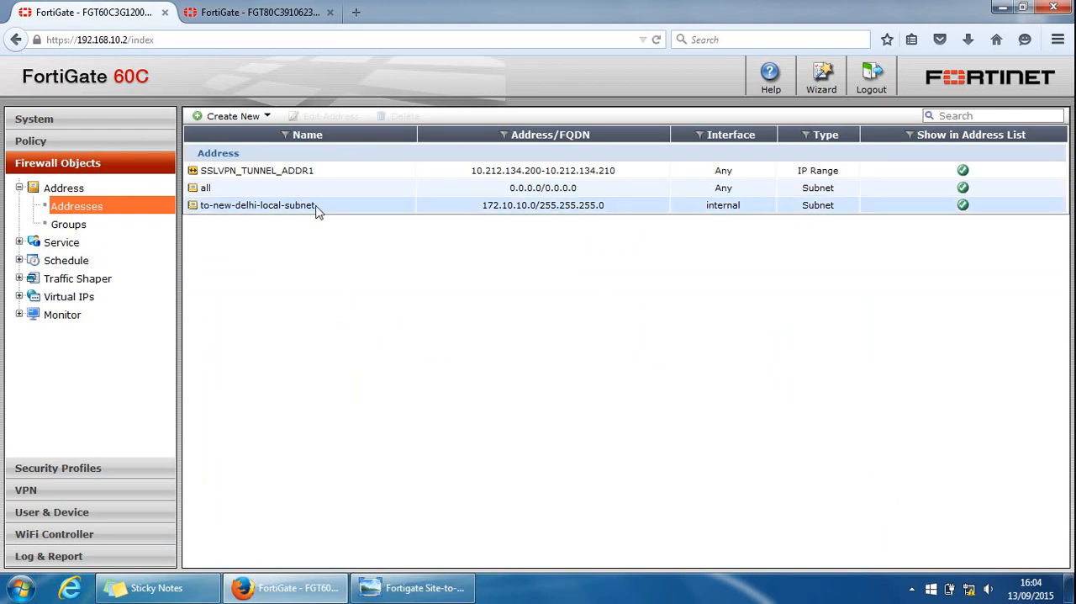
click(259, 205)
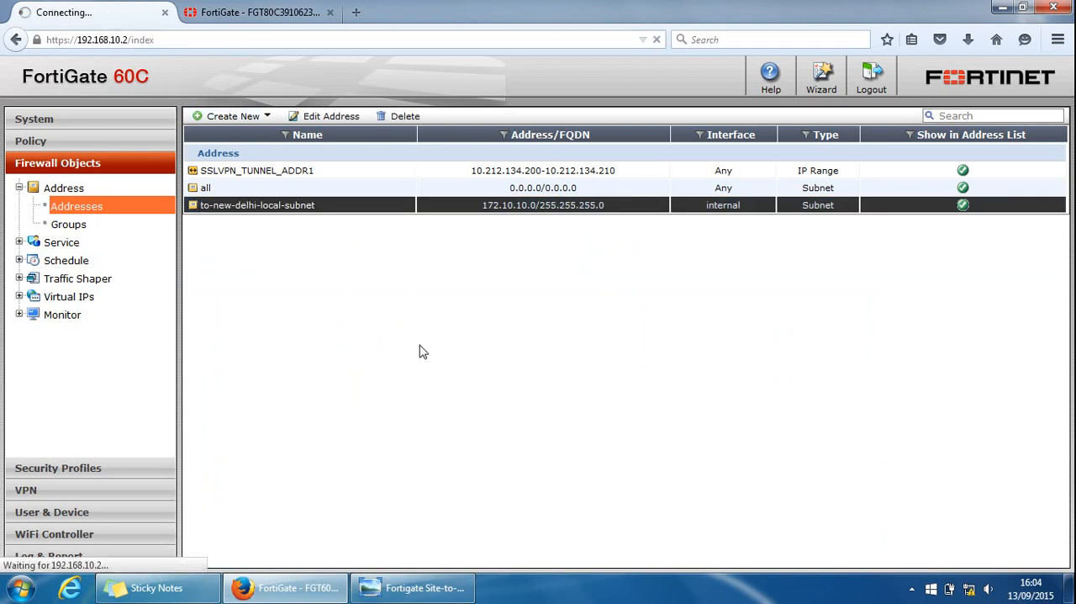
Step: Start another address named to-new-delhi-remote-subnet by replacing 'local' in the pasted name
click(227, 114)
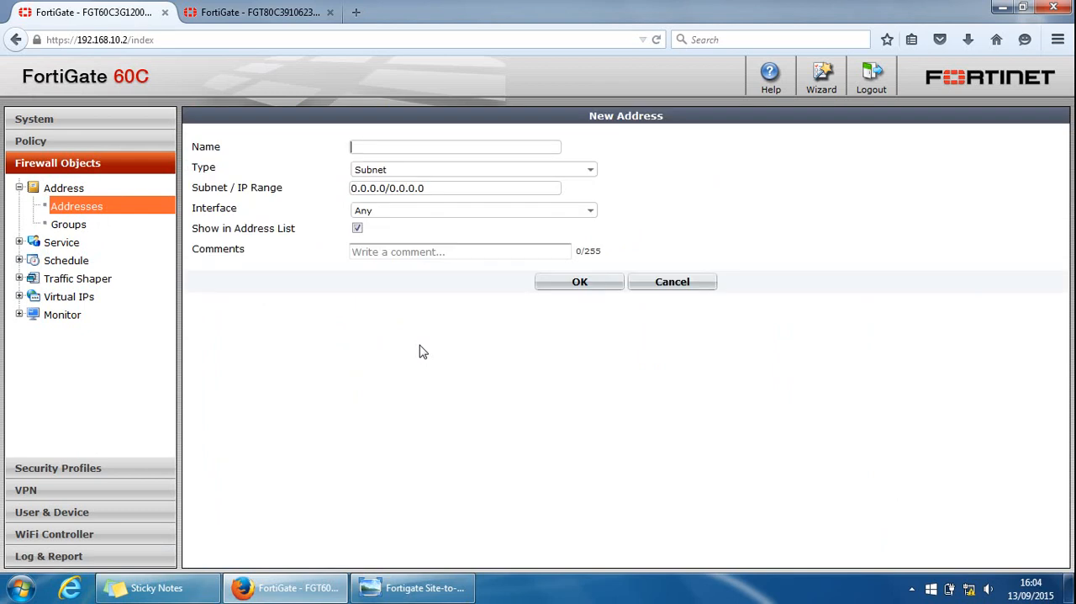
text(to-new-delhi-local-subnet)
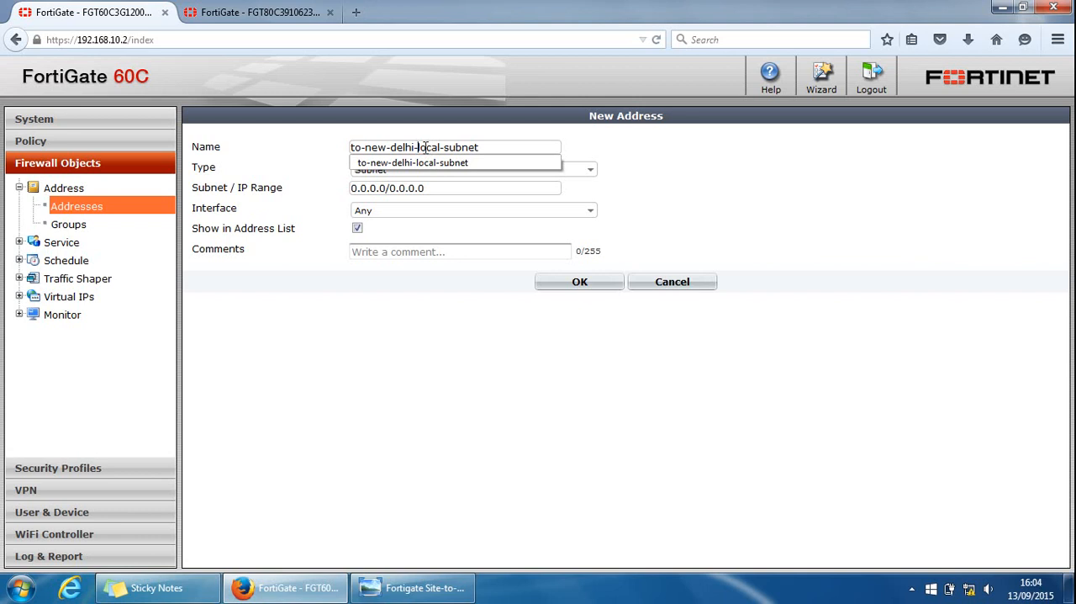
double_click(429, 148)
text(remote)
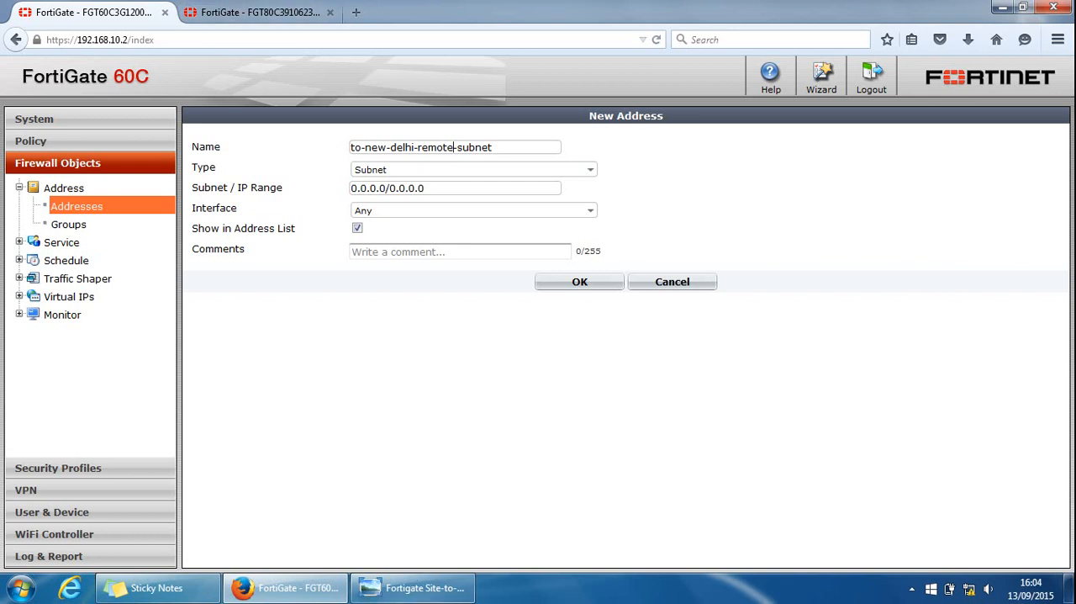
Step: Set its subnet to 10.10.10.0/24 and bind it to the to-new-delhi-p1 tunnel interface
click(410, 587)
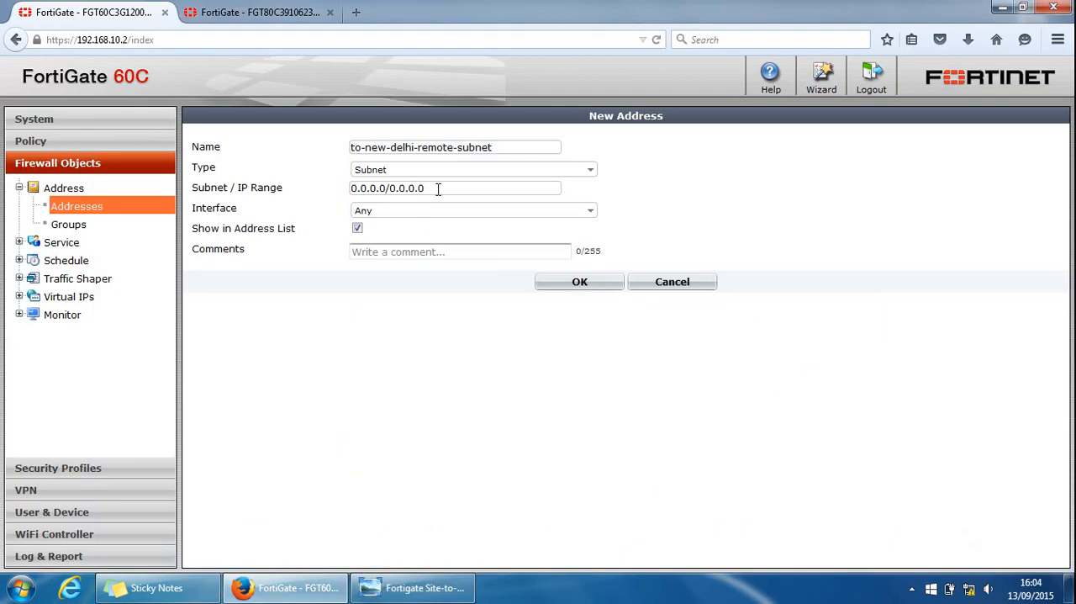
text(10.1)
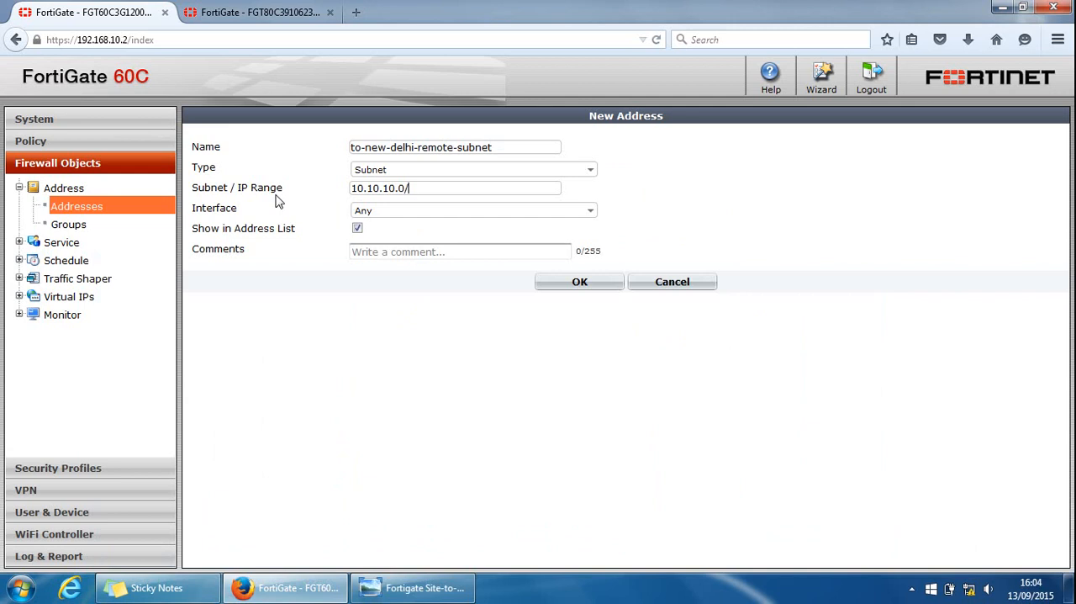
text(24)
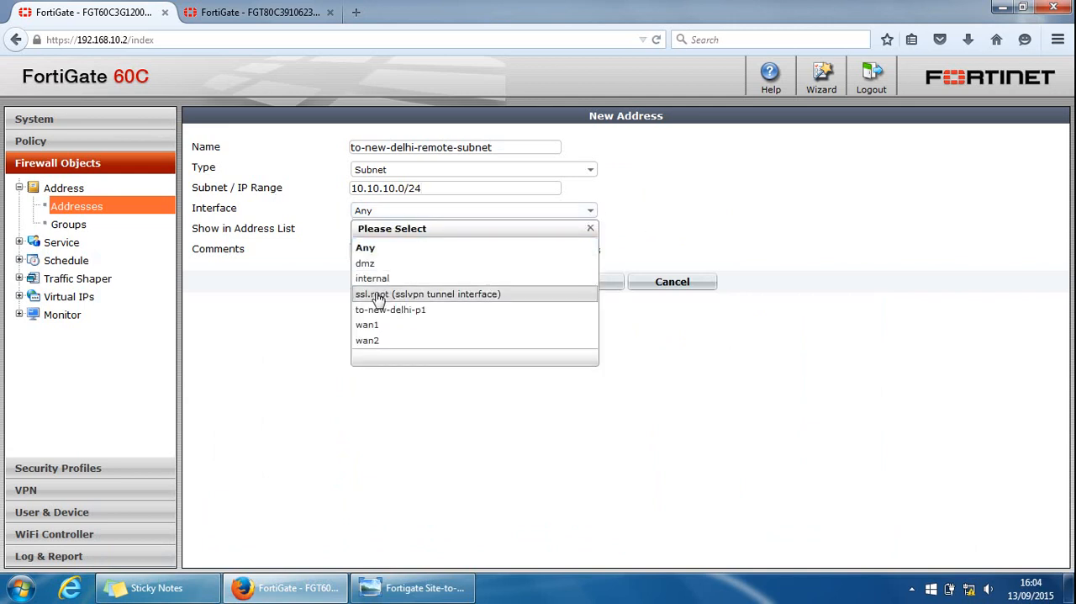
mouse_move(373, 324)
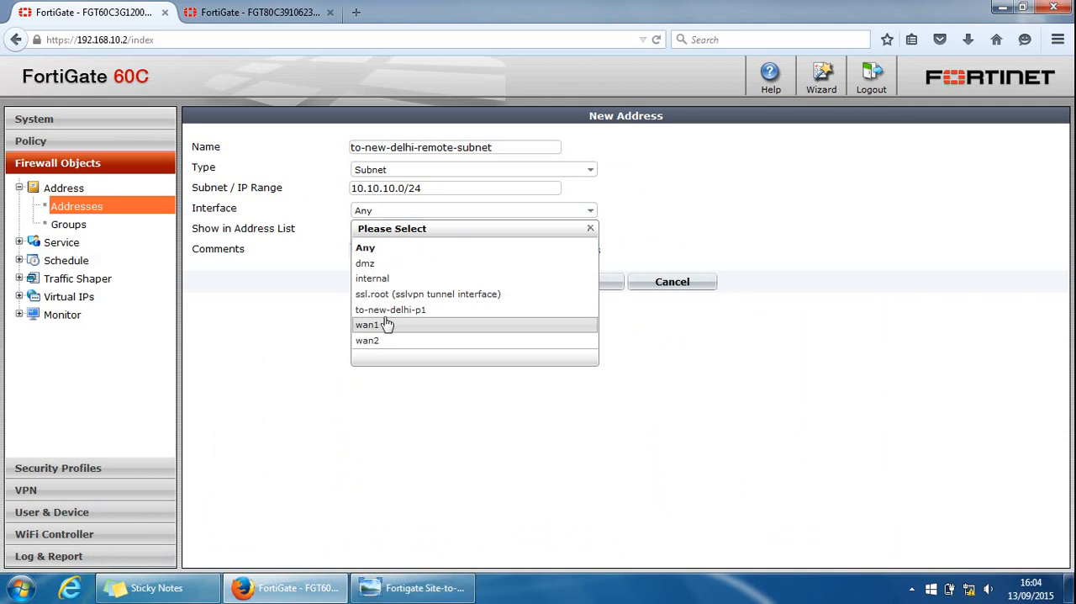
mouse_move(407, 293)
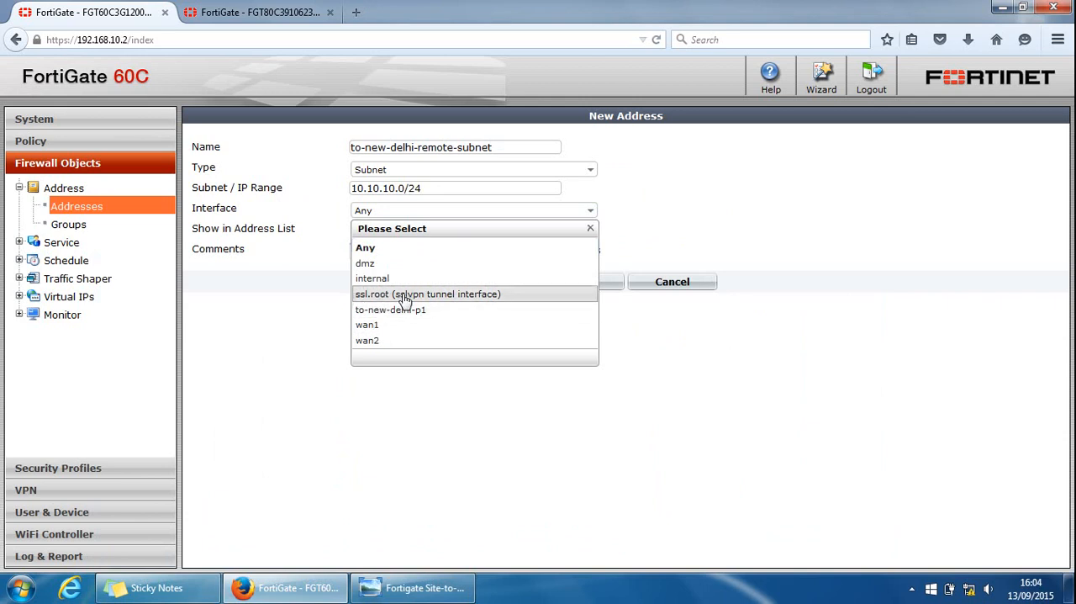
mouse_move(397, 309)
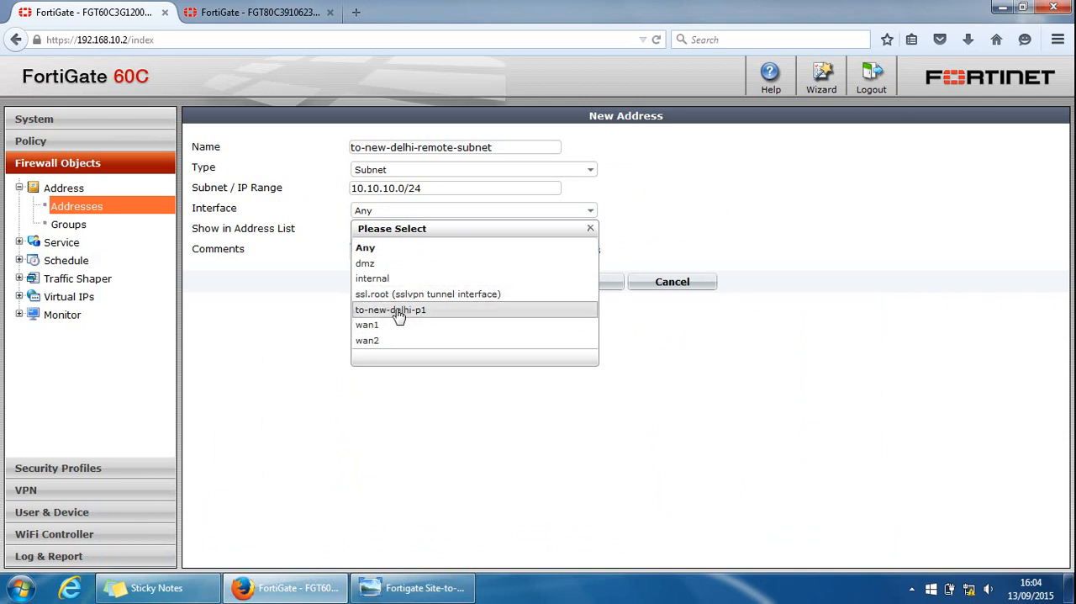
mouse_move(390, 315)
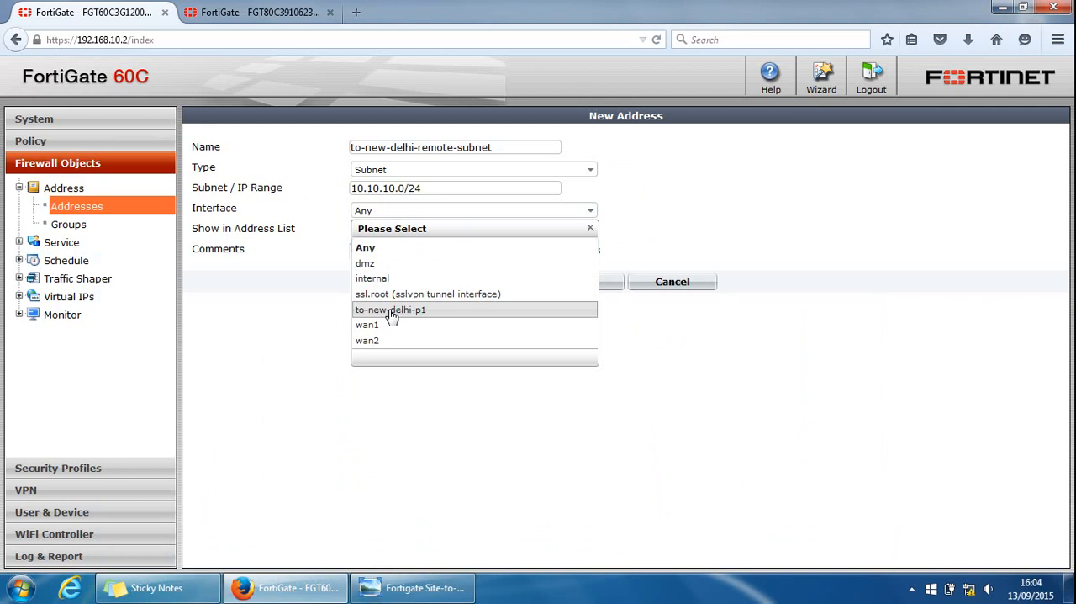
click(391, 310)
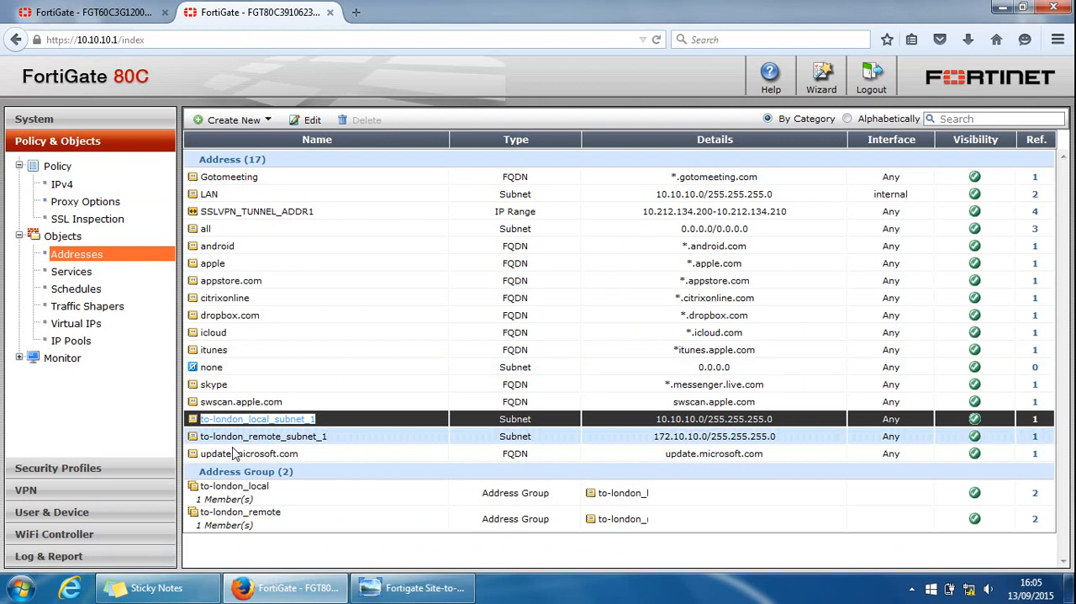
Step: Review to-london_remote_subnet_1 on the 80C, then fill the 60C's to-new-delhi-remote-subnet as 10.10.10.0/24 on to-new-delhi-p1
click(262, 435)
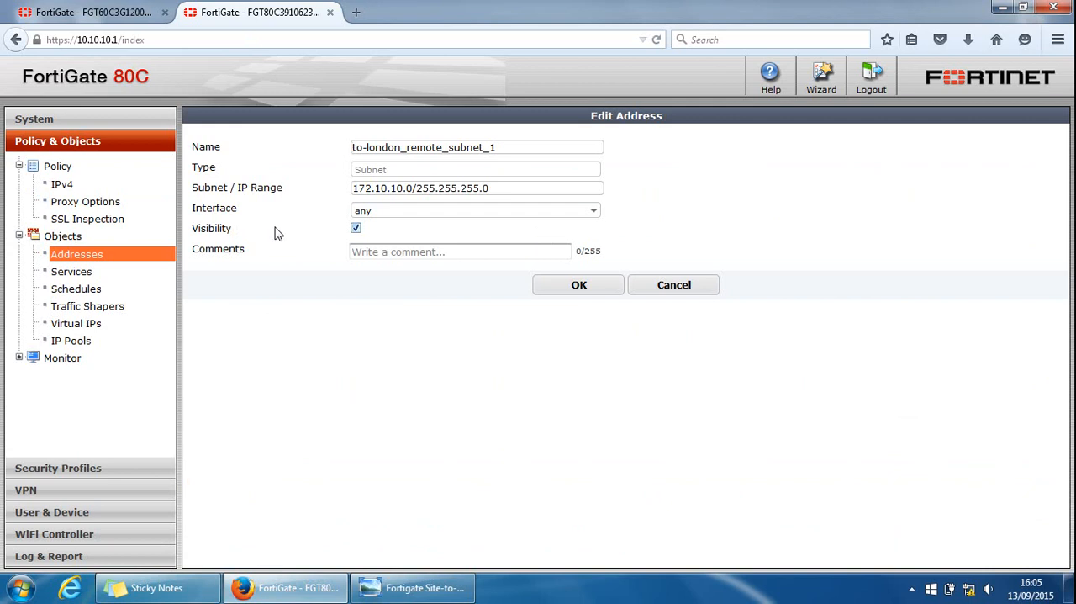
click(77, 254)
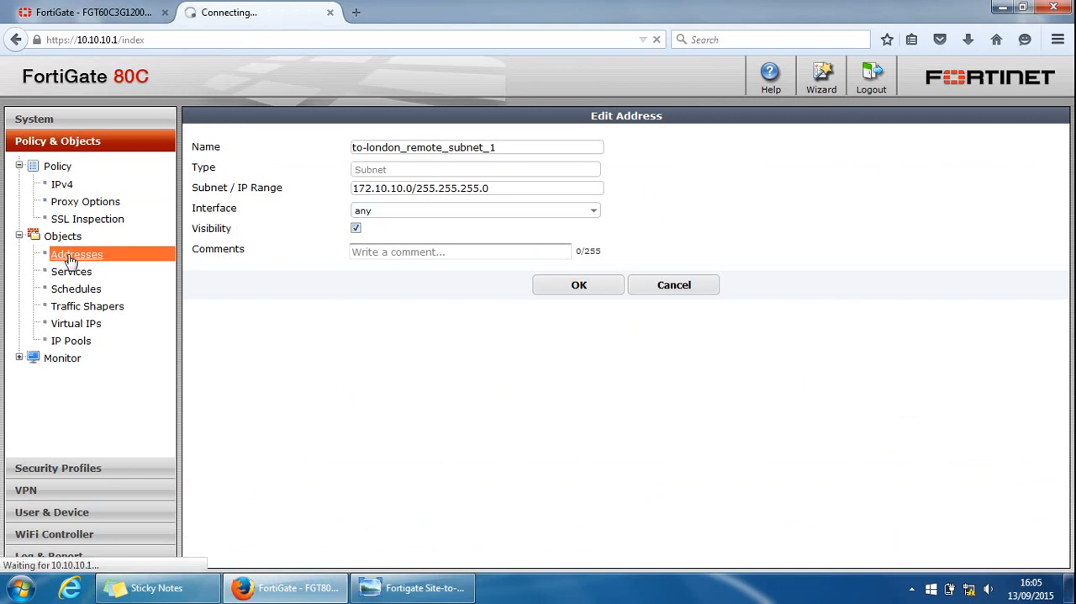
click(578, 285)
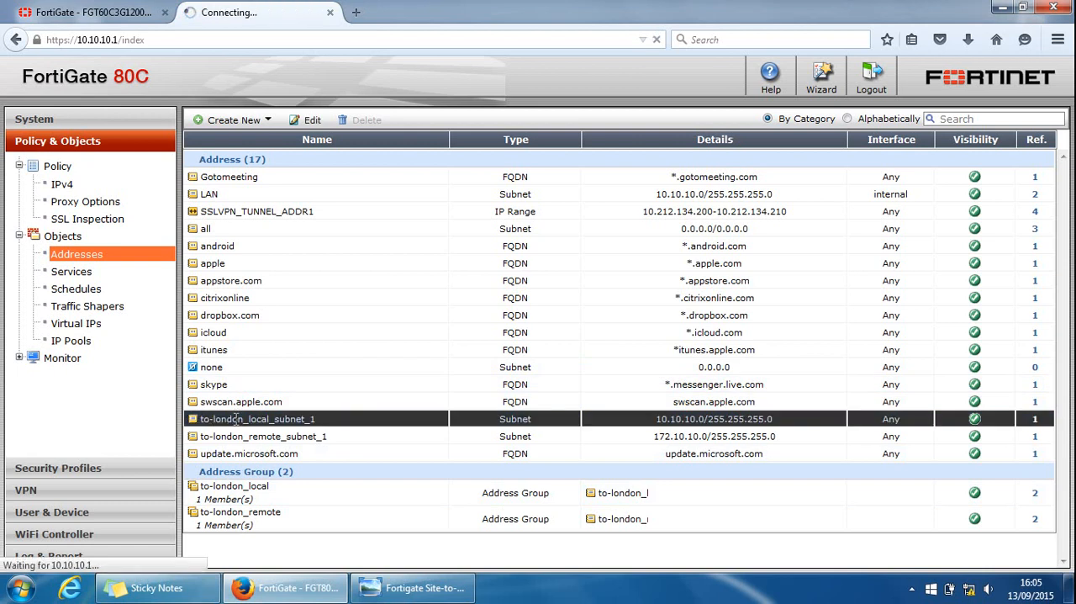
double_click(259, 419)
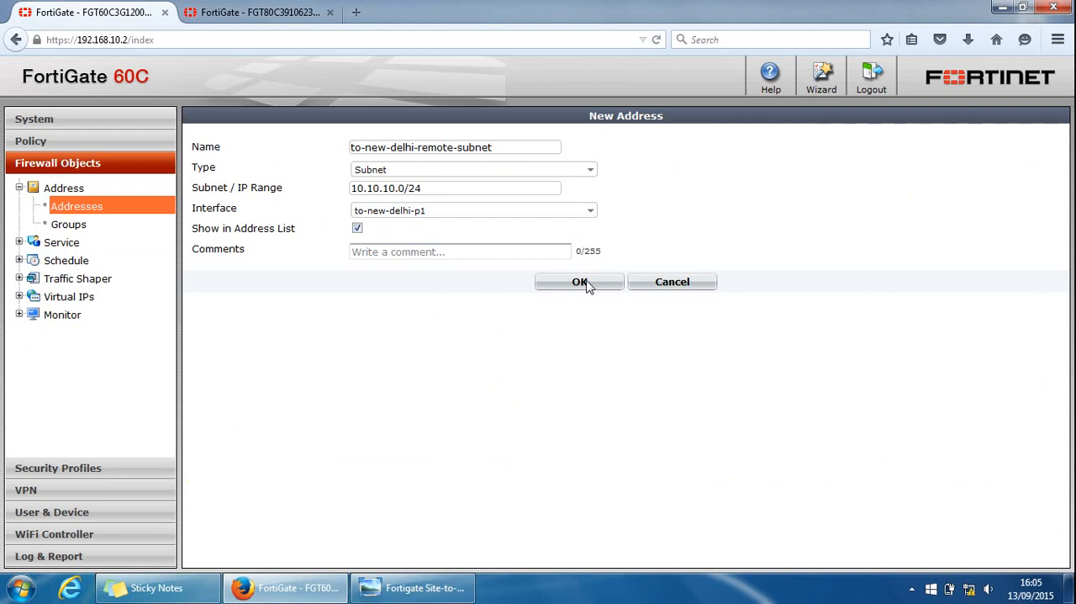
Step: Save the to-new-delhi-remote-subnet address and go to the firewall policy list
click(579, 283)
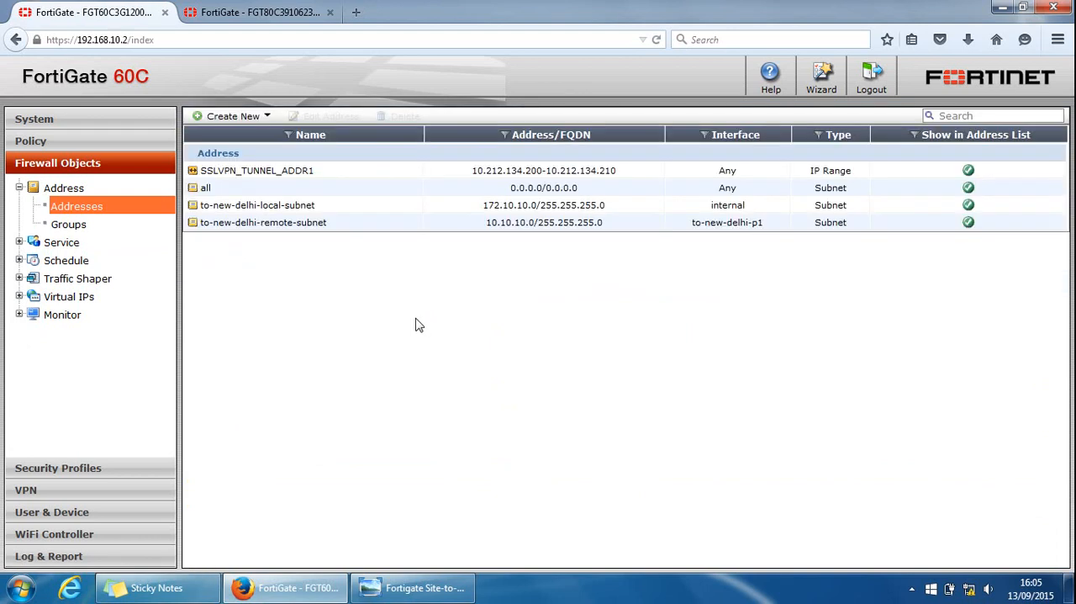
mouse_move(366, 402)
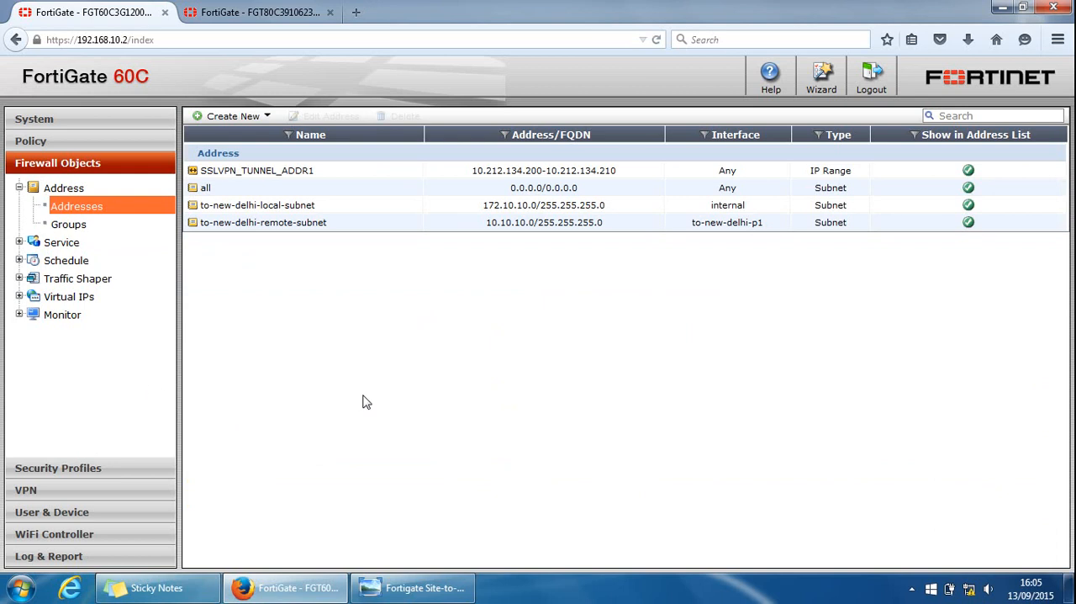
mouse_move(142, 398)
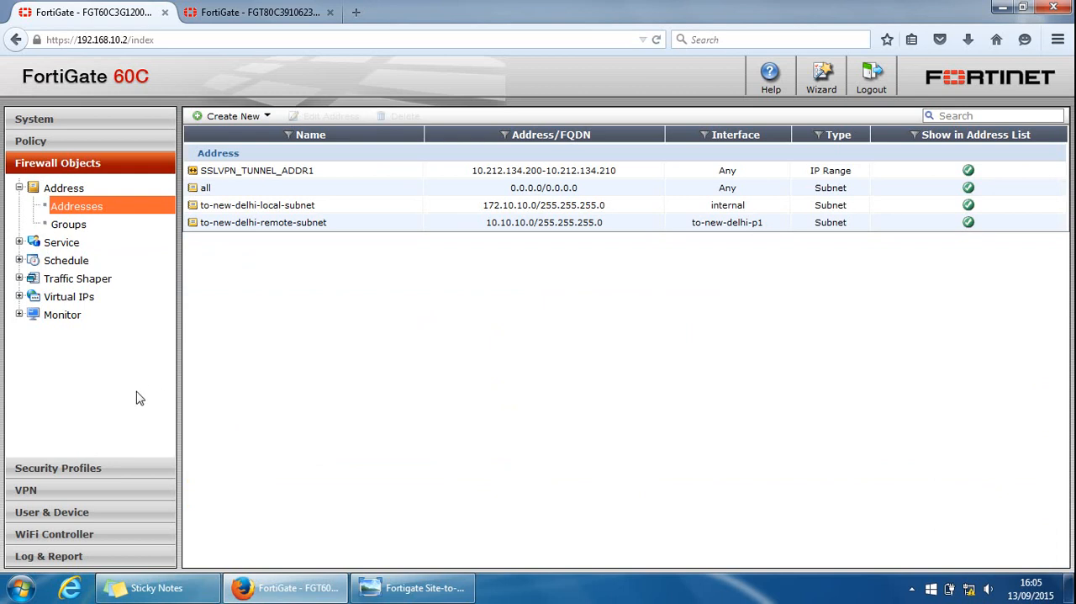
mouse_move(246, 400)
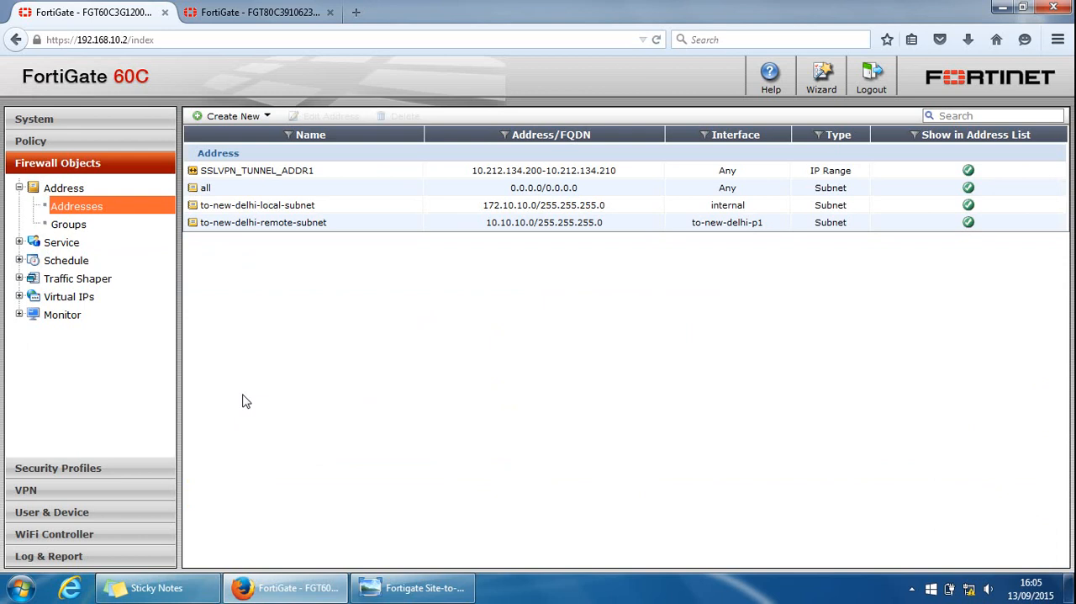
click(30, 142)
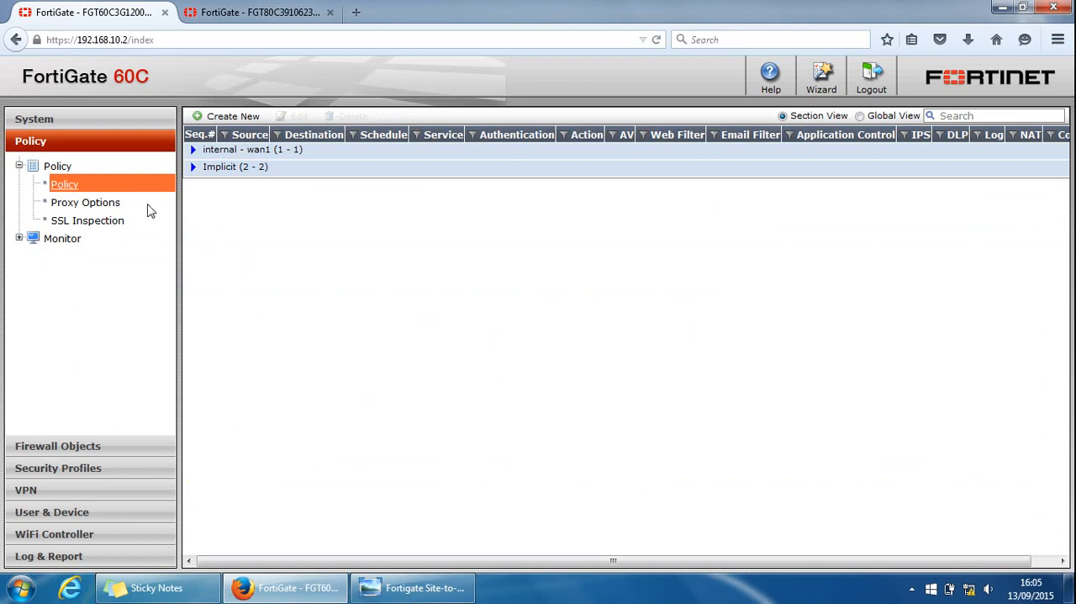
Step: Start a new policy with incoming interface internal and source to-new-delhi-local-subnet
click(232, 116)
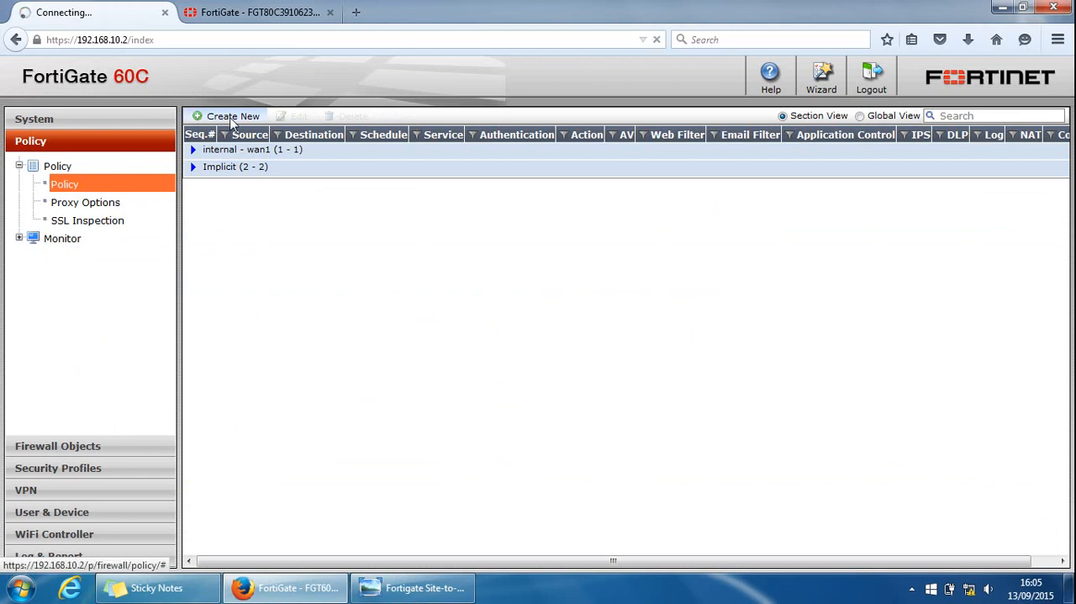
click(227, 116)
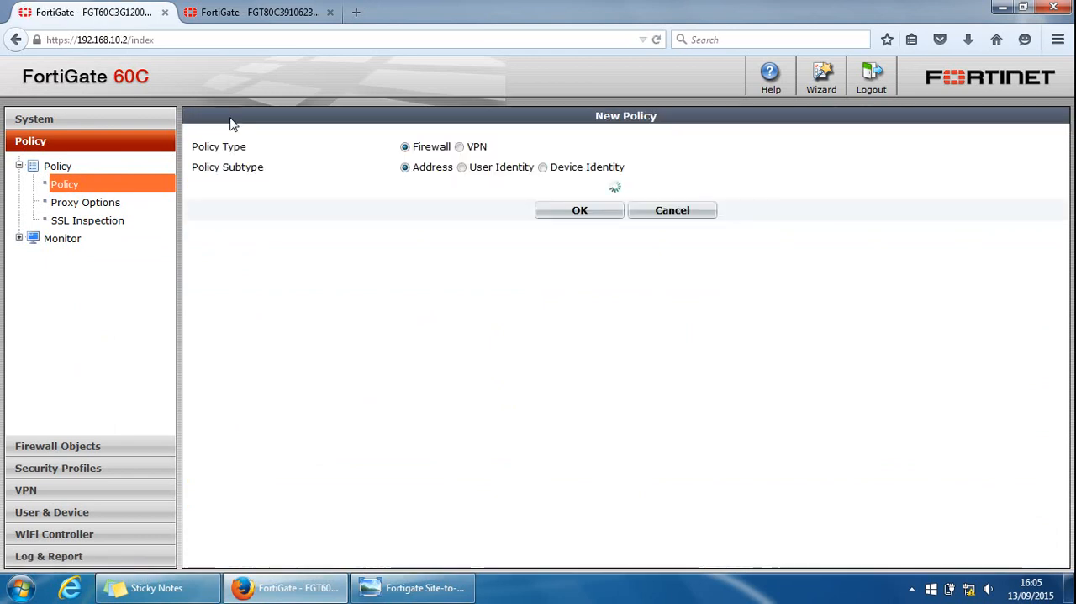
click(578, 210)
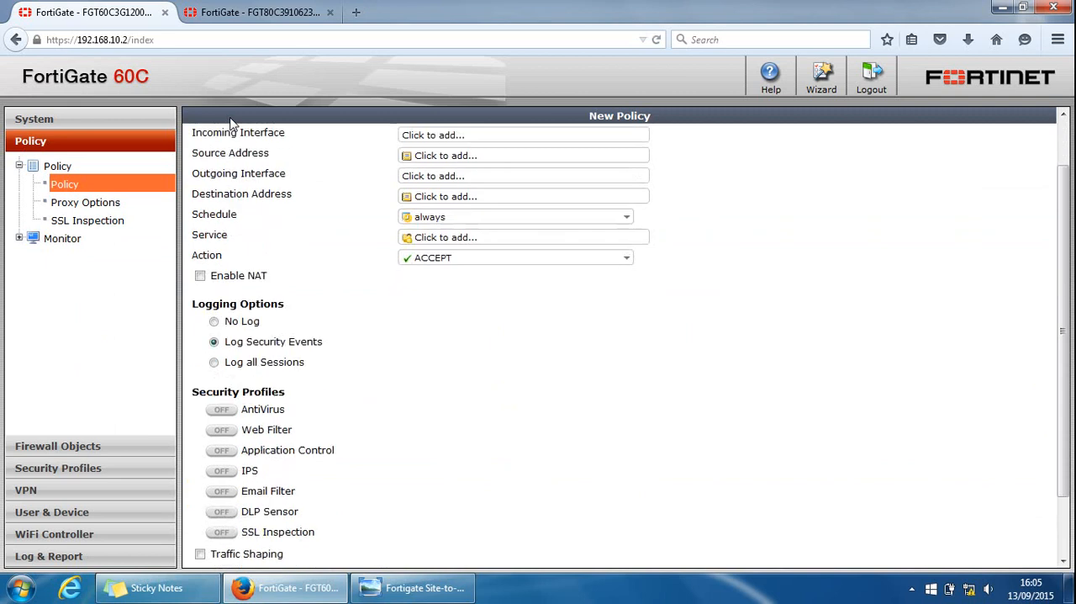
scroll(down, 3)
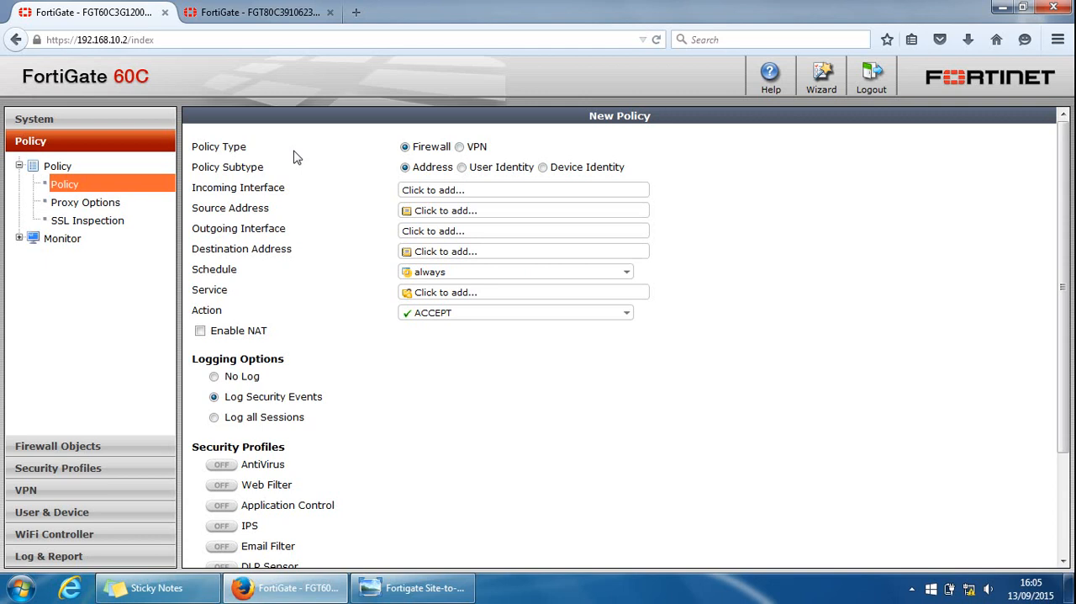
mouse_move(334, 175)
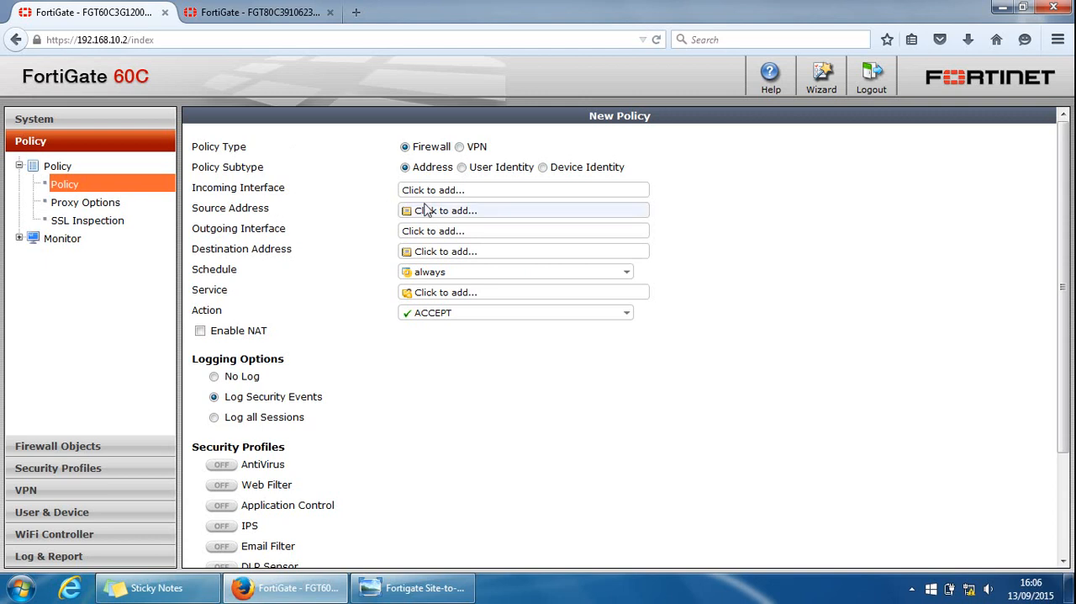
click(522, 189)
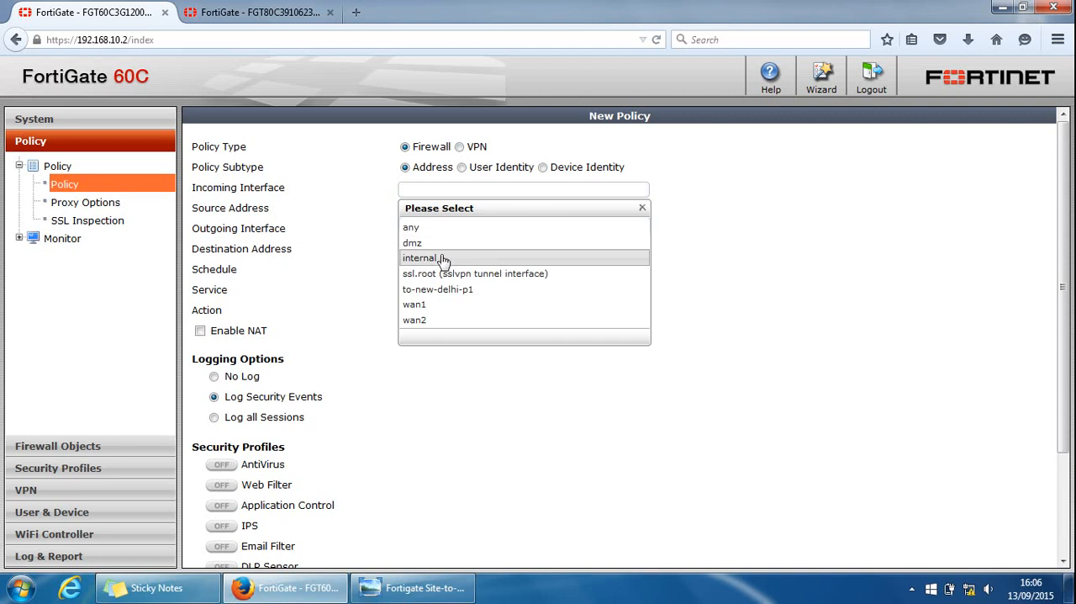
click(421, 259)
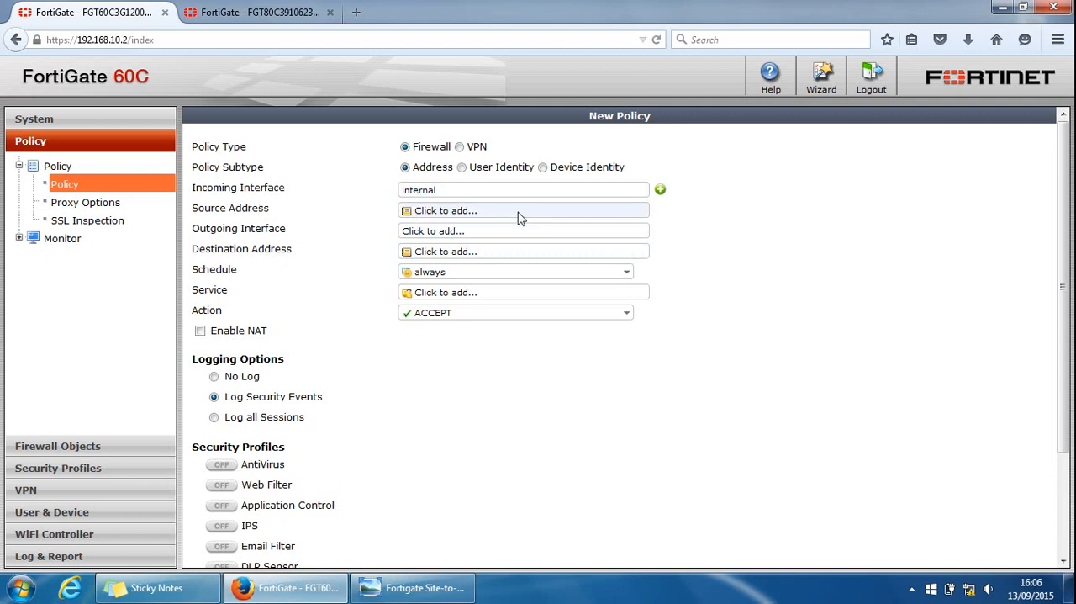
click(523, 210)
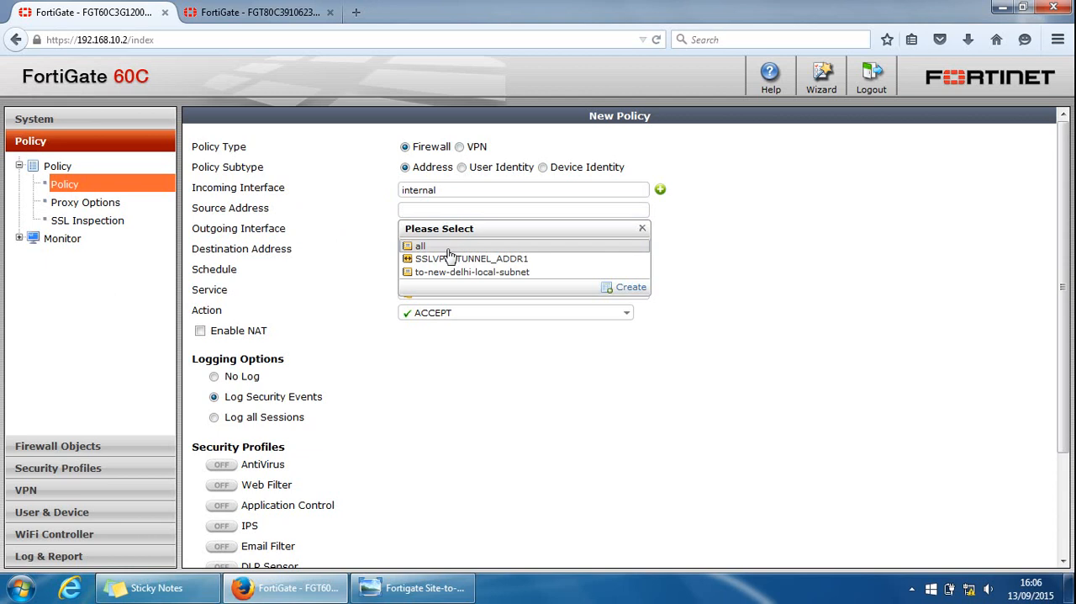
mouse_move(485, 272)
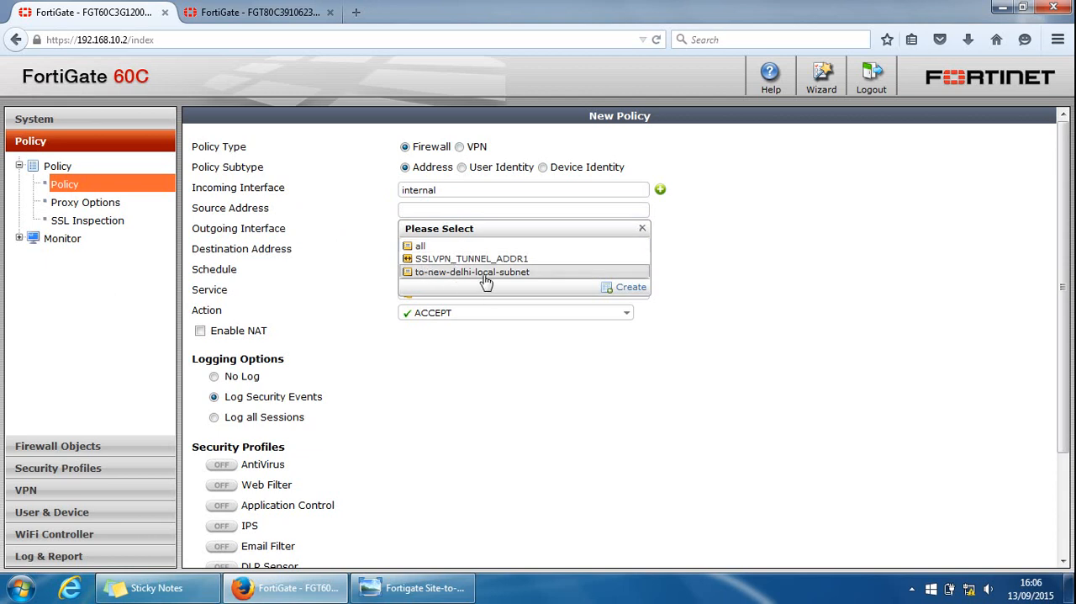
click(471, 272)
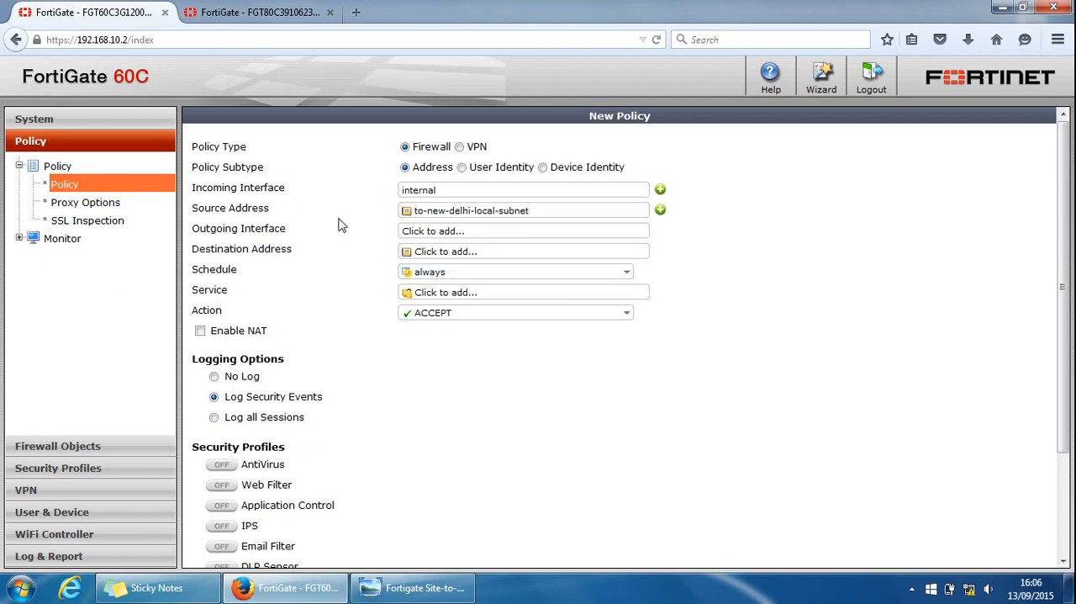
Step: Set outgoing to-new-delhi-p1, destination to-new-delhi-remote-subnet, service ALL, ACCEPT, and save the policy
click(522, 230)
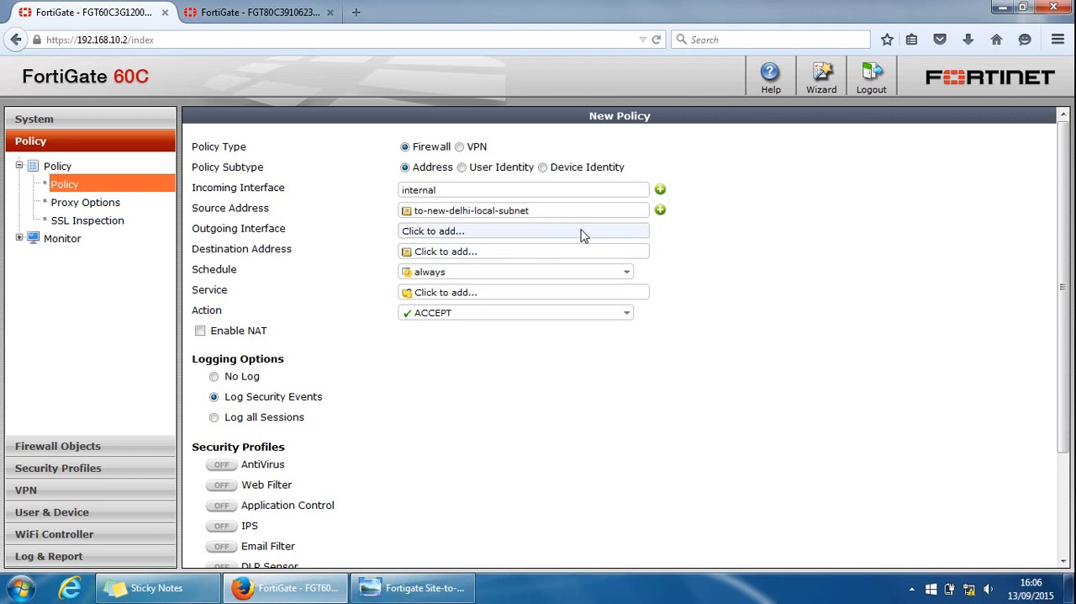
click(522, 230)
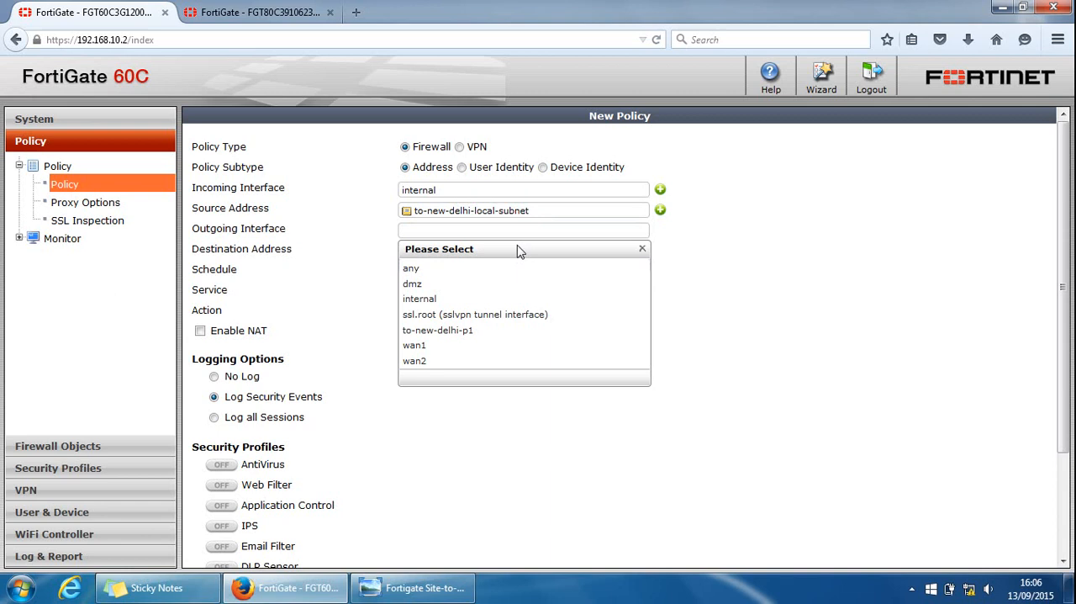
mouse_move(437, 330)
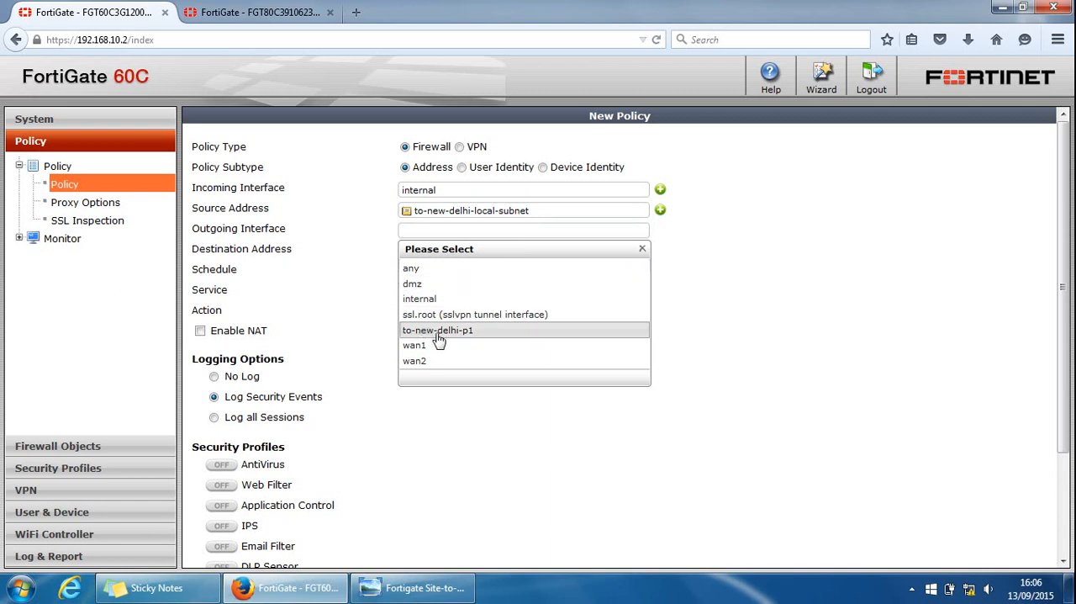
click(437, 329)
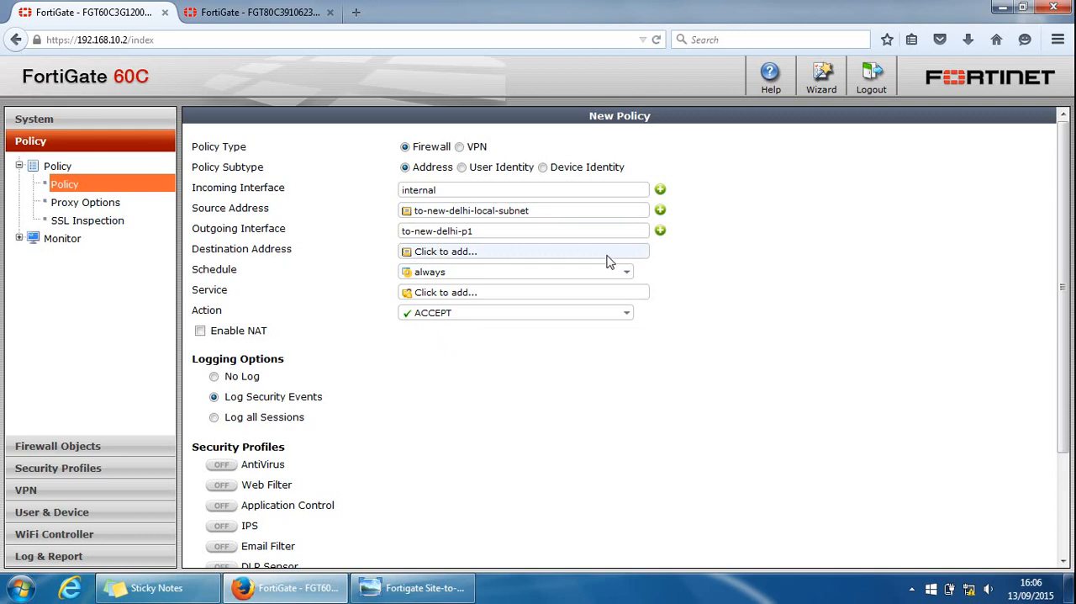
click(523, 251)
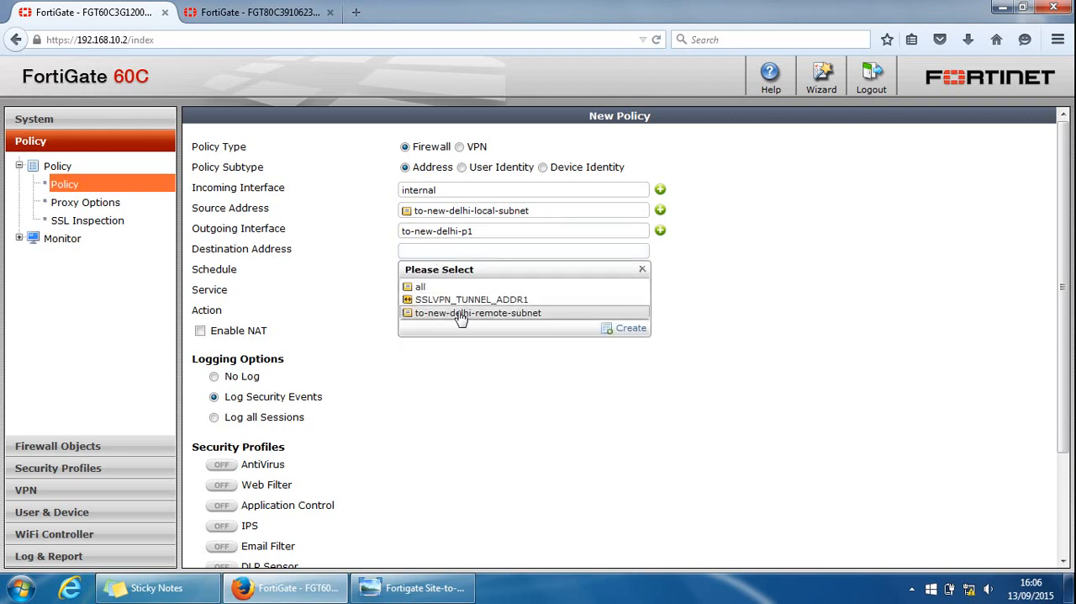
click(478, 313)
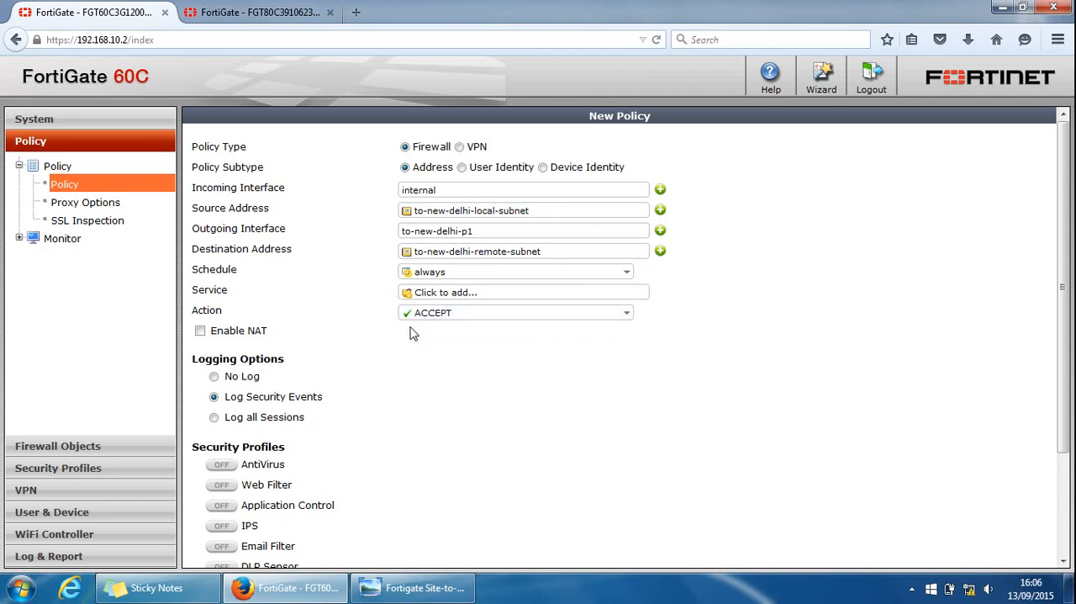
mouse_move(335, 296)
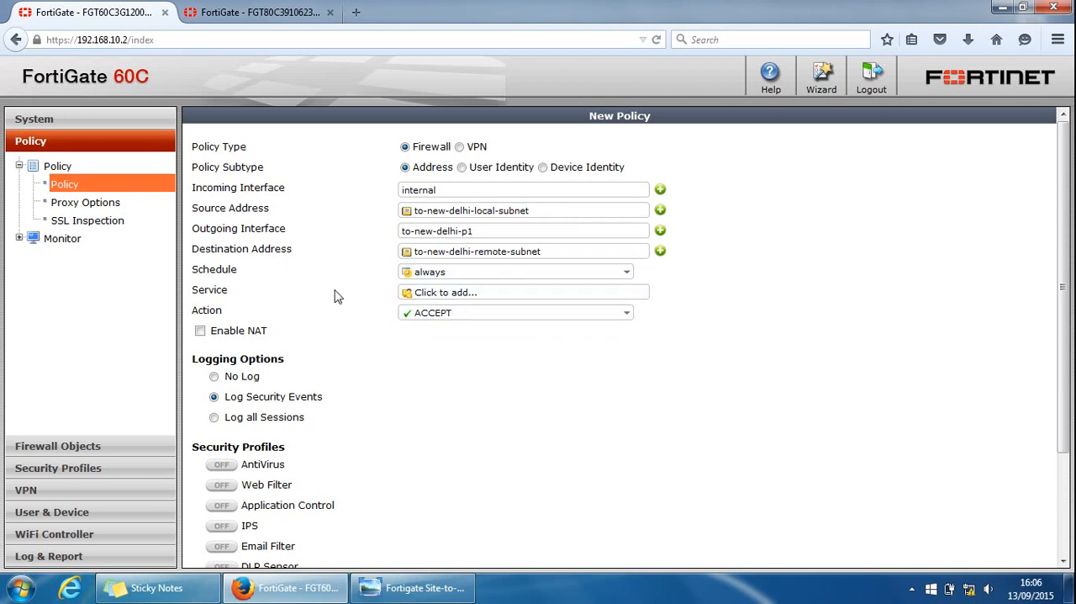
click(521, 293)
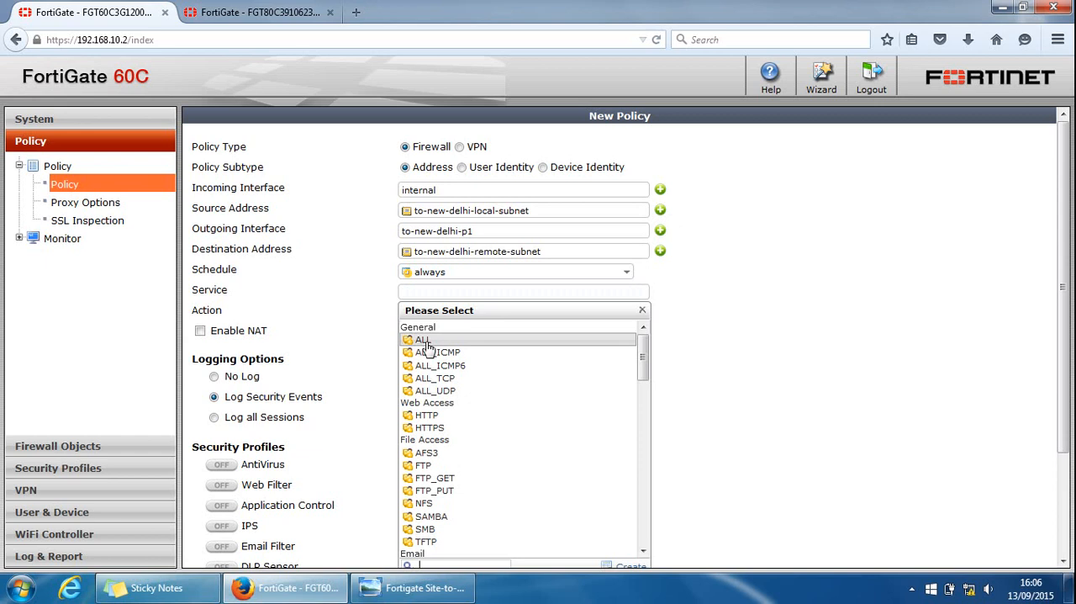
click(424, 340)
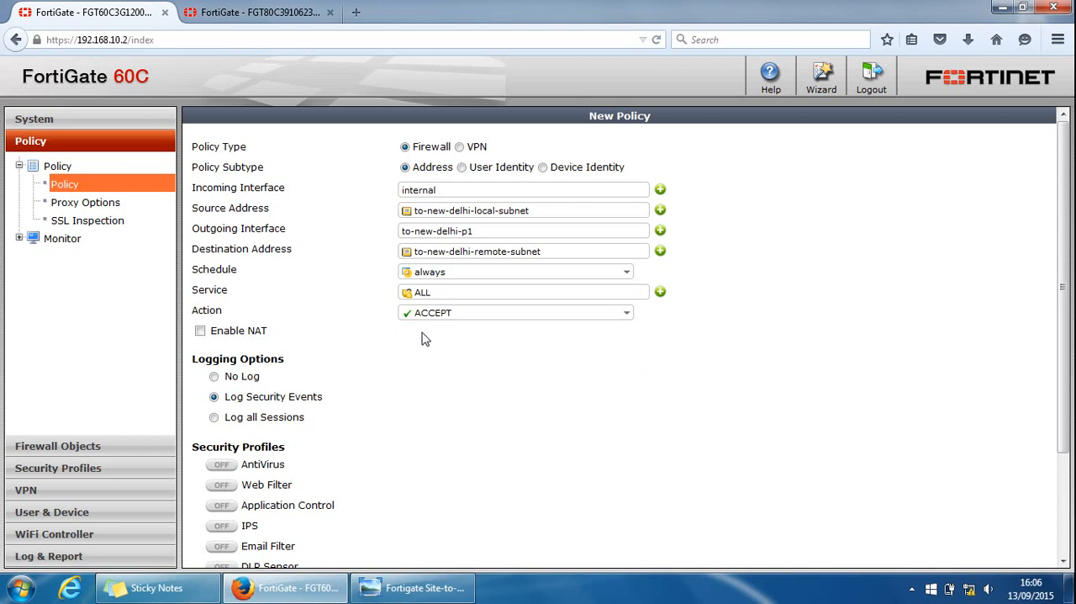
scroll(down, 3)
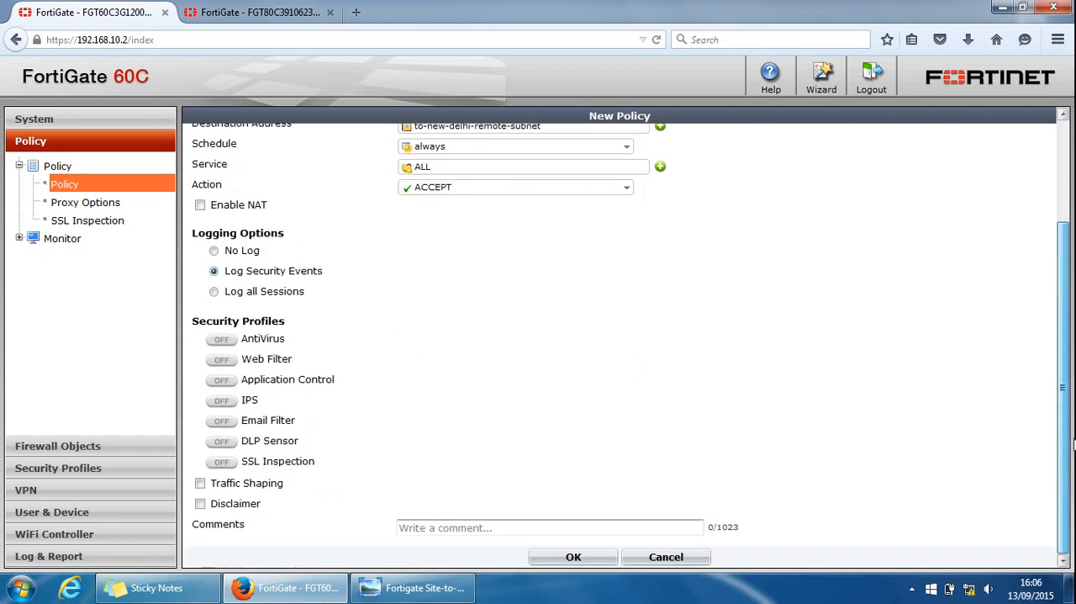
click(573, 557)
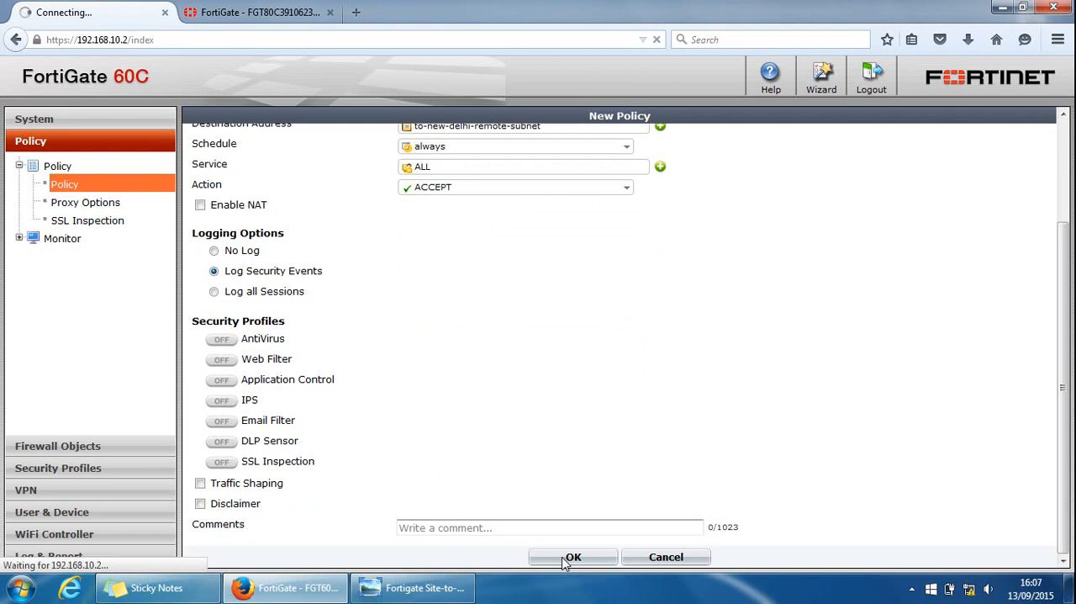
click(574, 555)
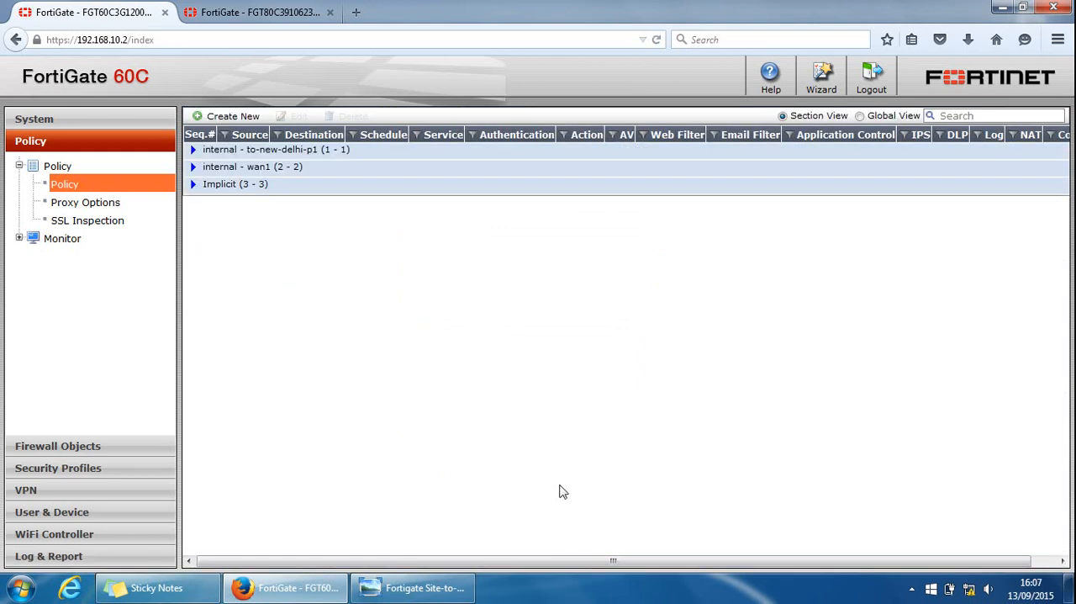
Step: Start a reverse policy with incoming to-new-delhi-p1 and source to-new-delhi-remote-subnet
click(193, 148)
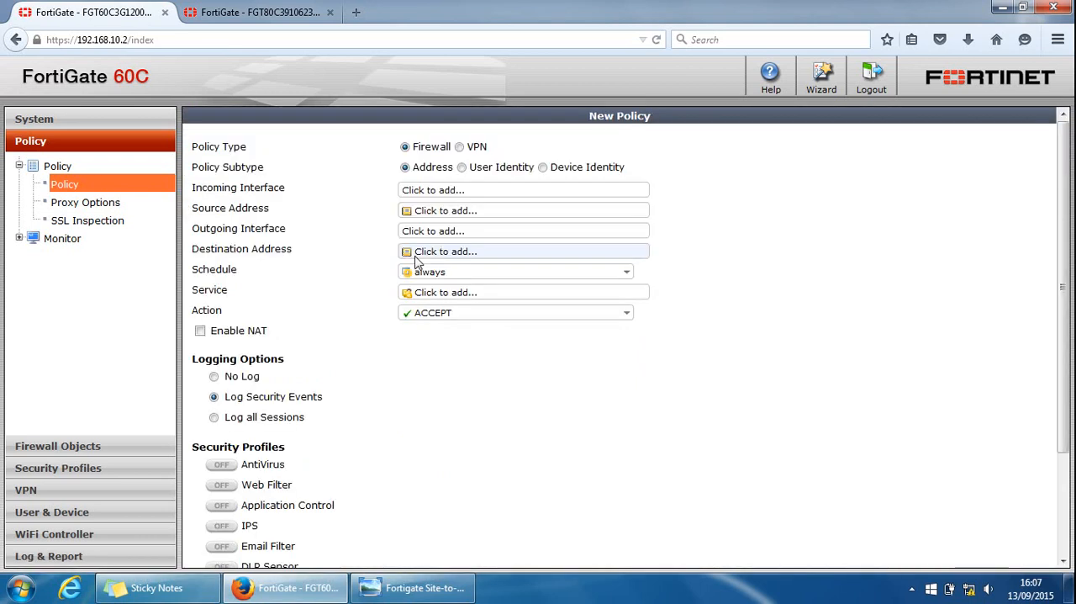
click(521, 189)
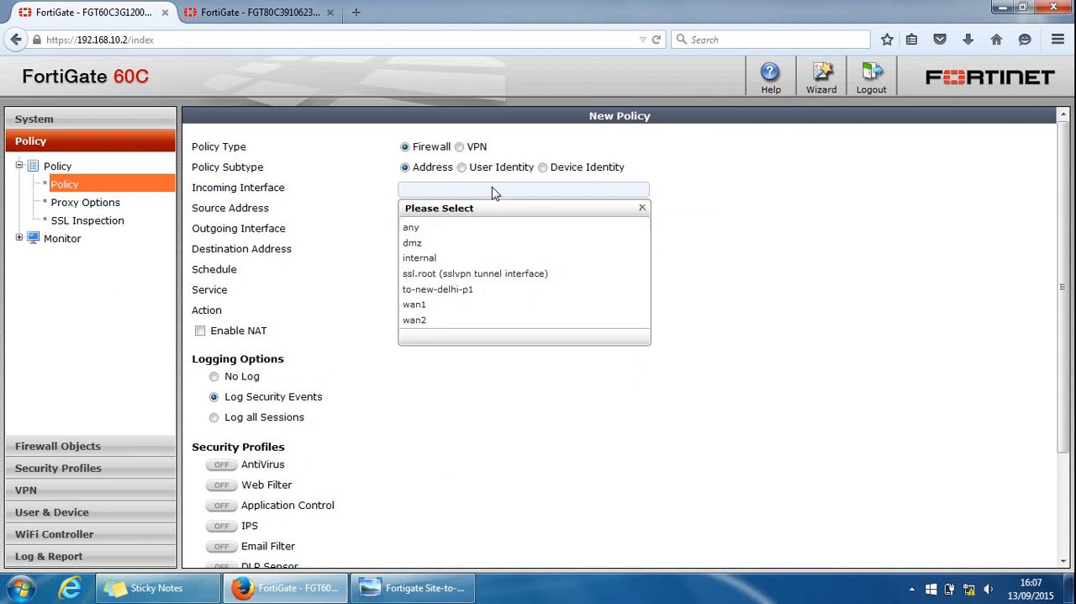
mouse_move(437, 290)
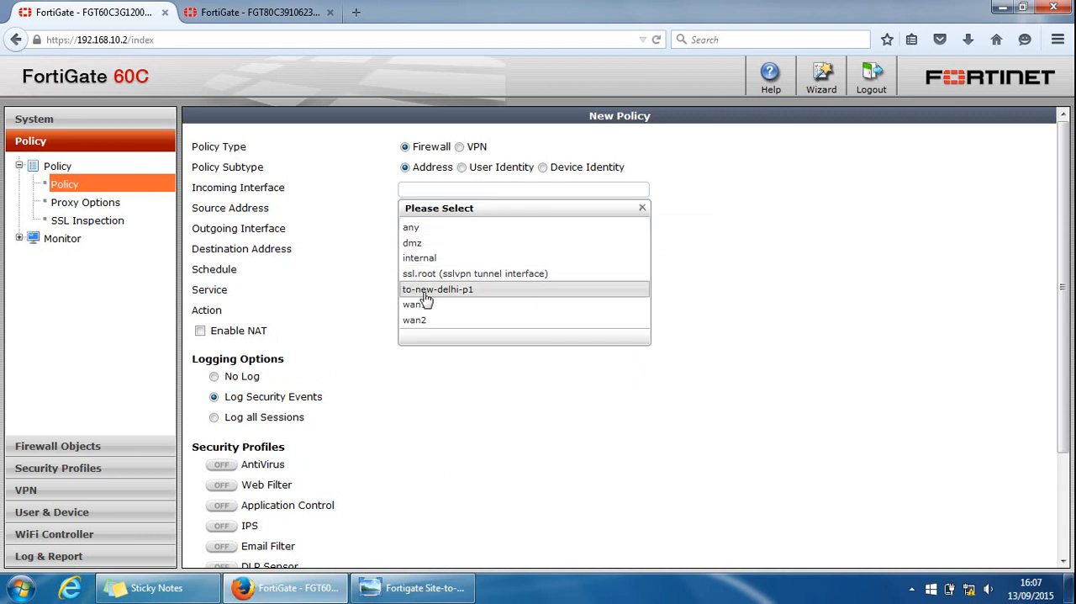
click(437, 289)
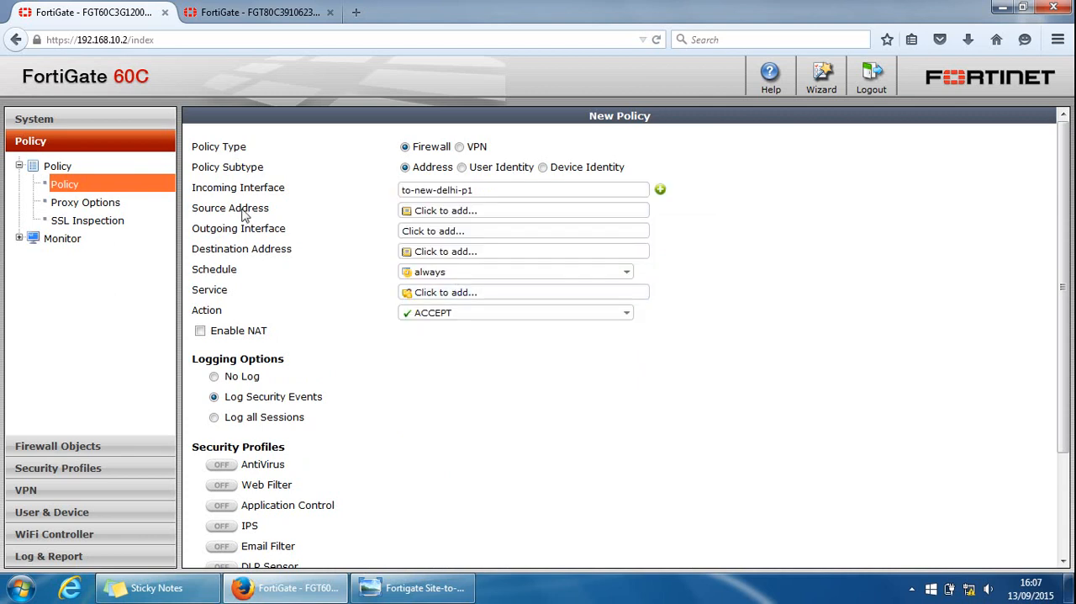
click(523, 210)
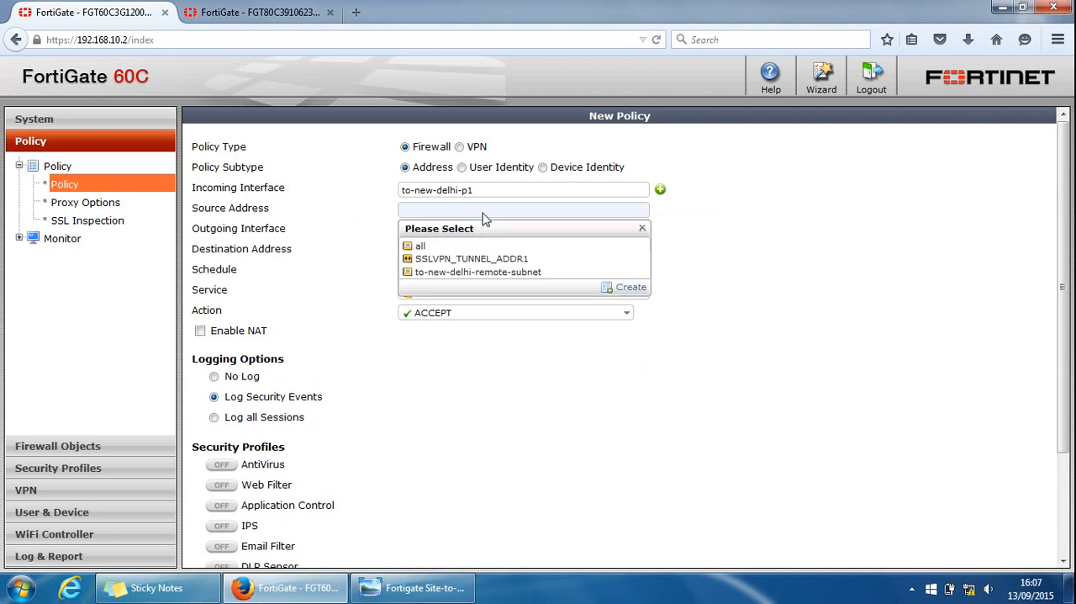
click(479, 272)
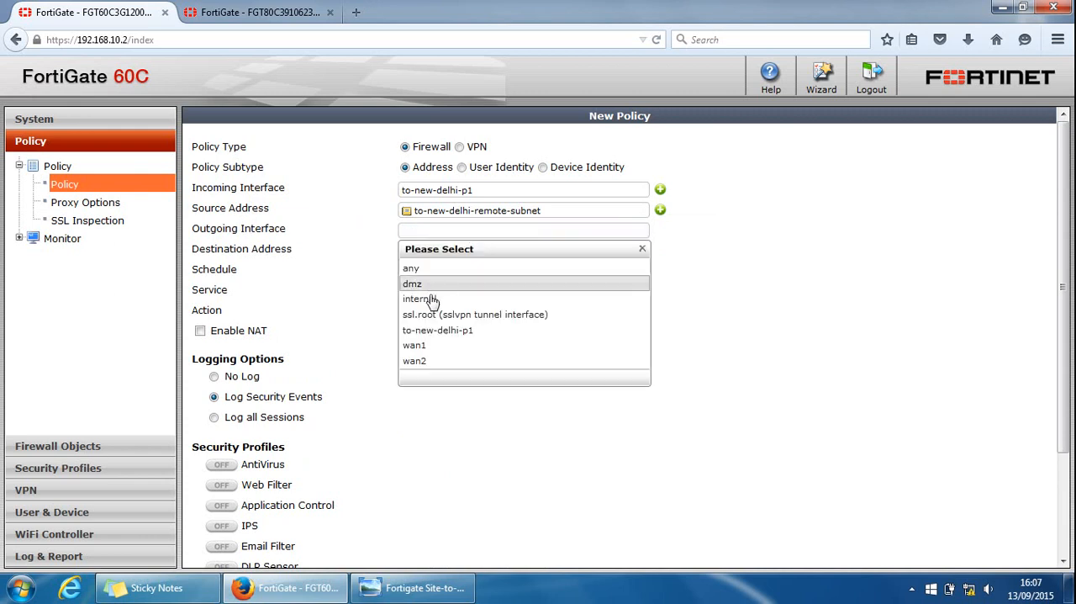
mouse_move(419, 300)
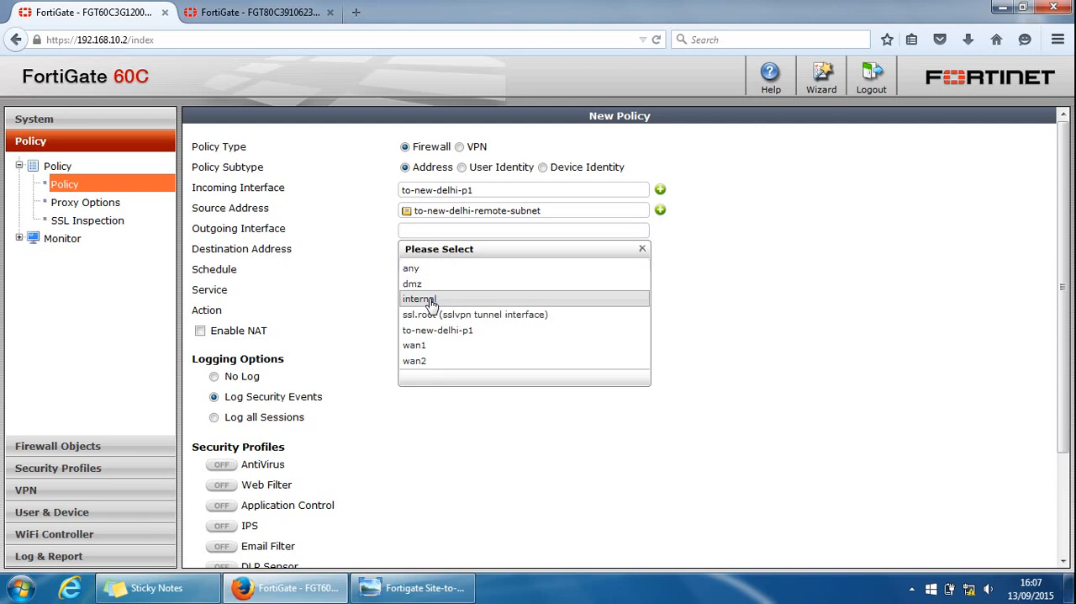
Step: Set outgoing internal, destination to-new-delhi-local-subnet, and save the inbound tunnel policy
click(419, 299)
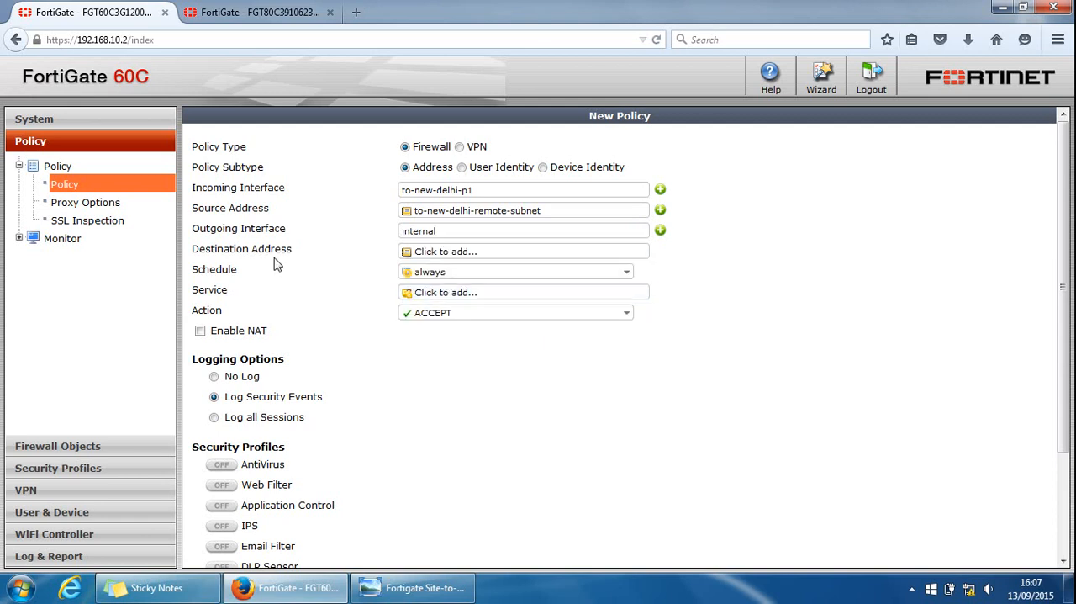
click(523, 250)
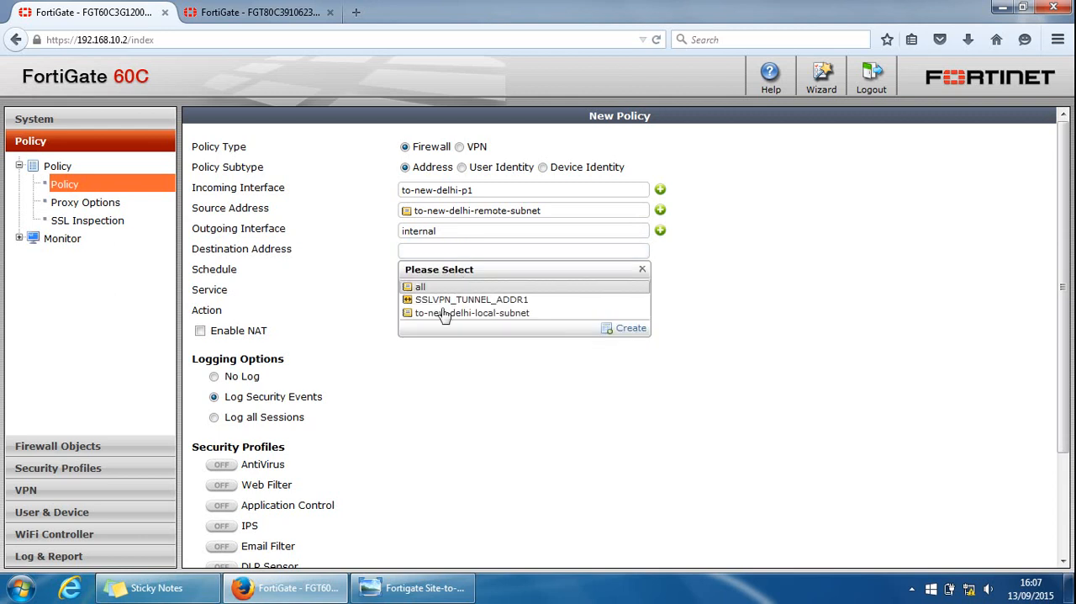
click(471, 313)
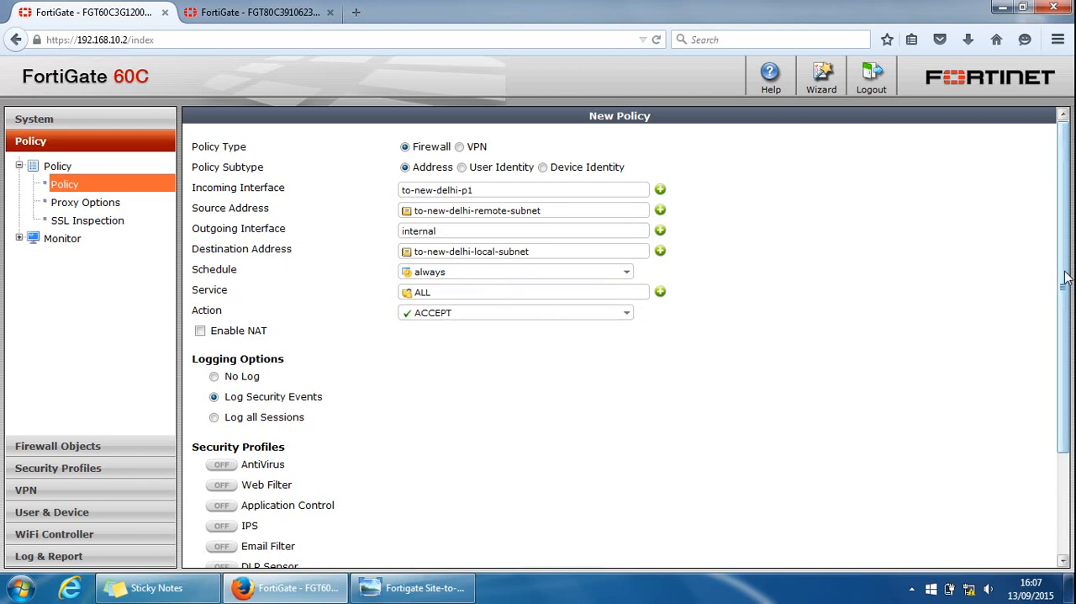
scroll(down, 3)
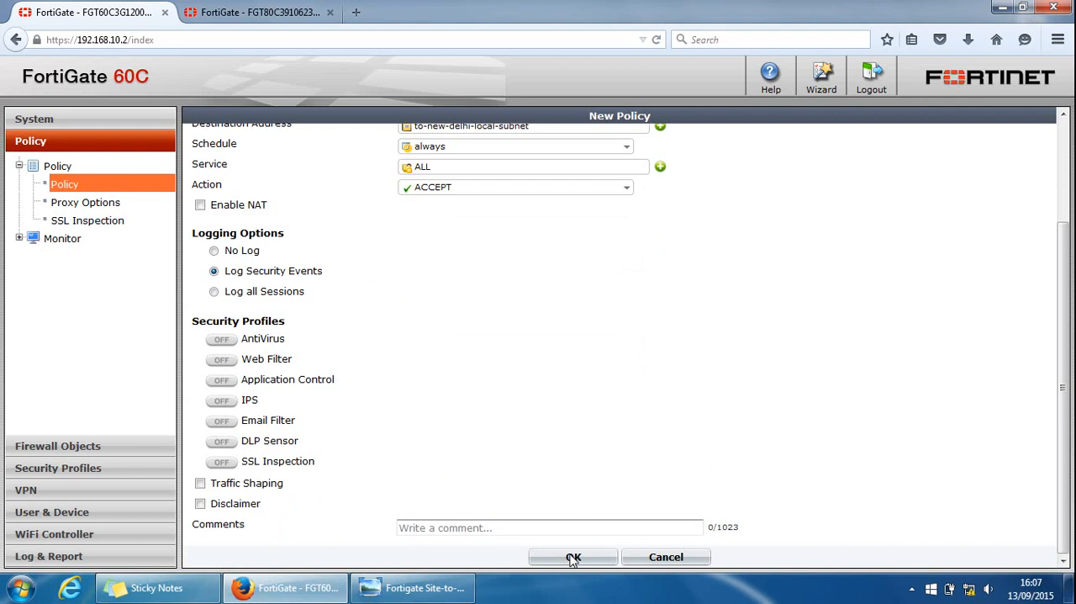
click(572, 557)
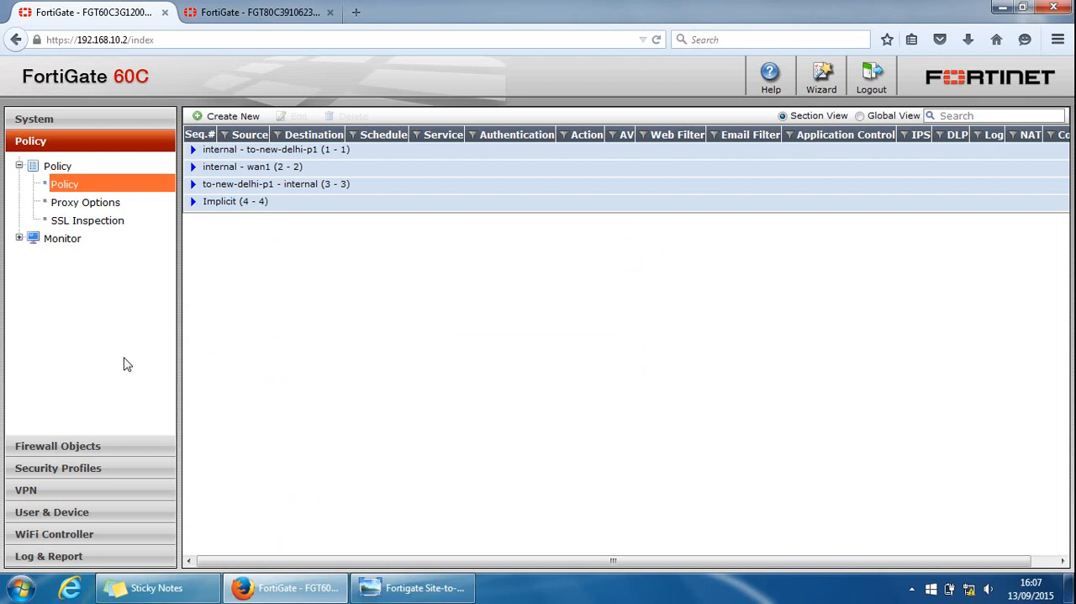
mouse_move(24, 433)
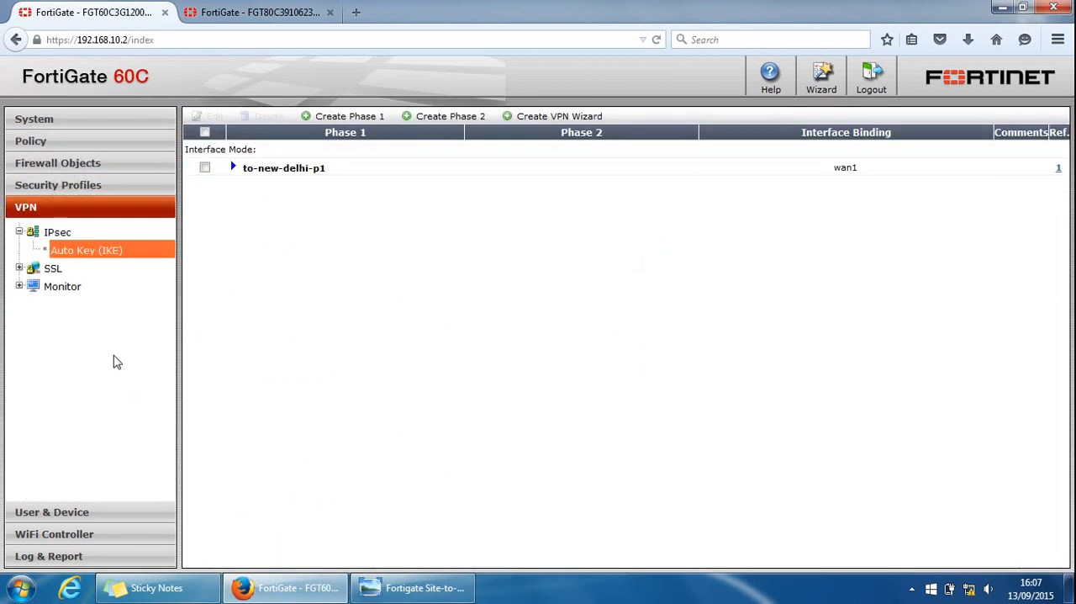
Step: In VPN > Monitor > IPsec Monitor, bring the to-new-delhi-p1 tunnel up
click(62, 286)
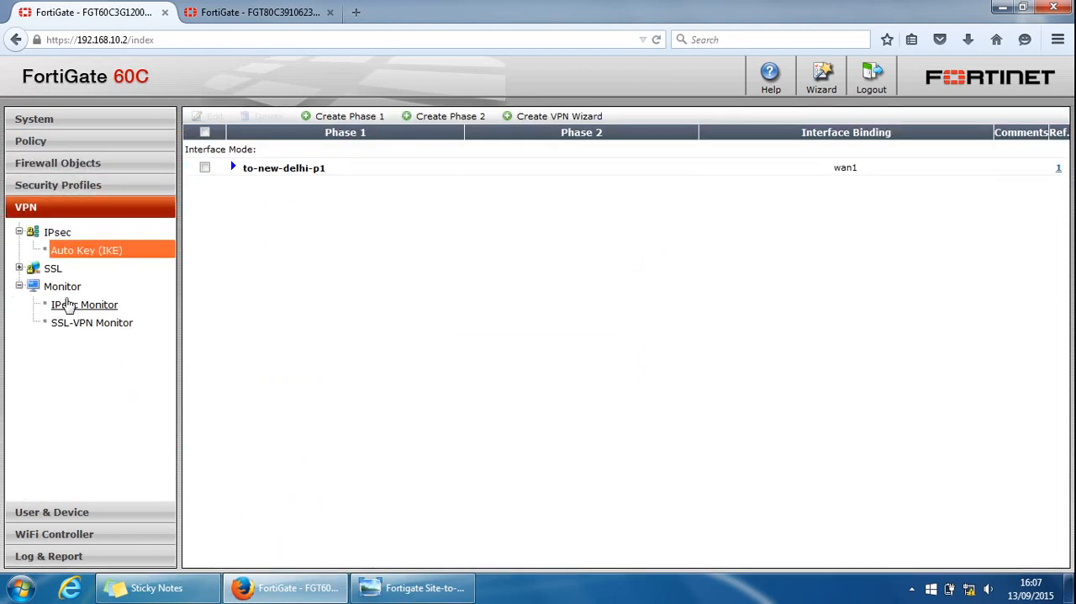
click(85, 304)
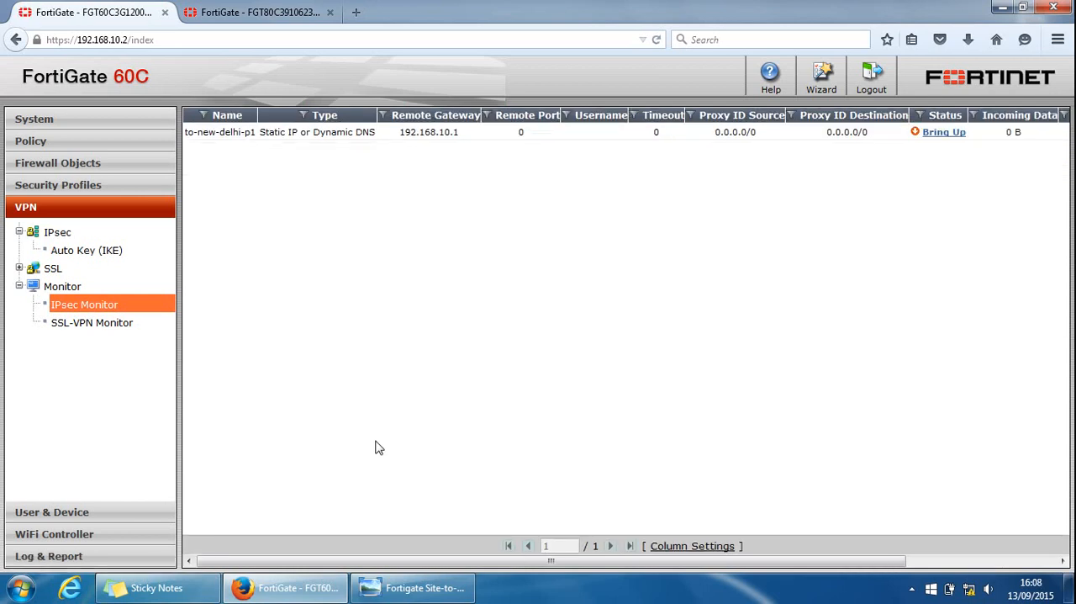
mouse_move(303, 155)
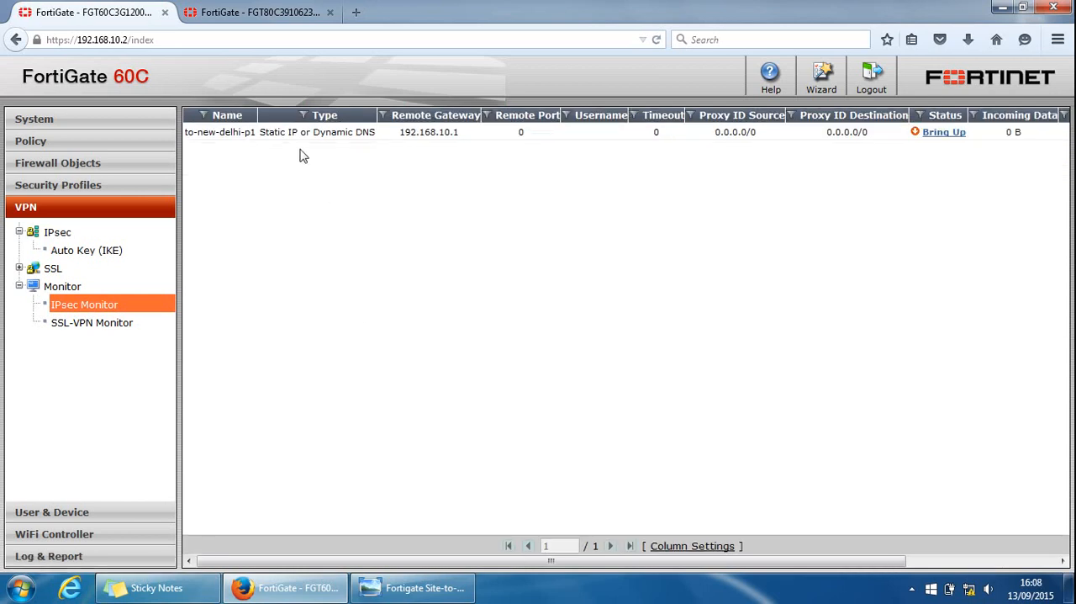
mouse_move(471, 152)
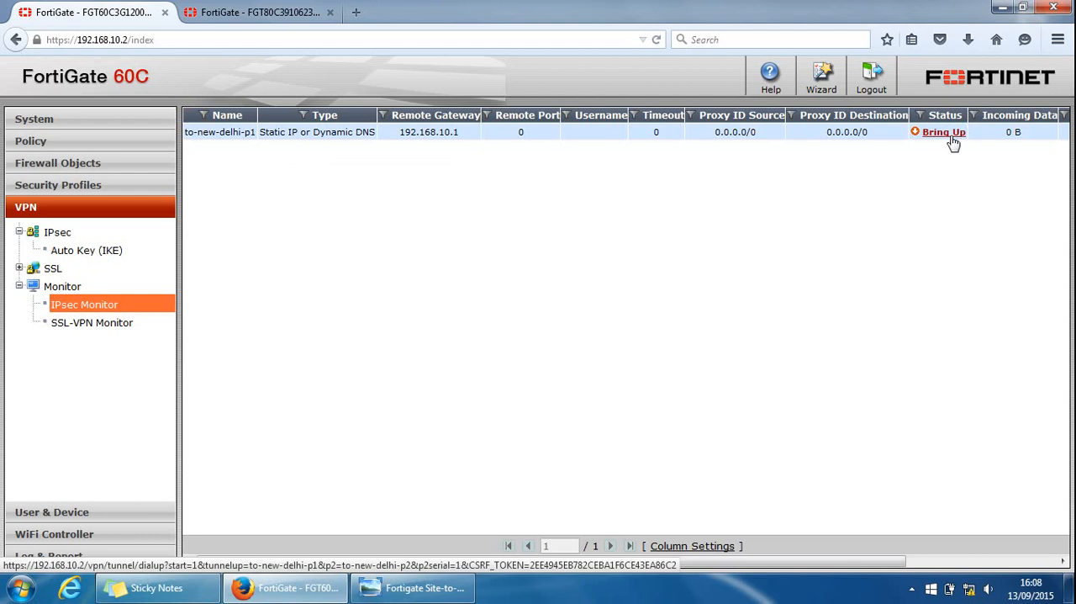
click(943, 132)
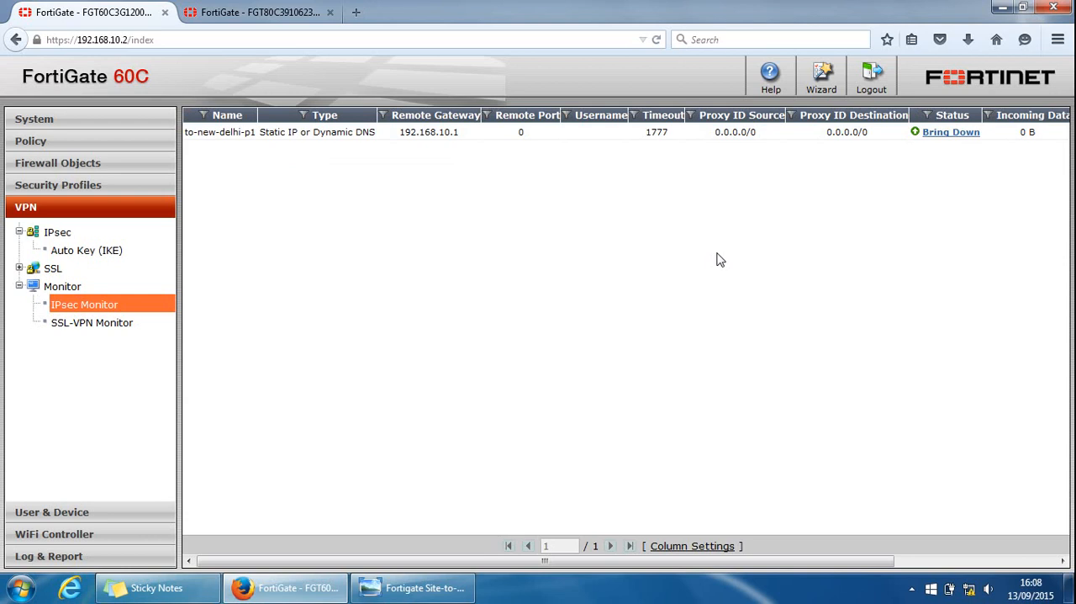
mouse_move(656, 286)
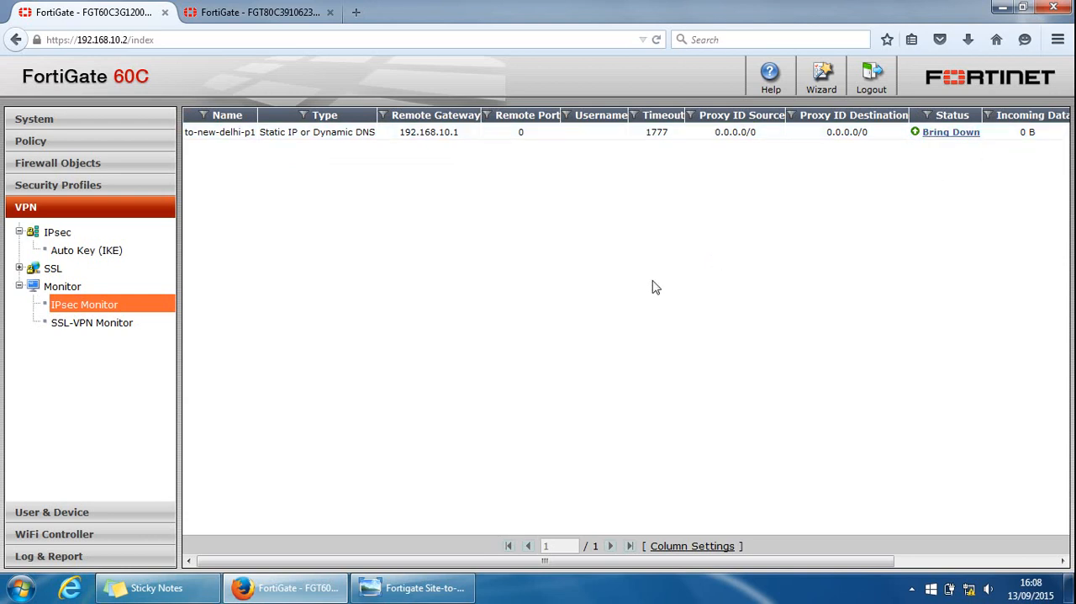
mouse_move(952, 131)
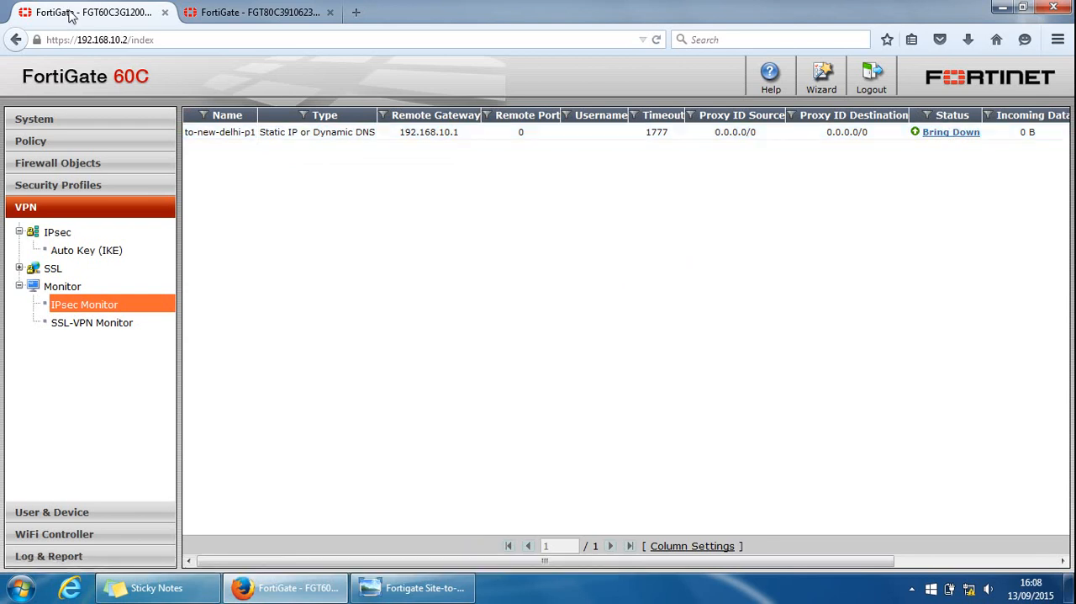
mouse_move(412, 588)
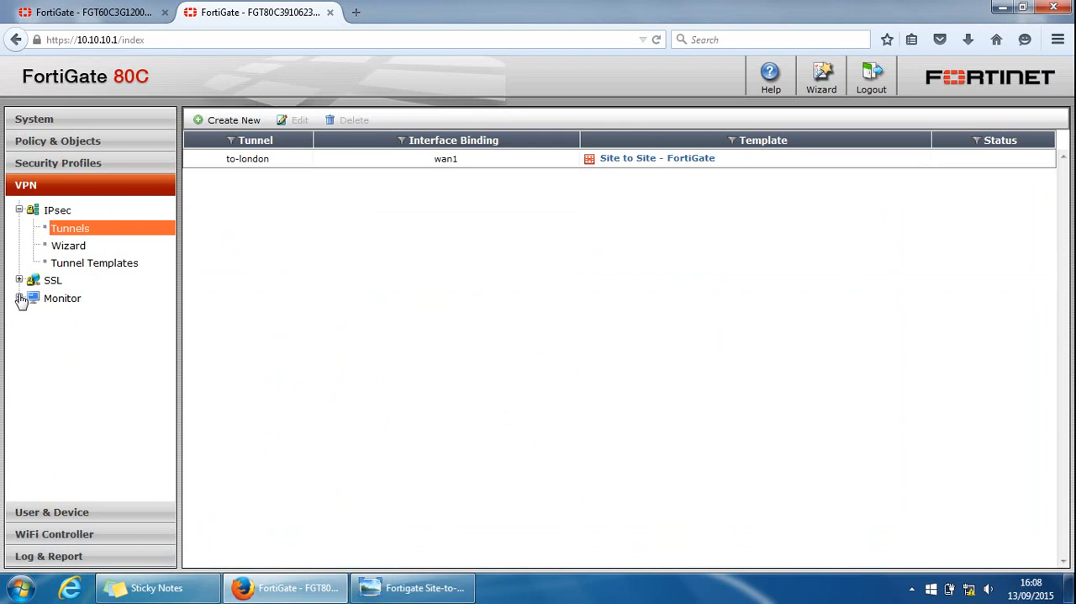
click(20, 300)
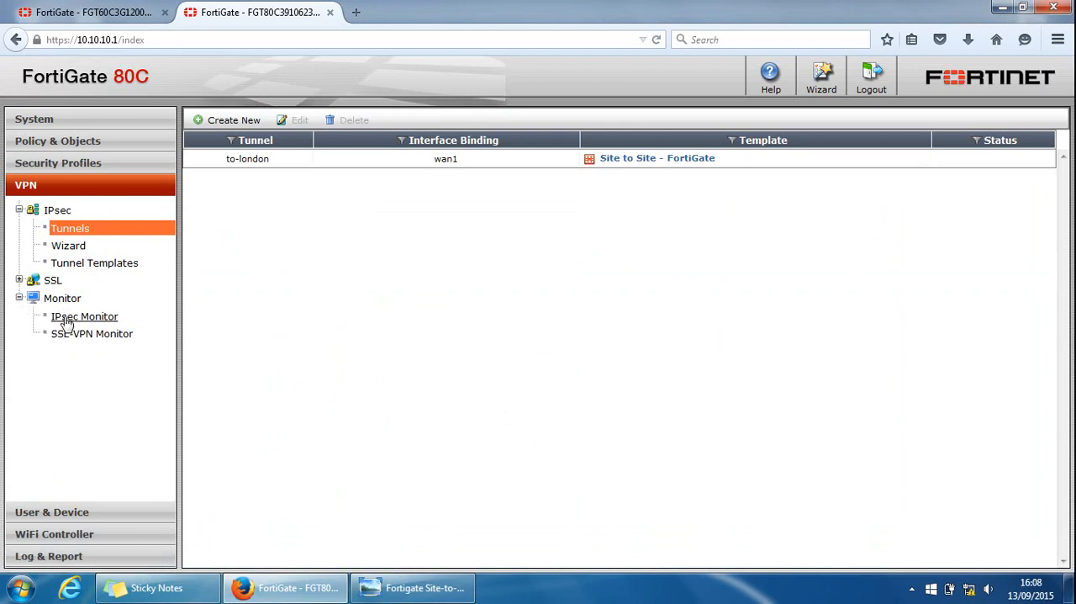
click(84, 317)
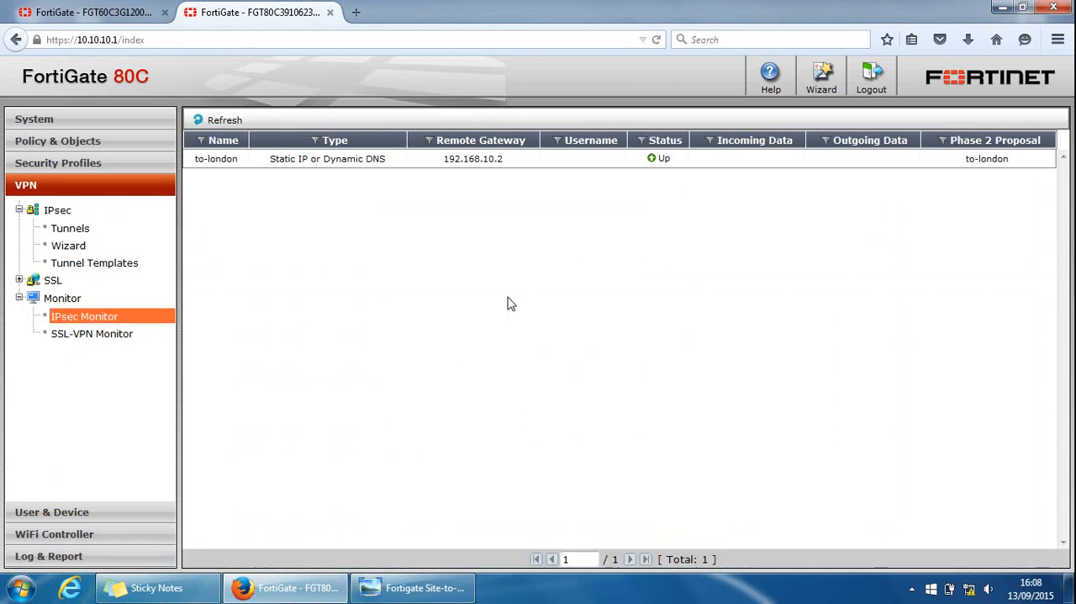
mouse_move(330, 292)
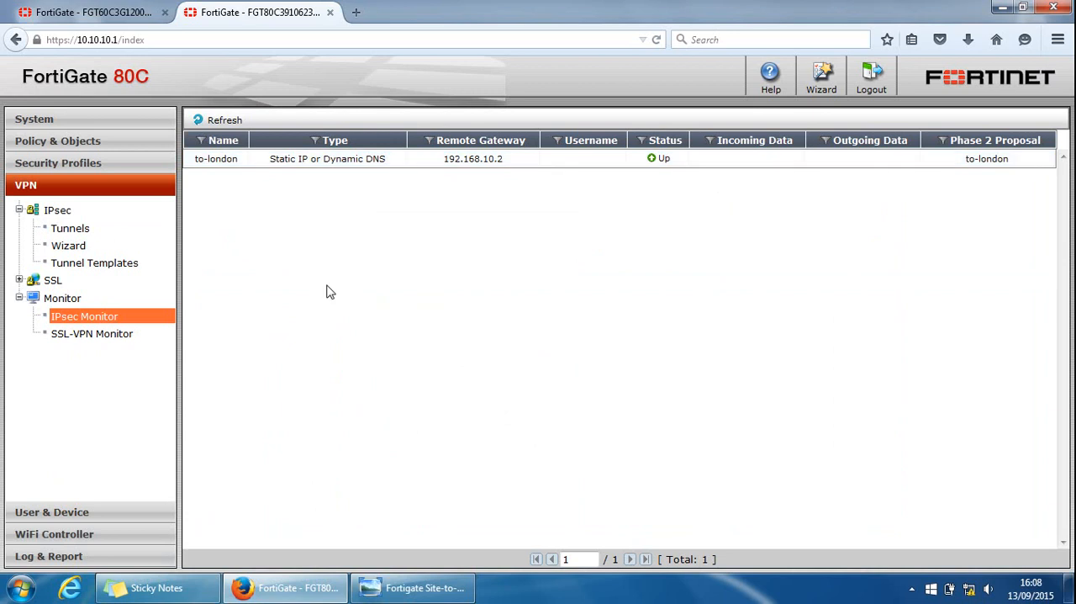
mouse_move(722, 144)
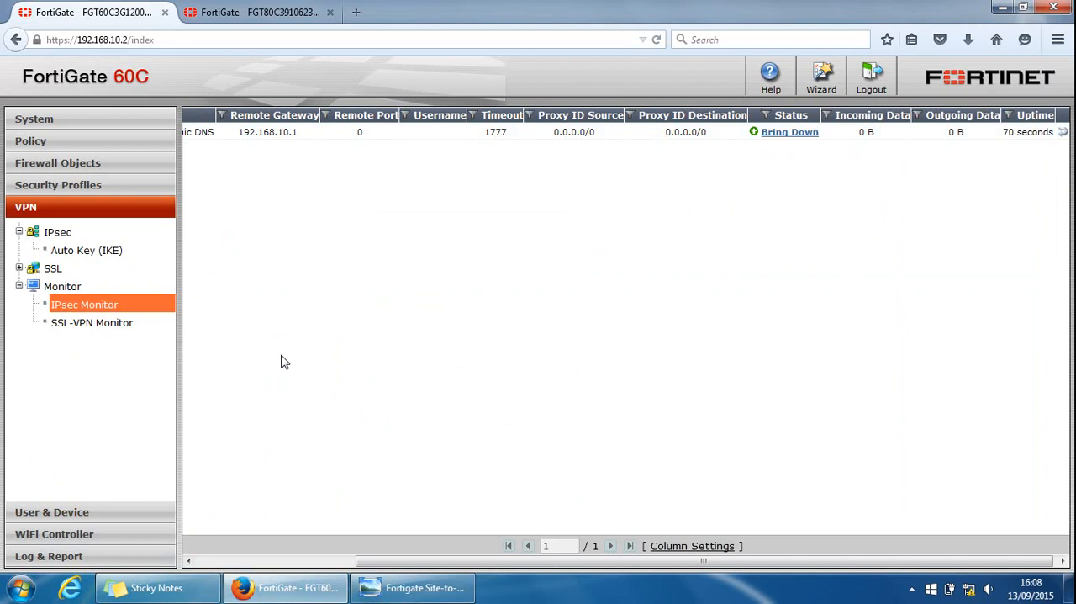
click(256, 12)
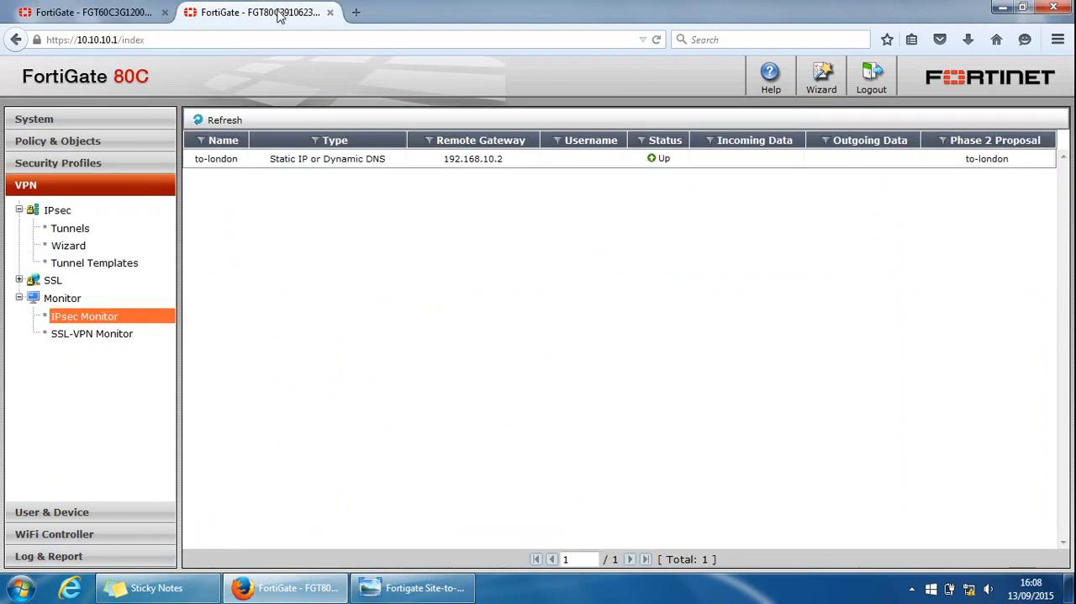
click(410, 586)
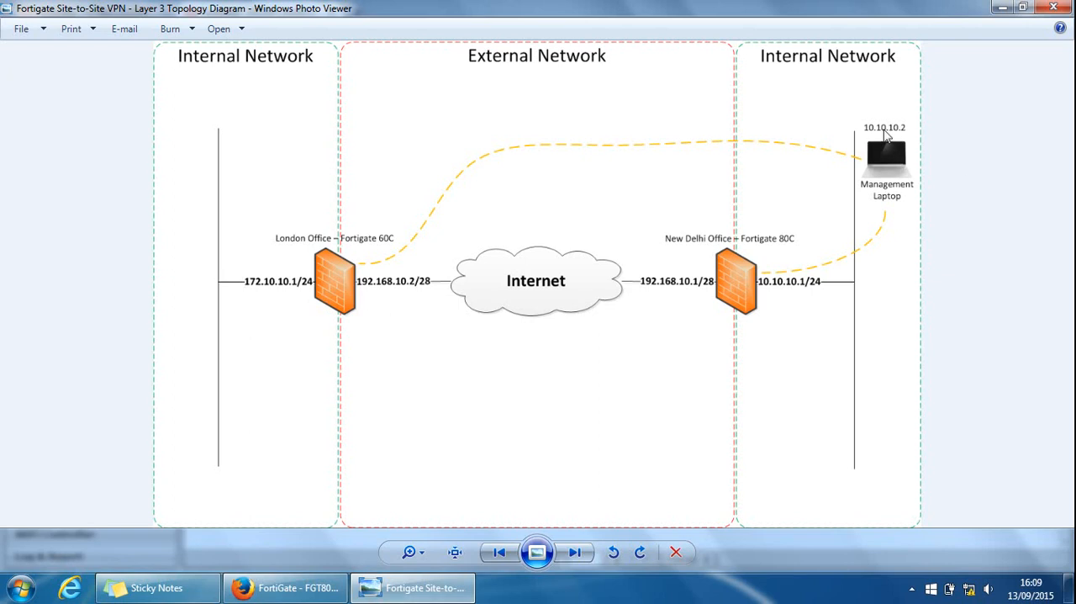
mouse_move(625, 461)
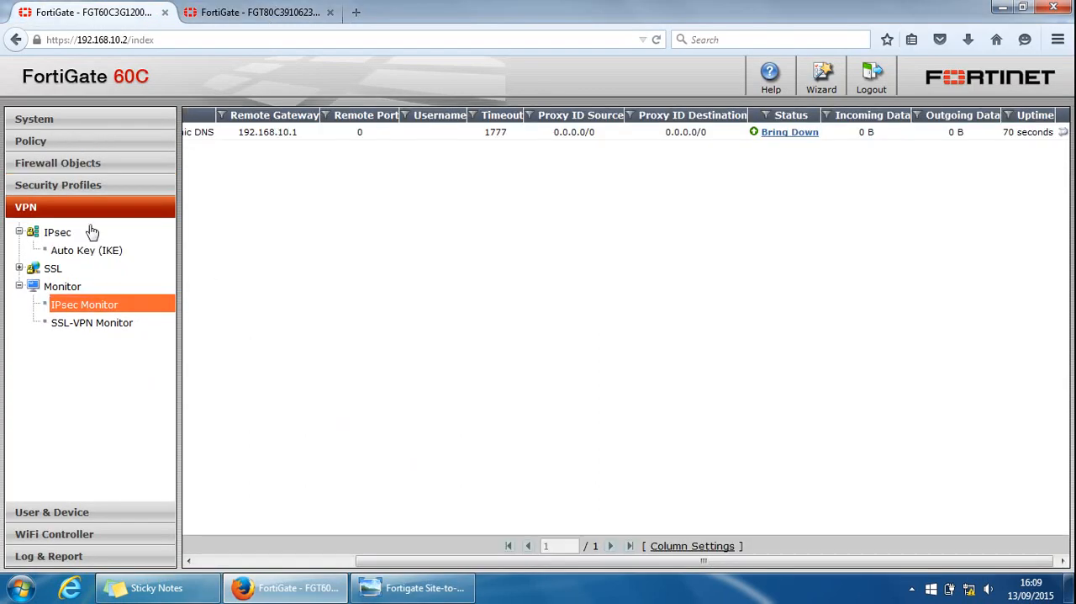
Step: Run 'execute ping 10.10.10.2' in the 60C dashboard CLI console, then glance at the topology diagram
click(34, 118)
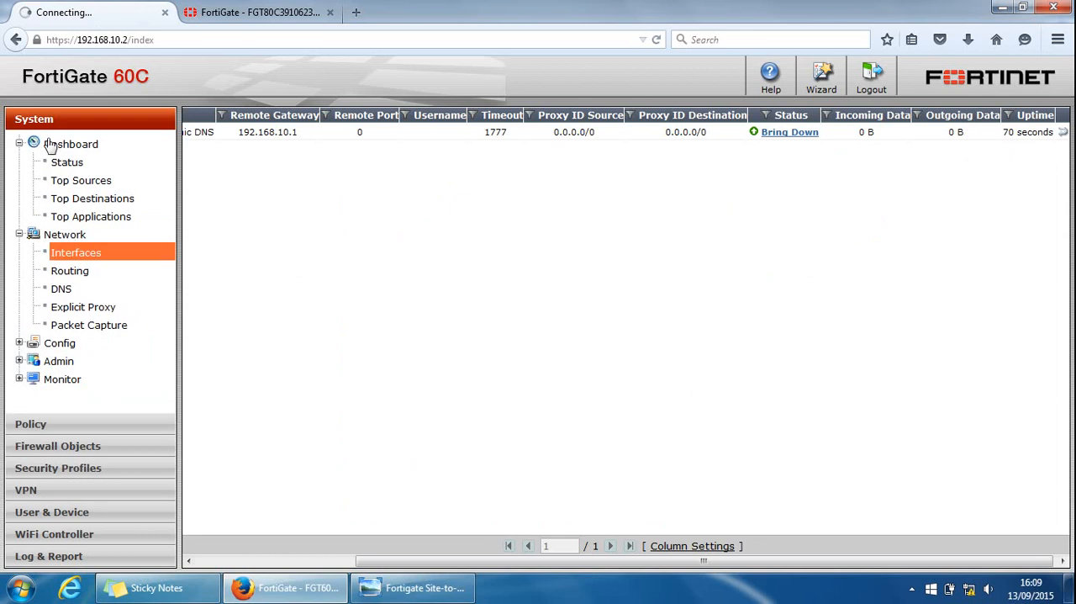
click(67, 162)
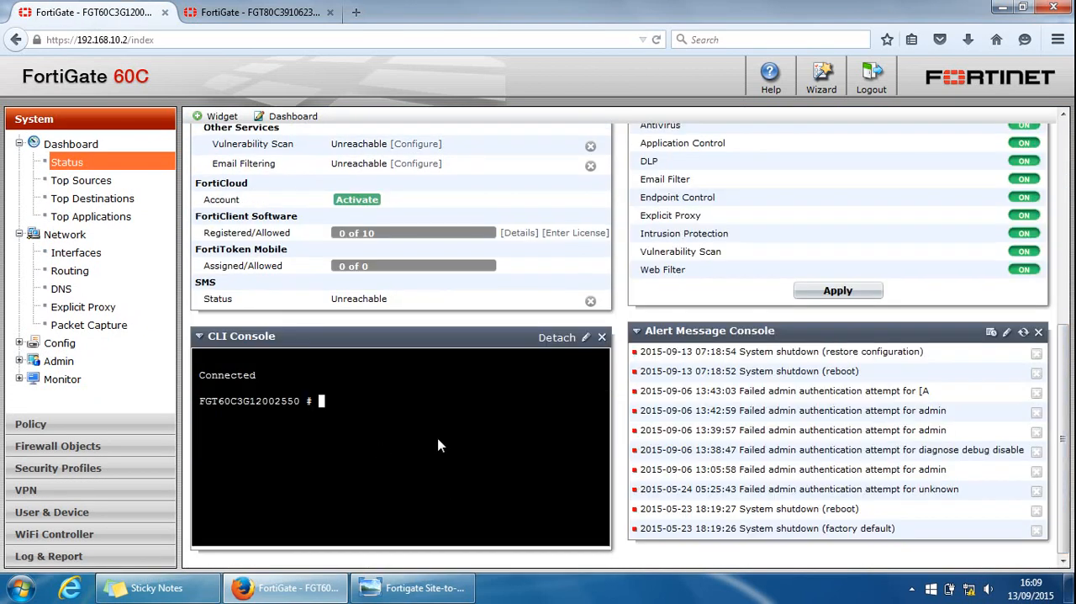
text(e)
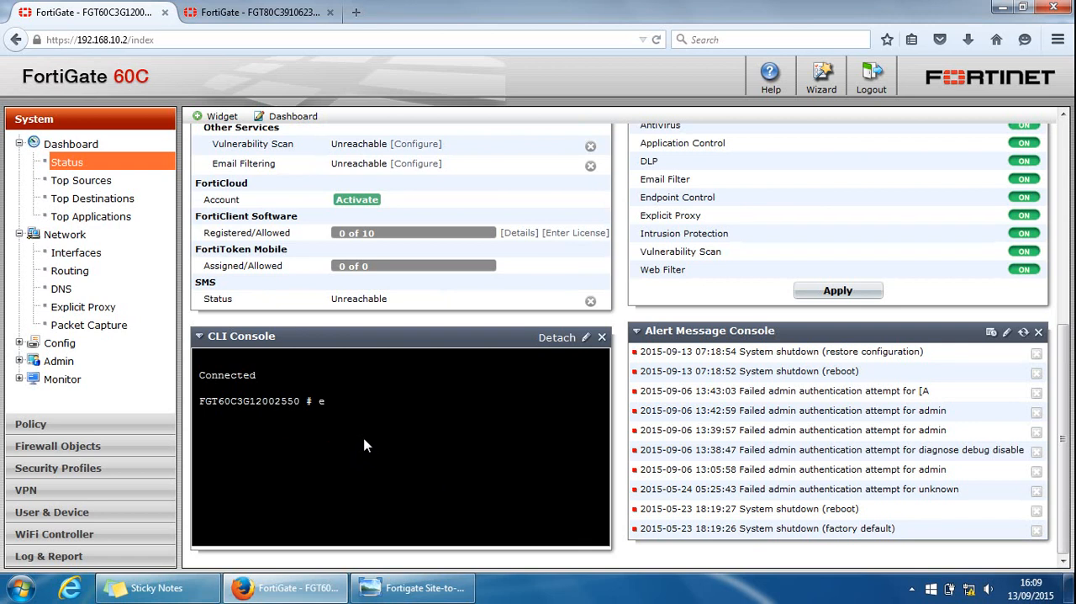
text(xecute pi)
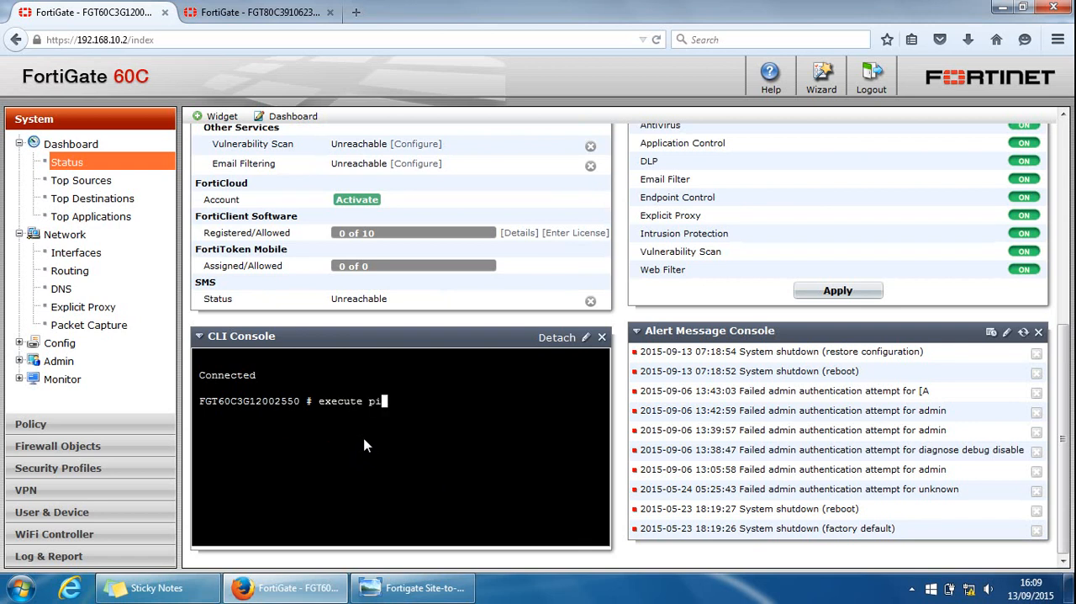
text(ng 10.)
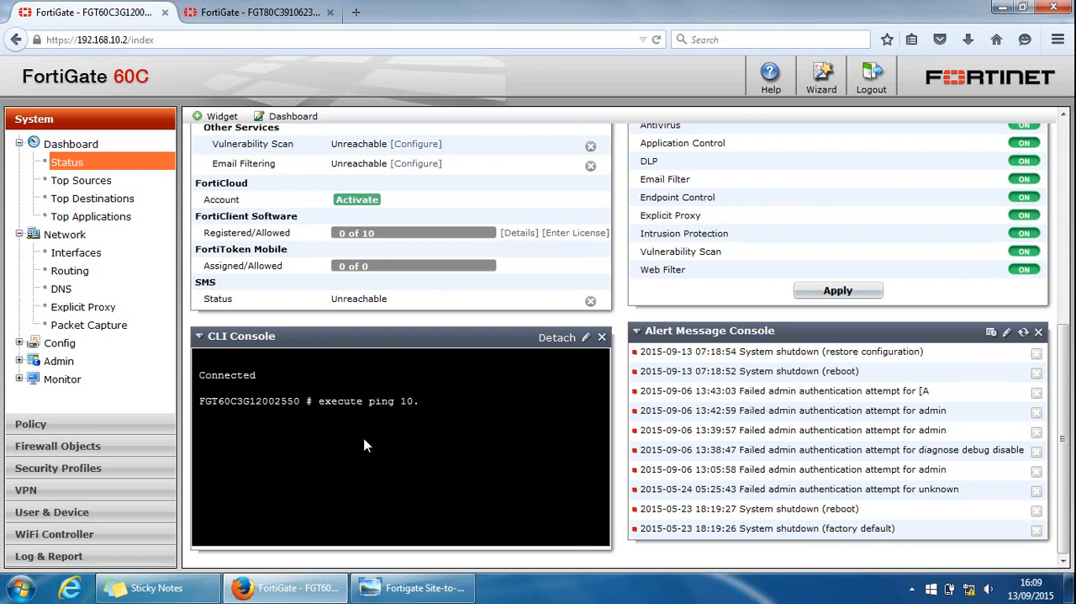
text(10.10.2)
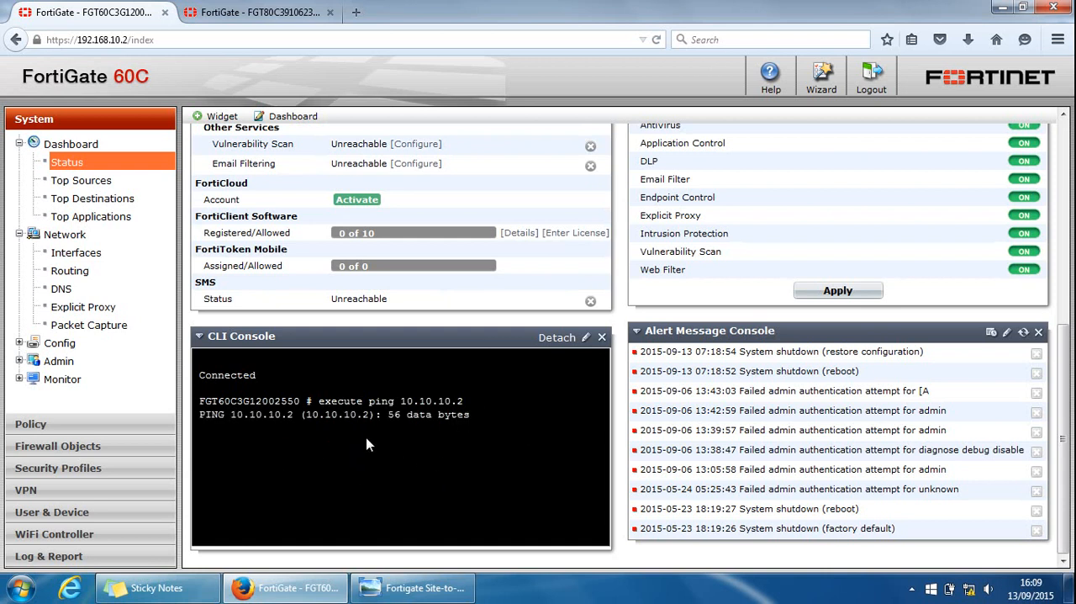
mouse_move(318, 448)
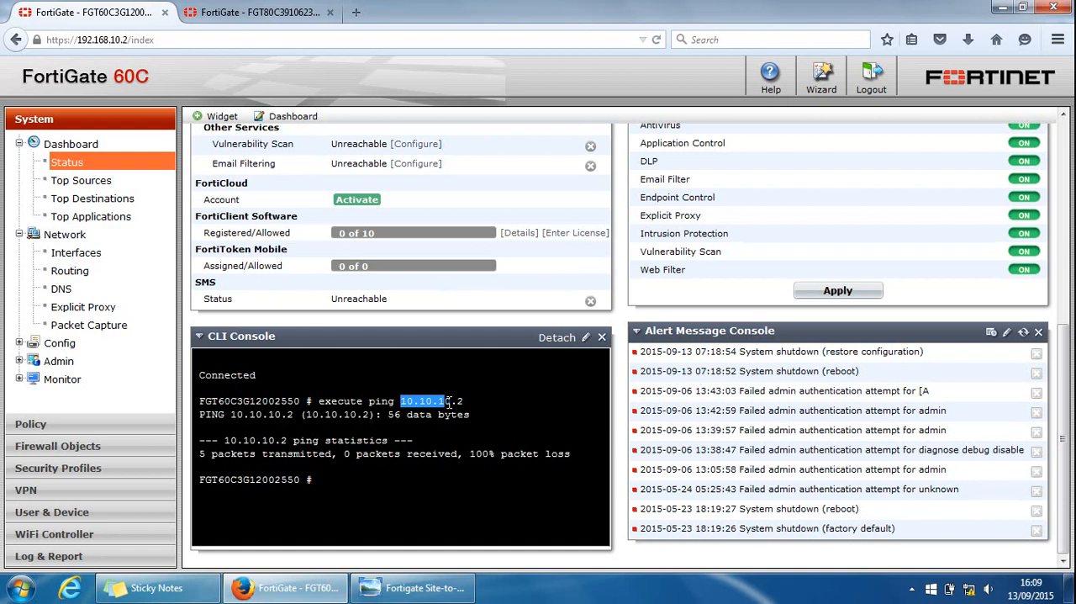
click(410, 587)
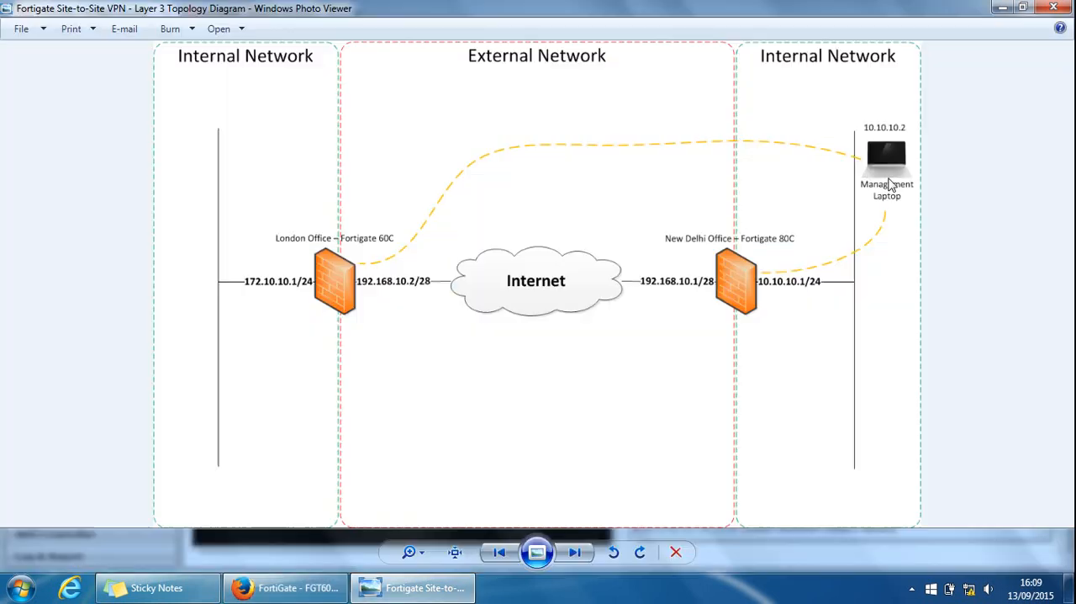
mouse_move(245, 293)
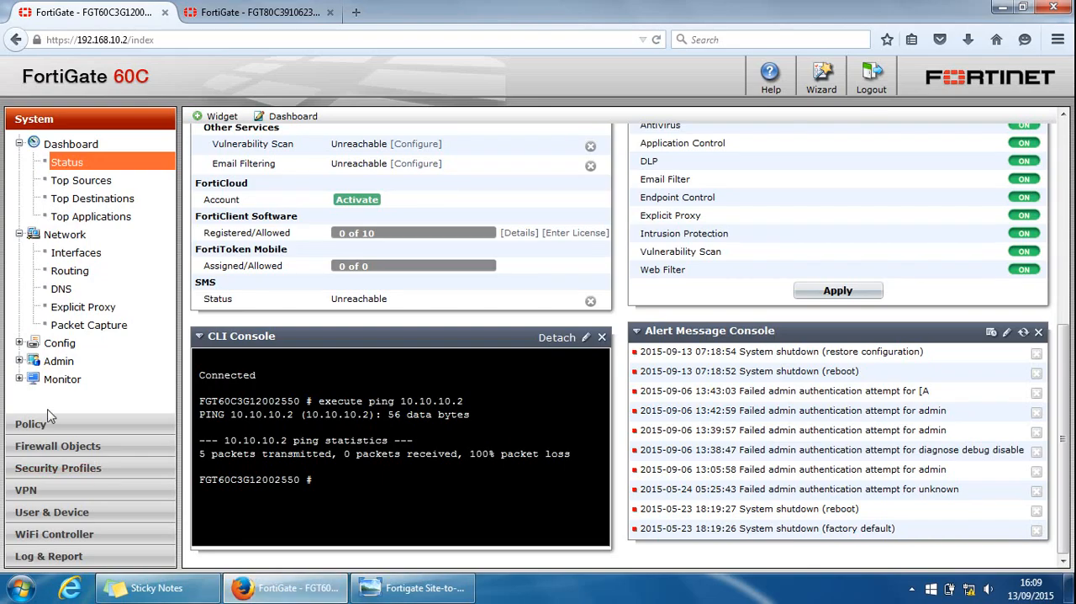
mouse_move(34, 424)
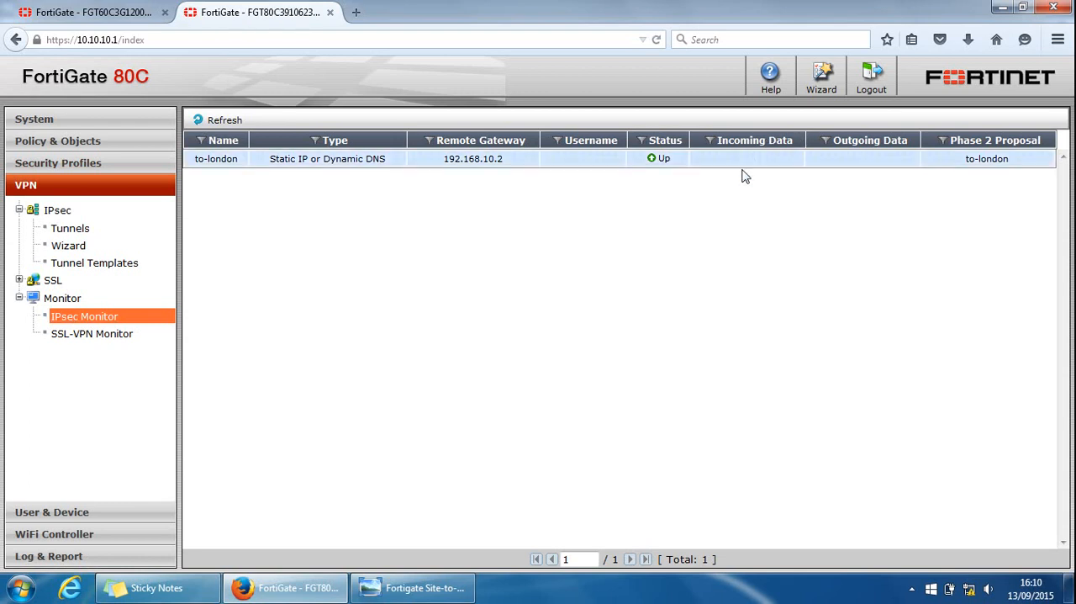
mouse_move(530, 436)
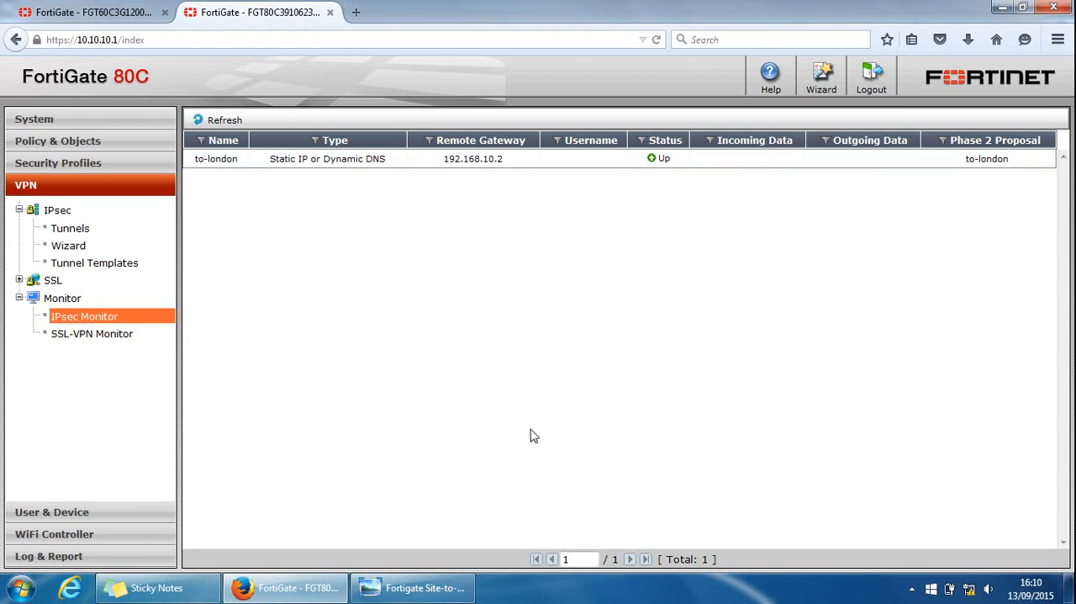
Step: View the 80C's IPsec Monitor with to-london up, then launch a Windows command prompt
click(412, 587)
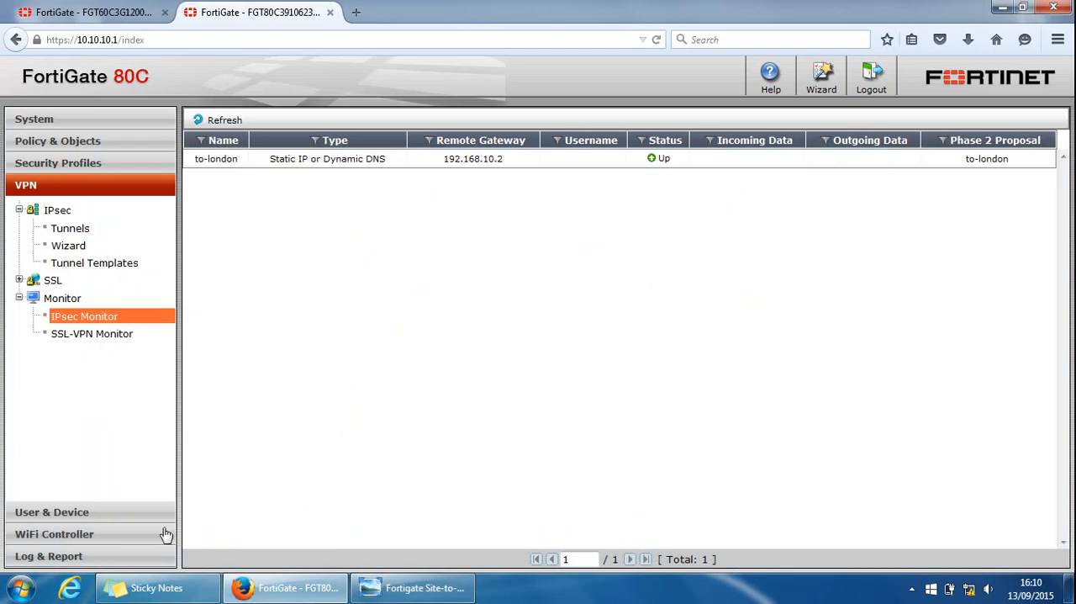
click(18, 587)
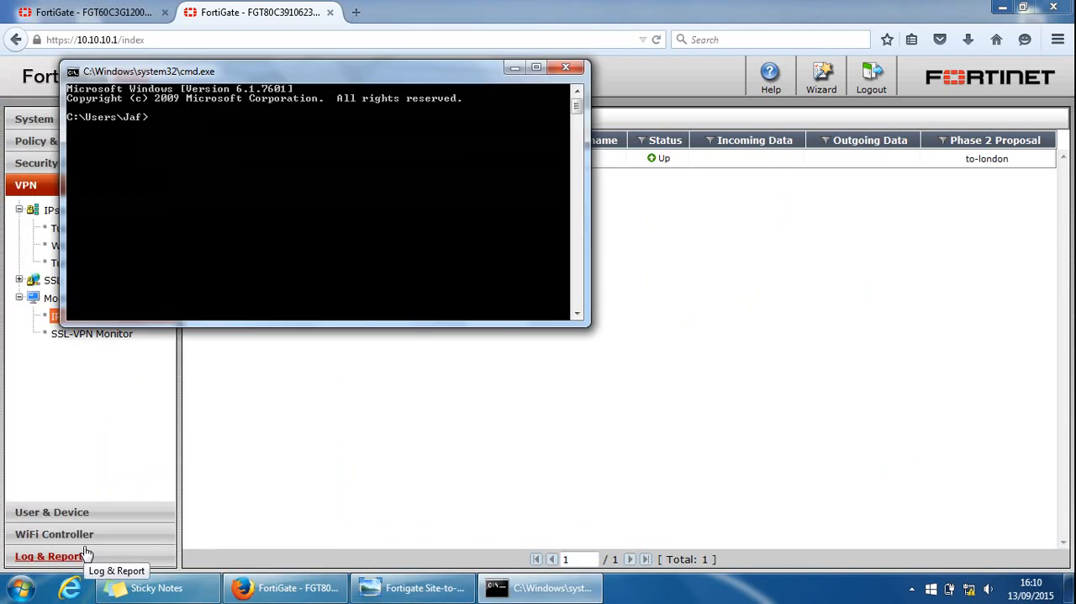
Step: From the laptop's command prompt, run 'ping 172.10.10.10' toward the London internal network
click(410, 587)
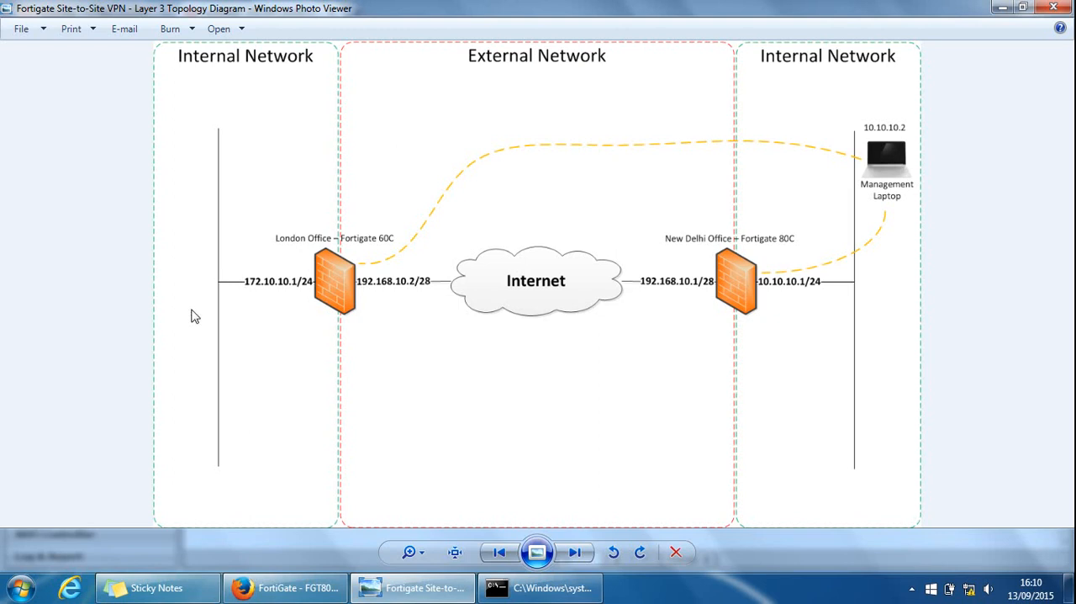
mouse_move(265, 292)
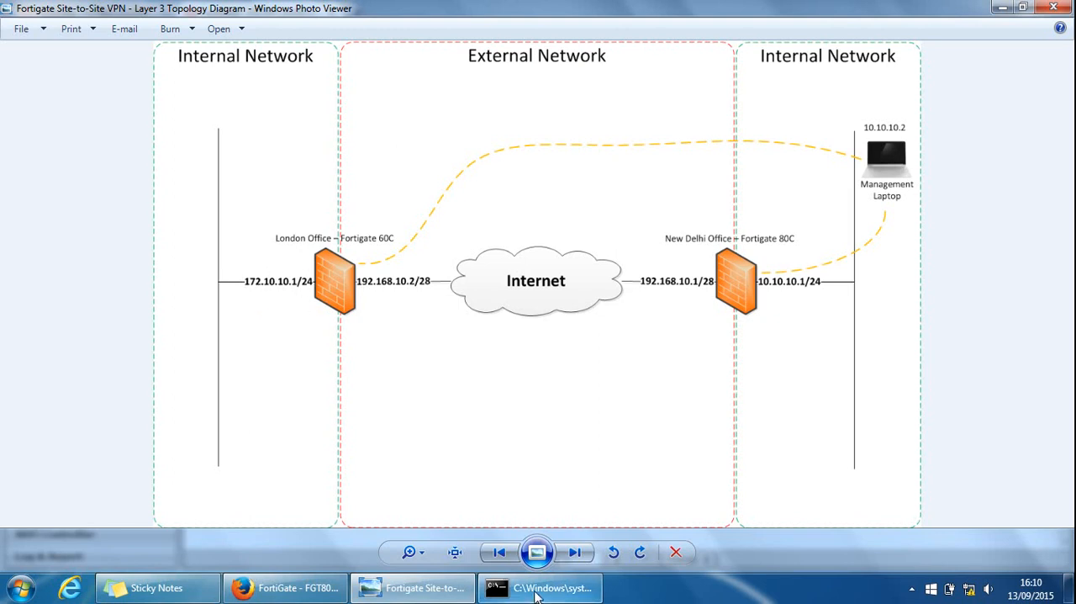
click(538, 587)
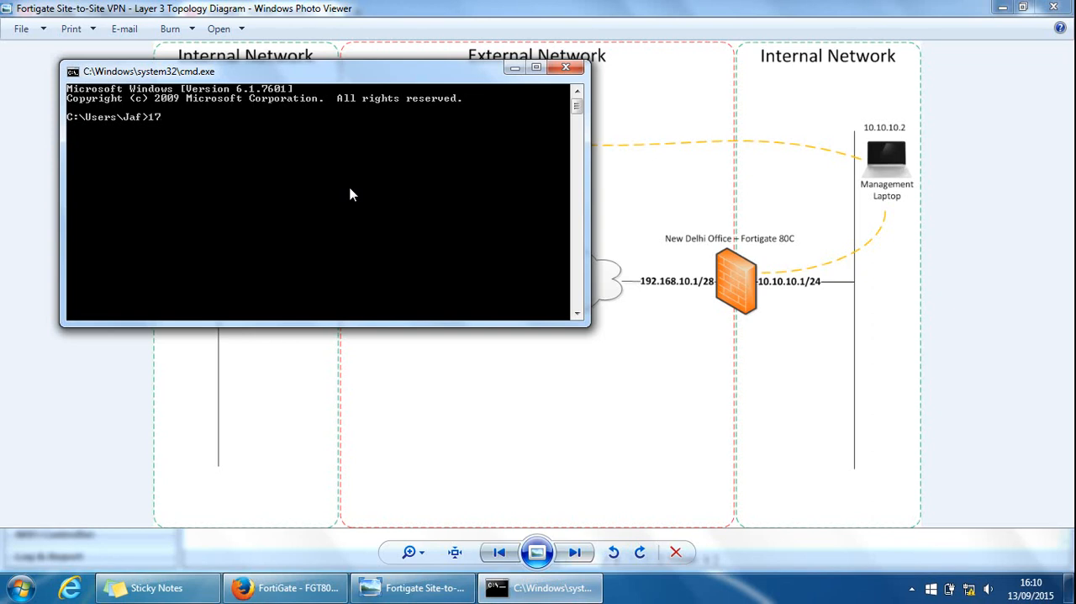
text(172.10.10.10)
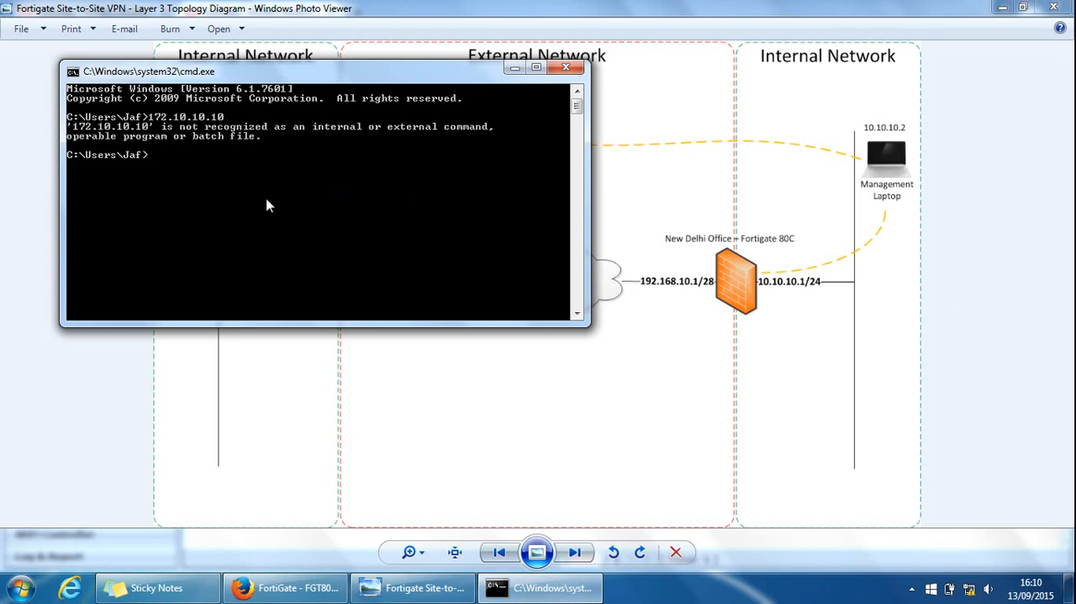
text(ping 18)
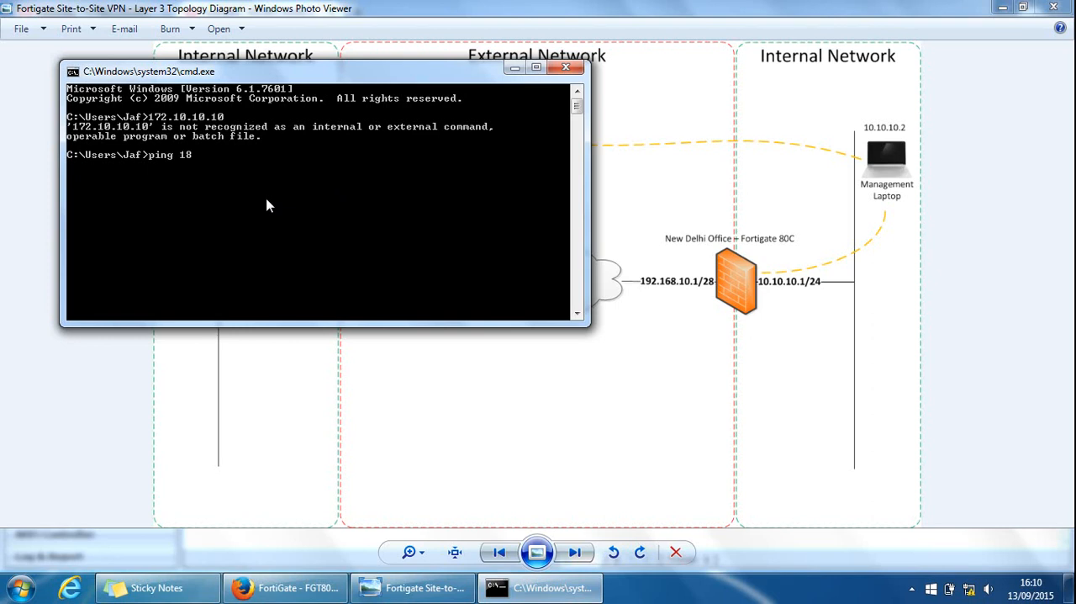
text(72.10.10)
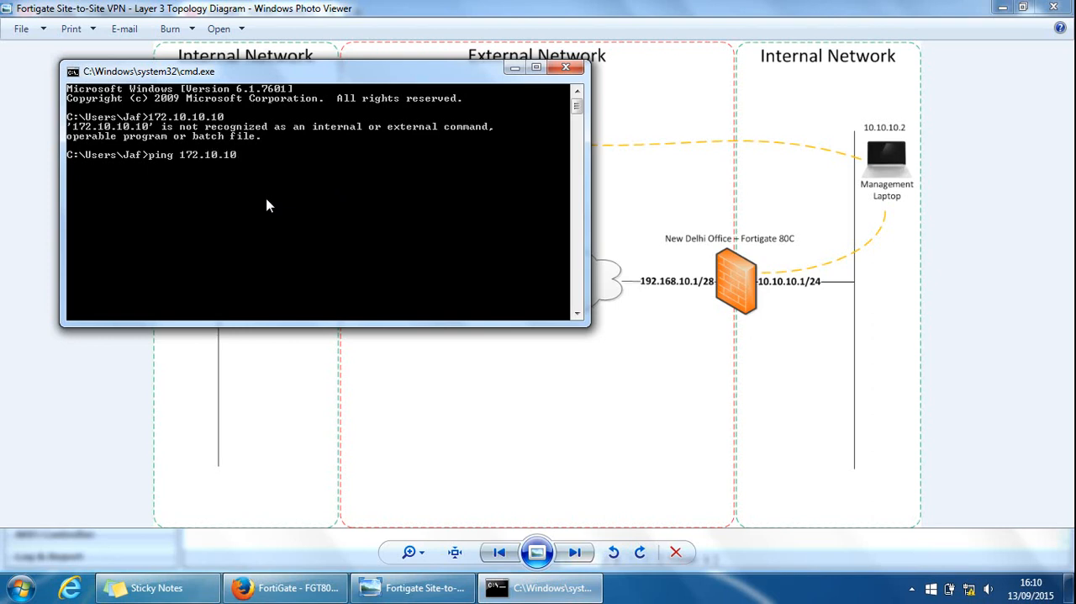
key(enter)
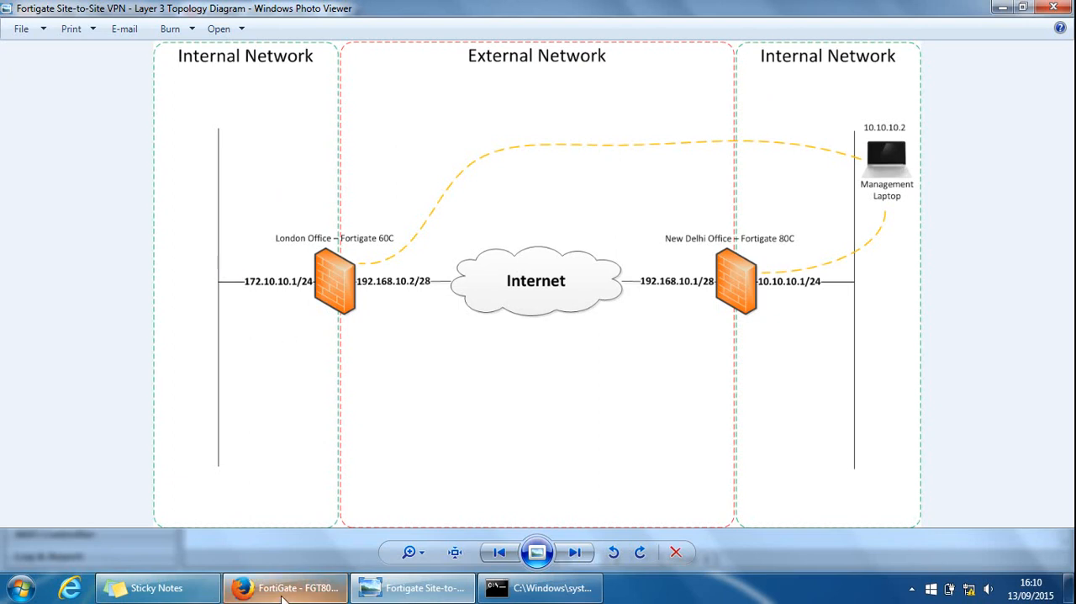
Step: Check the 60C's IPsec Monitor data counters, showing to-new-delhi-p1 up with 336 B incoming
click(286, 587)
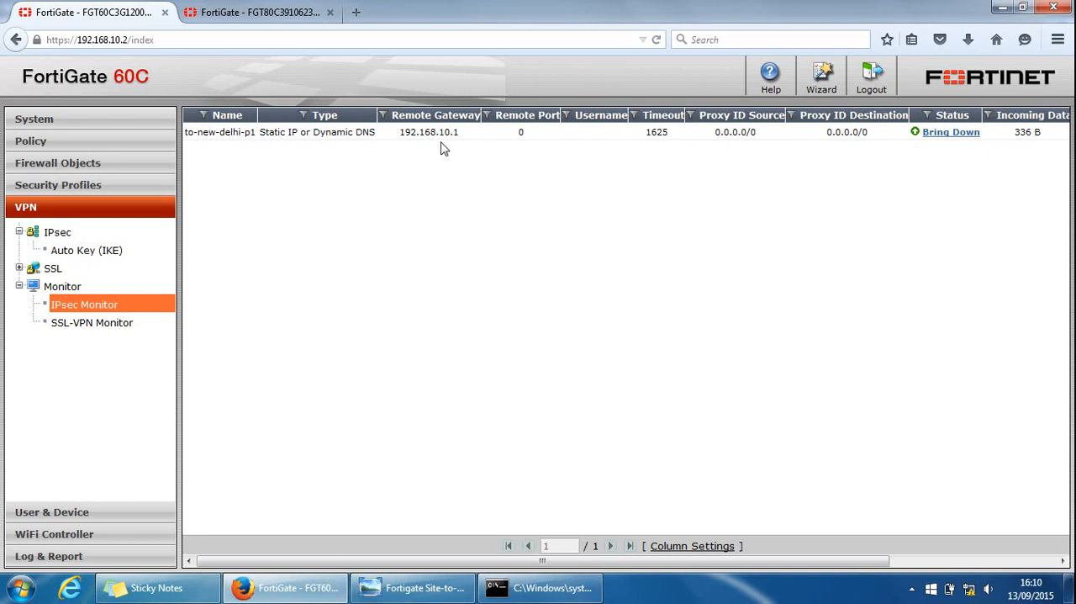
scroll(right, 3)
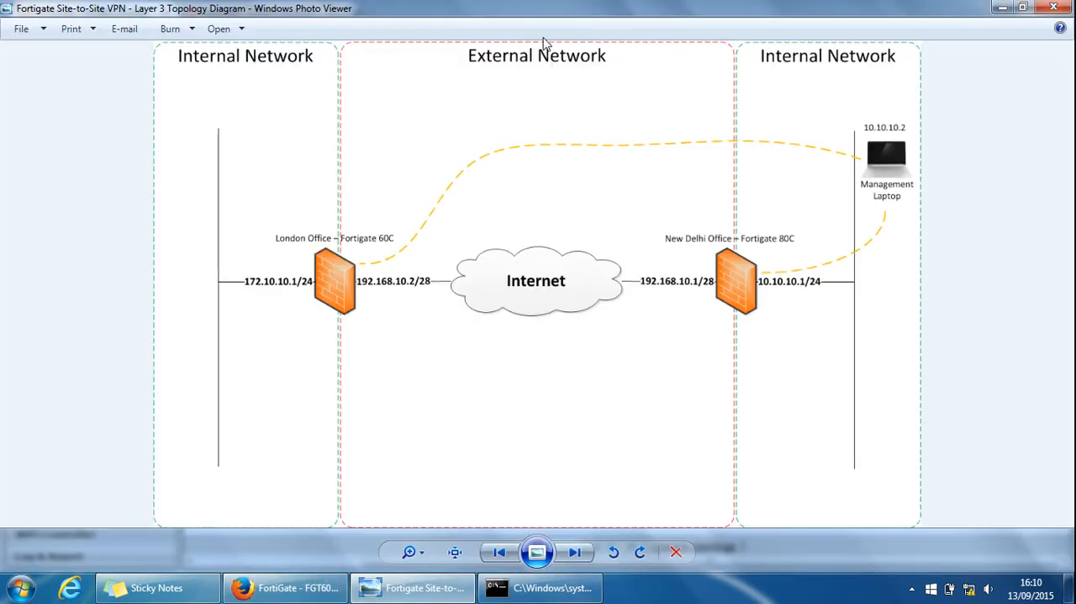
mouse_move(316, 238)
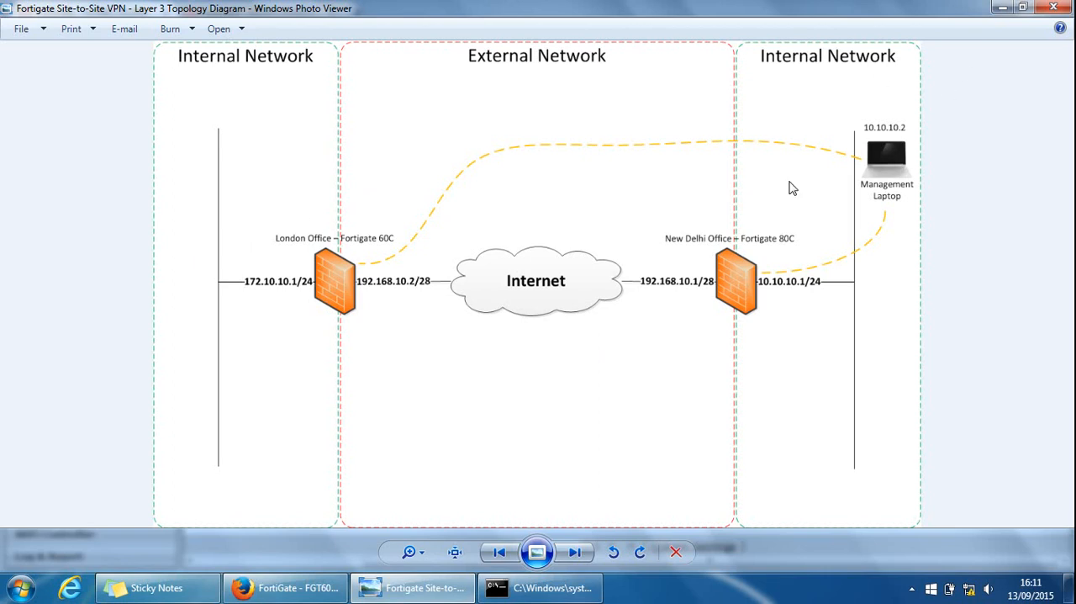
mouse_move(185, 277)
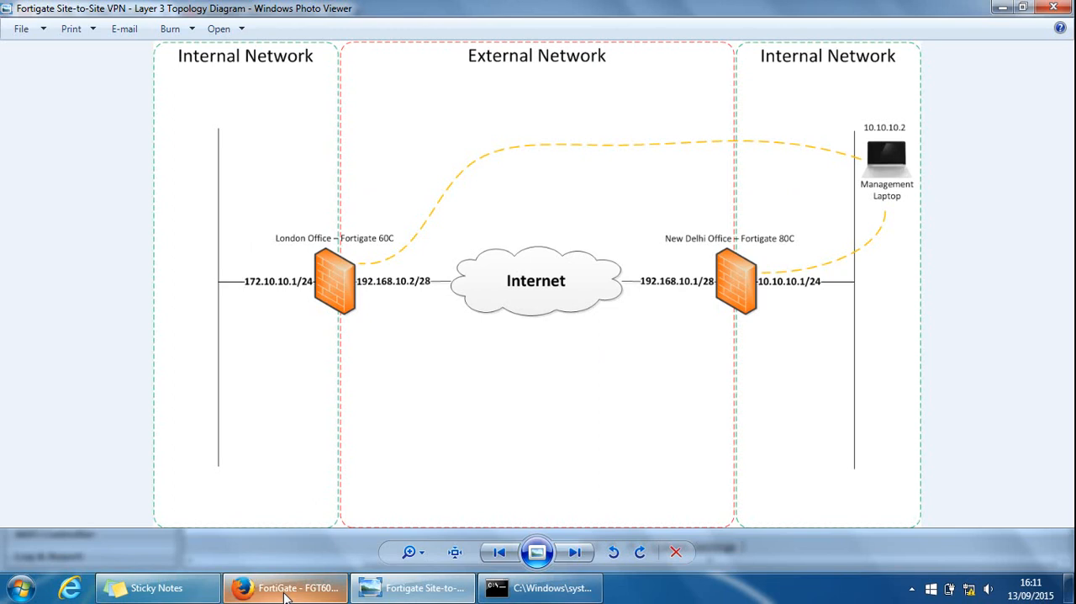
click(284, 587)
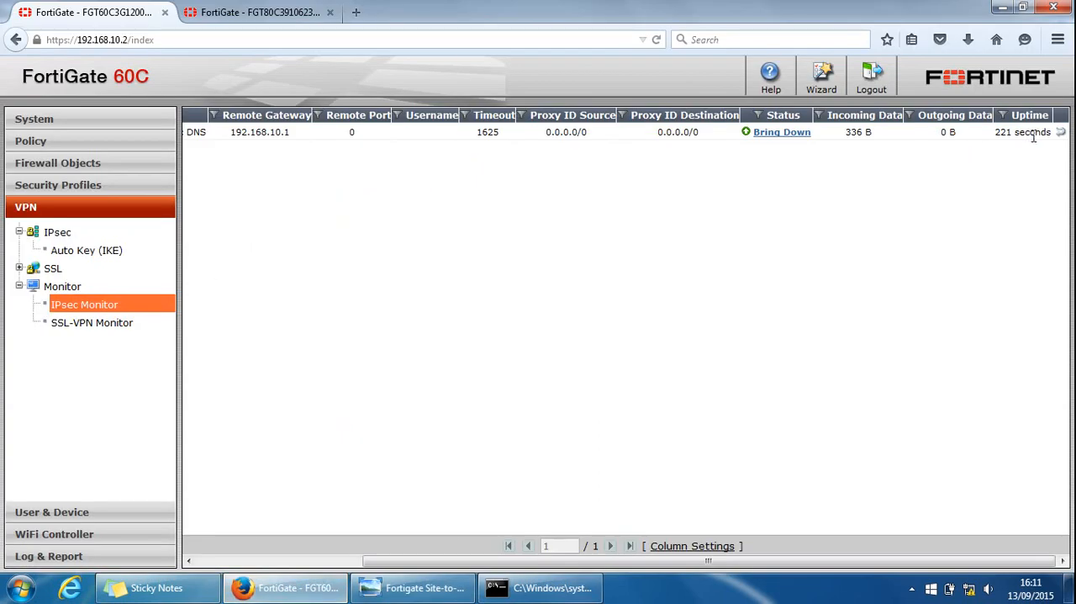
mouse_move(377, 403)
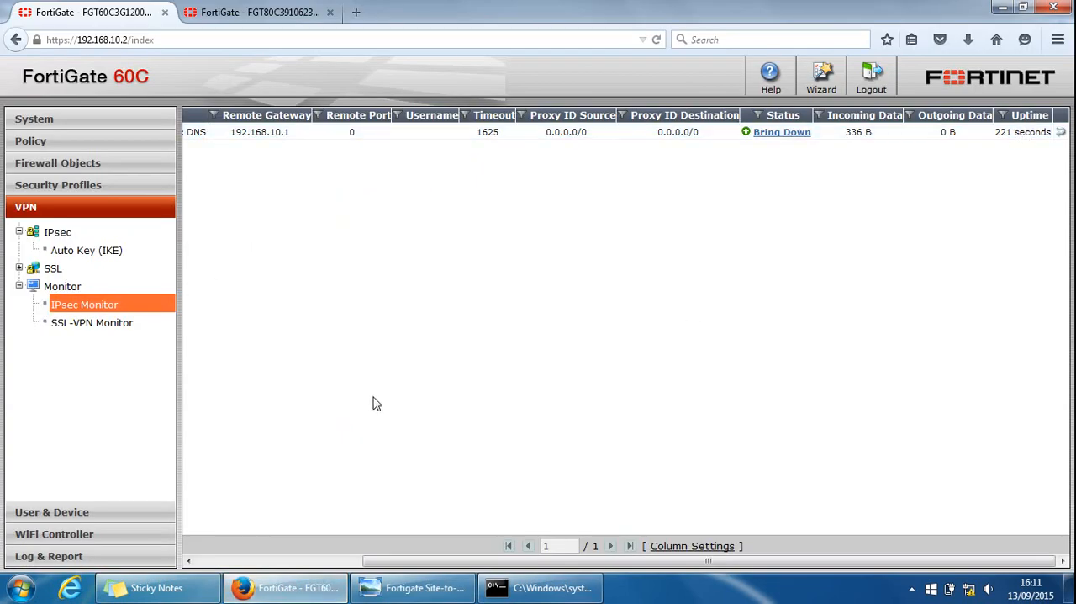